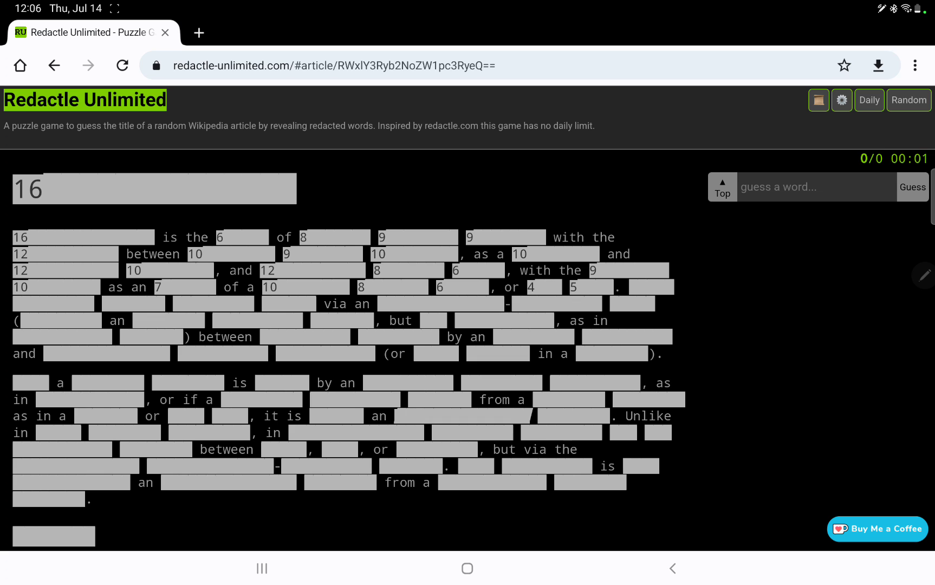
- Scroll down through the redacted article to survey its structure before guessing father and known
scroll("down", 3)
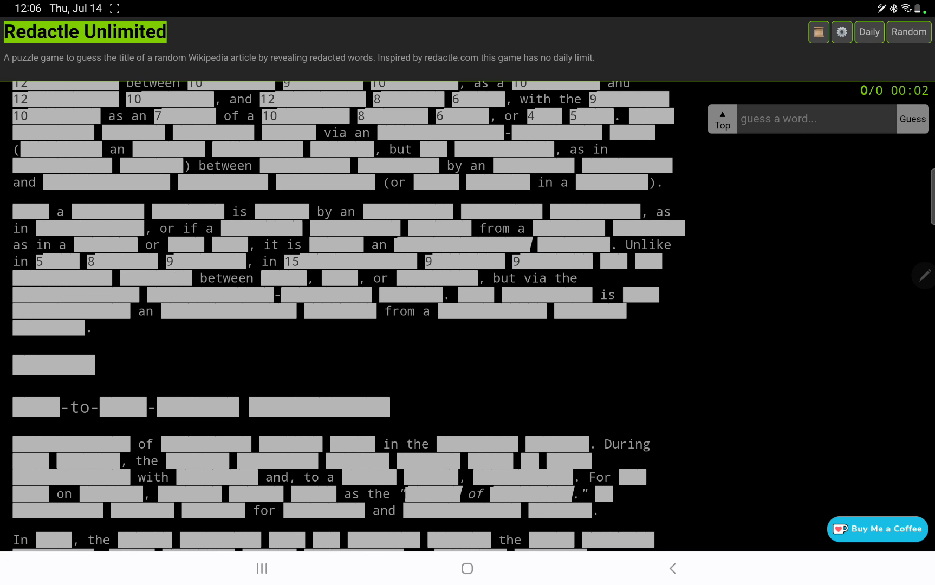
scroll("down", 3)
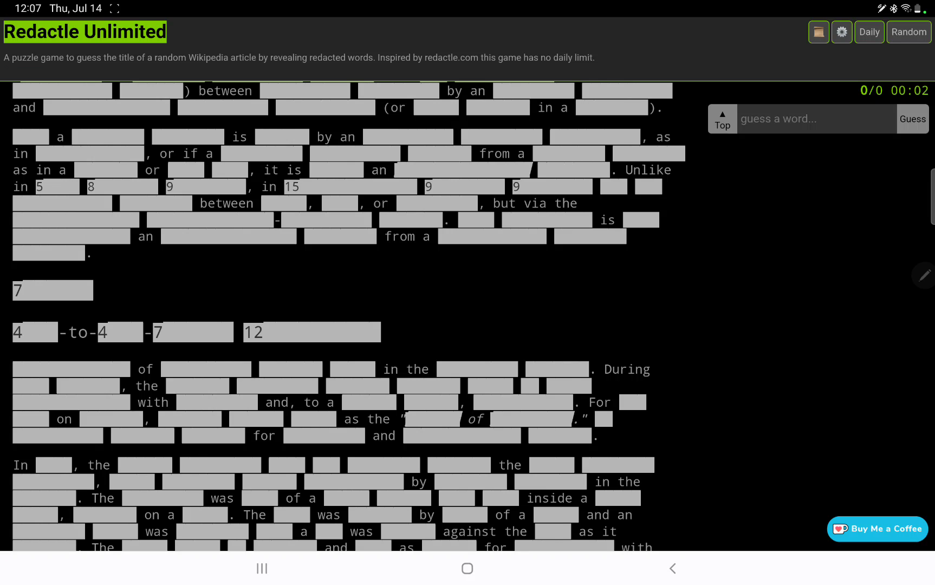
scroll("down", 3)
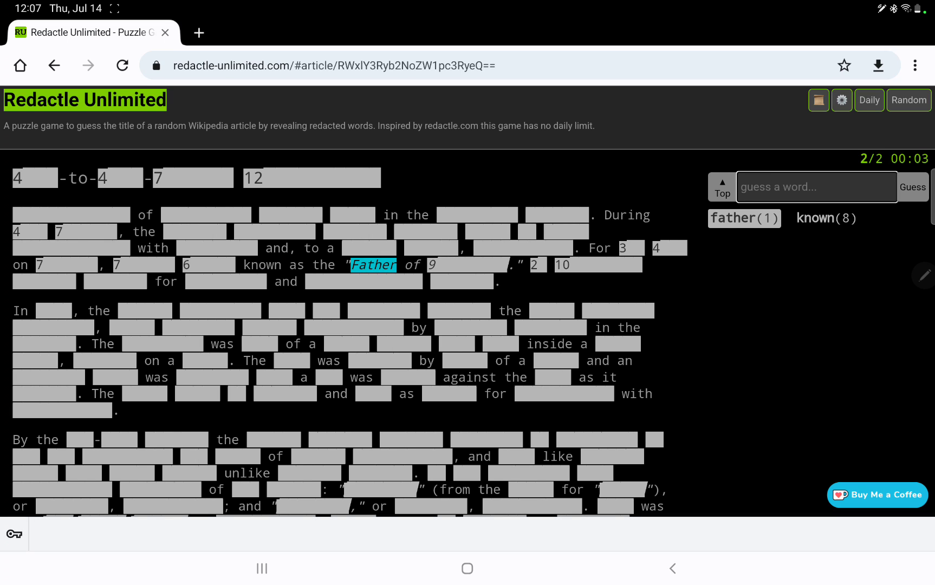
- Guess he and discovered, revealing three occurrences of discovered
type("he")
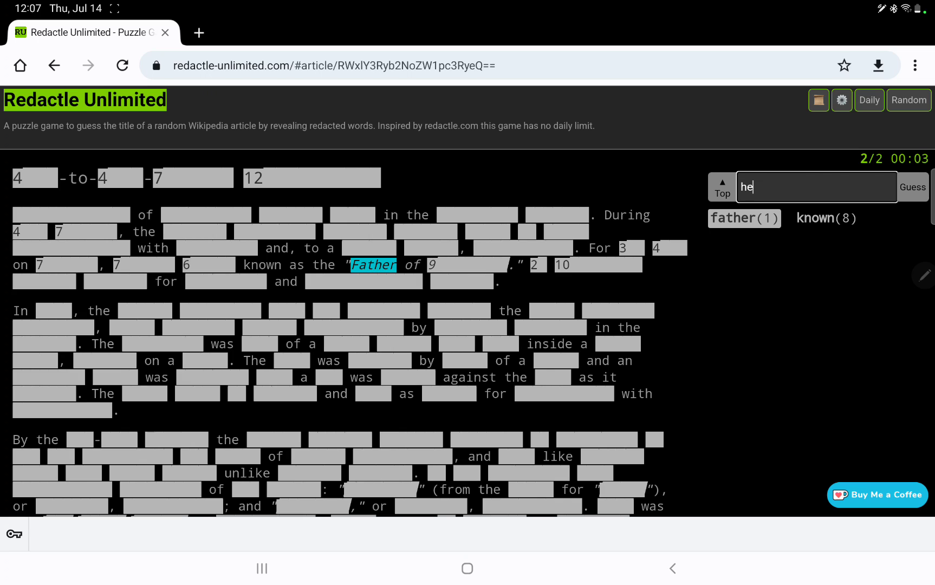
left_click(912, 186)
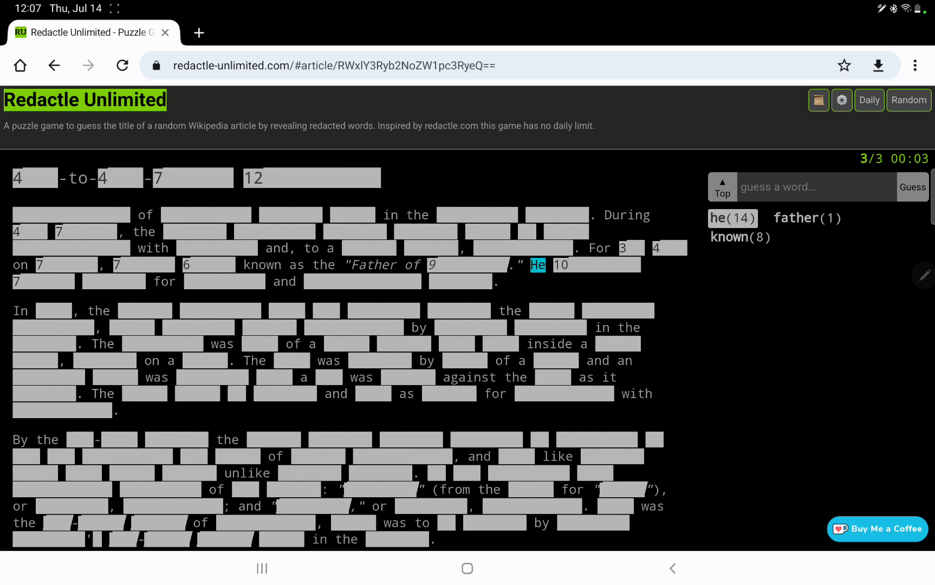
type("d")
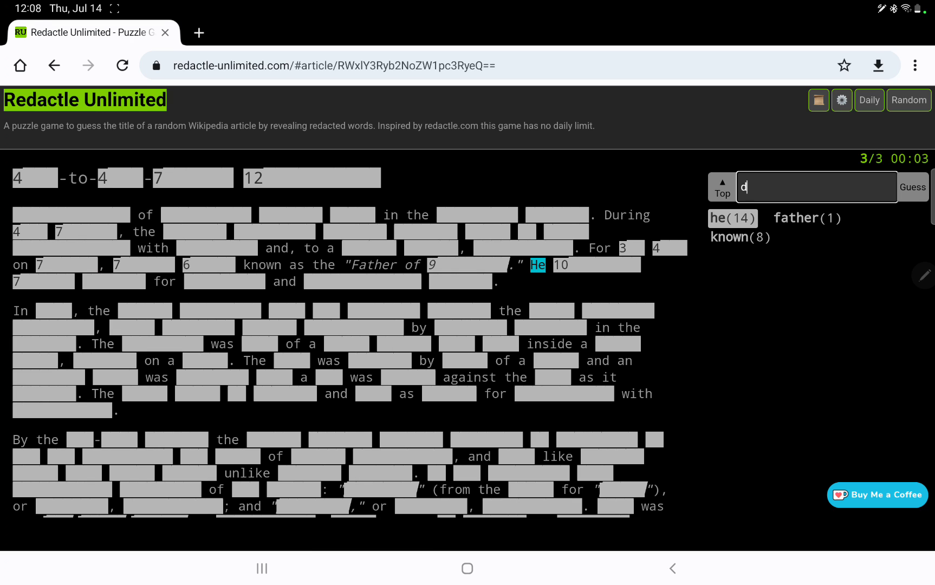
type("iscovered")
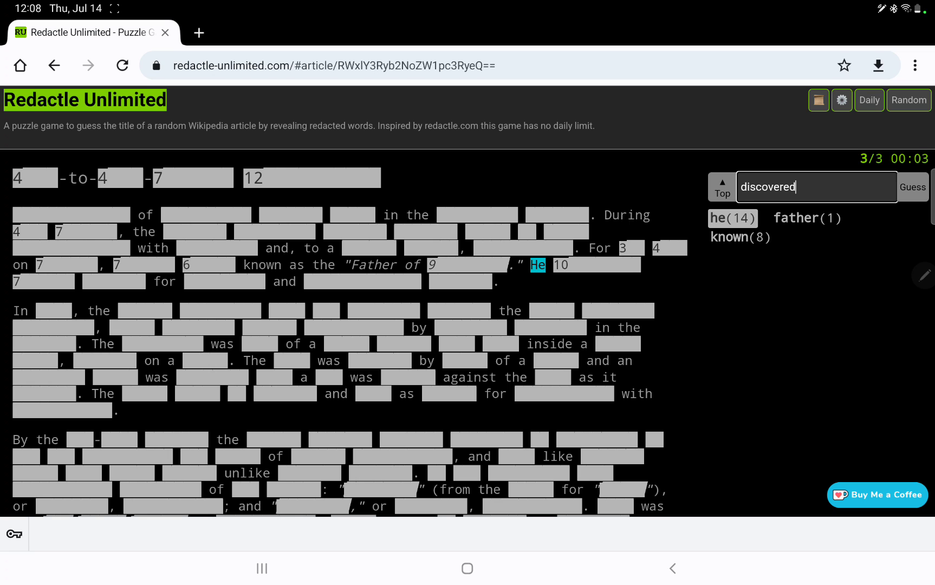
left_click(912, 187)
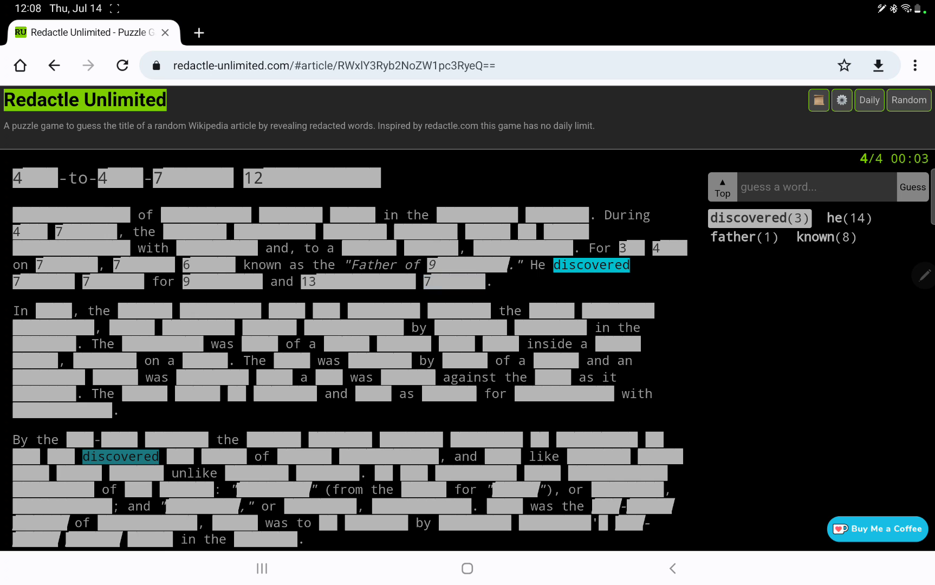
- Guess history, revealing the History section heading
left_click(45, 310)
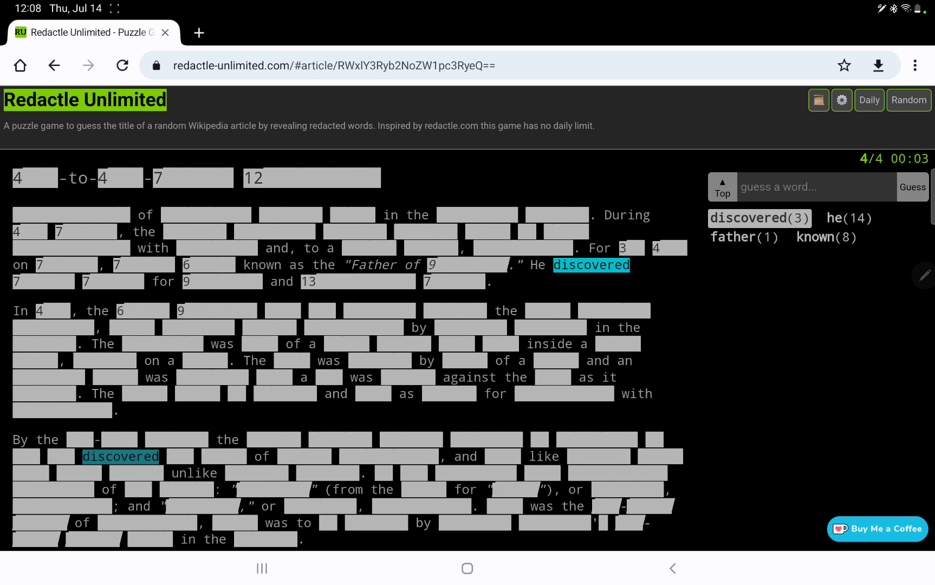
scroll("up", 3)
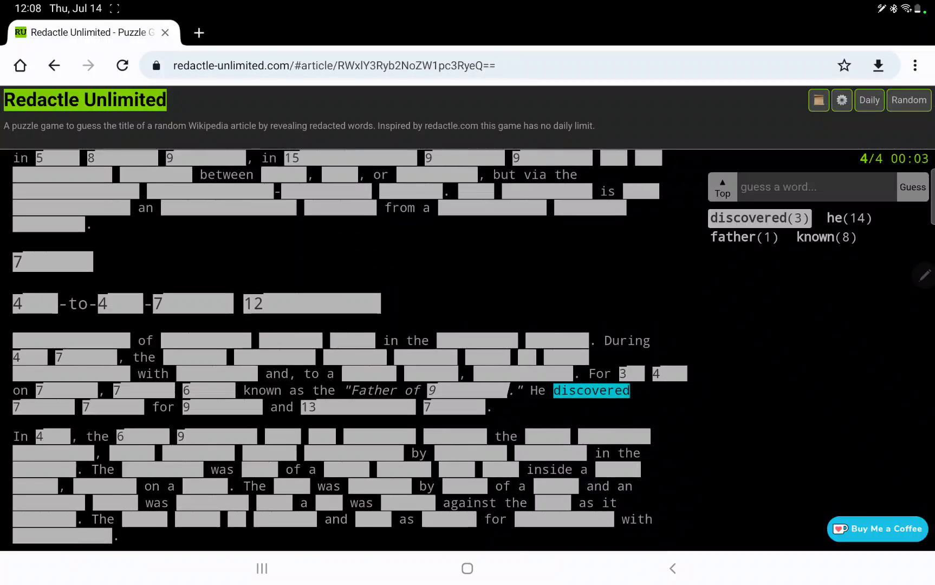
type("histo")
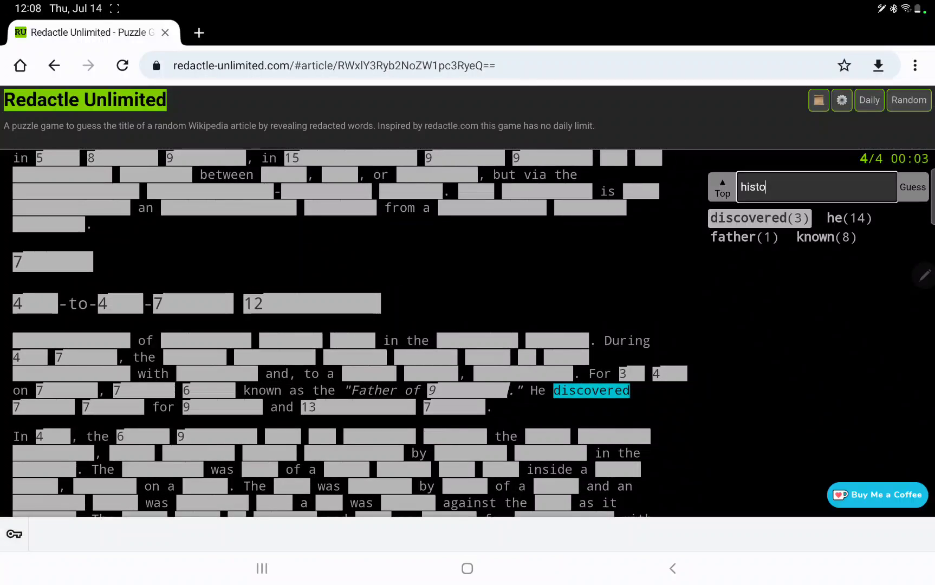
left_click(911, 186)
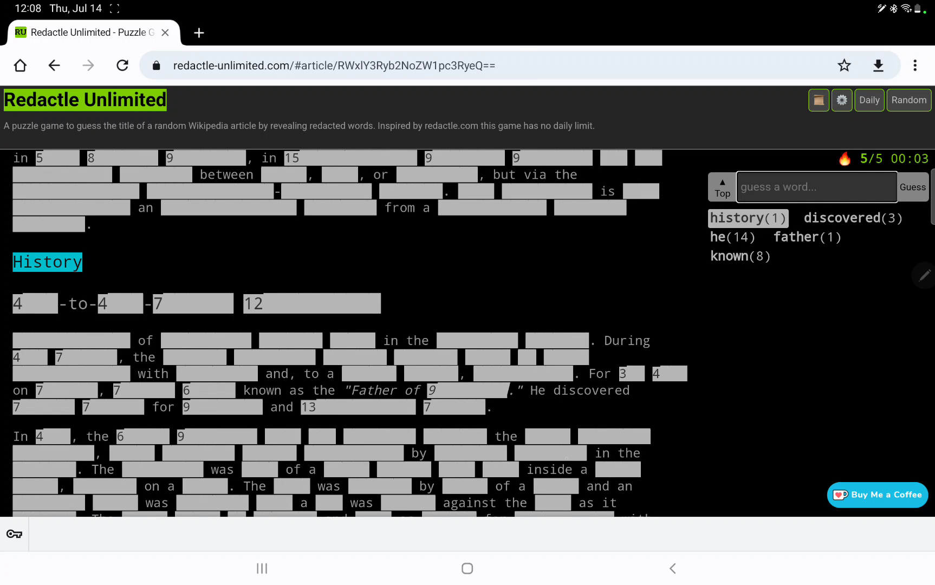
- Guess century and 19th, revealing the century references in the article
scroll("down", 3)
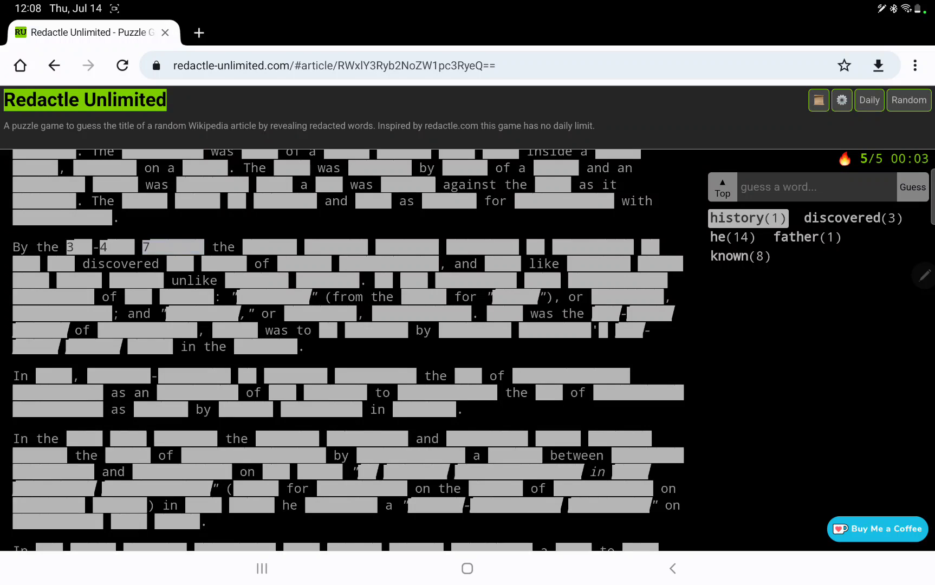
type("ce")
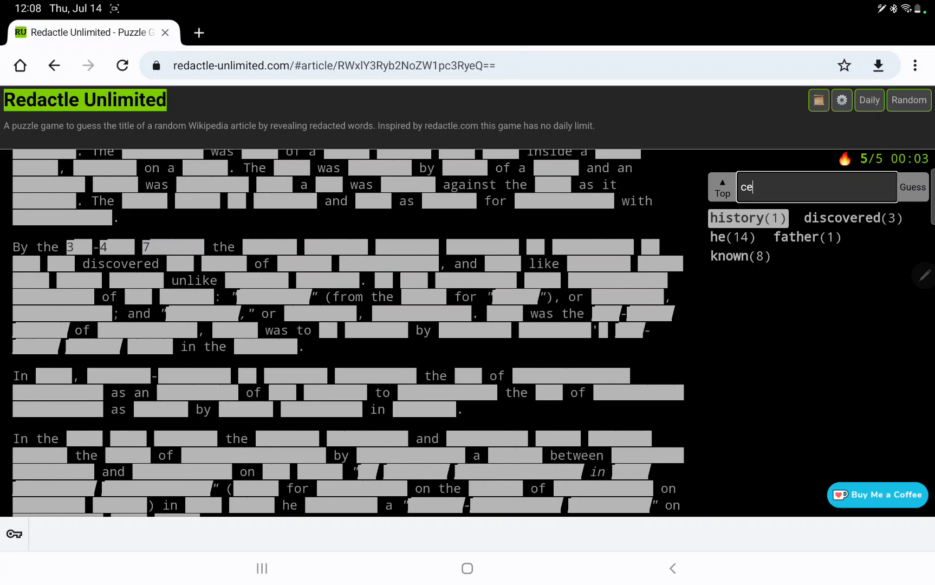
left_click(910, 186)
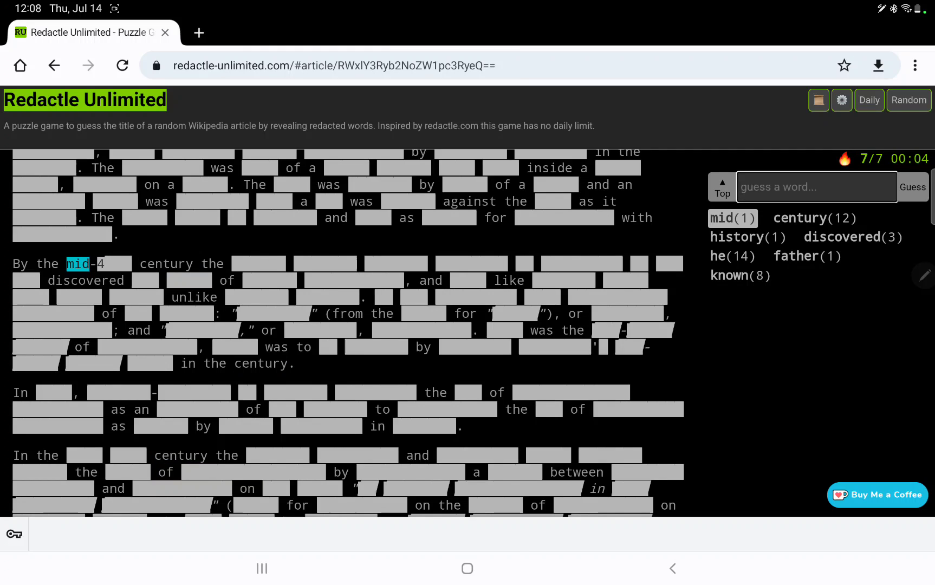
type("19")
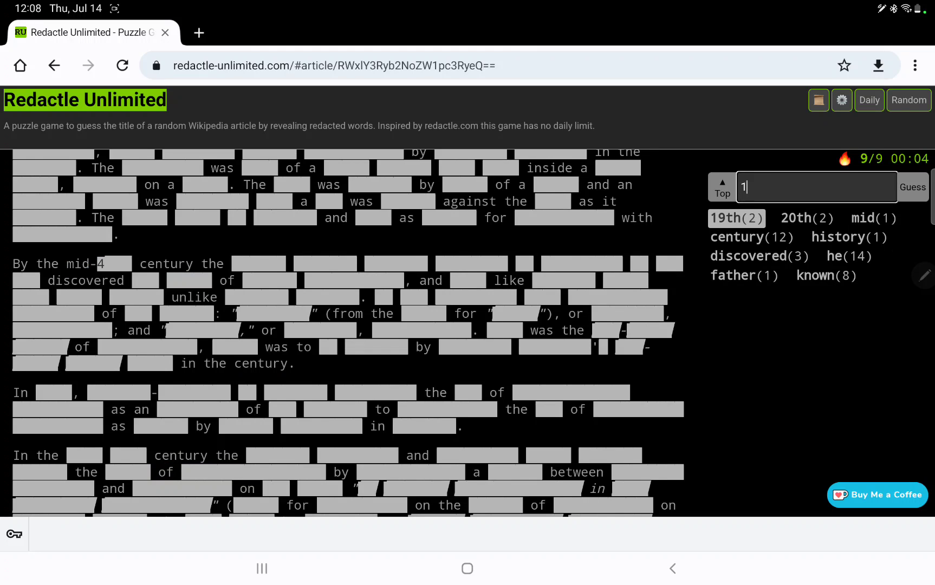
left_click(911, 187)
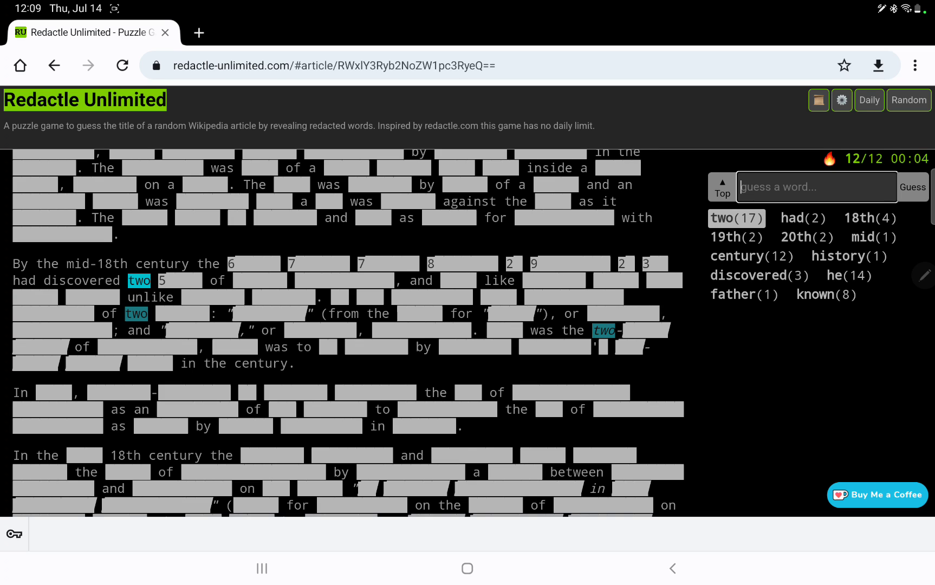
- Guess kinds, which gets zero occurrences
type("kinds")
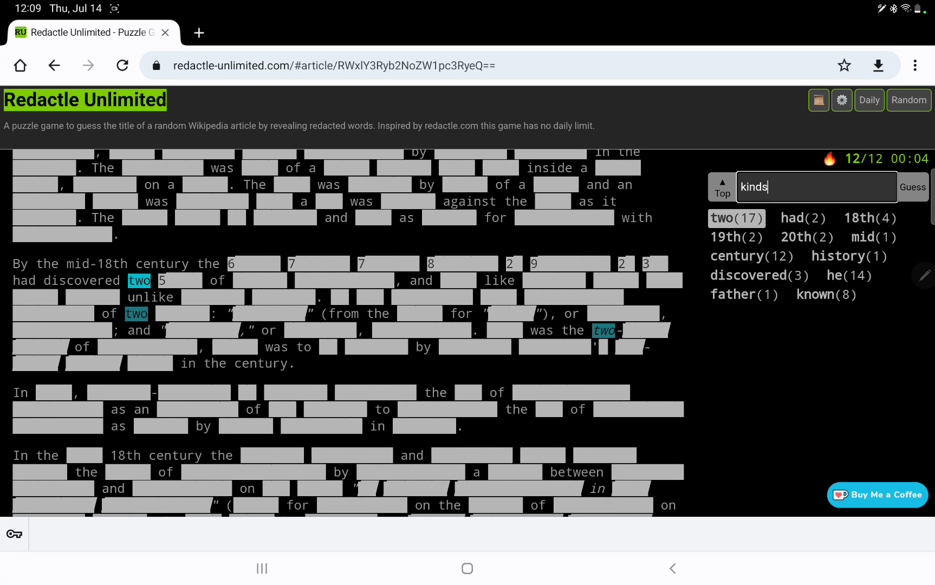
left_click(912, 186)
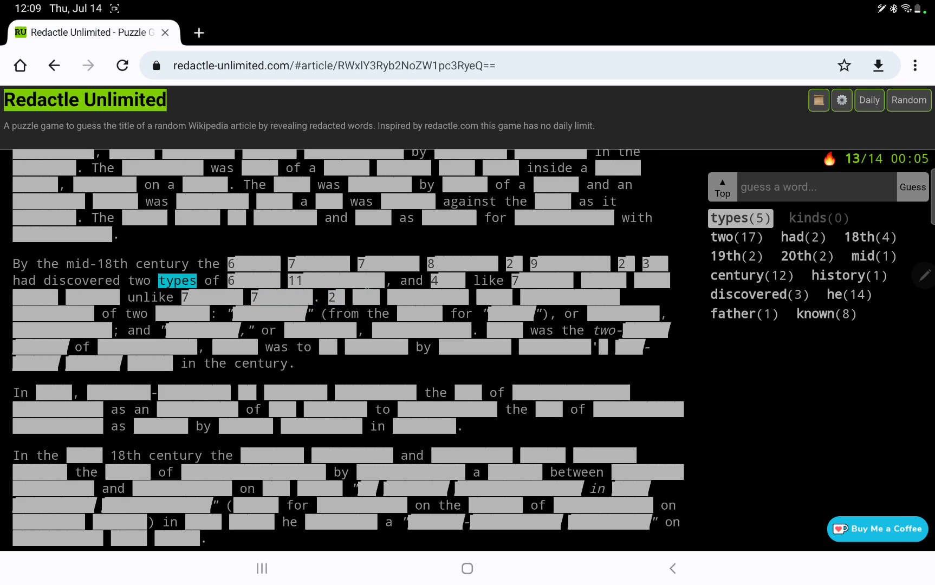
- Guess the next words including forces, revealing them in the article
left_click(361, 297)
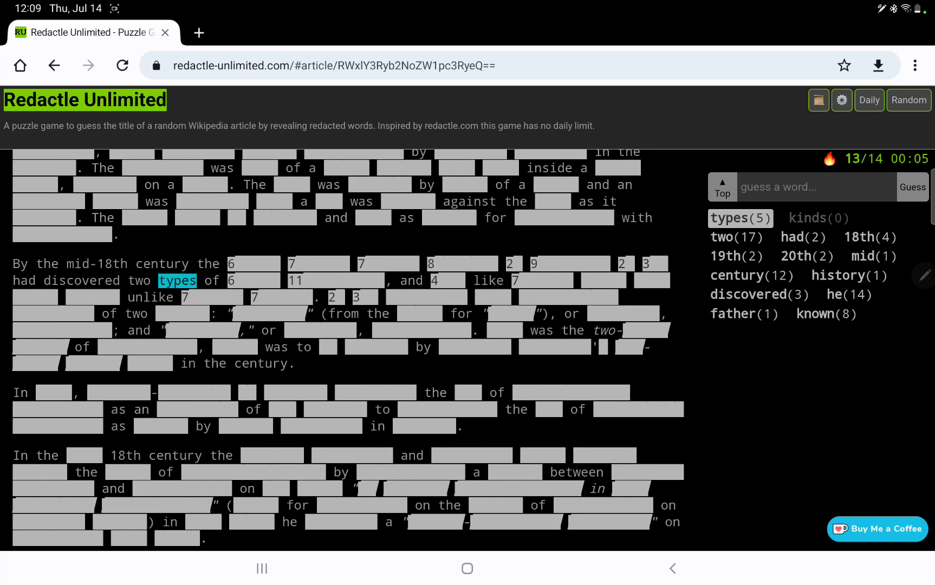
type("it")
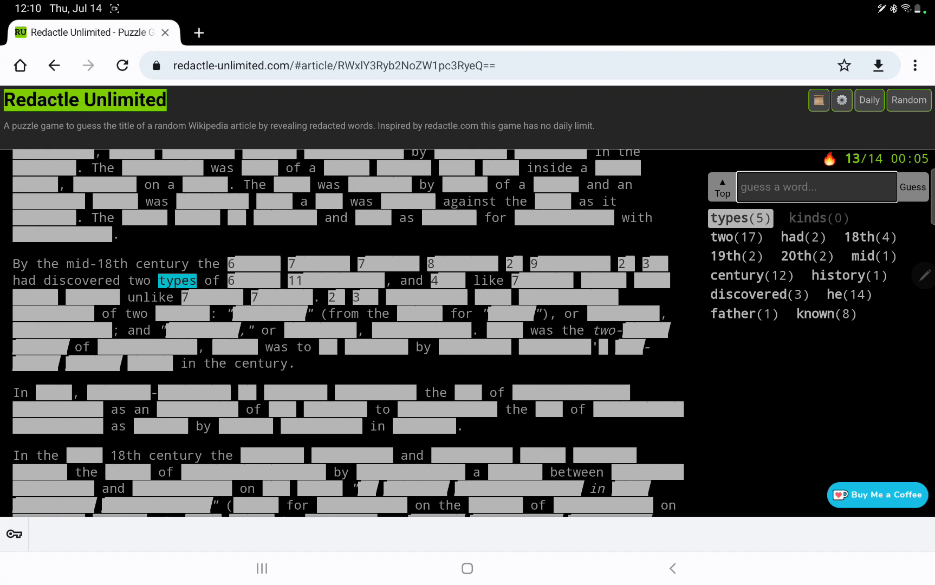
left_click(911, 186)
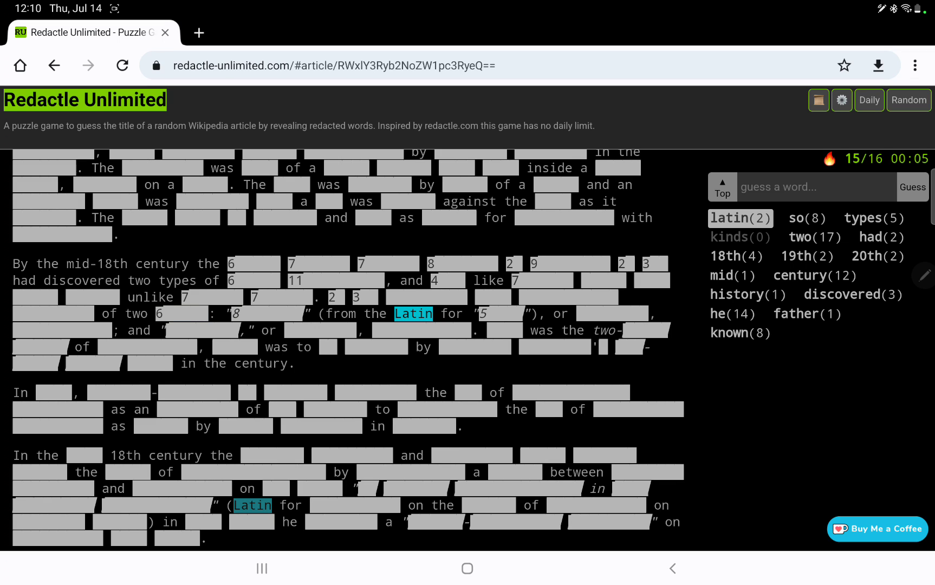
type("forces")
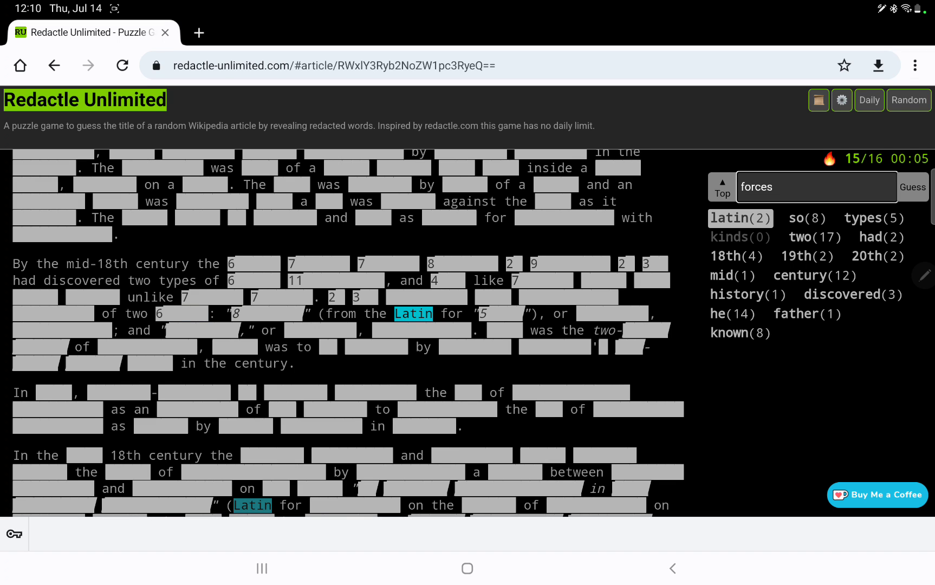
left_click(910, 188)
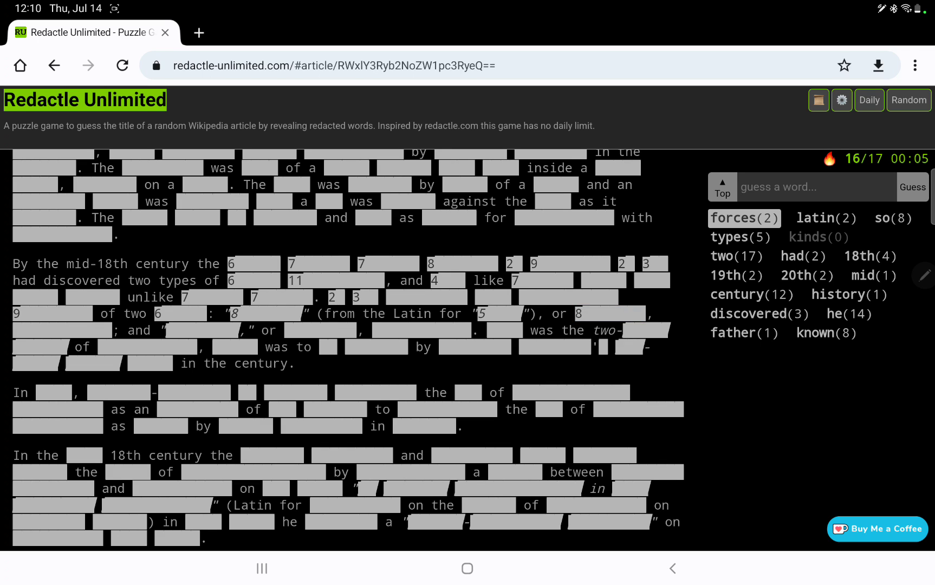
- Guess physics (absent) and chemistry, bringing the total to 19 guesses
type("physics")
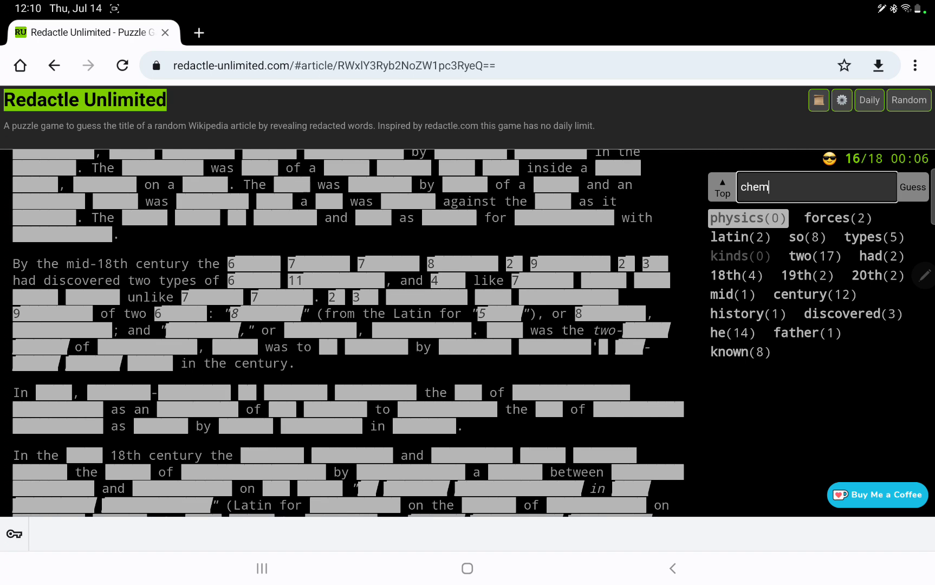
left_click(912, 187)
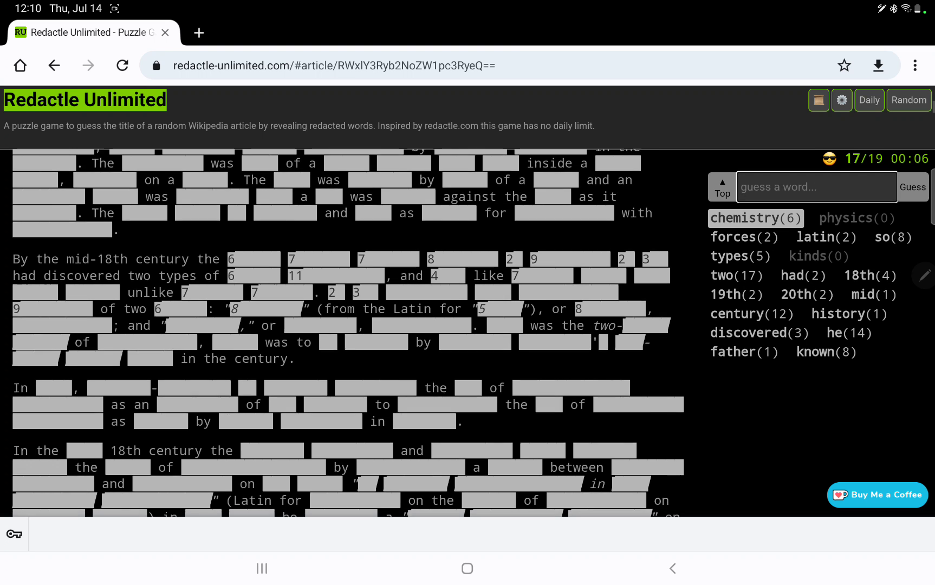
- Scroll the article and guess identified, which appears nowhere
scroll("down", 3)
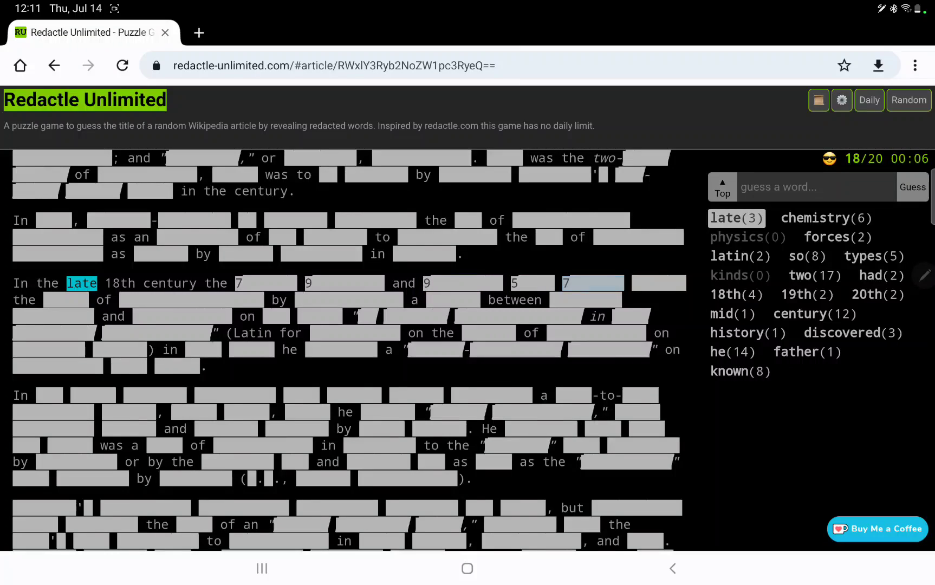
scroll("down", 3)
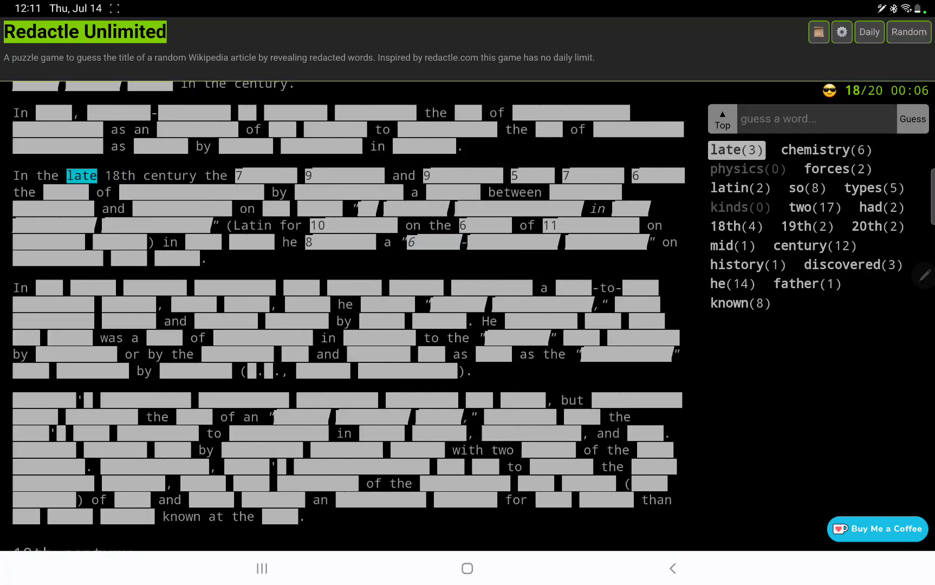
type("ident")
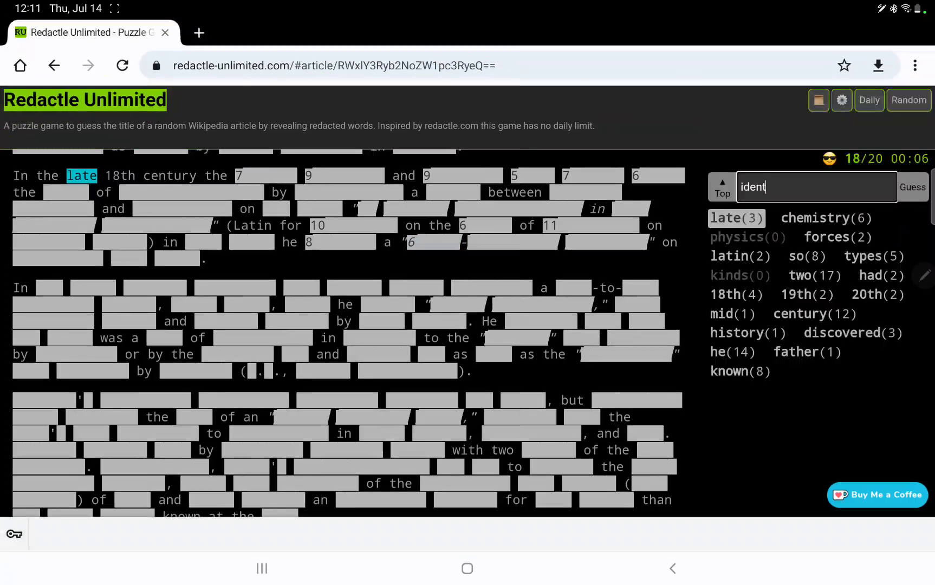
left_click(911, 187)
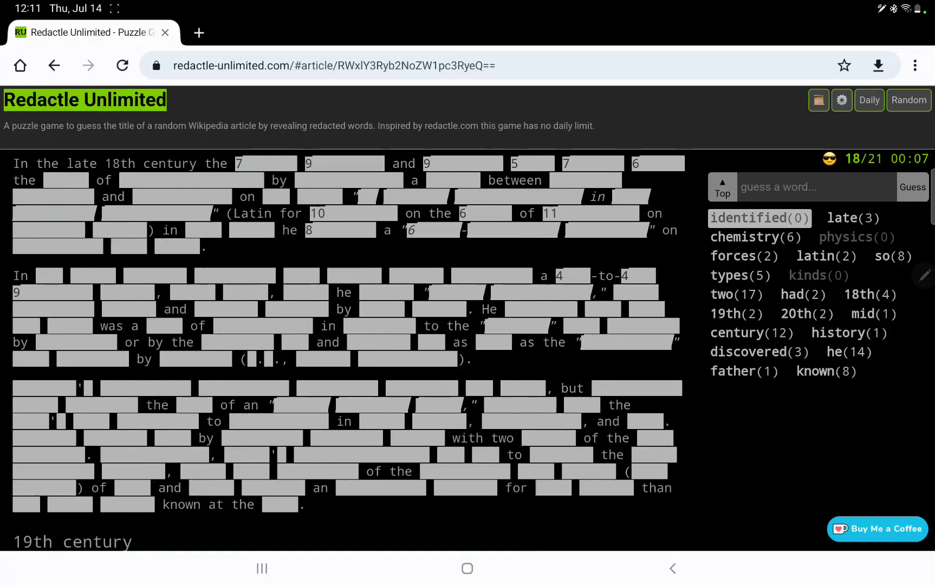
- Scroll through the article and guess book, revealing one occurrence
scroll("down", 3)
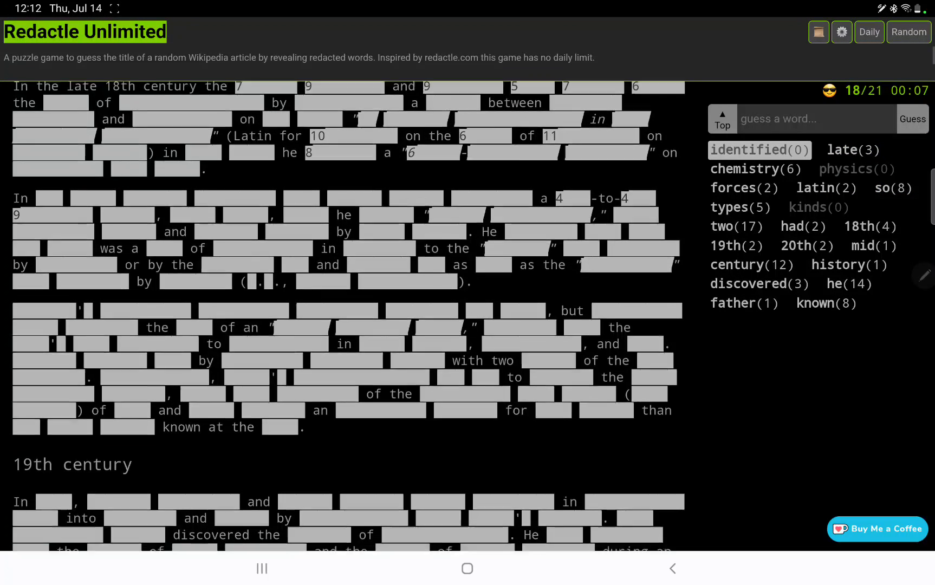
scroll("down", 3)
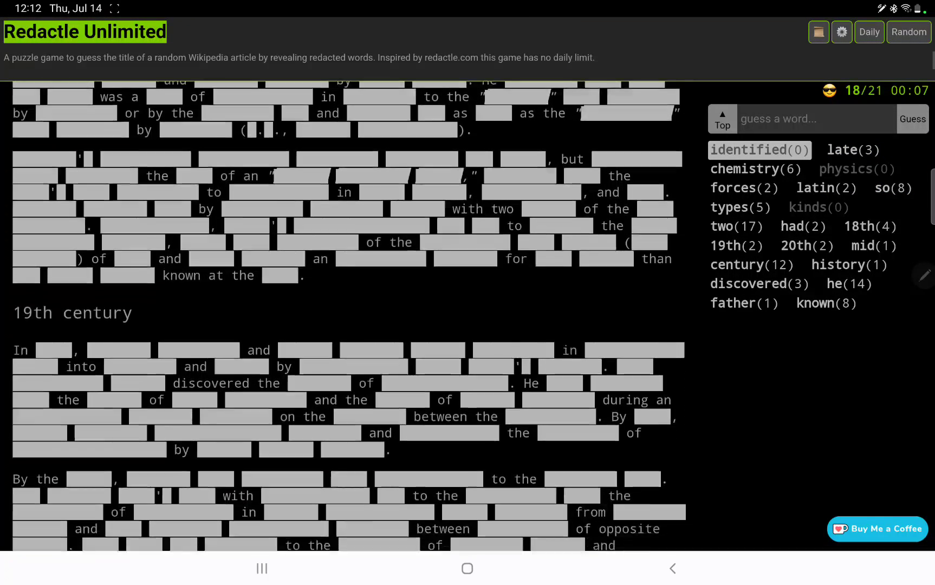
scroll("down", 3)
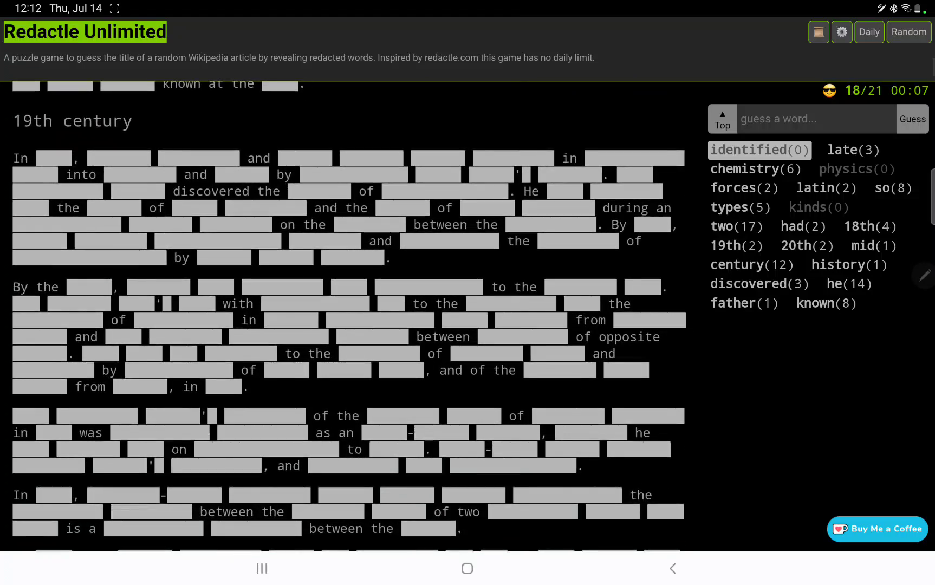
scroll("up", 3)
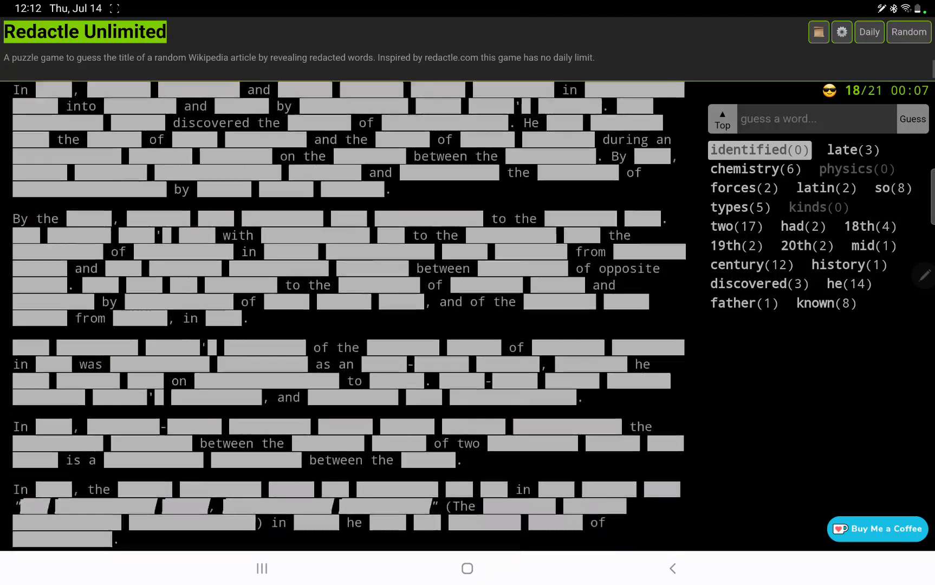
scroll("down", 3)
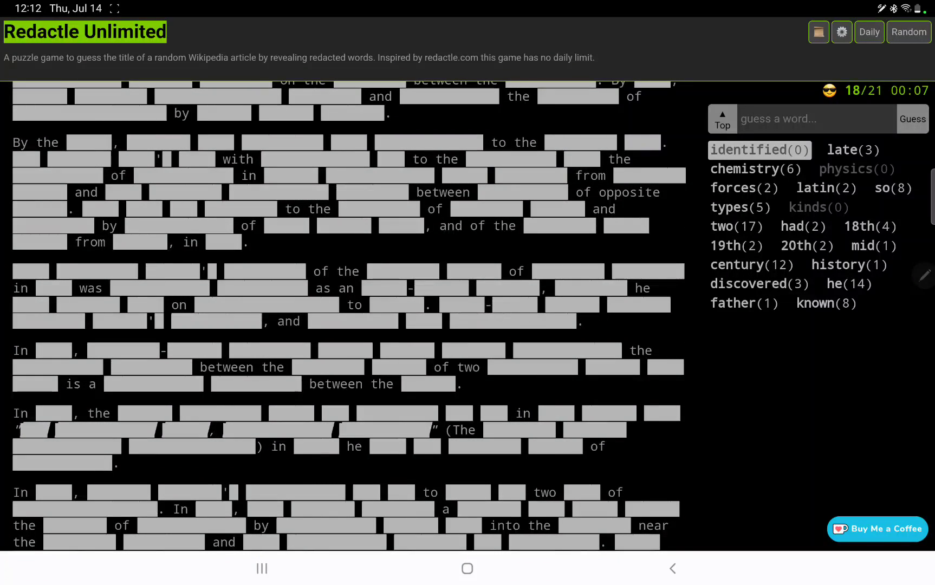
scroll("down", 3)
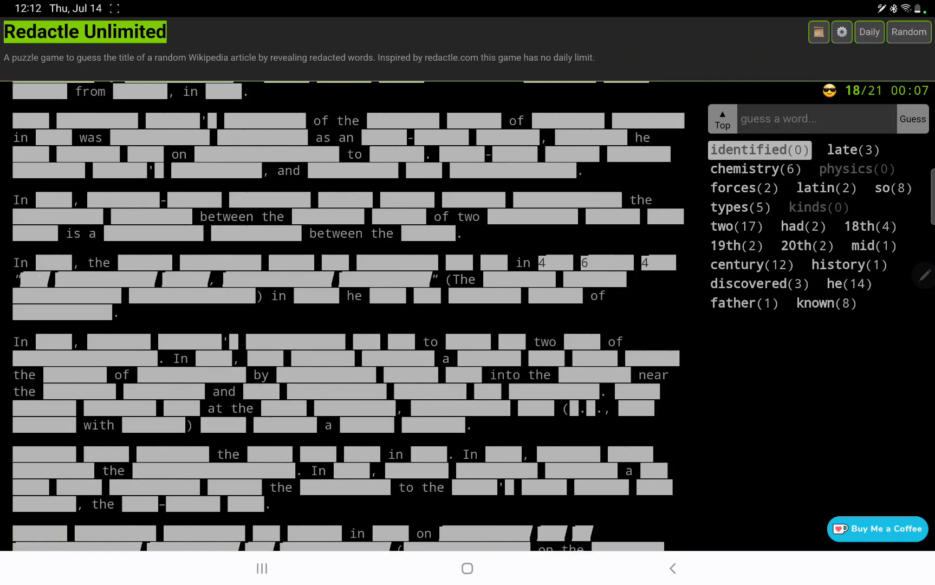
type("b")
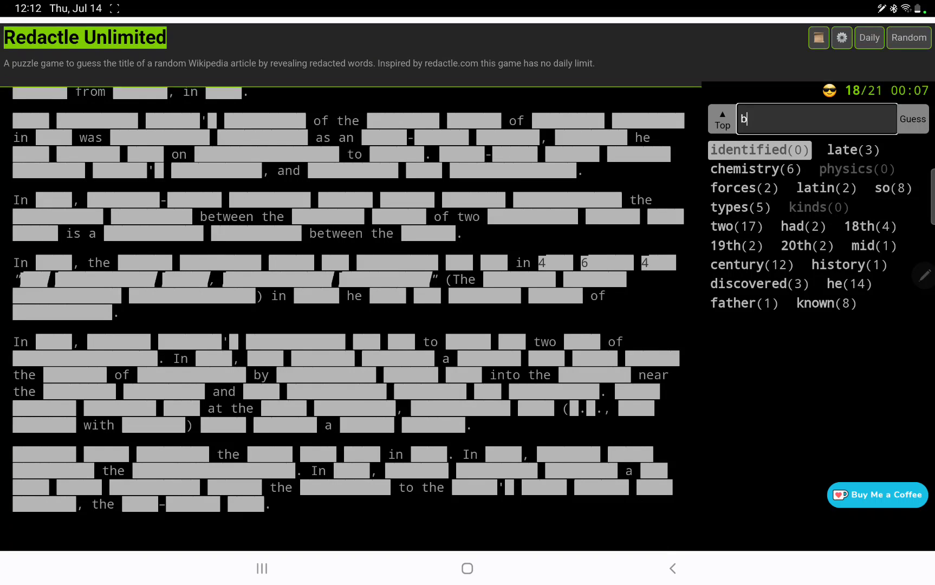
left_click(911, 118)
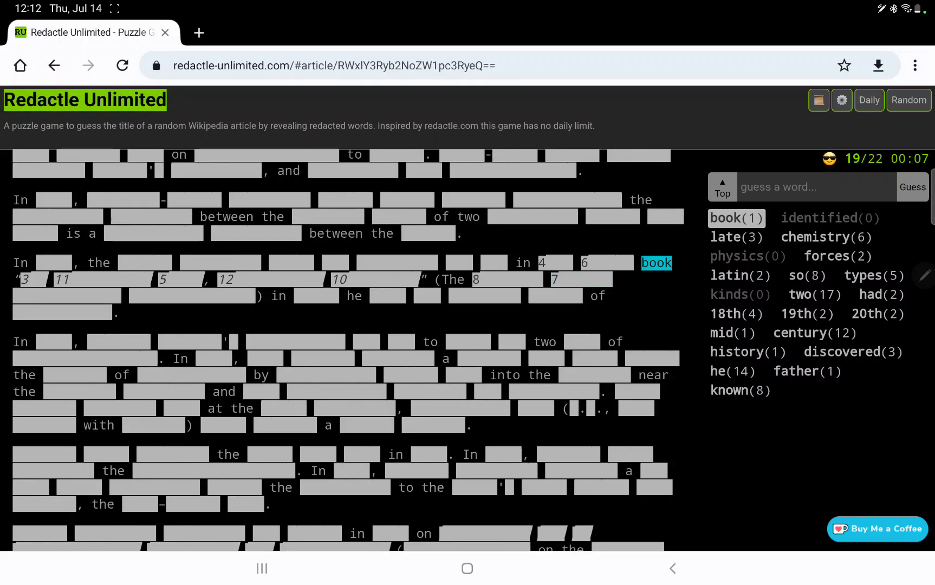
- Guess der and das, both getting zero occurrences
left_click(912, 186)
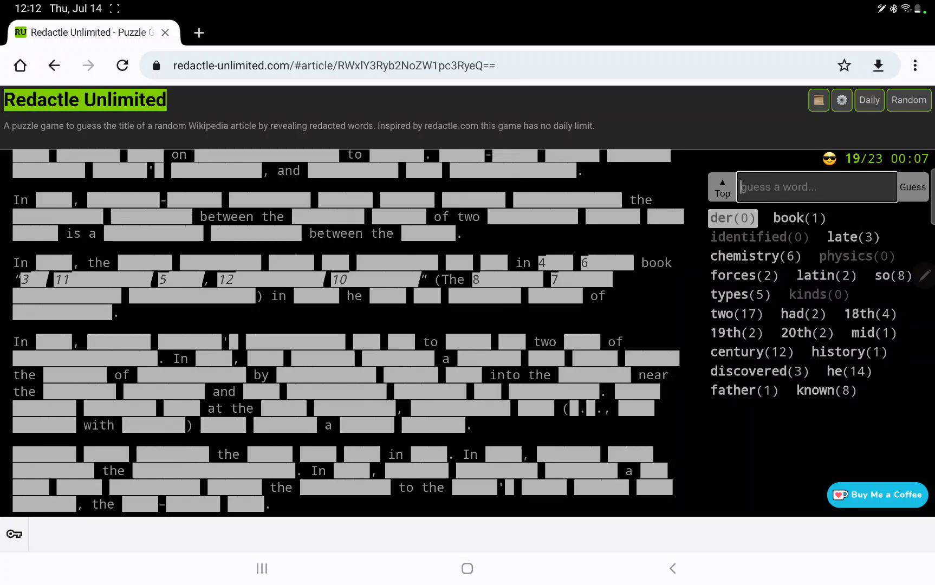
type("das")
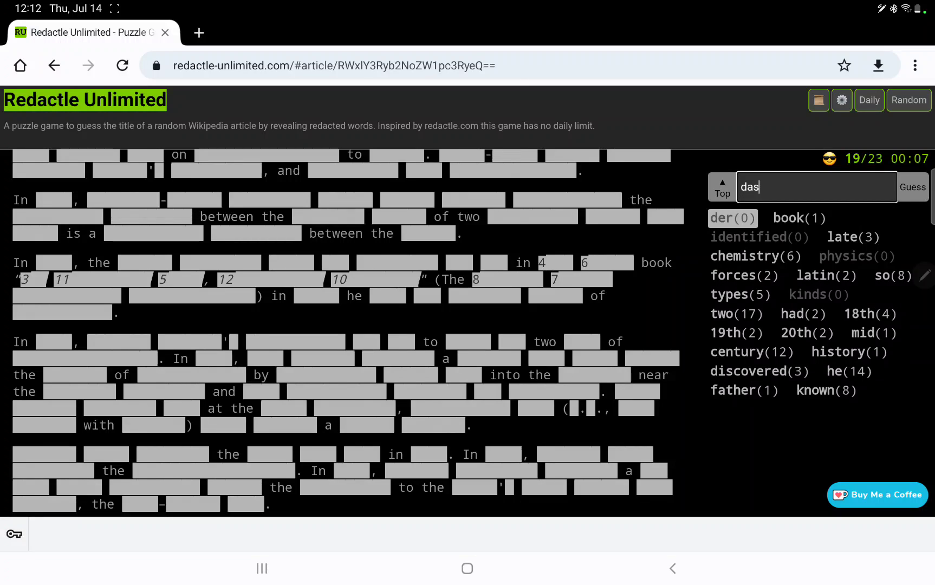
left_click(913, 187)
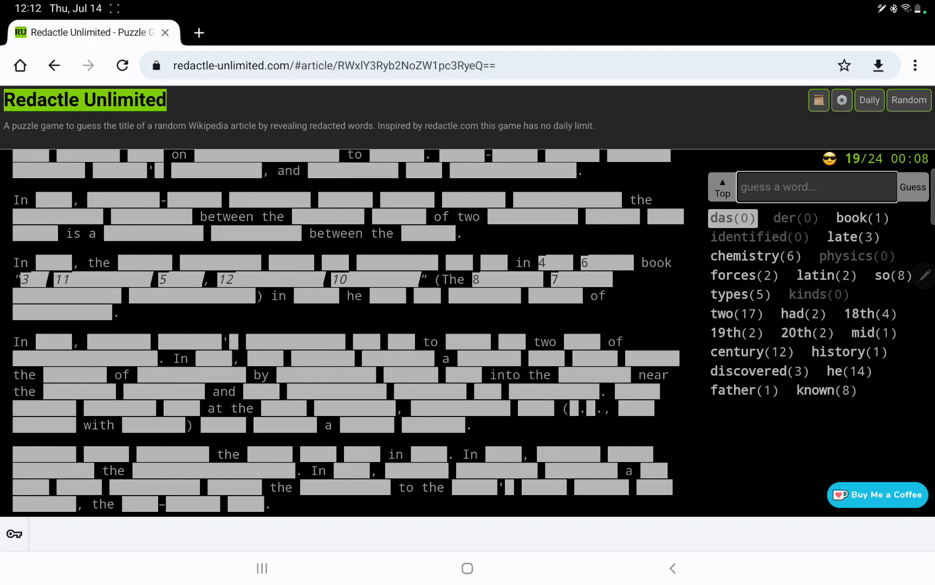
left_click(816, 186)
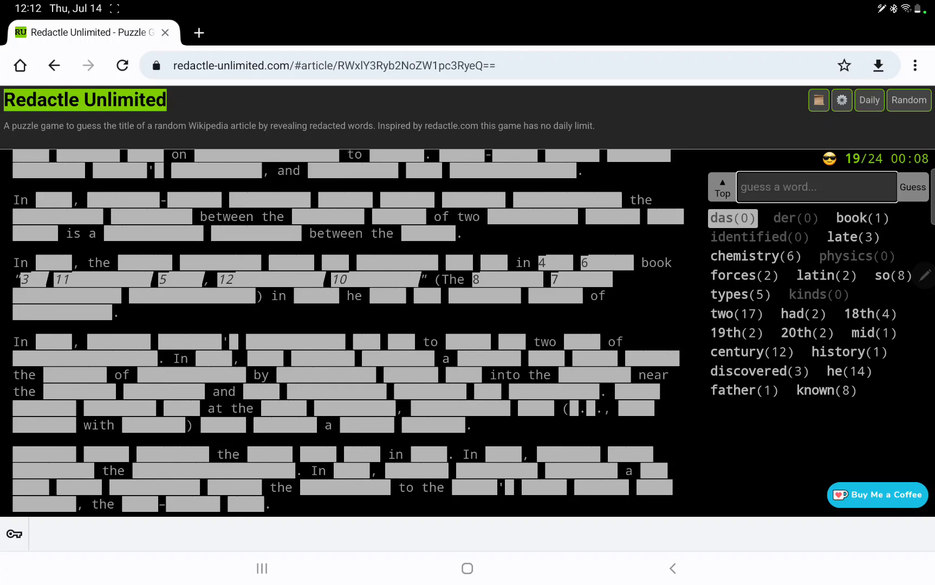
- Scroll through the article to review the revealed words
scroll("down", 3)
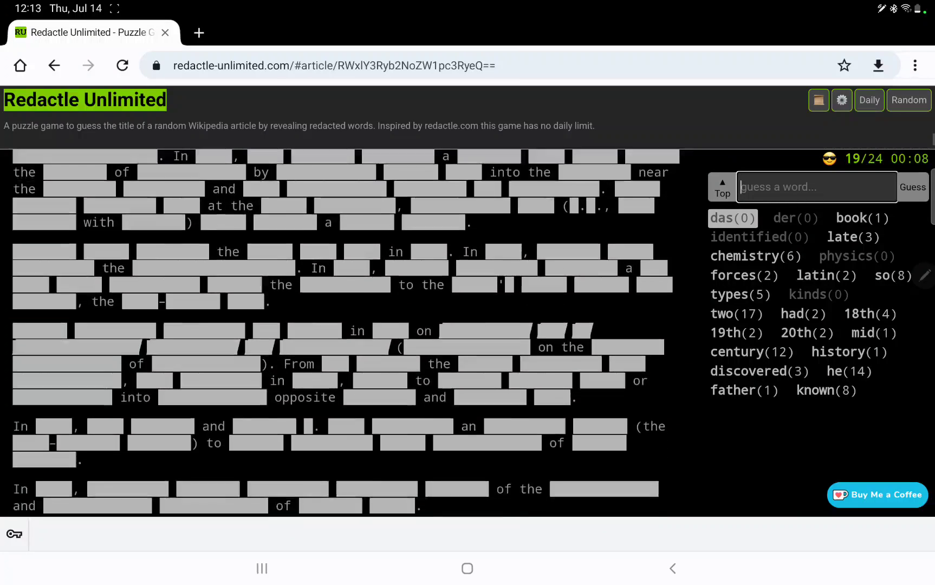
scroll("down", 3)
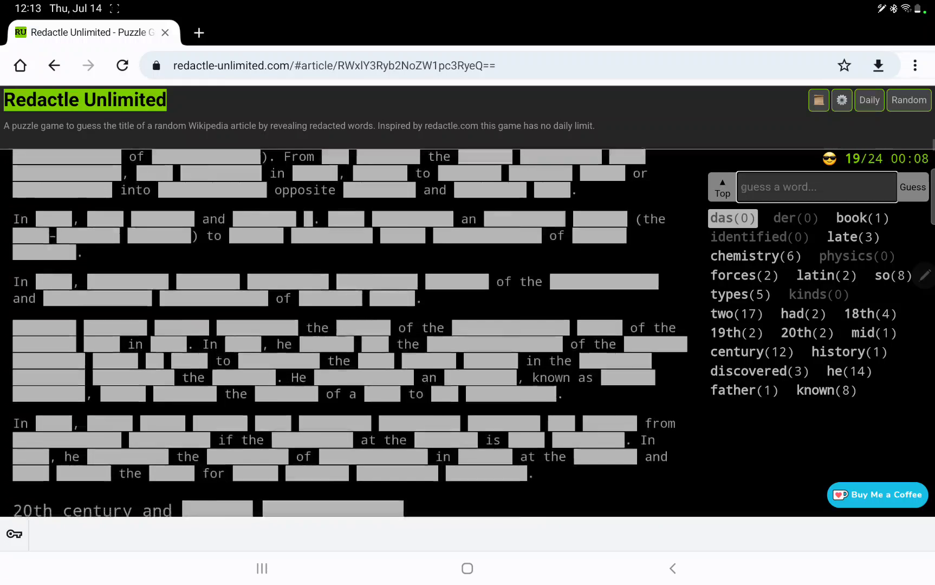
scroll("down", 3)
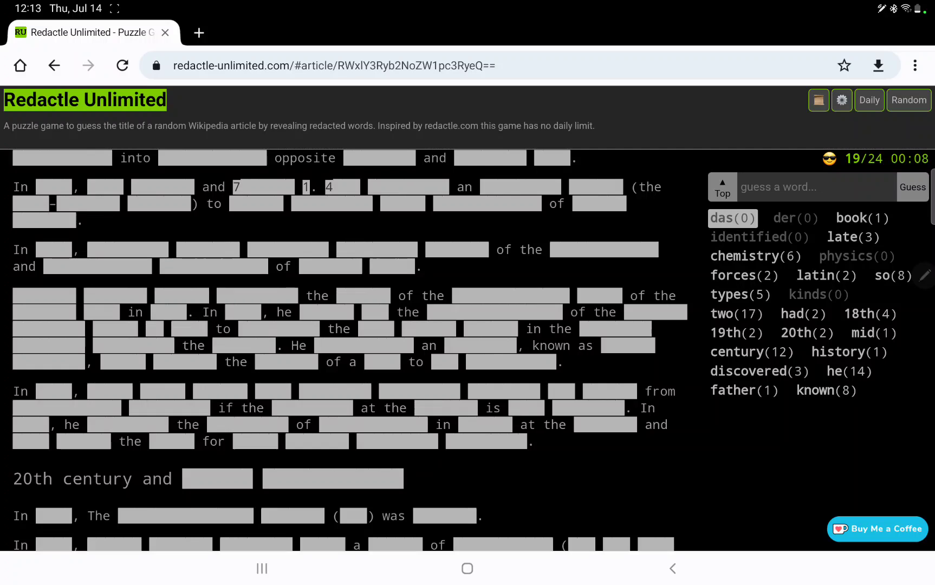
scroll("down", 3)
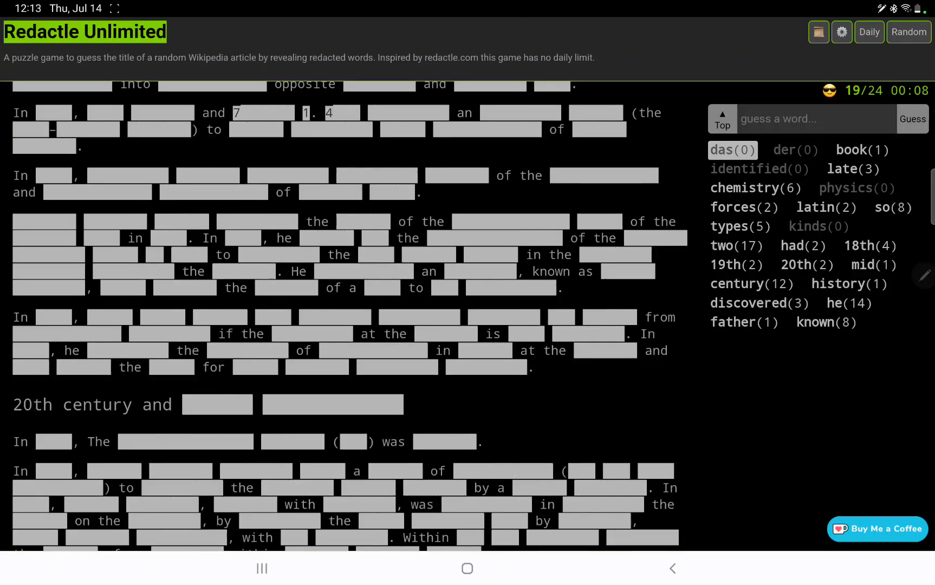
scroll("down", 3)
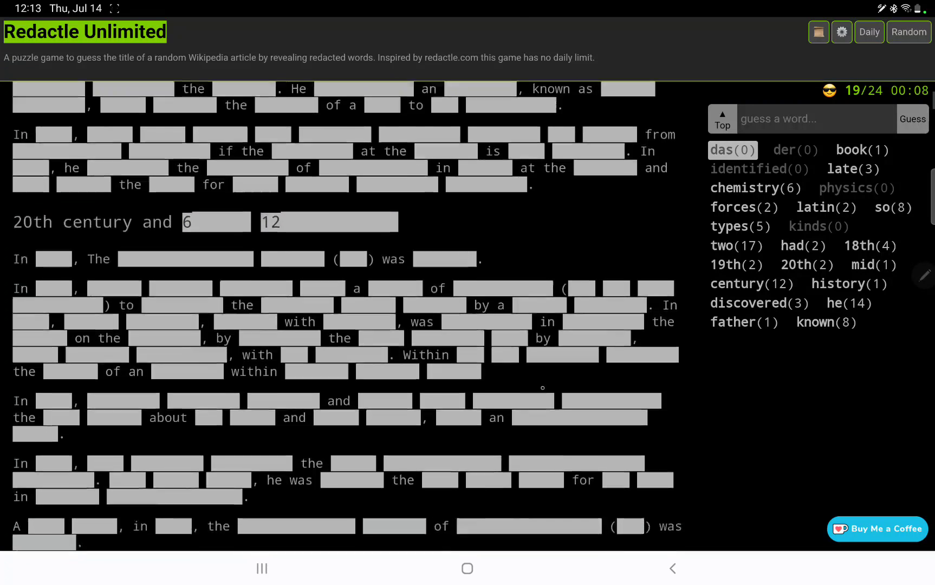
scroll("up", 3)
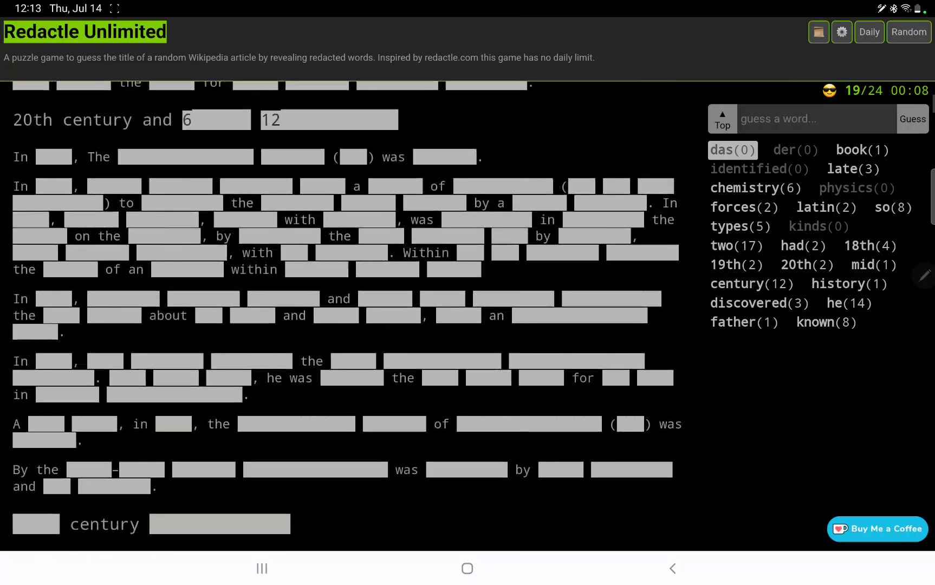
scroll("down", 3)
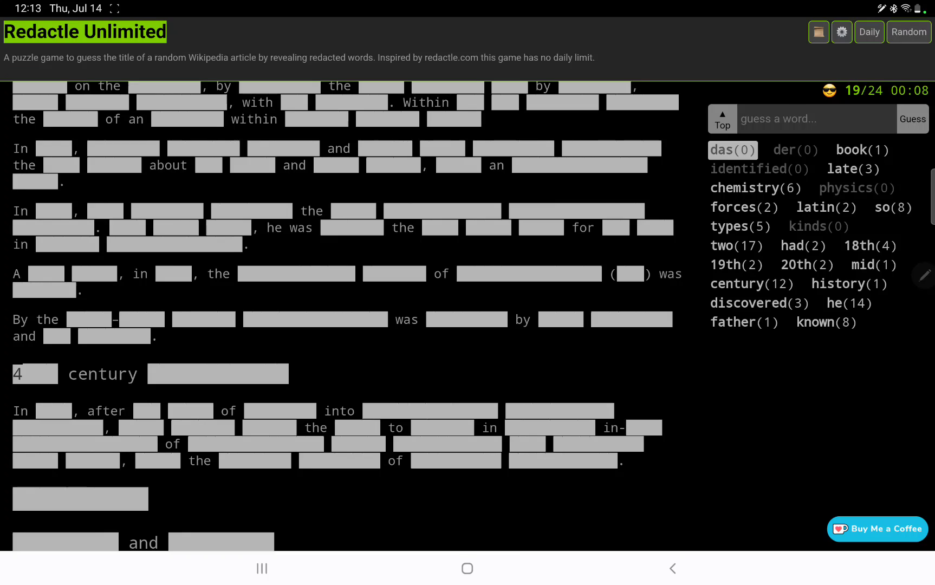
- Guess 21st and developments, revealing both in the article
left_click(814, 119)
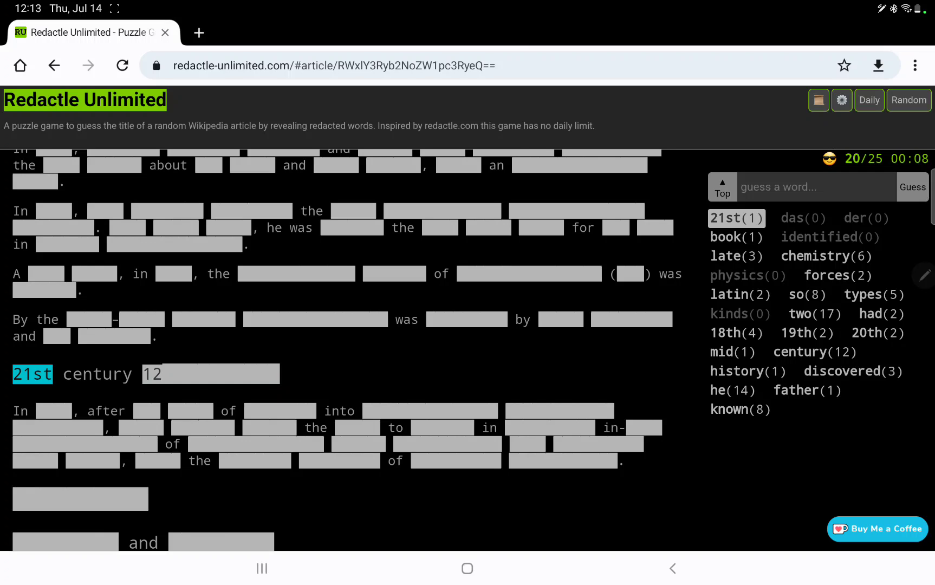
type("develop")
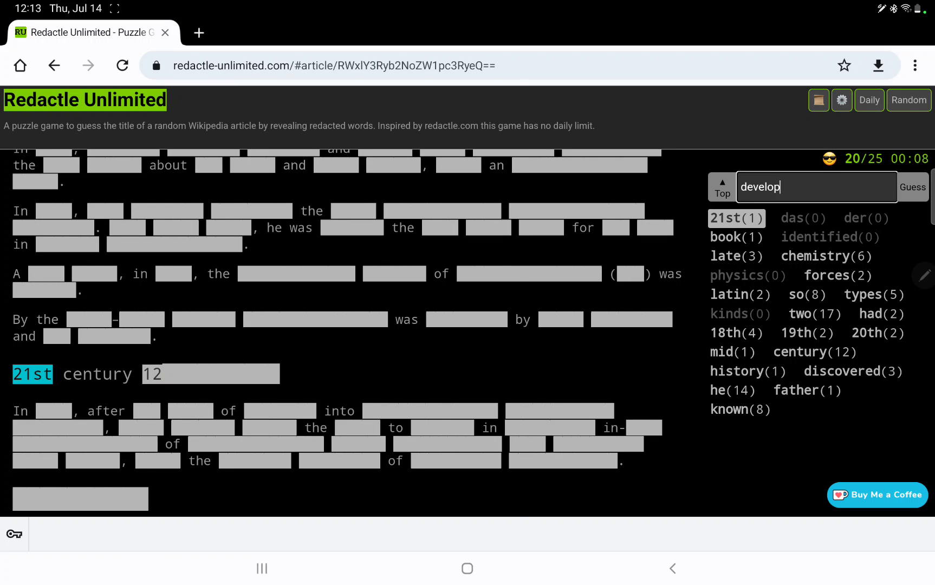
left_click(910, 186)
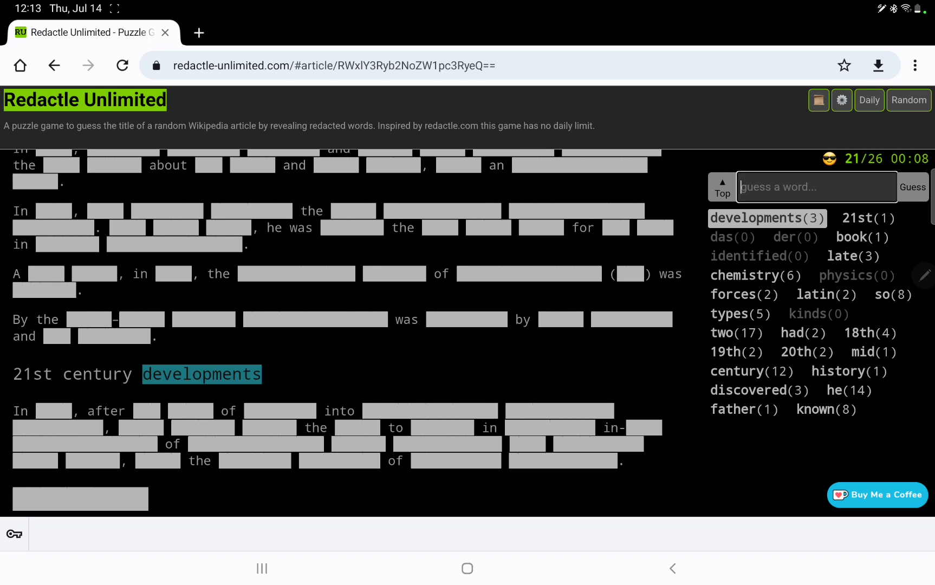
scroll("down", 3)
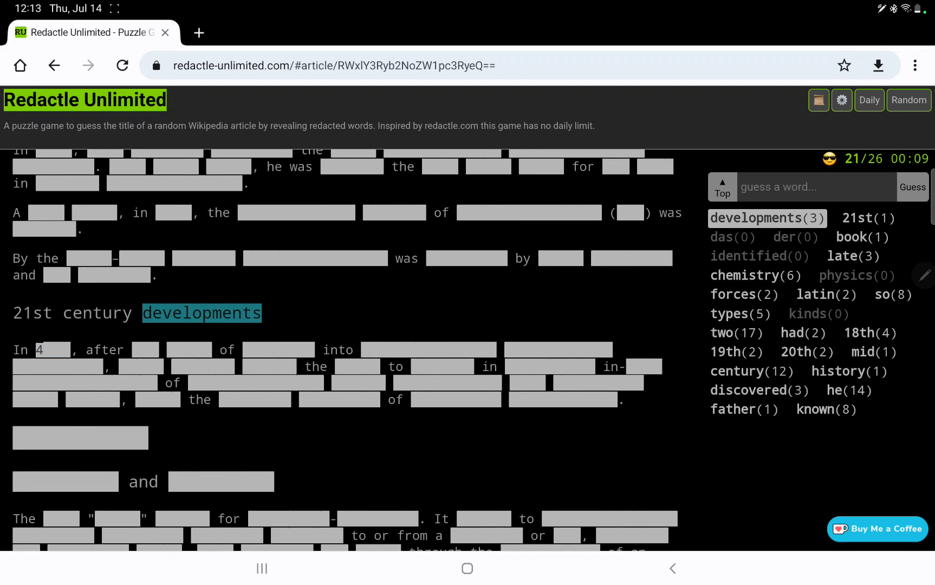
scroll("up", 3)
type("y")
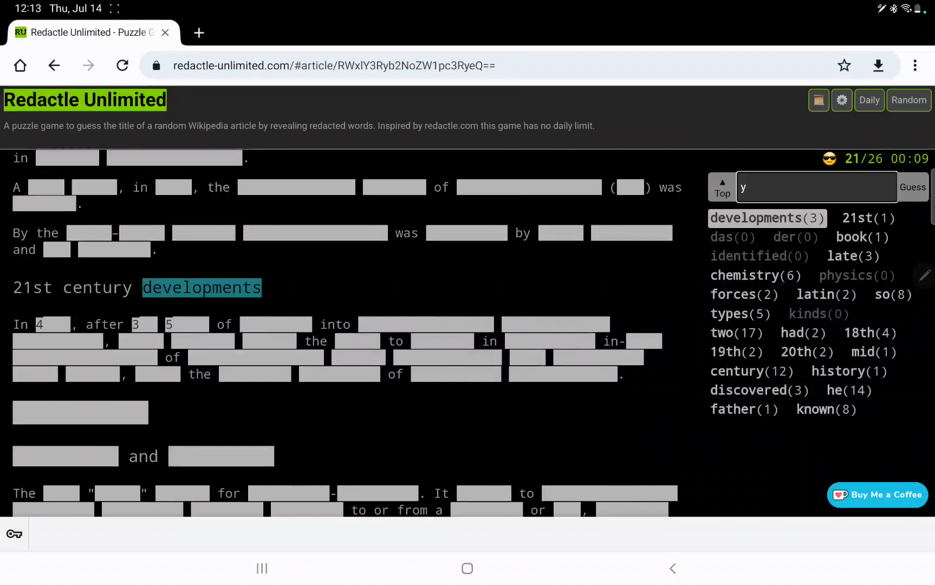
- Guess years and research, then review the article; word gets zero
left_click(913, 186)
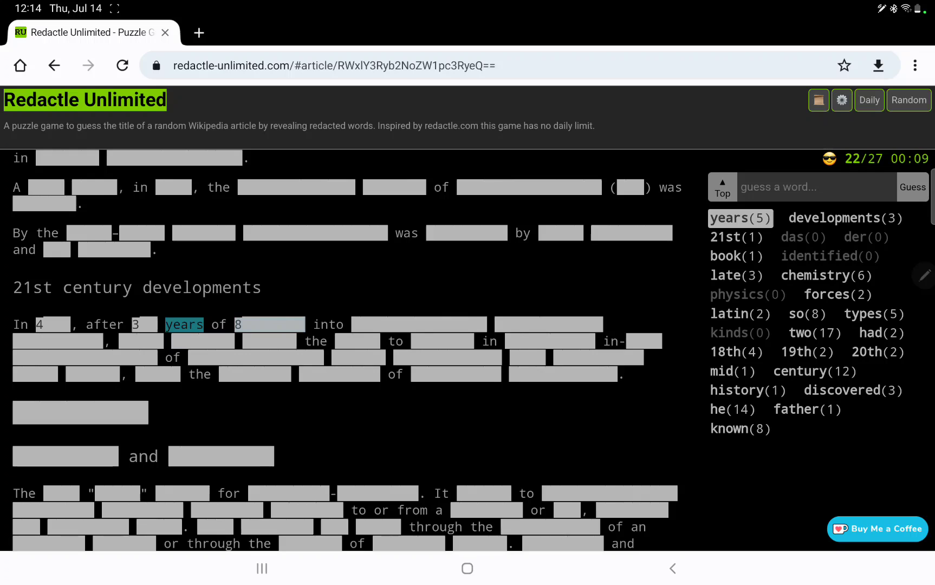
type("research")
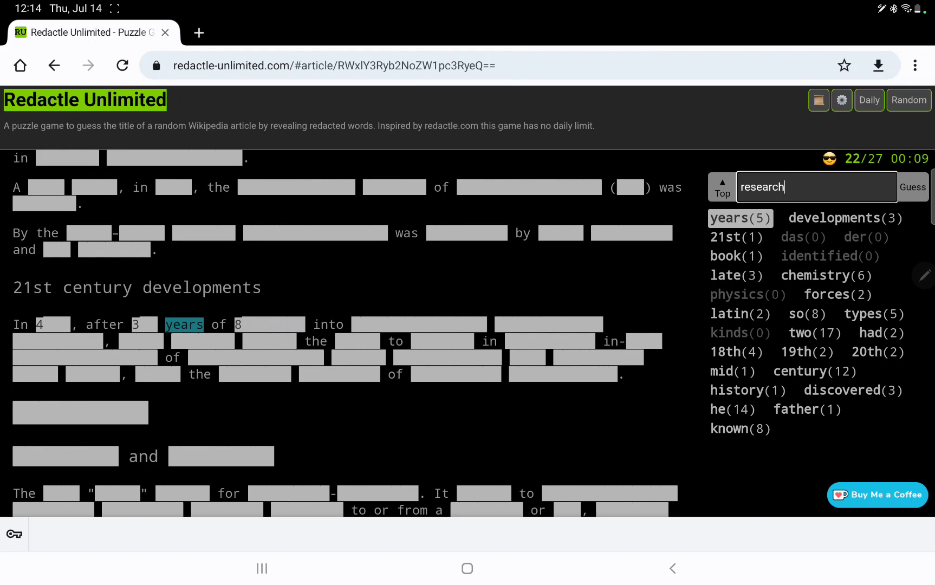
left_click(912, 186)
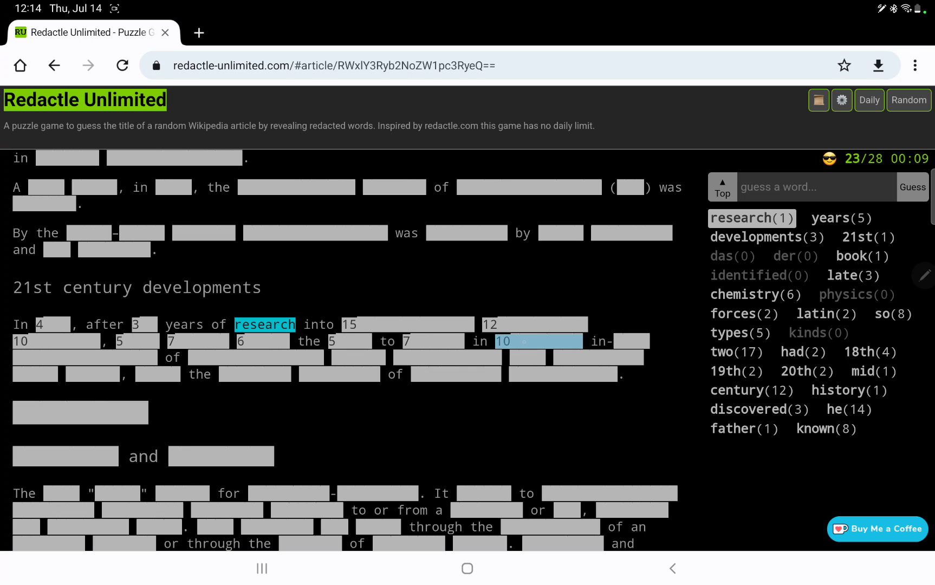
scroll("down", 3)
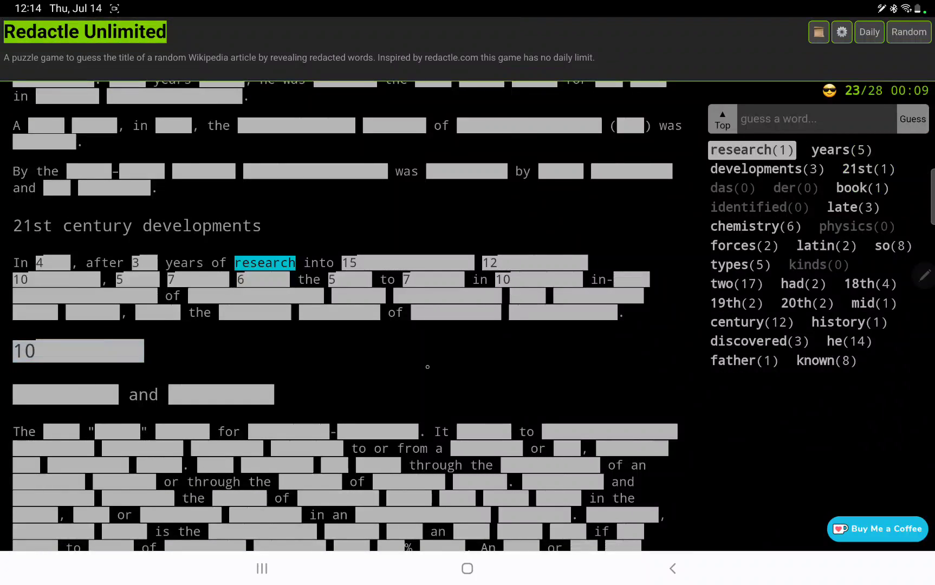
scroll("down", 3)
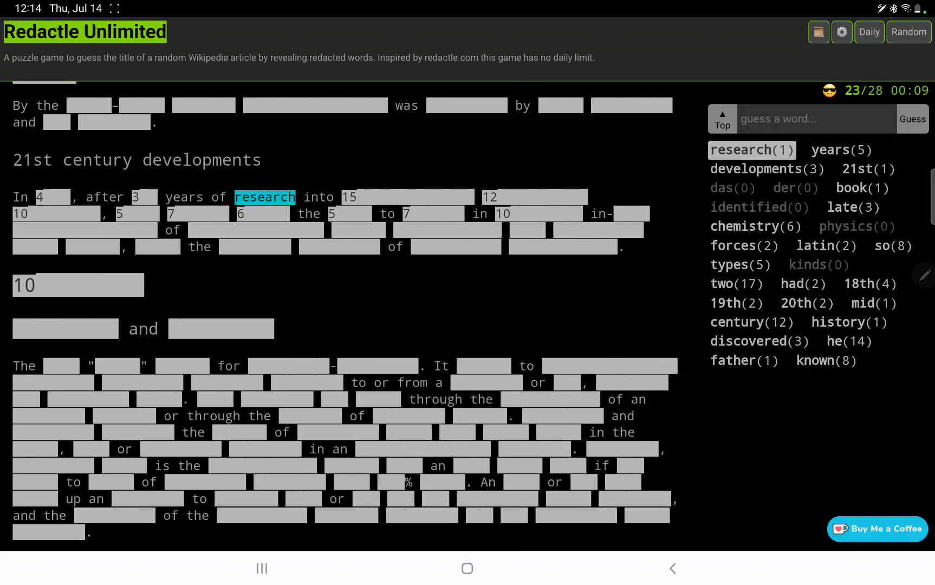
scroll("down", 3)
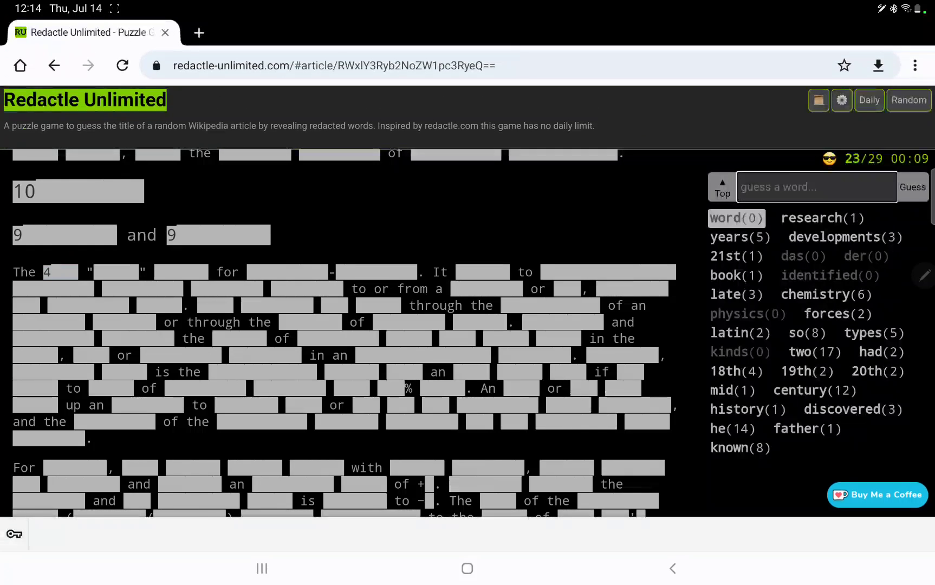
- Guess stands, gas and 1, revealing 'The term … stands for' and the +1 and −1
left_click(911, 187)
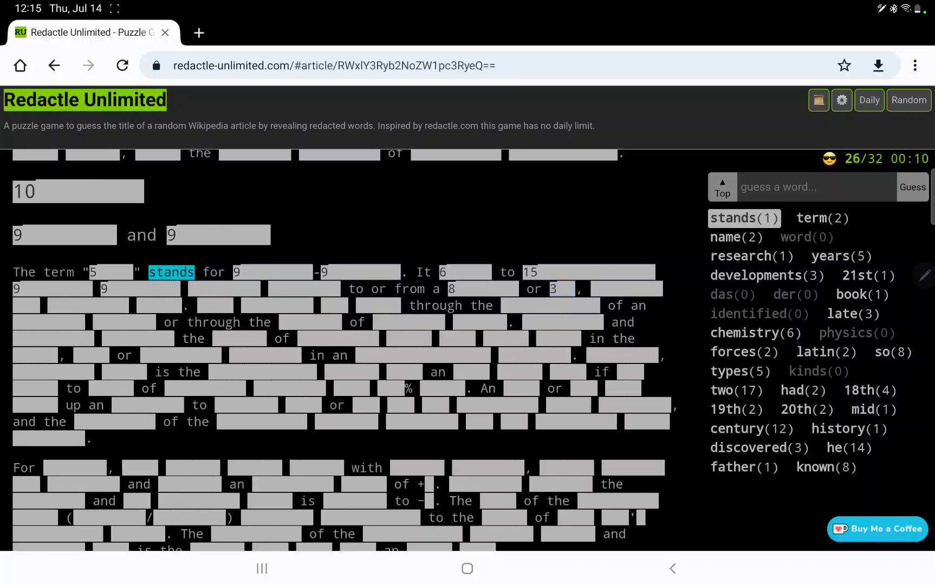
type("gas")
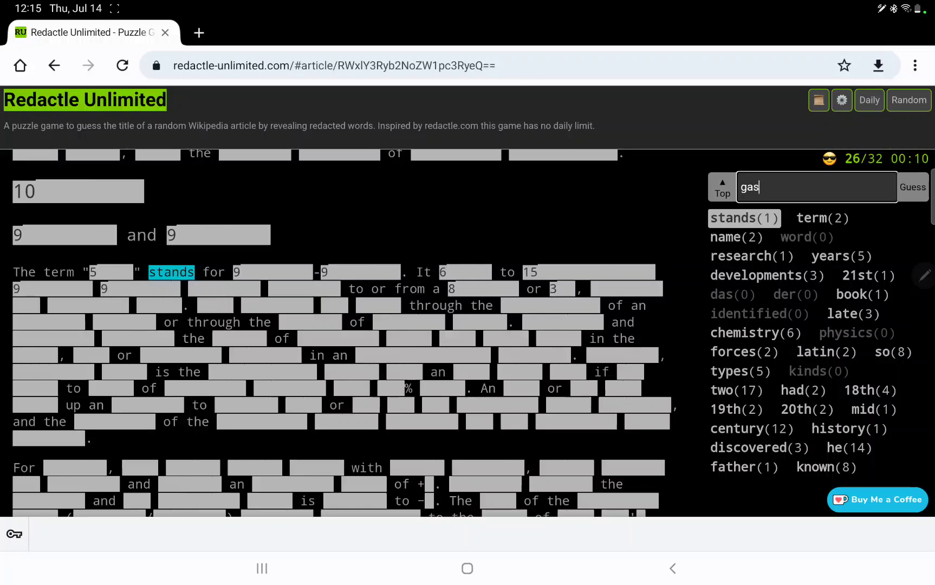
left_click(913, 186)
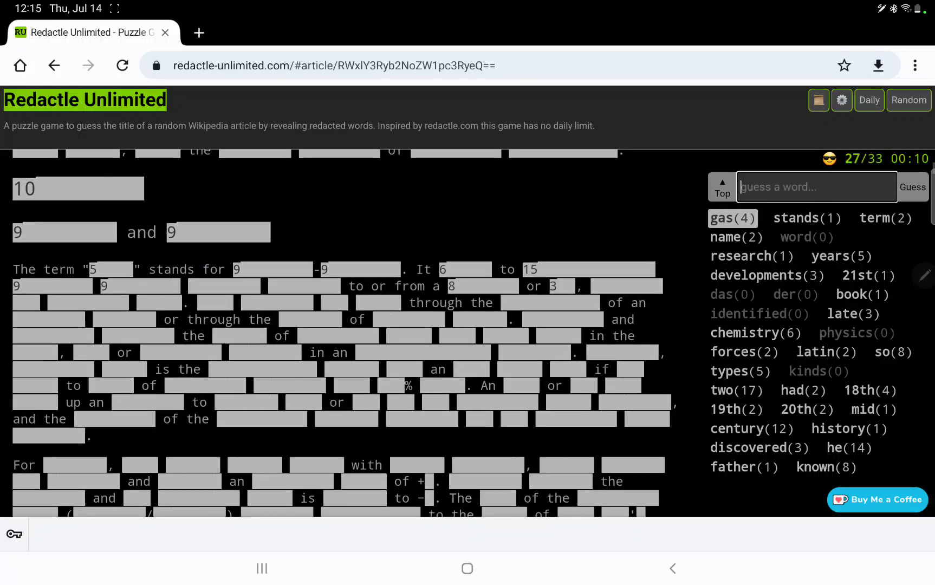
scroll("down", 3)
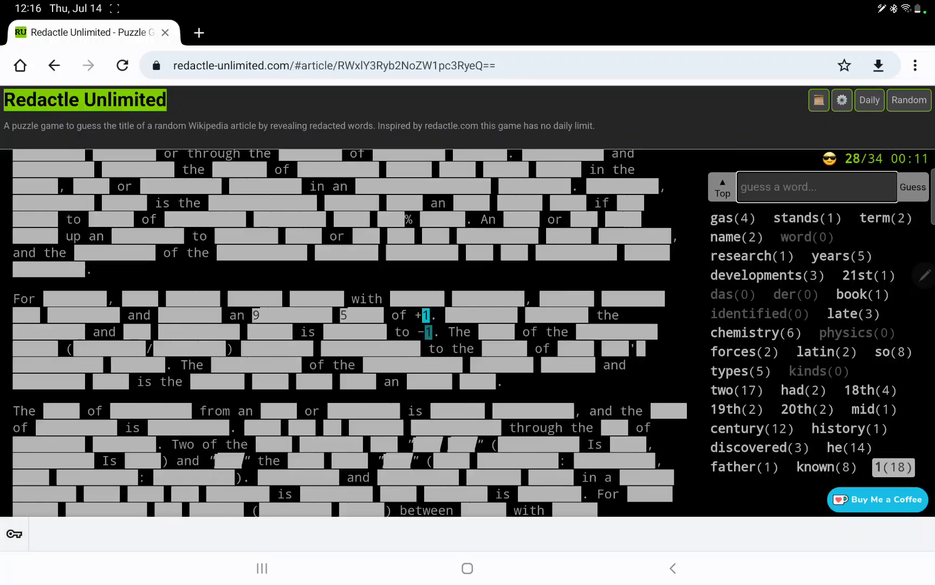
scroll("up", 3)
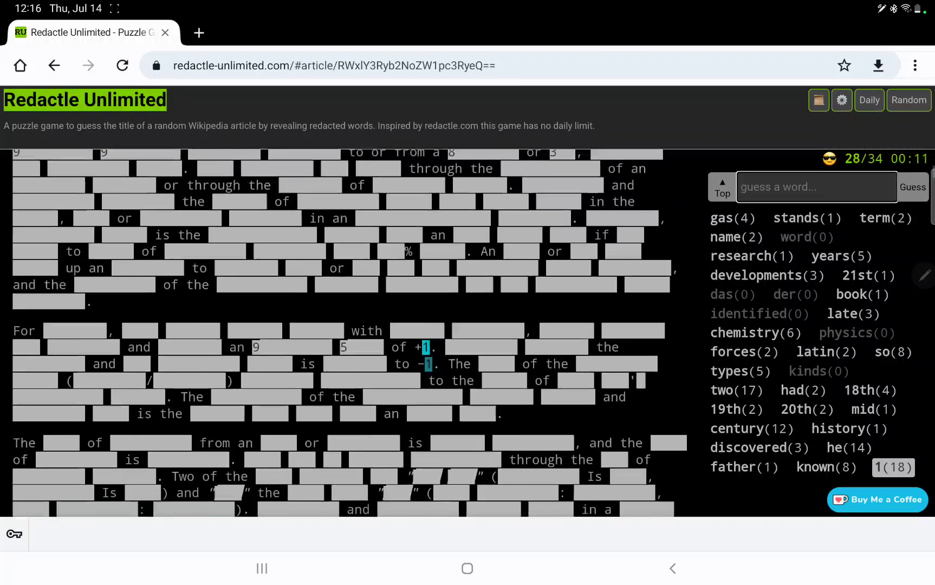
scroll("down", 3)
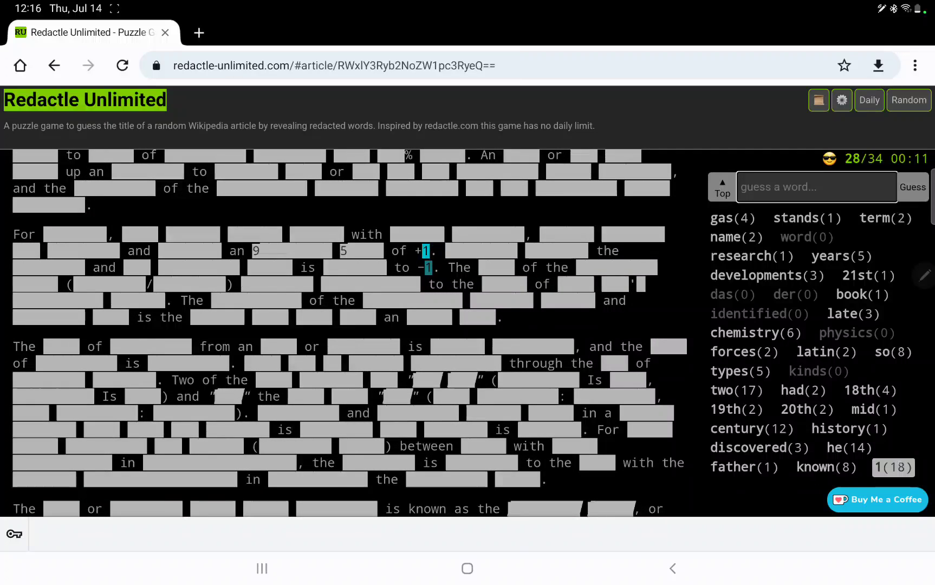
scroll("down", 3)
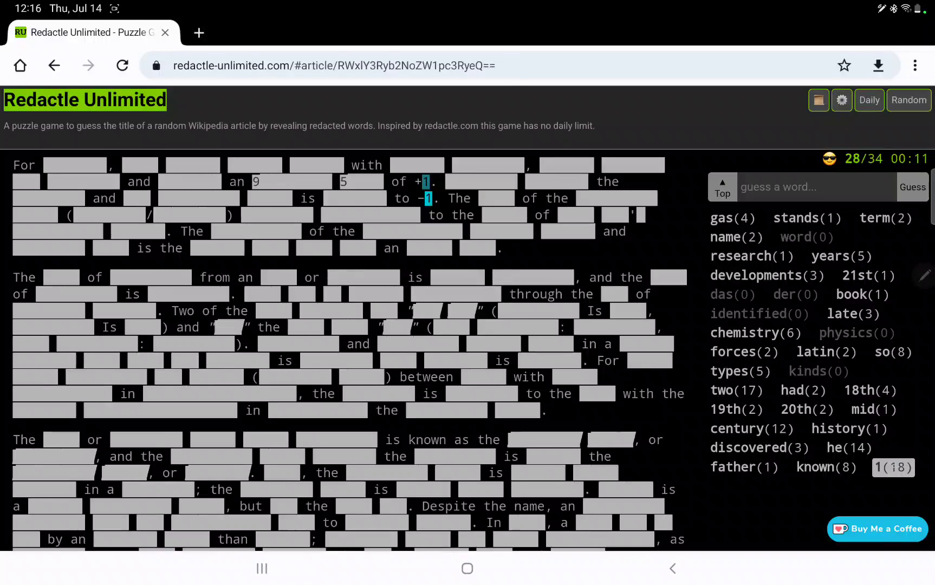
scroll("up", 3)
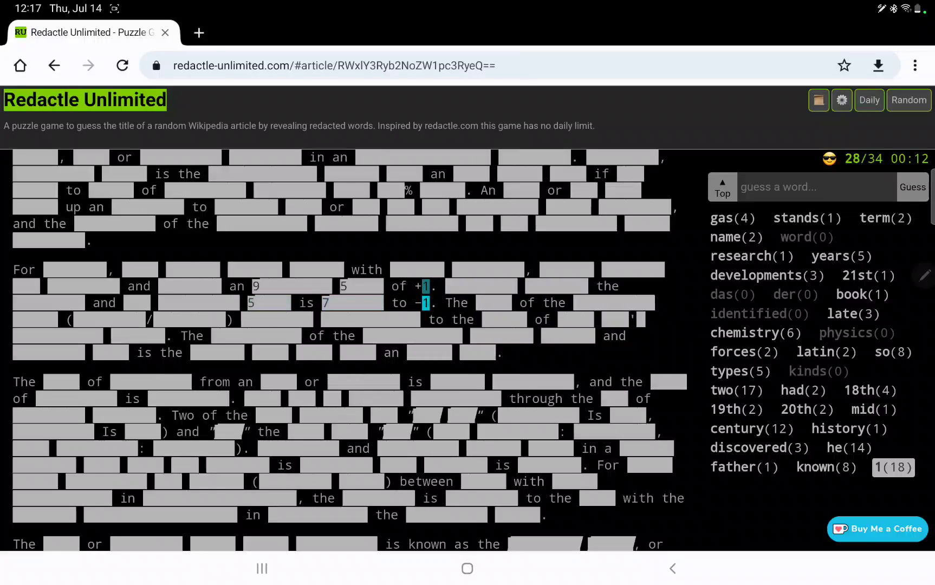
- Guess changed (absent) and electron, revealing 14 occurrences of electron
type("chang")
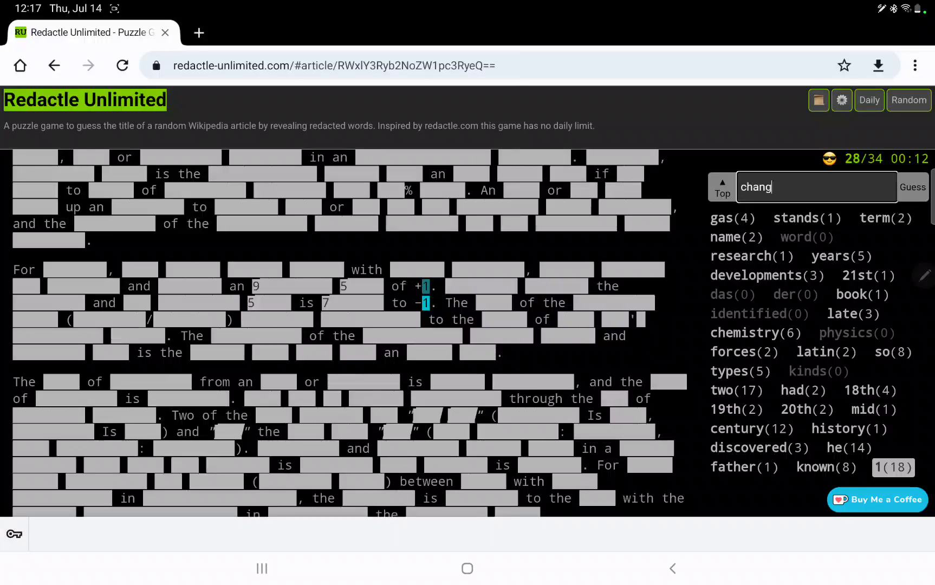
left_click(912, 186)
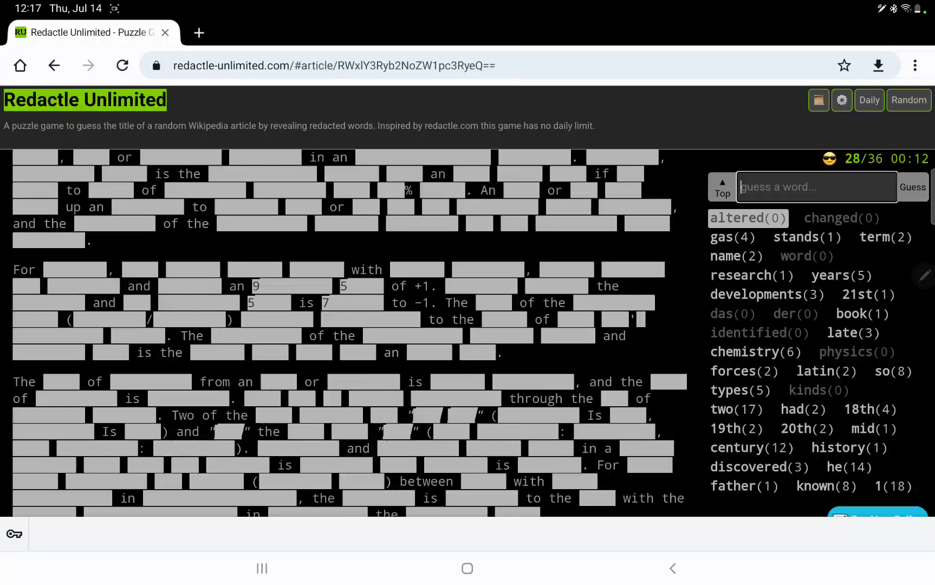
type("elect")
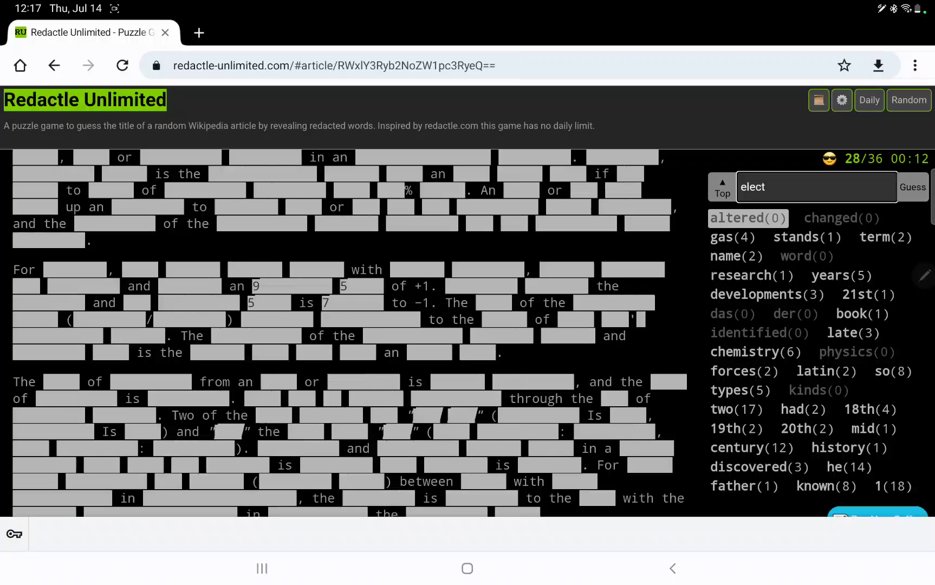
left_click(910, 187)
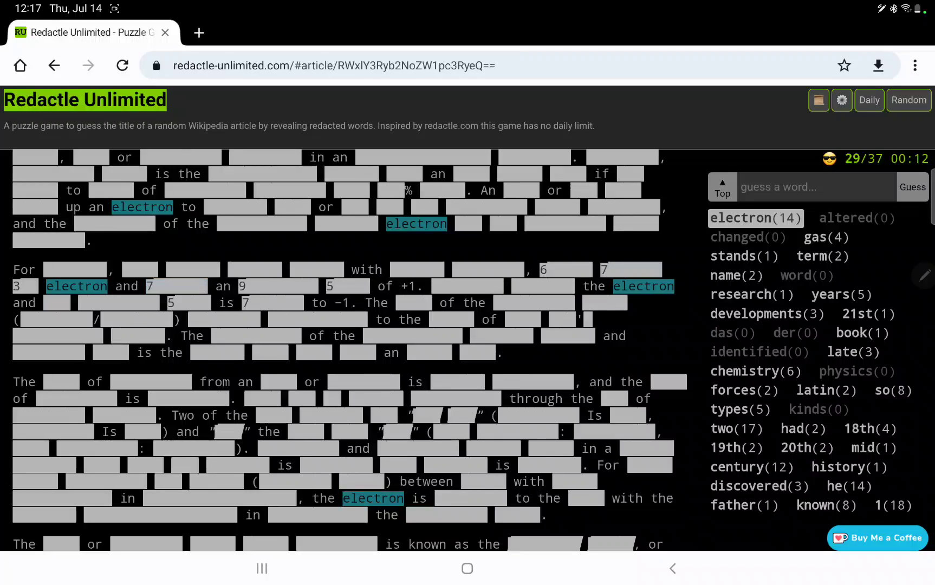
- Guess neutron, proton and nucleus, all absent from the article
type("neutron")
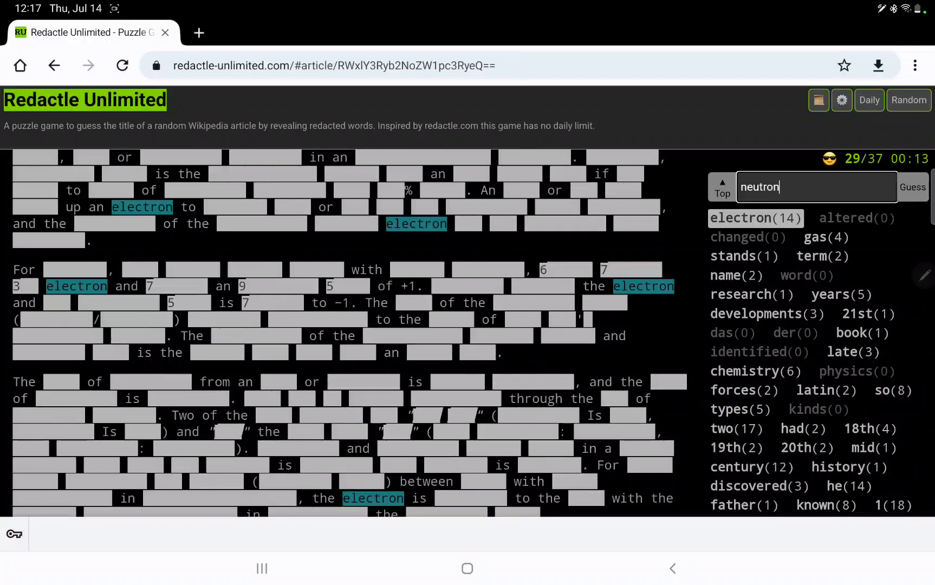
left_click(910, 186)
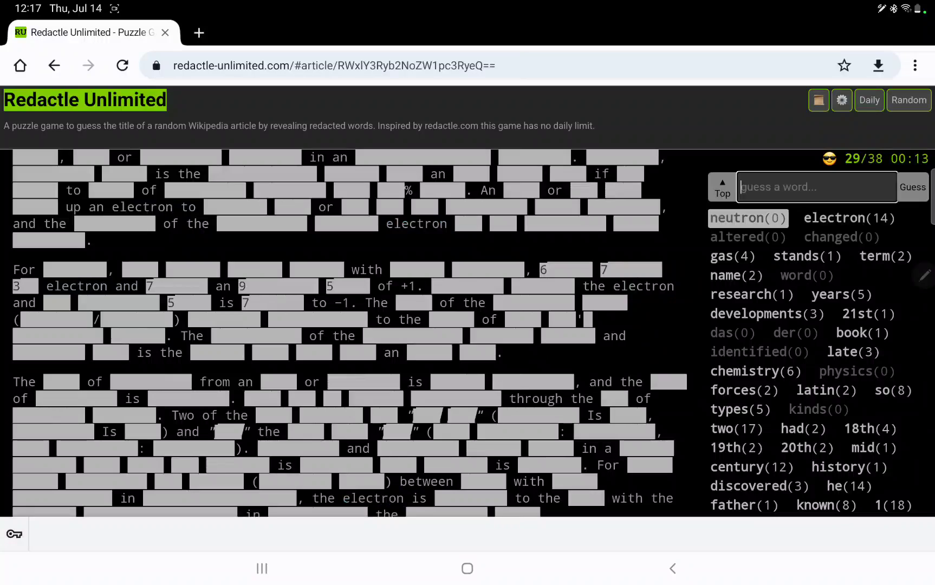
type("proto")
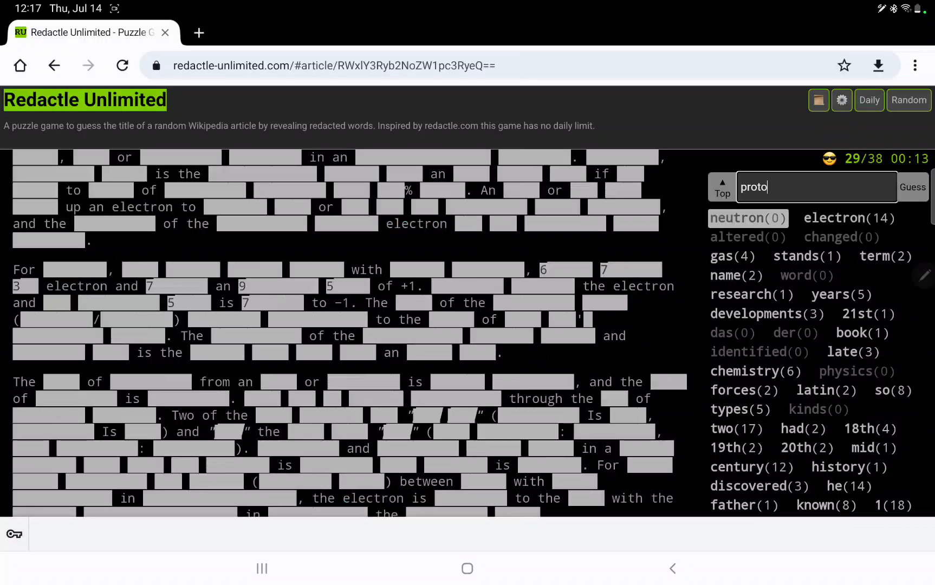
left_click(912, 187)
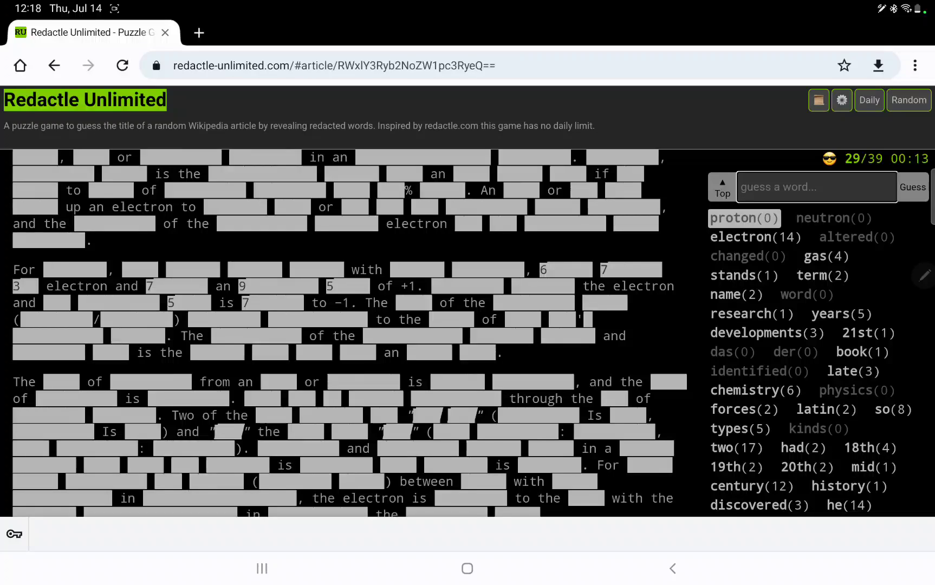
type("nucl")
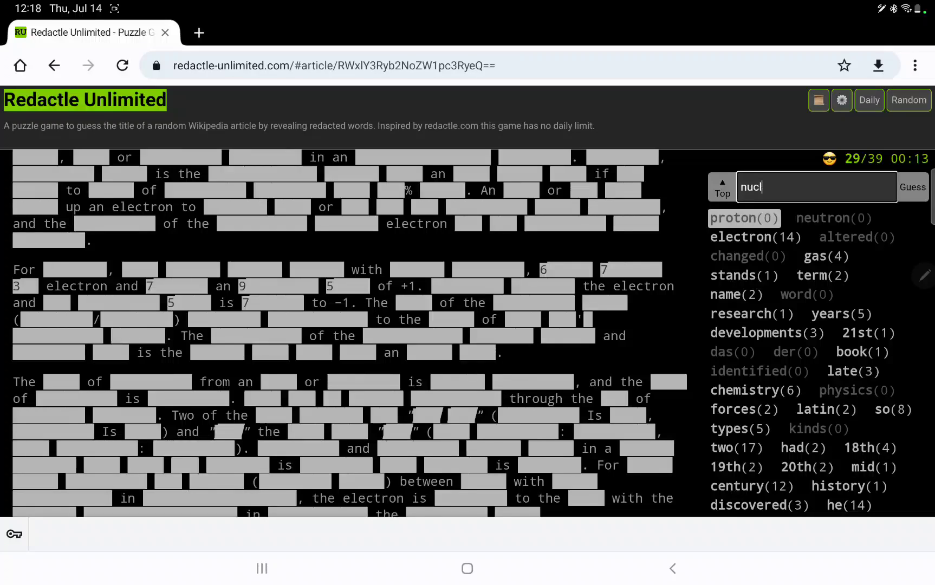
left_click(912, 187)
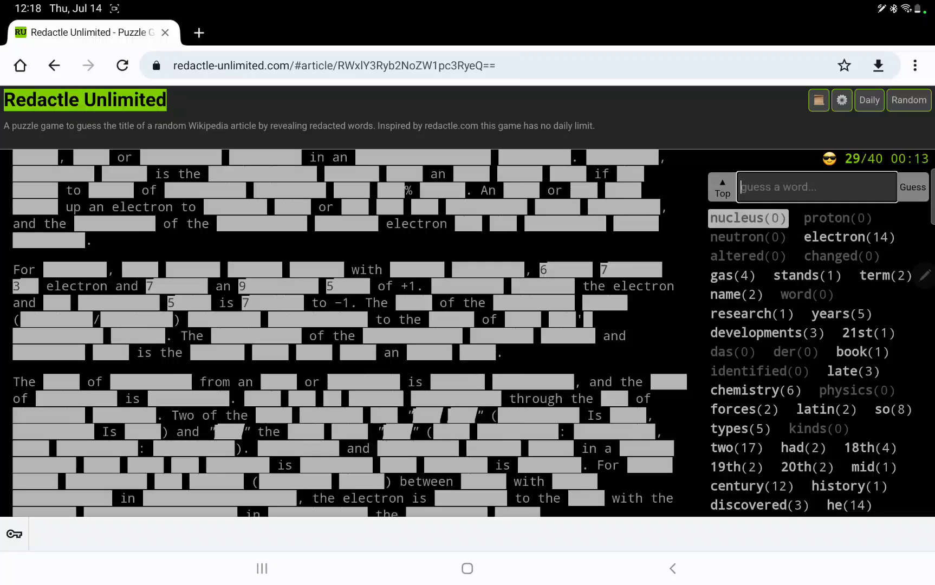
- Guess its and s, revealing 14 and 43 occurrences across the article
type("its")
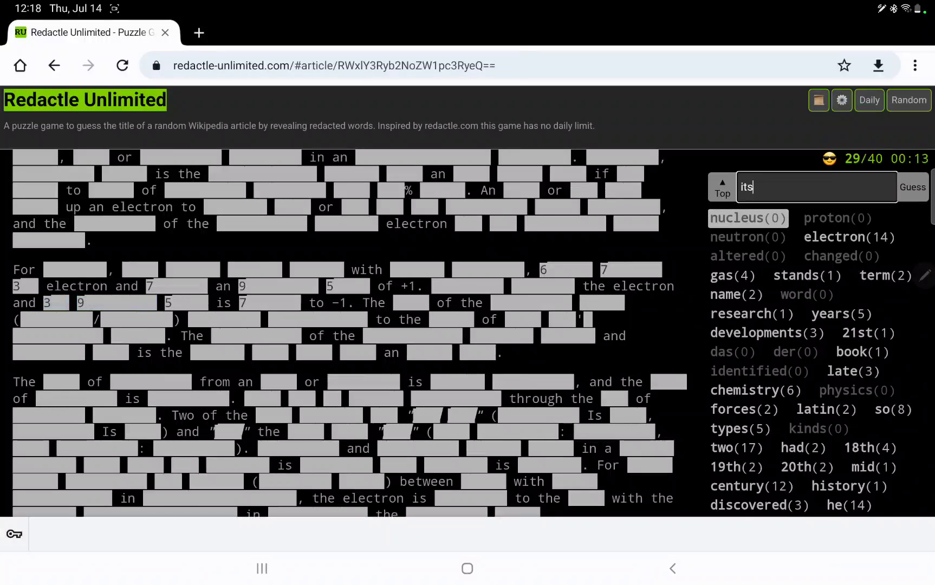
left_click(912, 186)
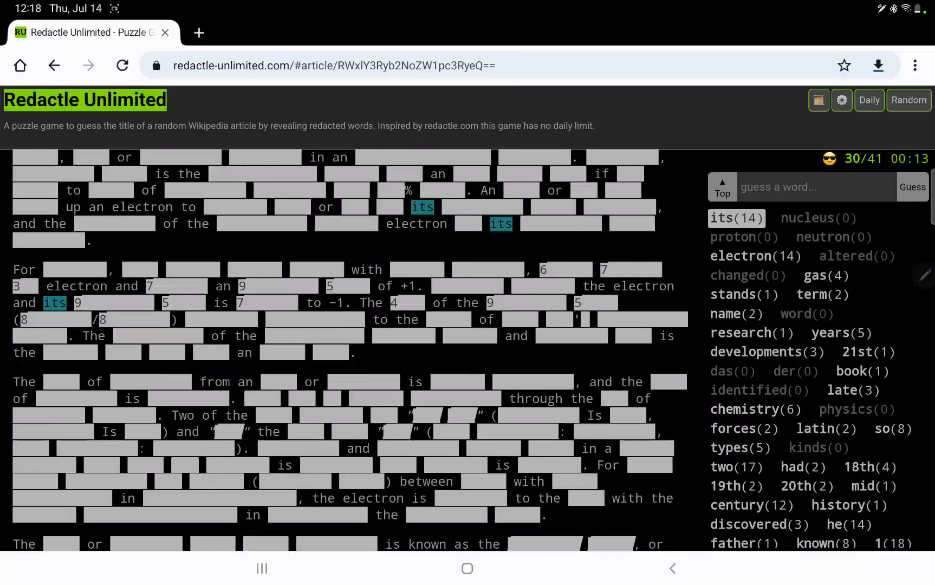
scroll("up", 3)
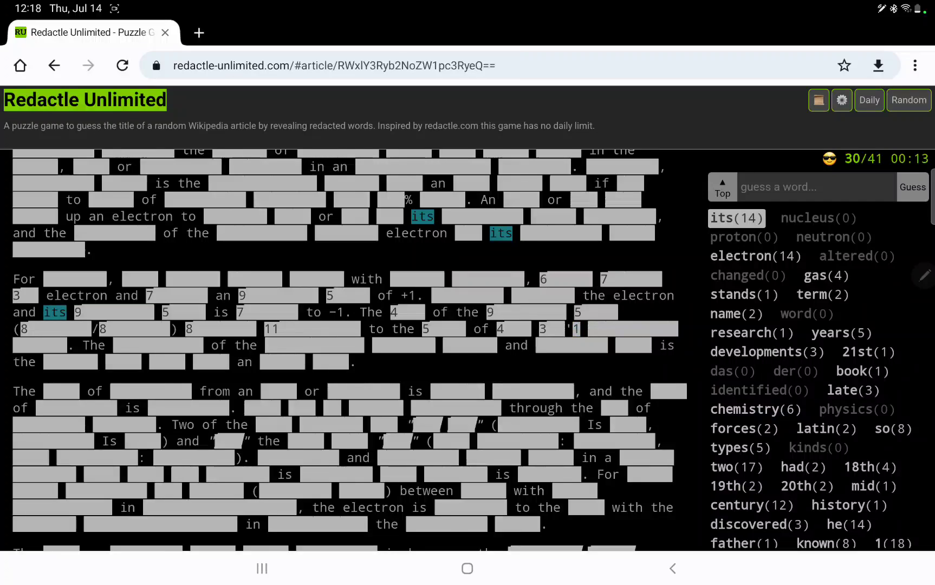
left_click(911, 186)
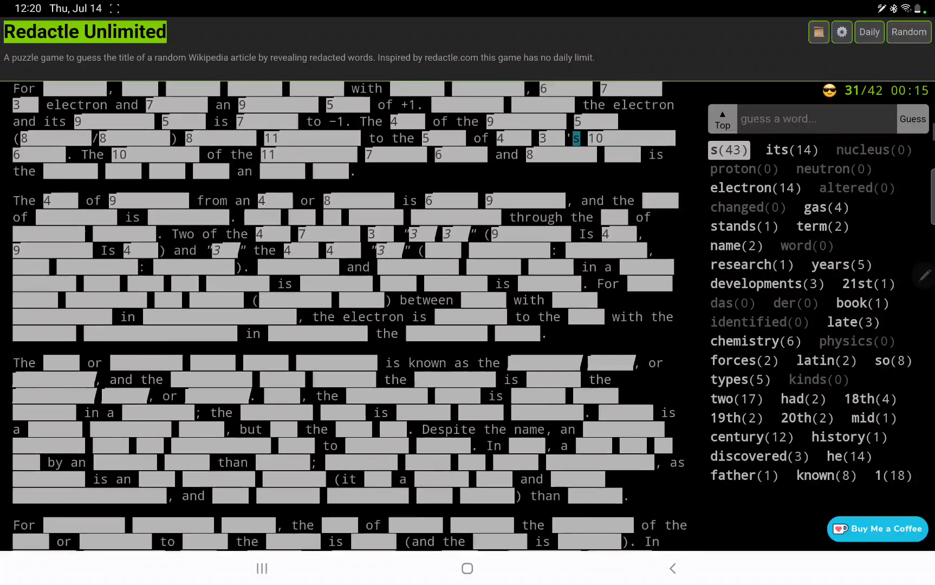
- Scan the article, then reveal 'called' (8) and 'not' (16 occurrences)
scroll("down", 3)
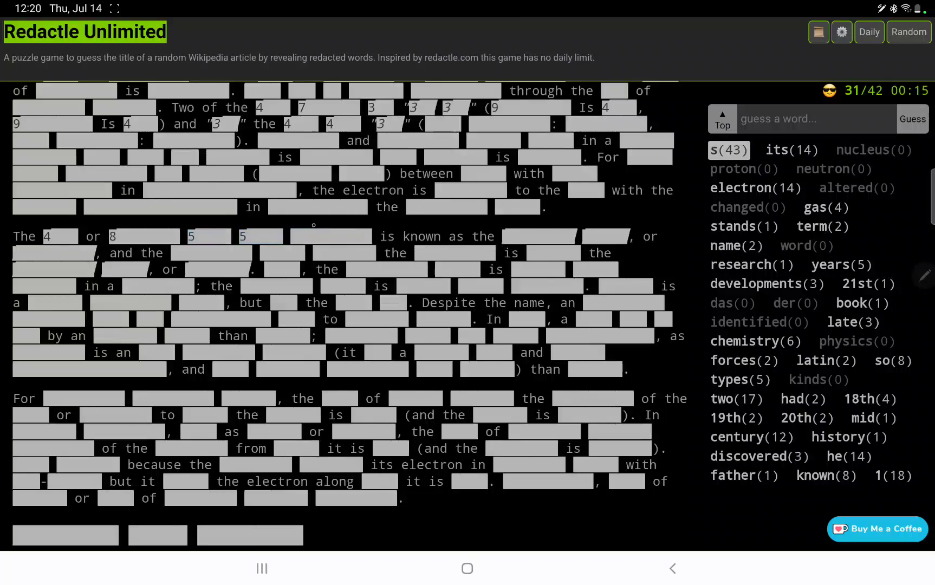
scroll("up", 3)
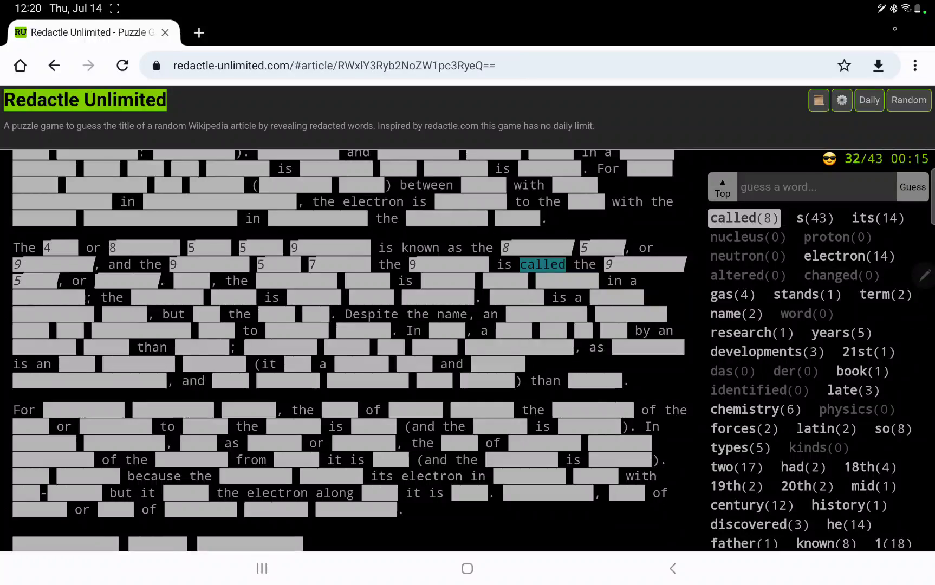
scroll("down", 3)
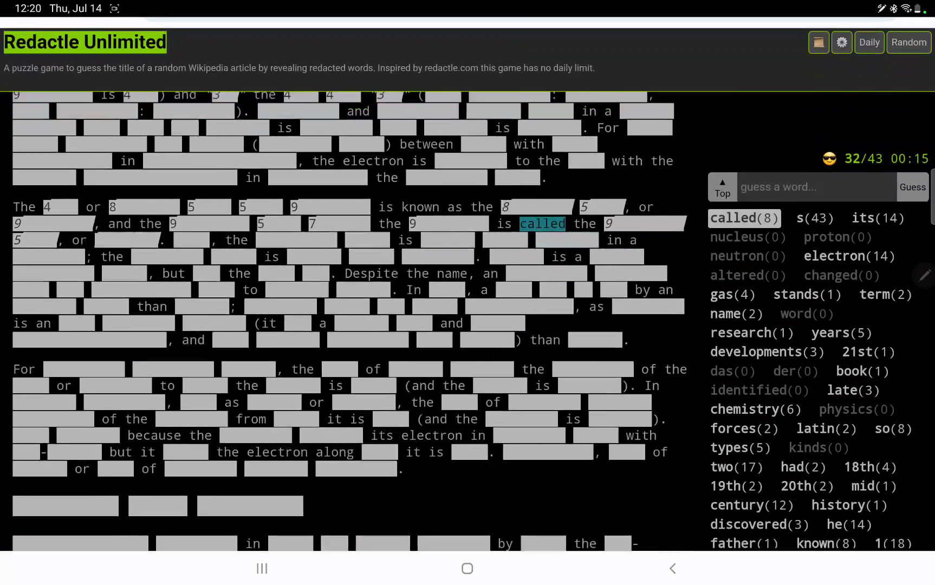
scroll("up", 3)
type("n")
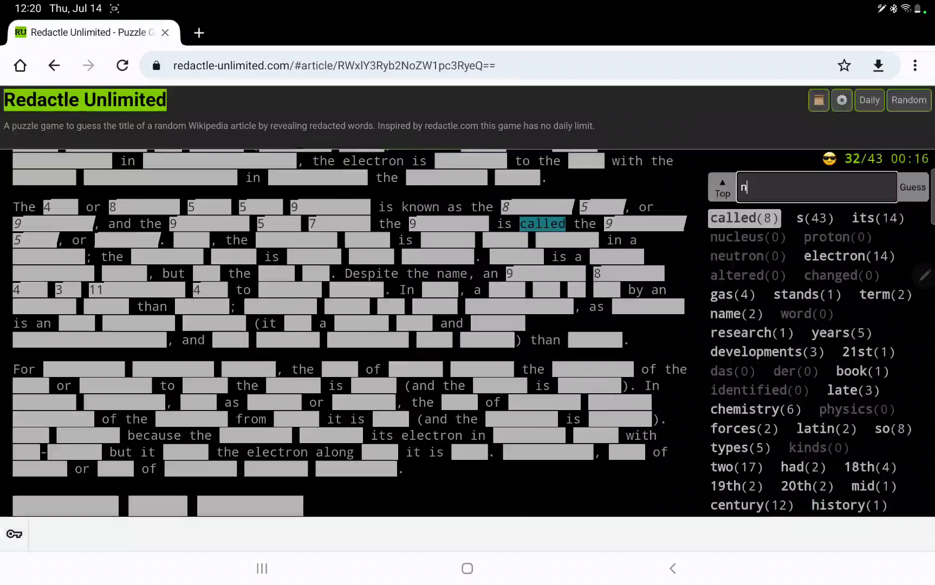
left_click(911, 186)
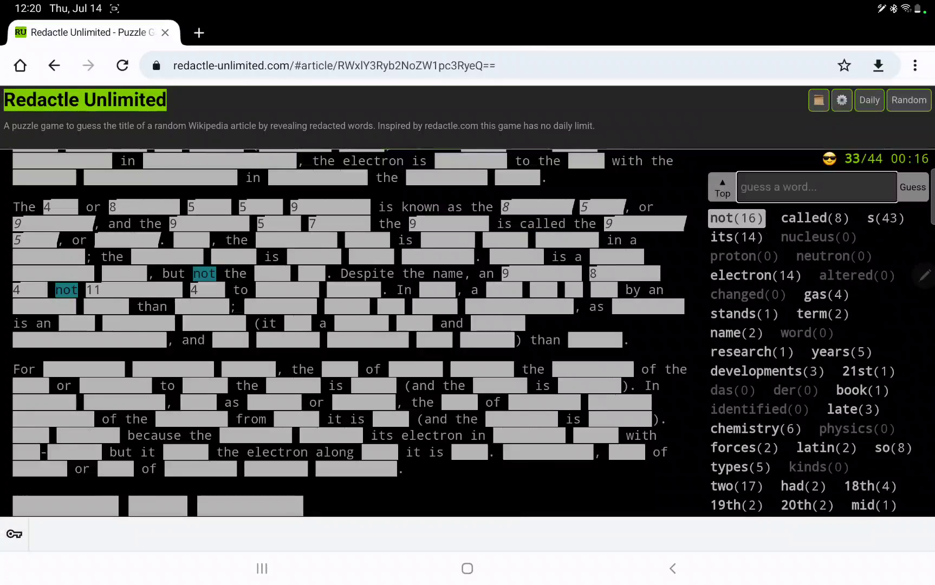
- Reveal 'does' (5) and 'another' (4), reaching 46 guesses
type("d")
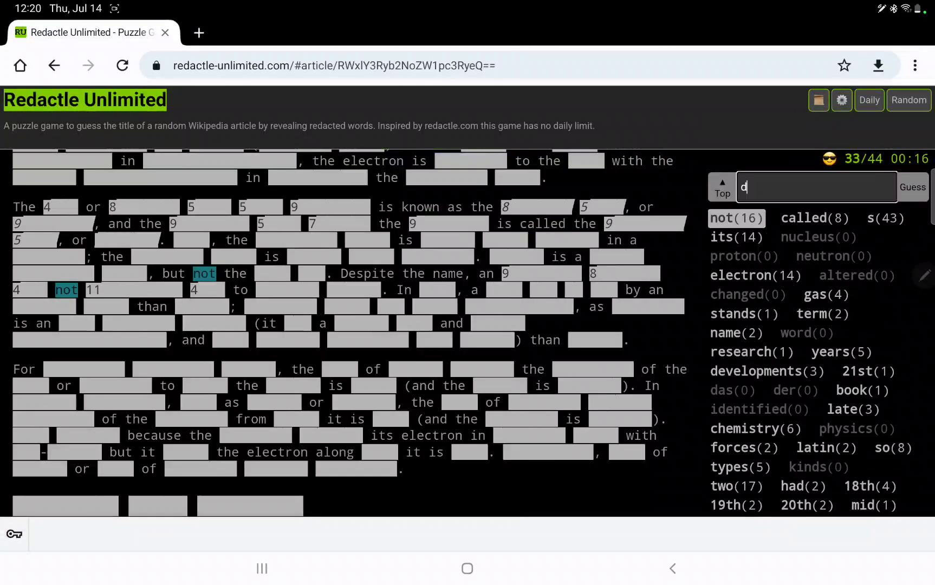
left_click(912, 186)
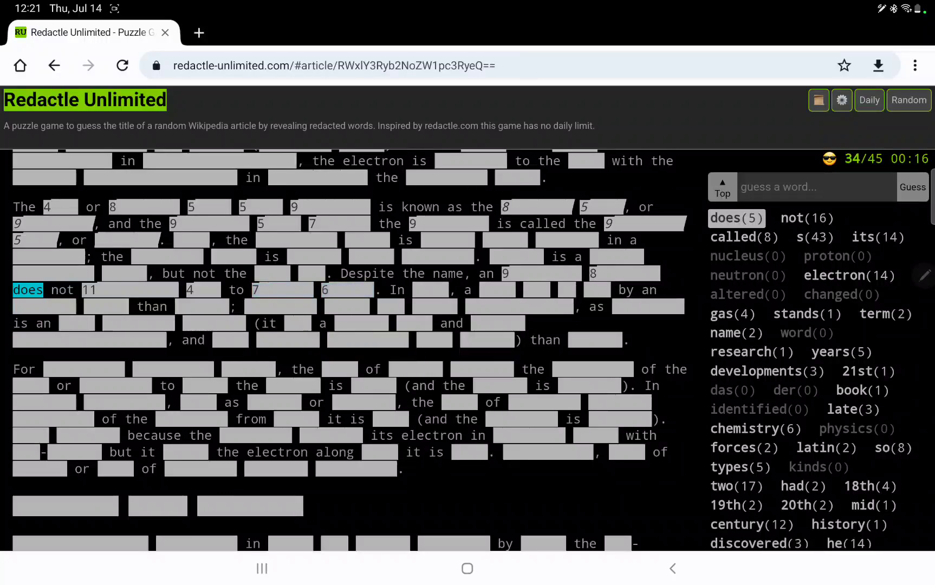
type("ano")
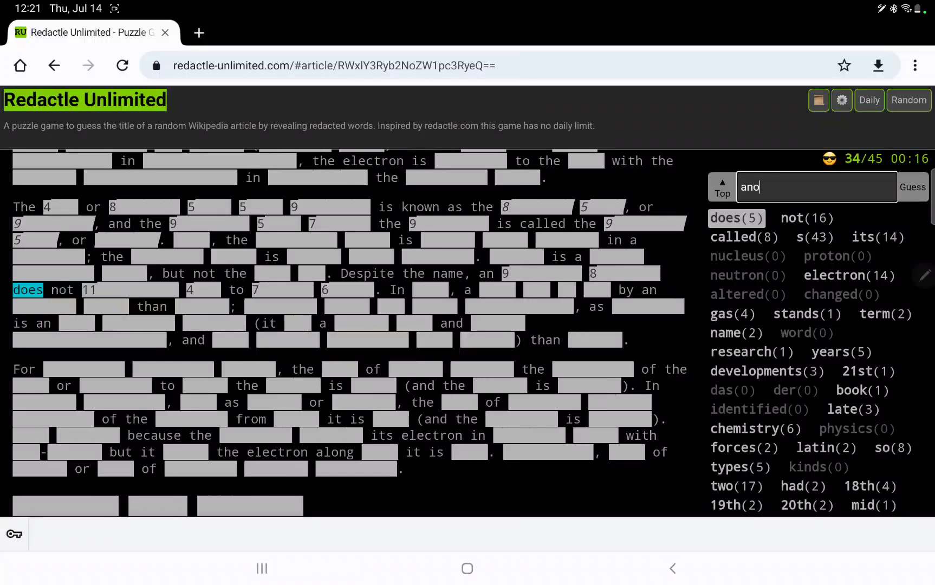
left_click(912, 187)
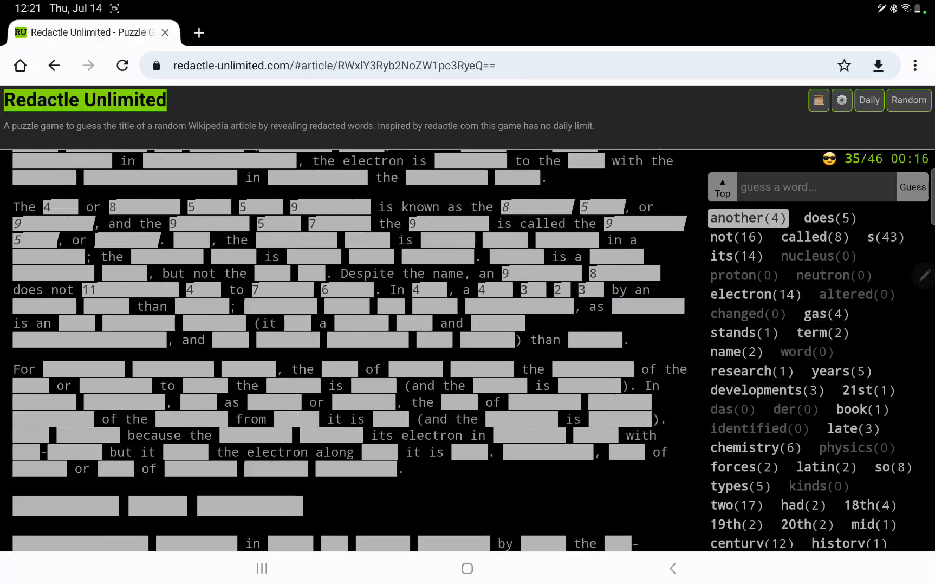
- Reveal being, one, o and h, then try 'doing', which scores zero
scroll("down", 3)
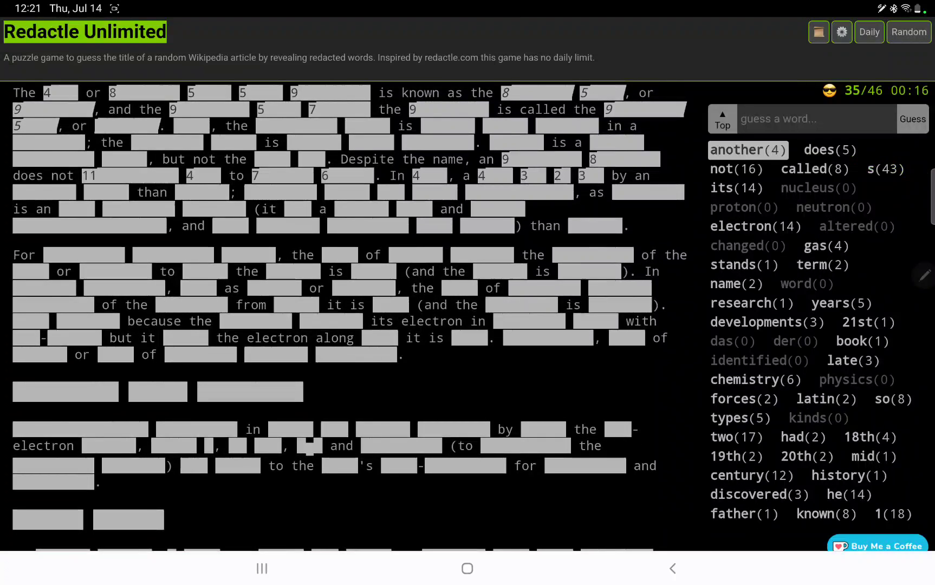
scroll("down", 3)
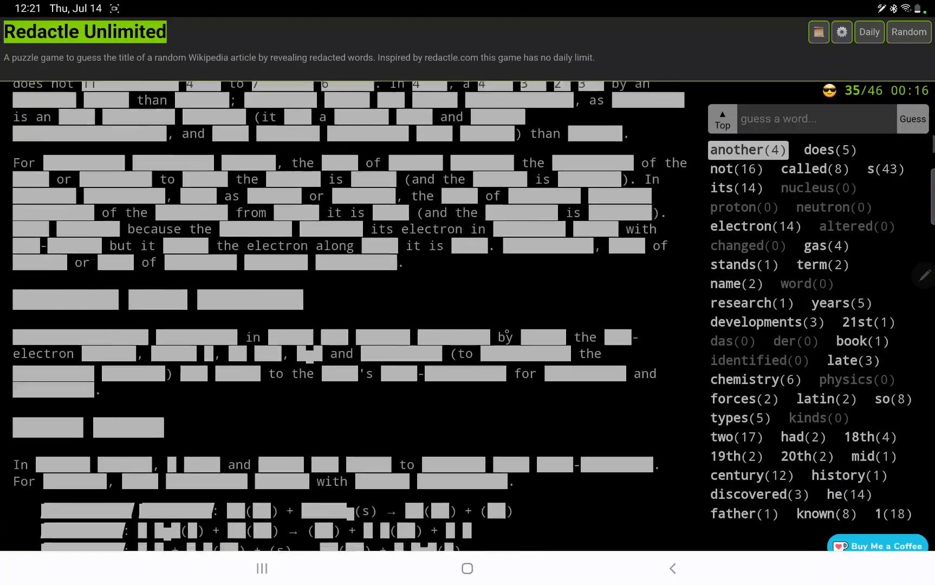
scroll("down", 3)
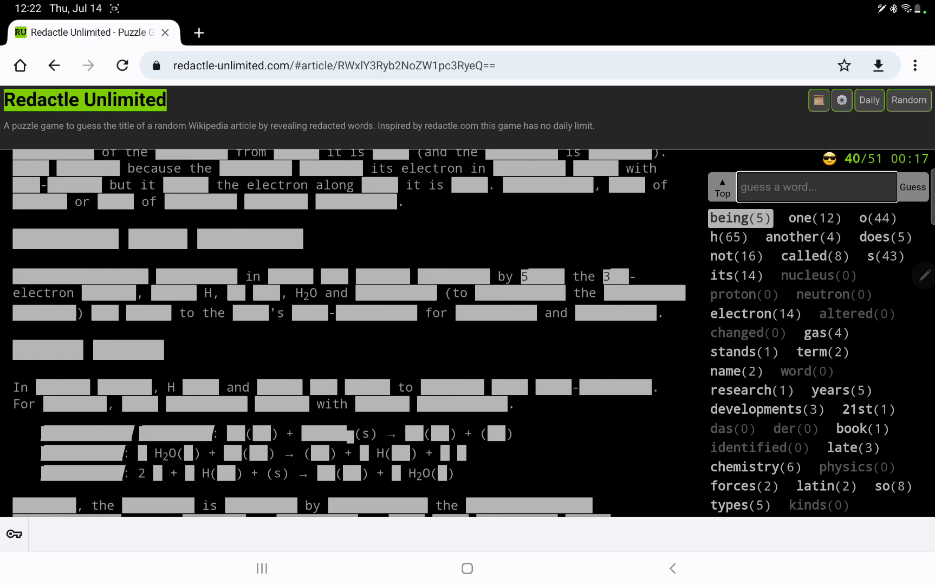
left_click(912, 186)
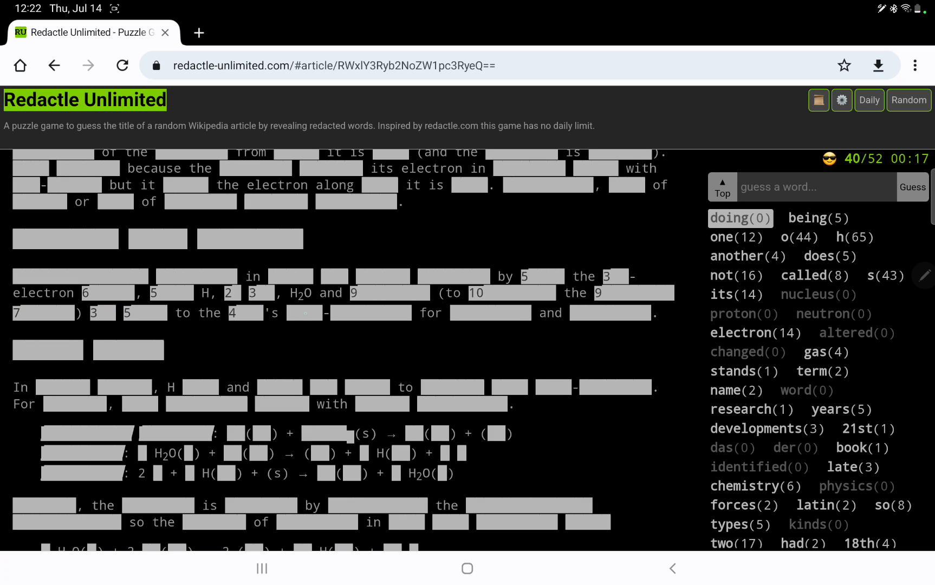
- Reveal 'atom' (7) and 'molecule' (5); 'molecular' scores zero
type("ato")
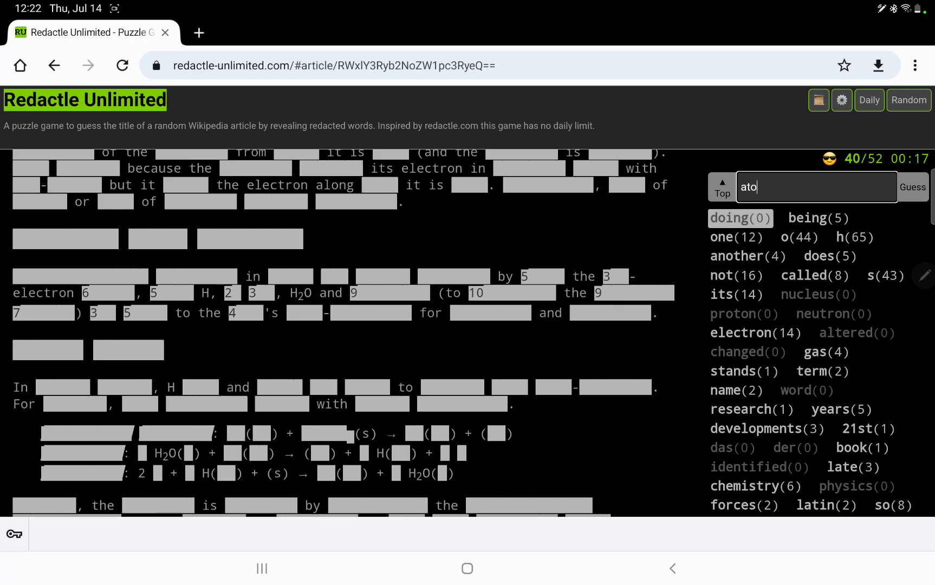
left_click(910, 186)
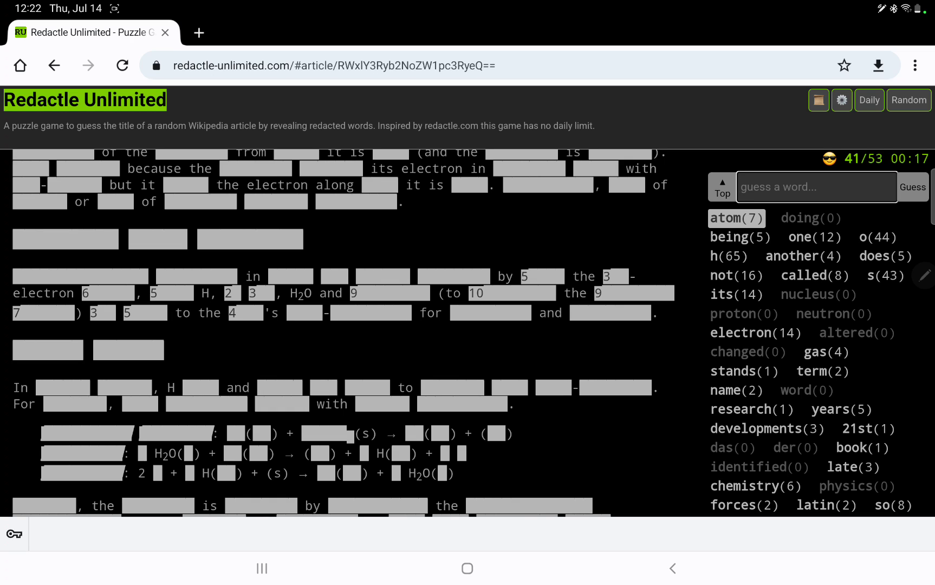
type("molecul")
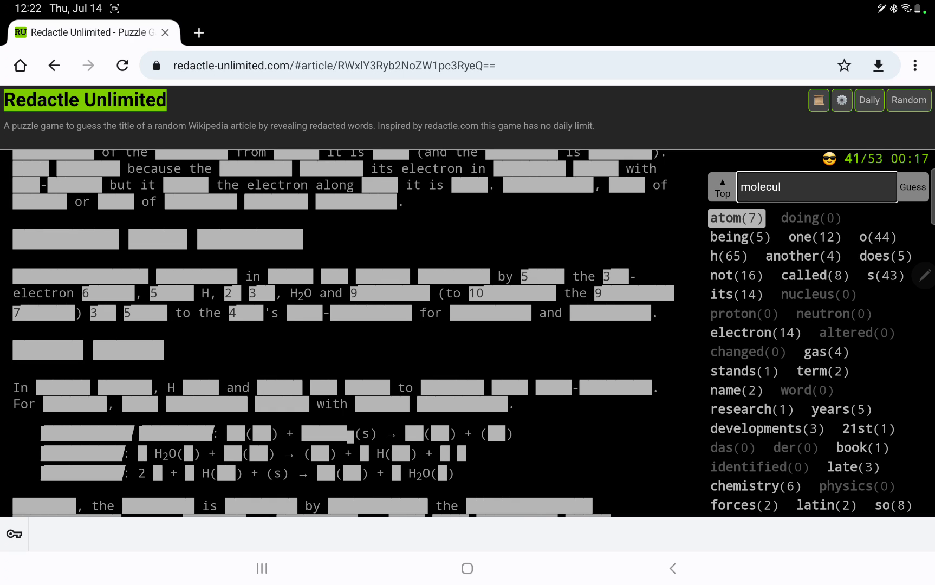
left_click(910, 186)
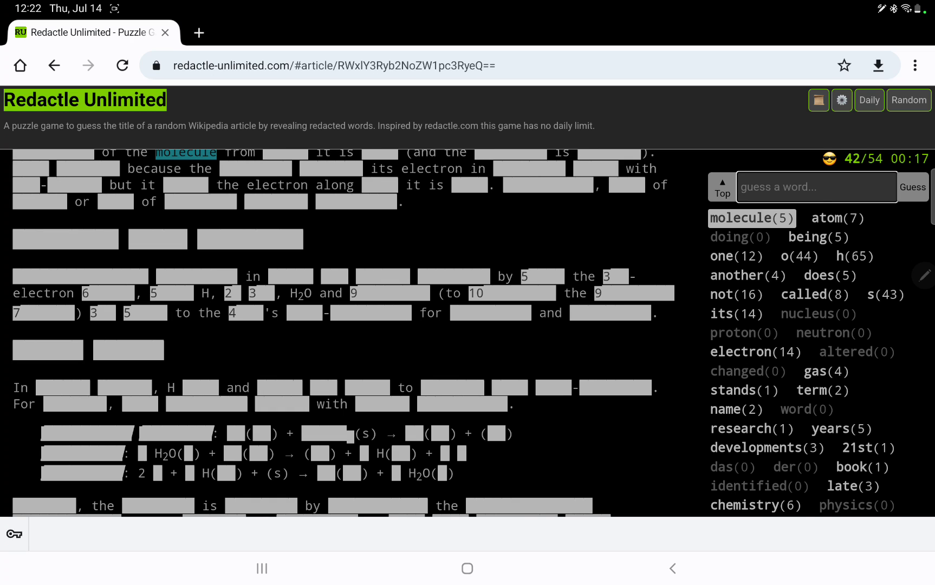
type("molecular")
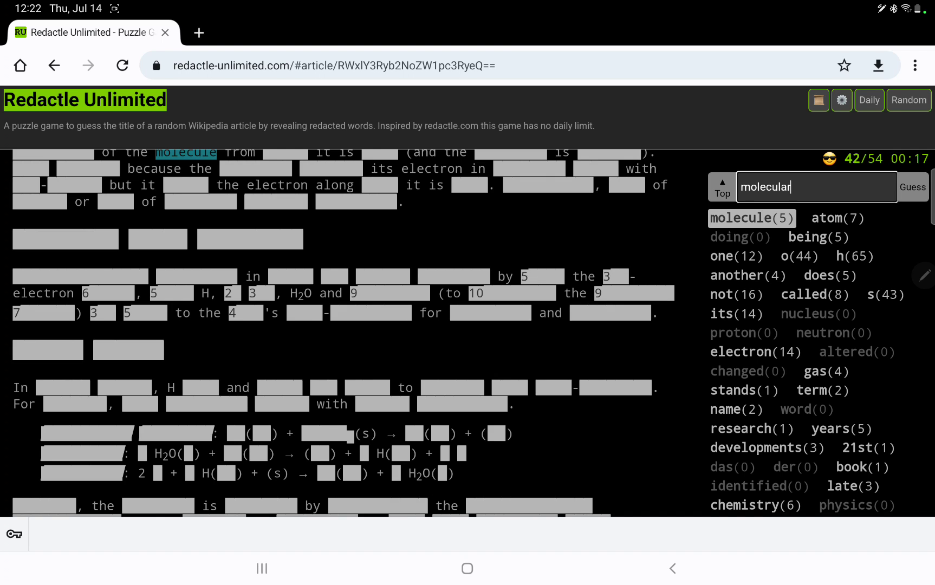
left_click(910, 186)
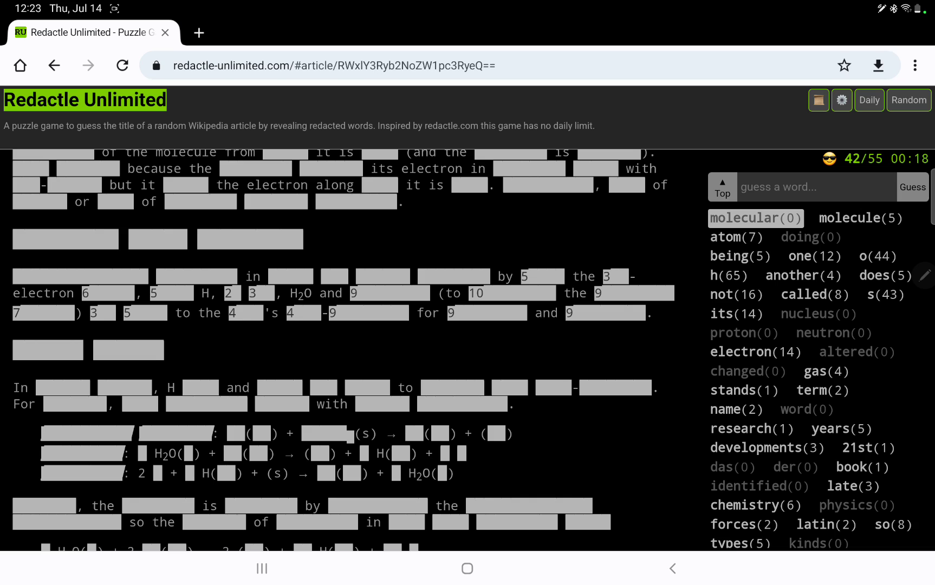
- Try 'self' (zero) and reveal 'well' (5), reaching 57 guesses
type("self")
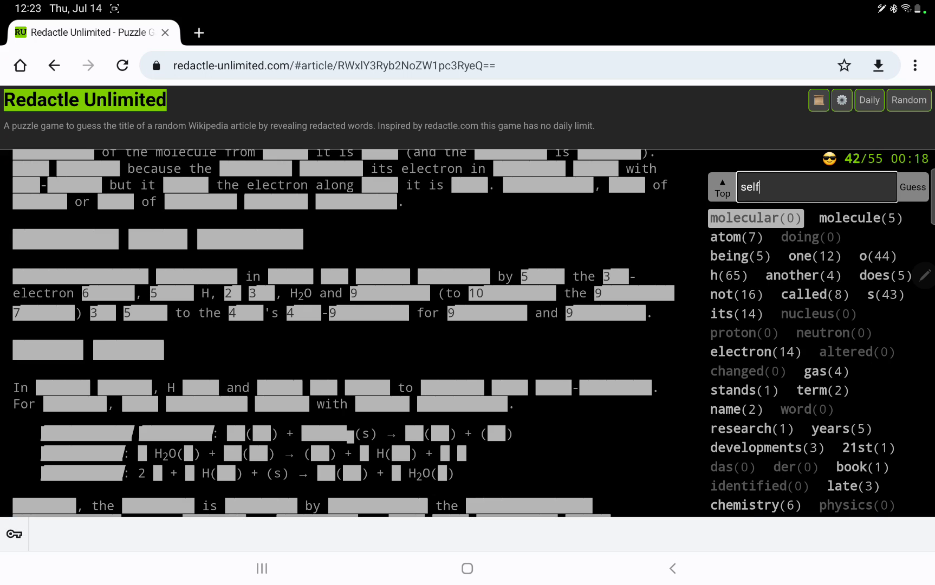
left_click(910, 186)
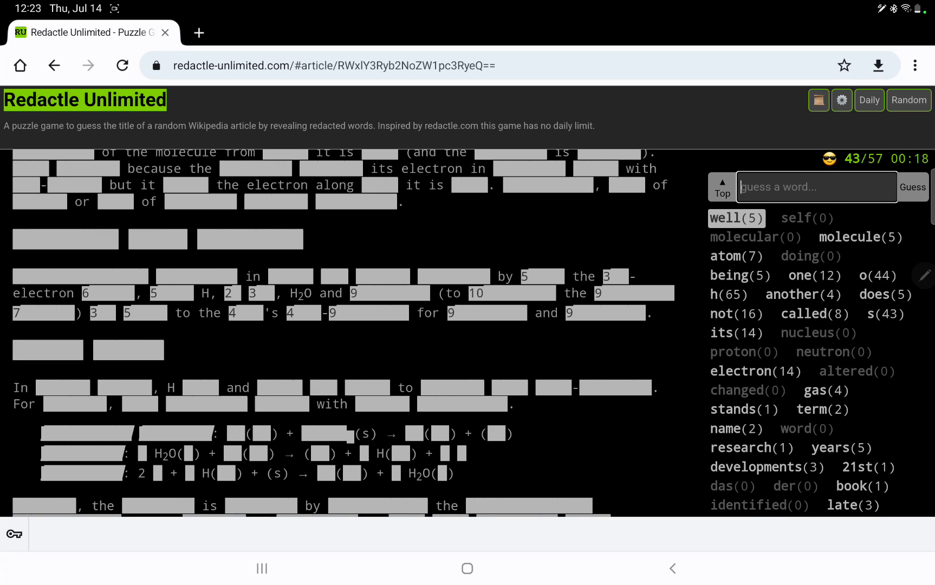
scroll("down", 3)
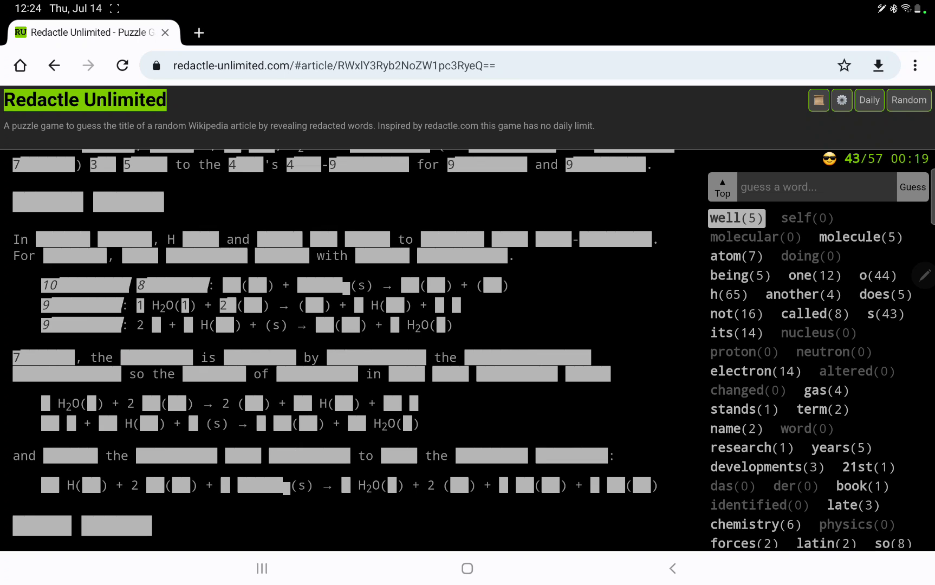
- Reveal 'usually' (4) and 'however' (7), reaching 59 guesses
type("us")
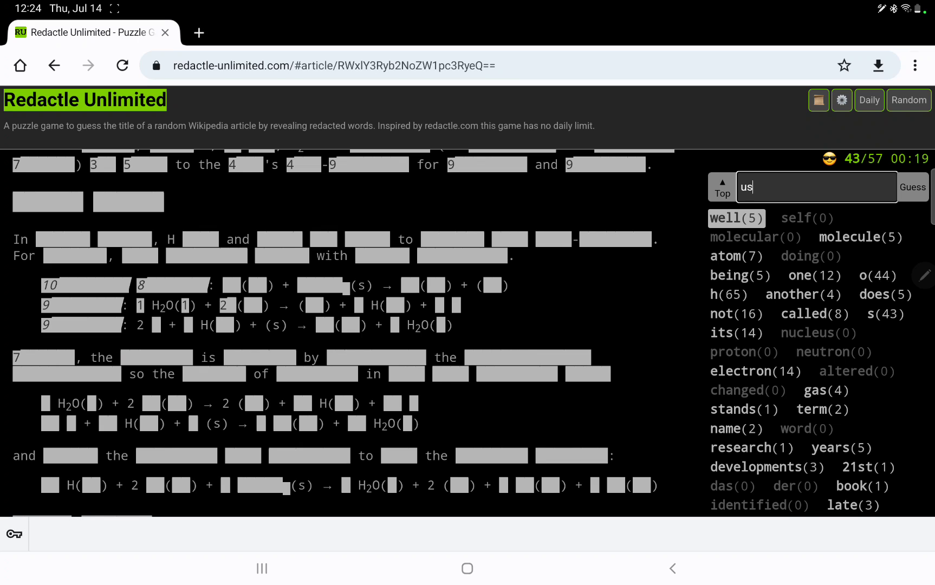
left_click(911, 186)
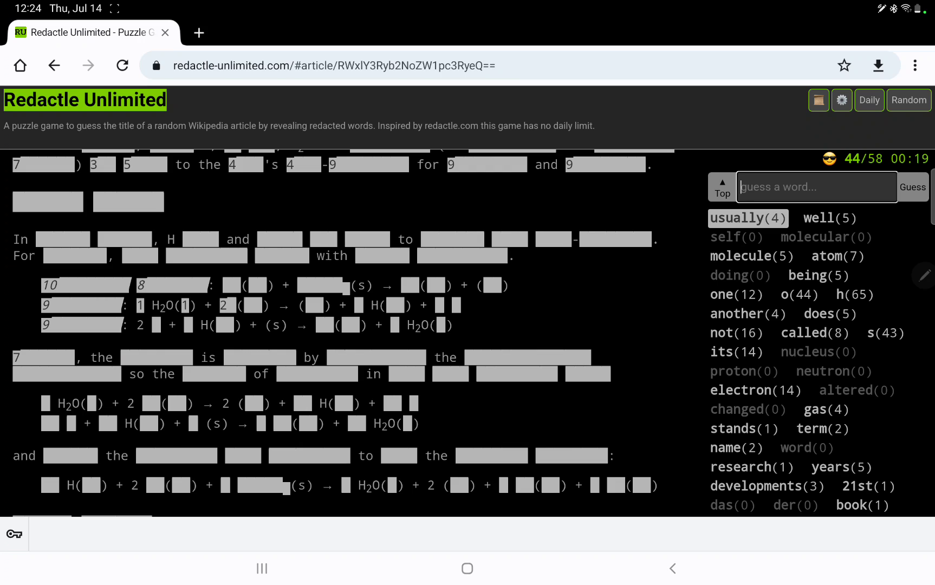
type("howev")
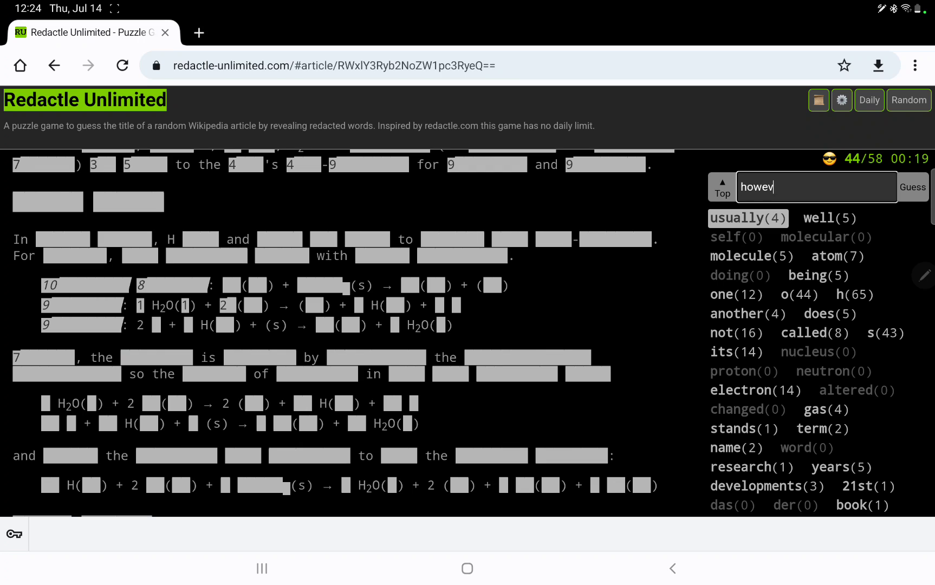
left_click(911, 187)
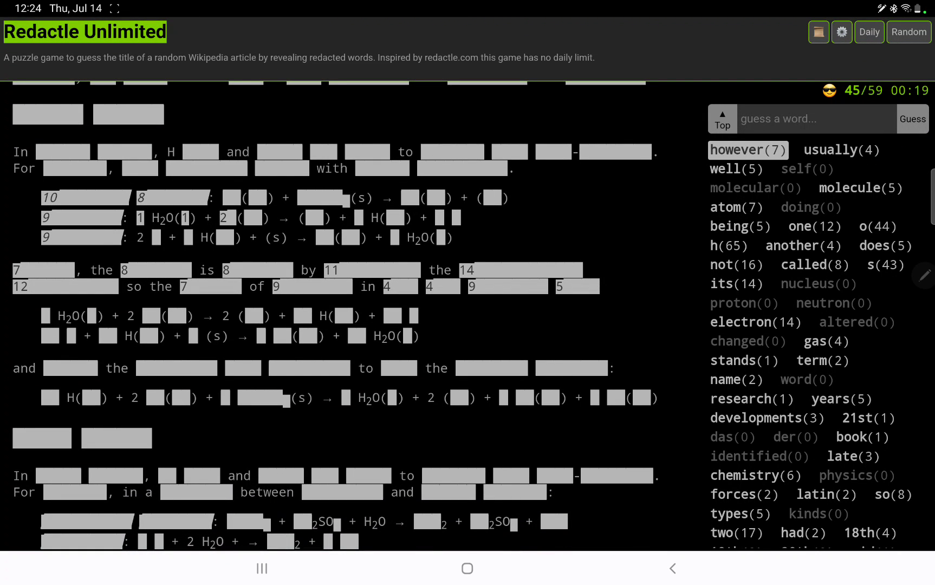
scroll("down", 3)
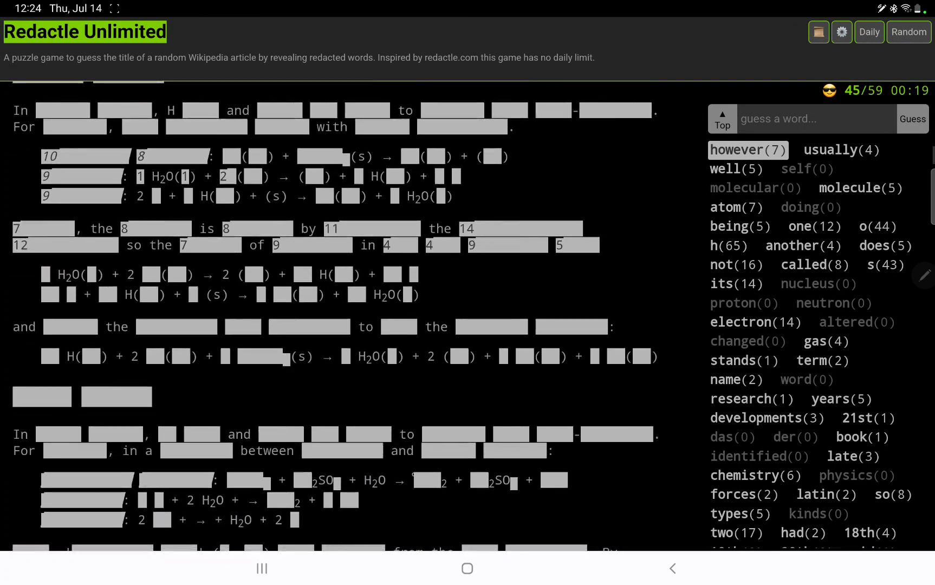
scroll("down", 3)
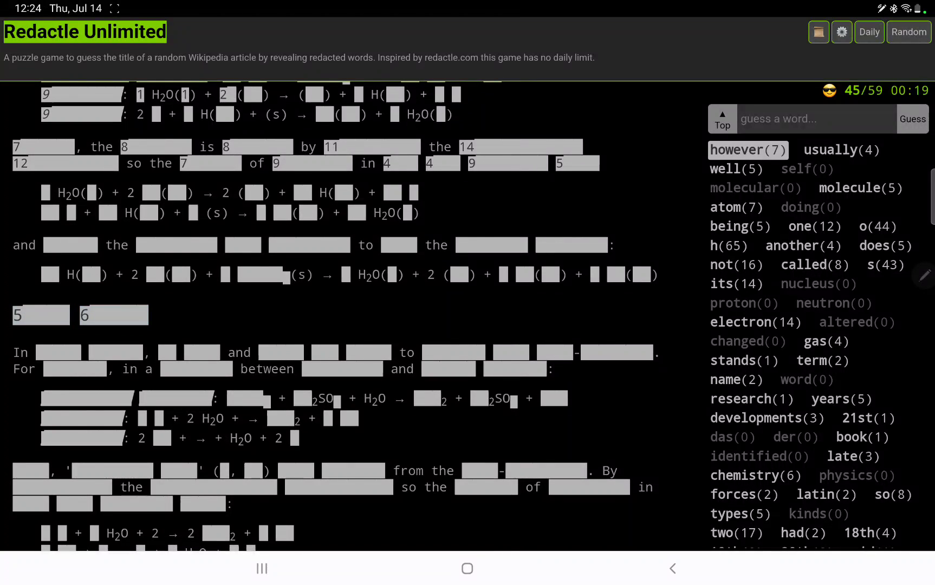
scroll("down", 3)
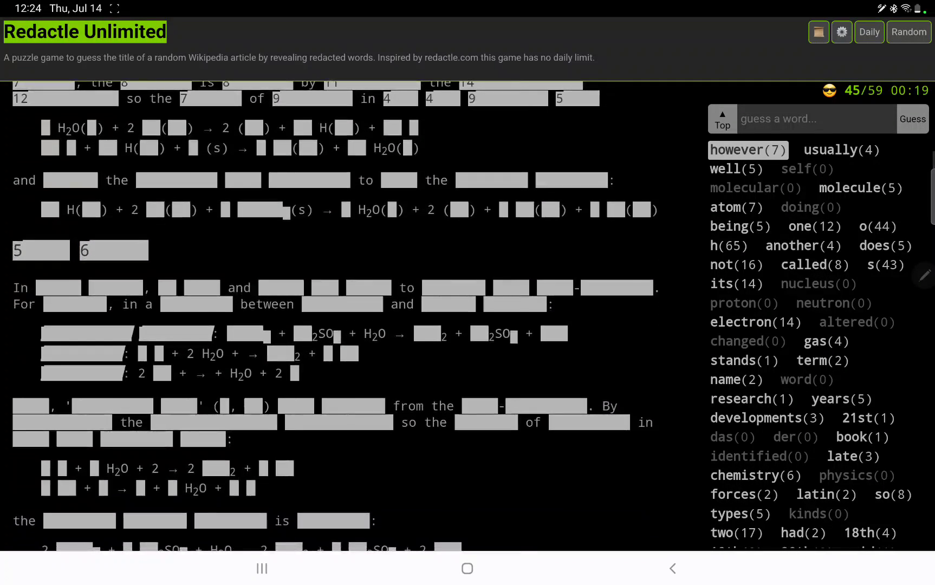
scroll("down", 3)
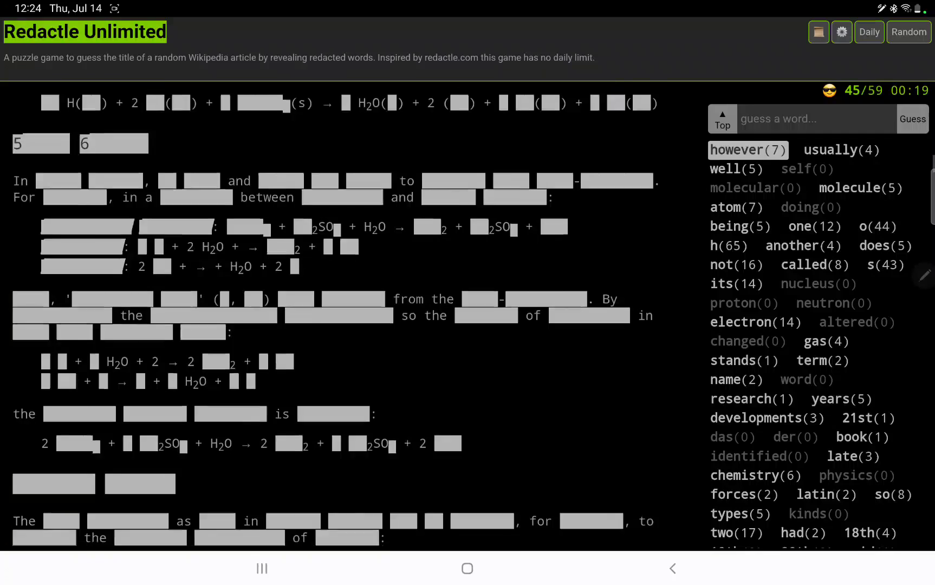
scroll("down", 3)
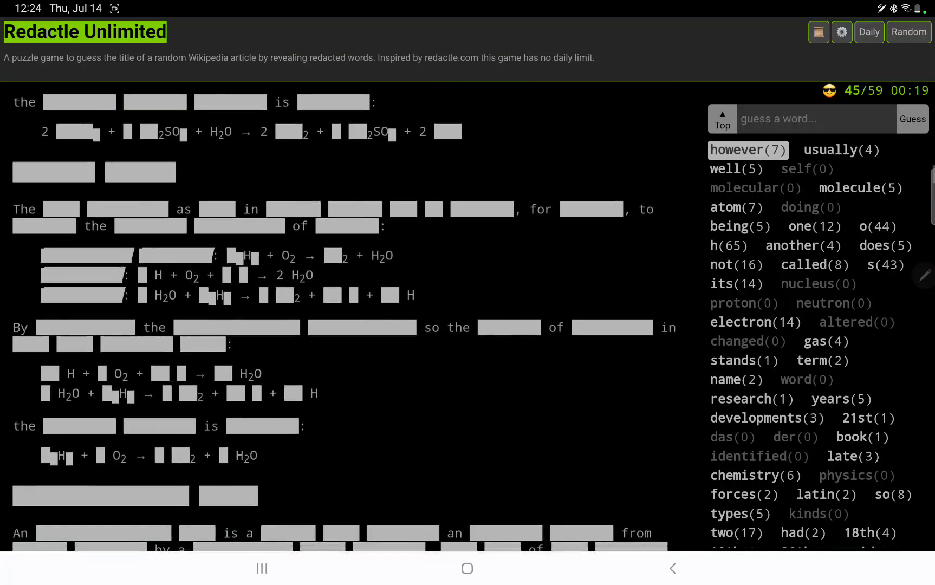
scroll("down", 3)
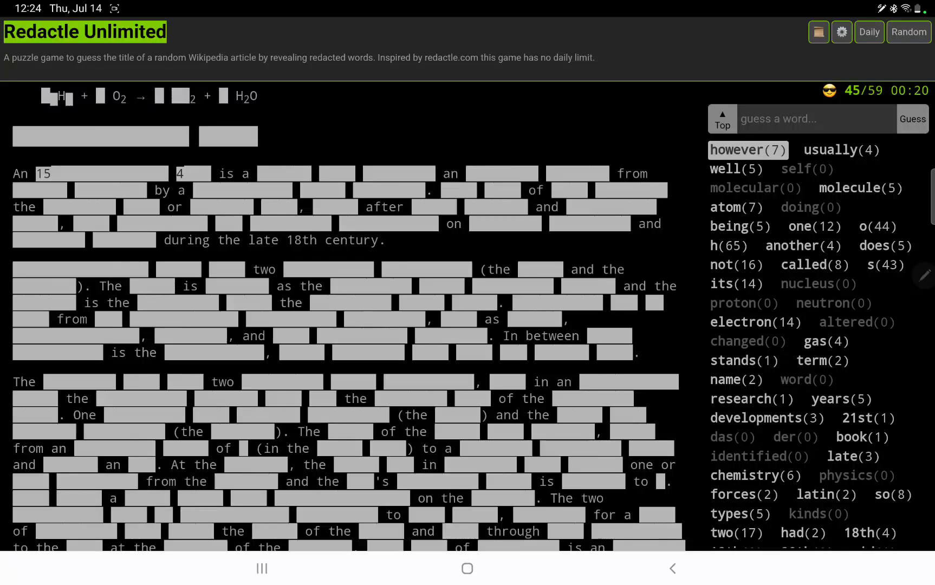
- Reveal 'electronic' and 'electricity' (19 occurrences)
type("electr")
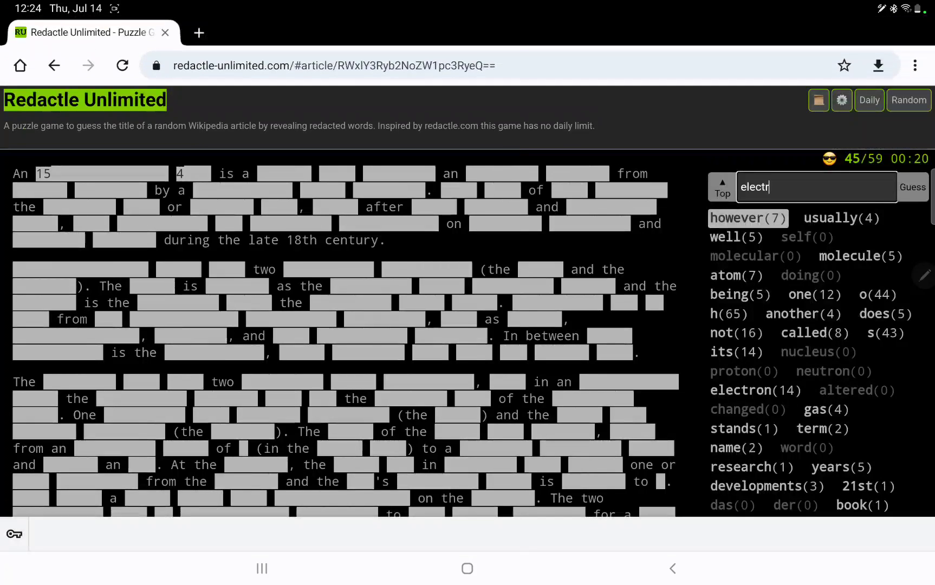
left_click(912, 186)
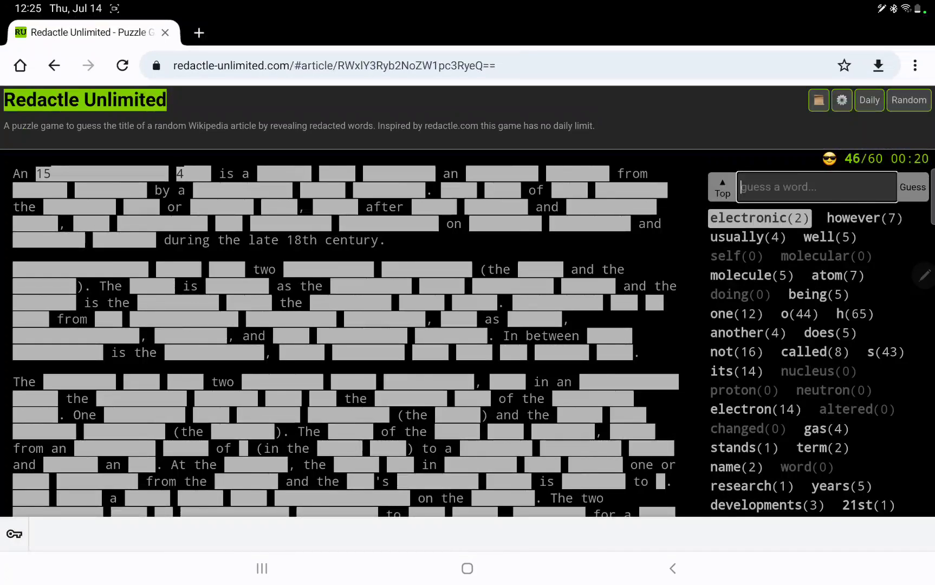
type("ele")
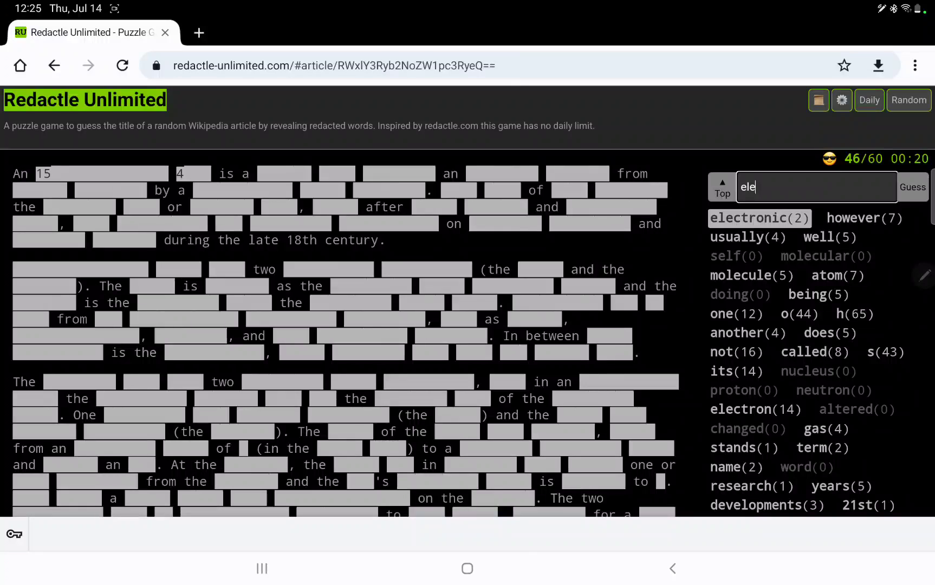
type("ct")
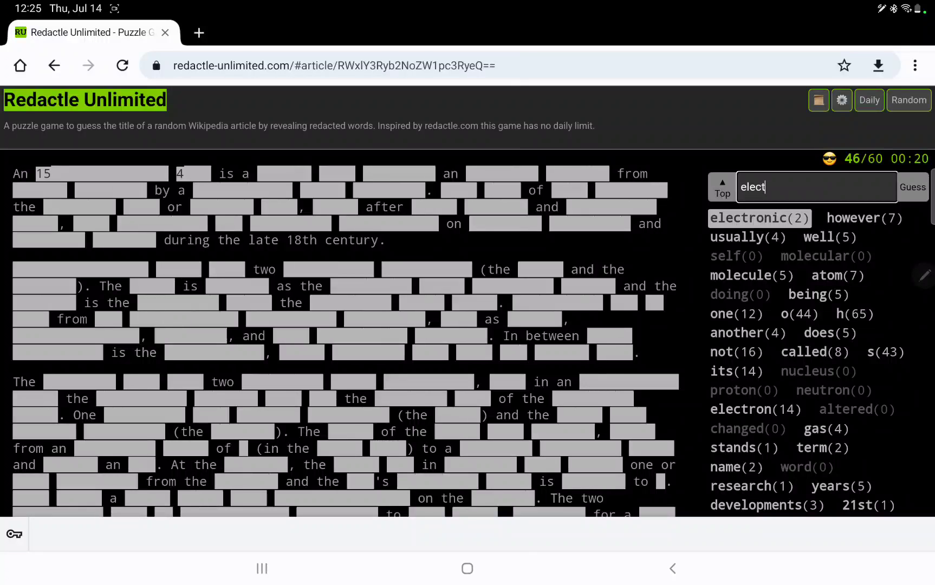
left_click(912, 187)
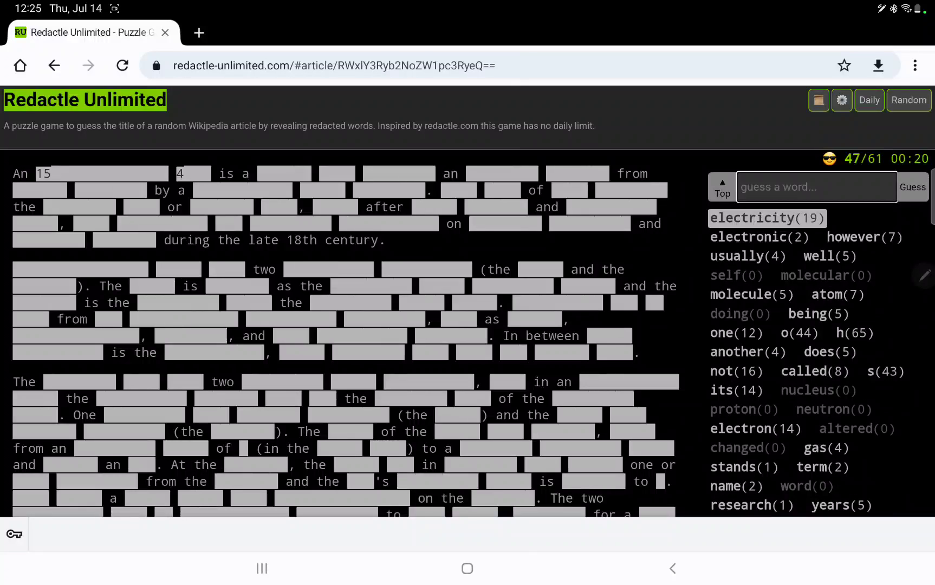
scroll("down", 3)
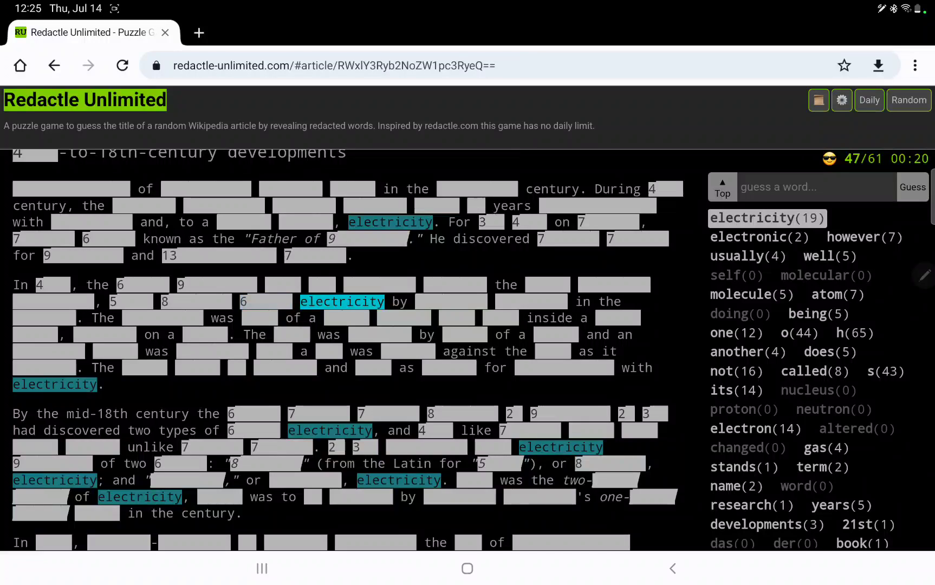
- Reveal generator, made, steel and iron (13); magnet and coil score zero
type("generat")
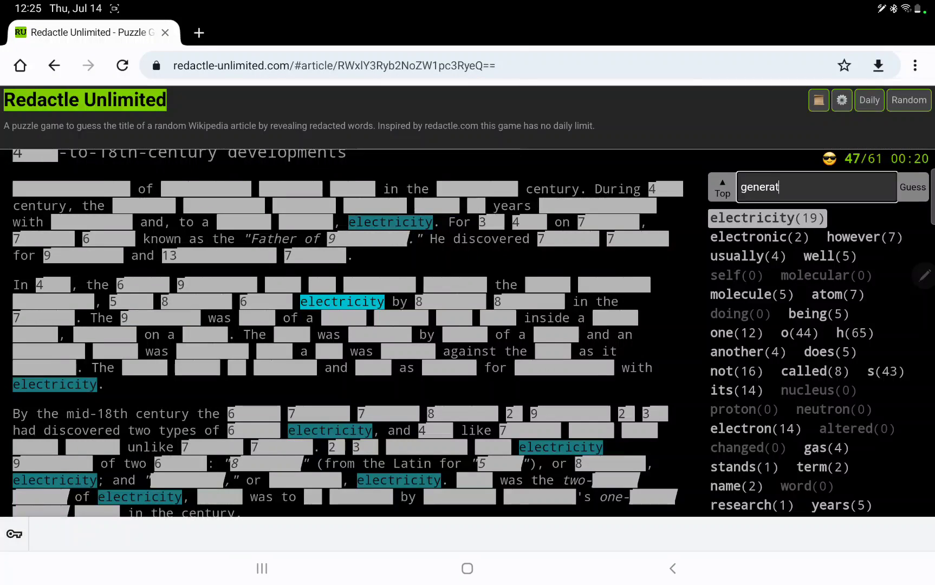
left_click(910, 187)
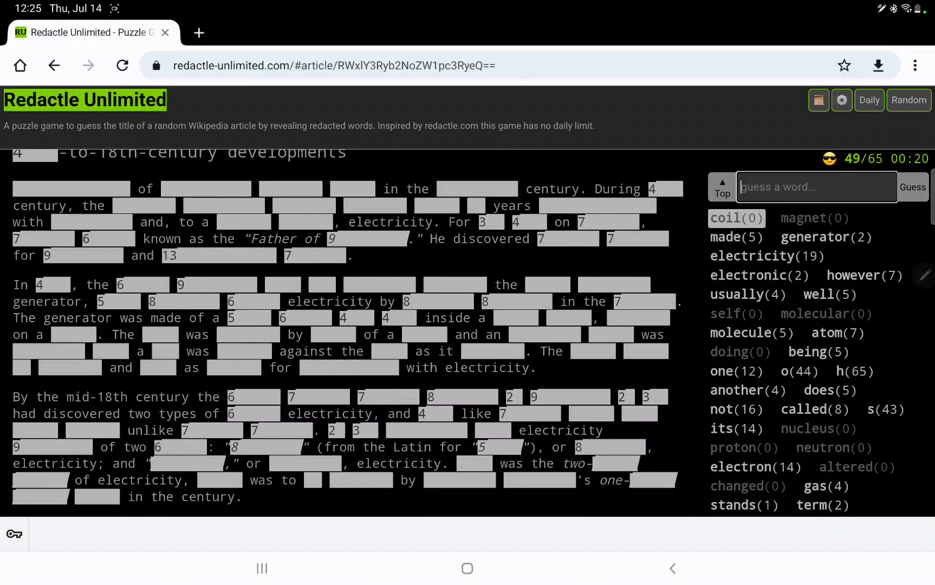
left_click(912, 186)
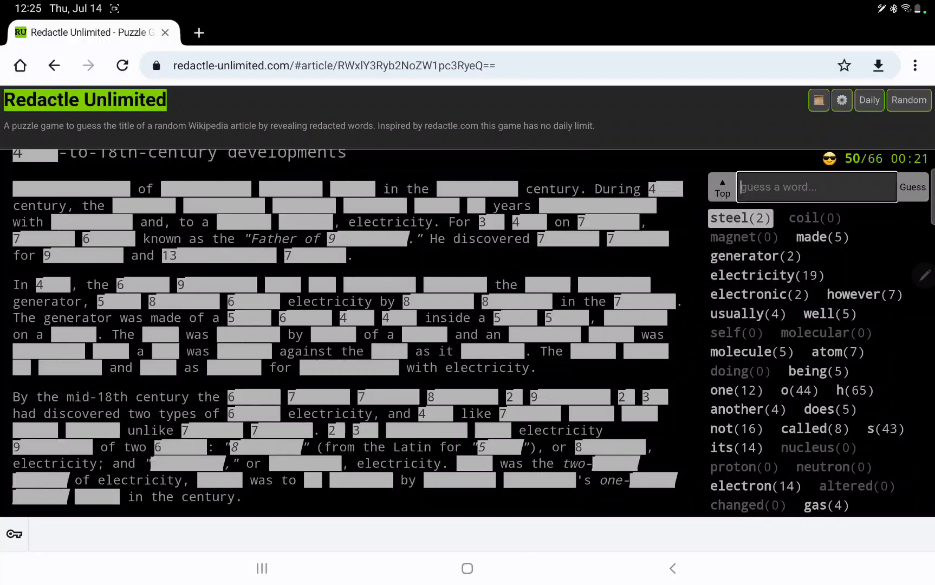
type("iron")
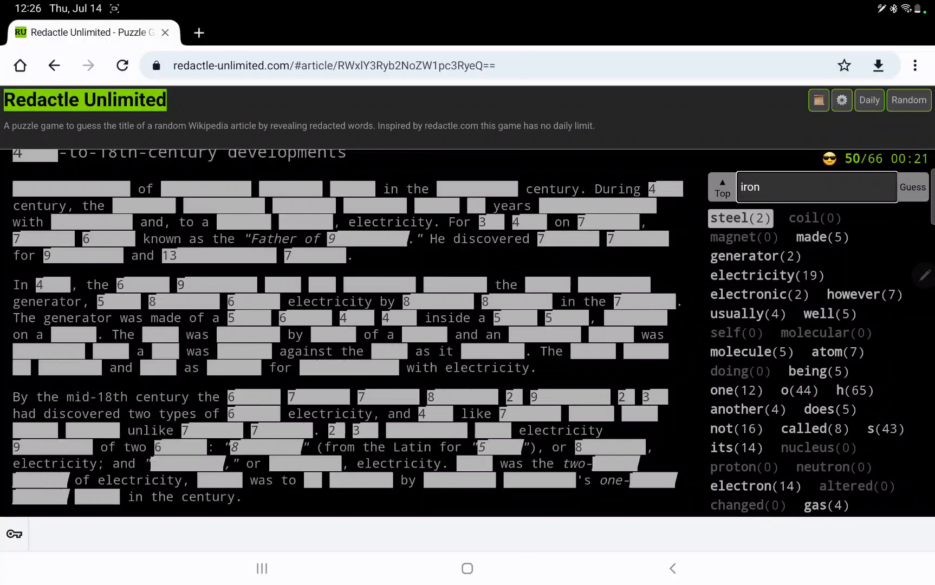
left_click(911, 186)
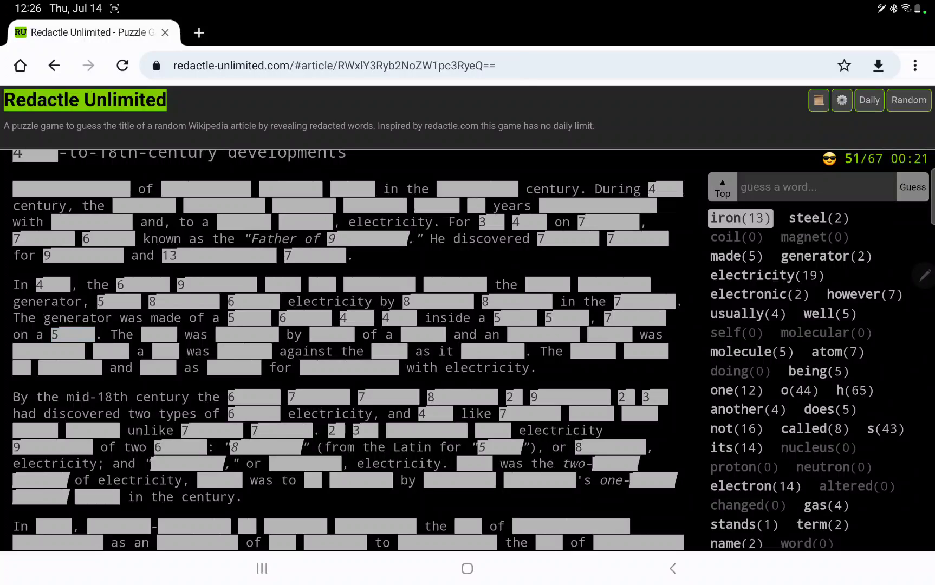
- Scan the article, reveal 'static' (3) and 'this' (41); 'sided' scores zero
scroll("up", 3)
type("static")
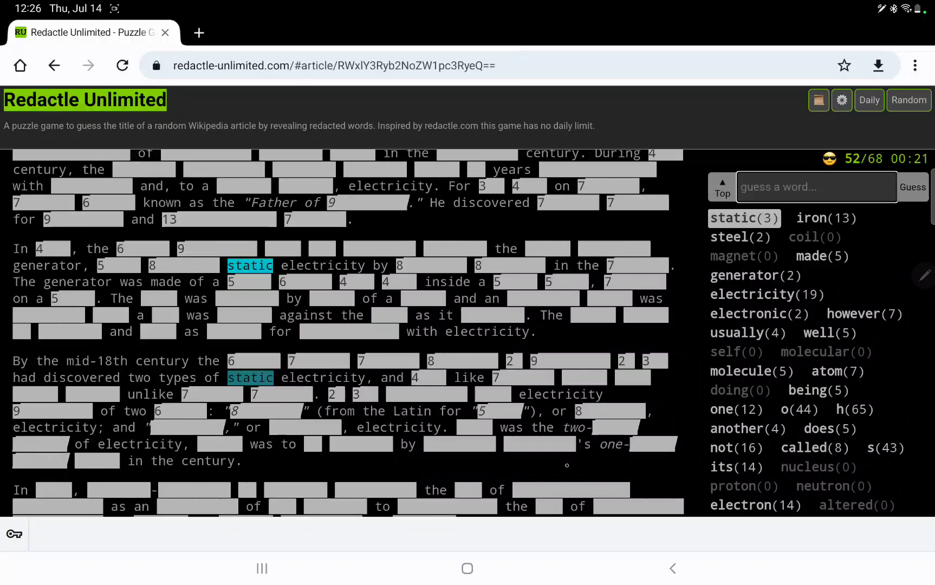
scroll("down", 3)
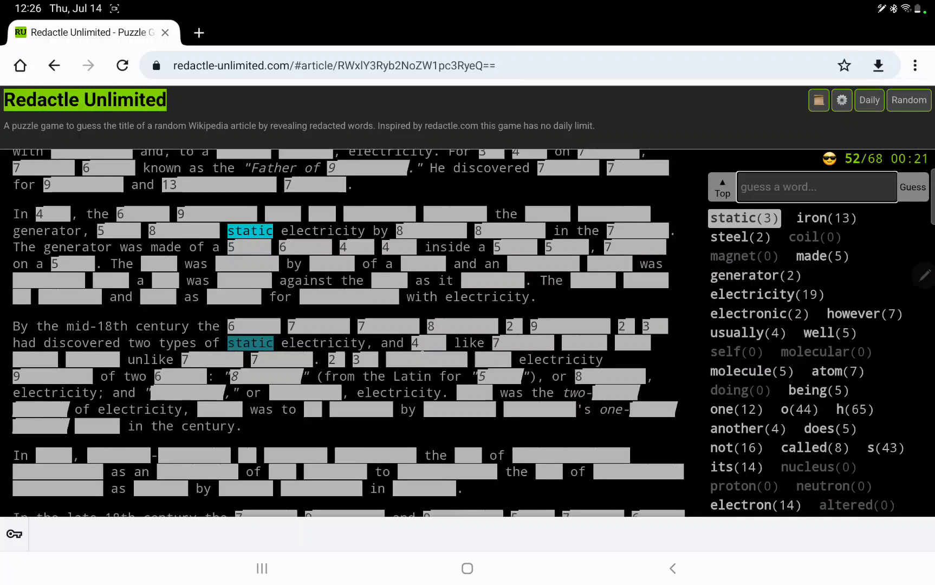
scroll("down", 3)
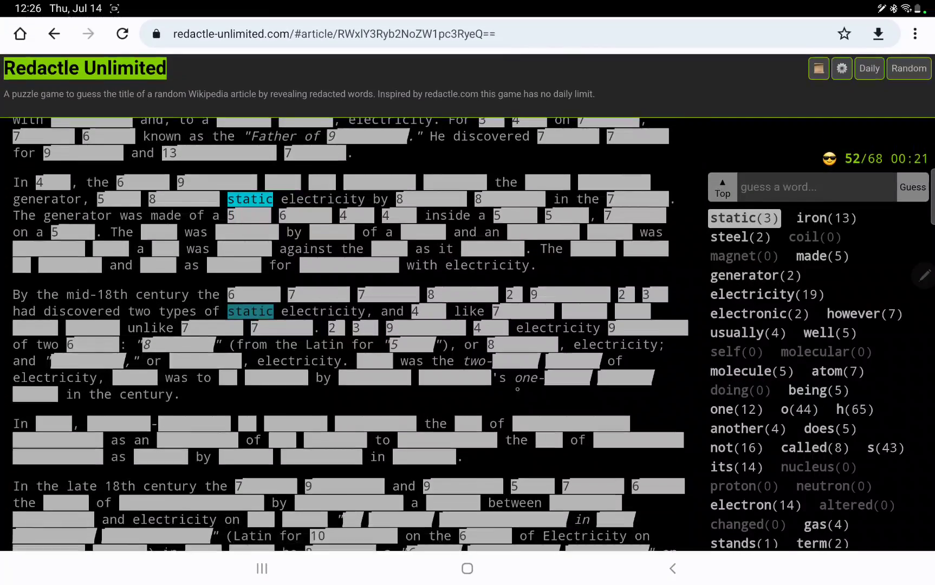
scroll("up", 3)
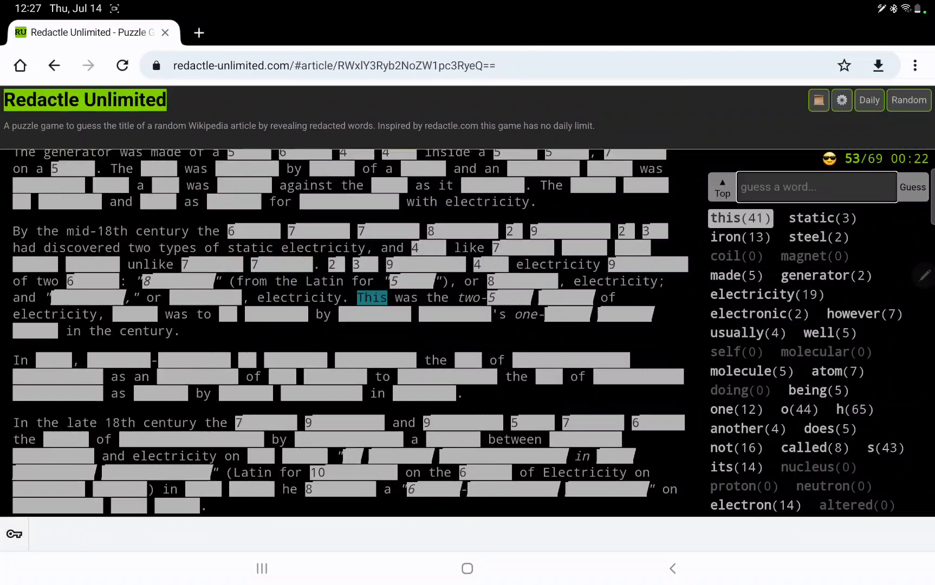
type("sided")
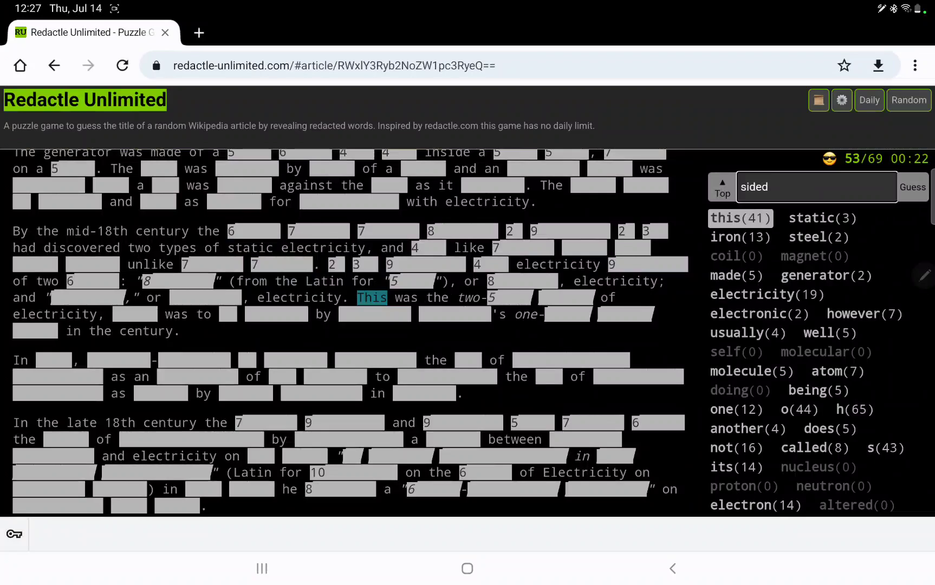
left_click(912, 186)
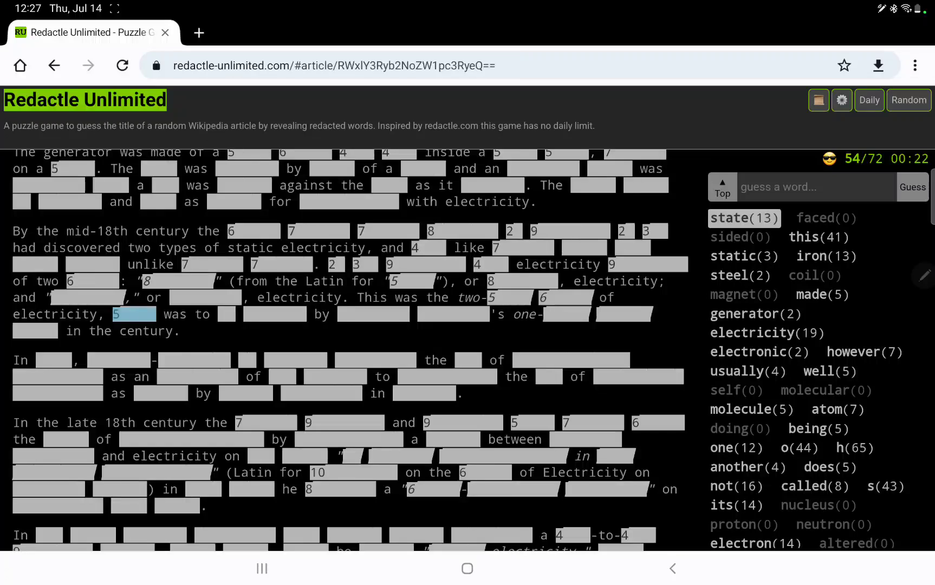
- Try 'faced' (zero), then reveal state (13), which (33), be (59) and cycle
type("which")
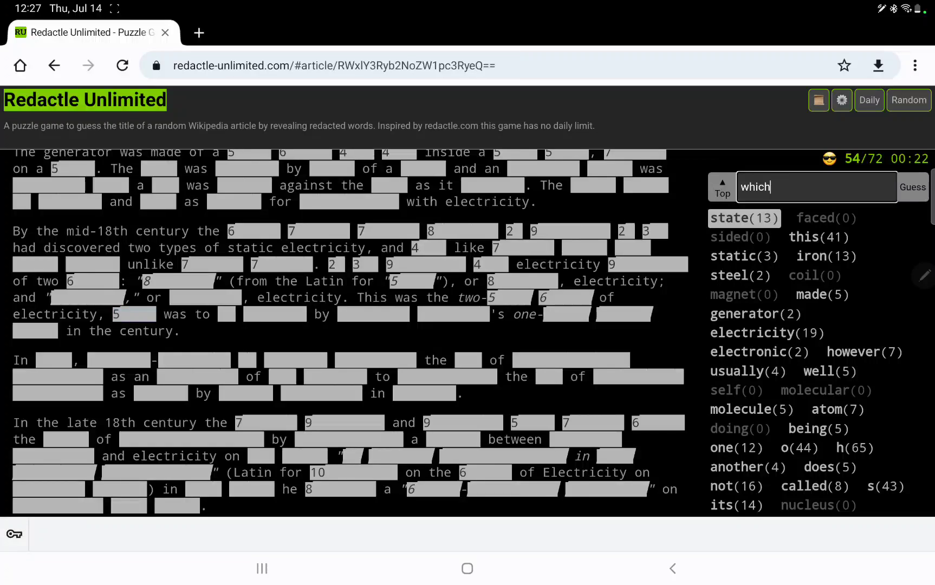
left_click(912, 187)
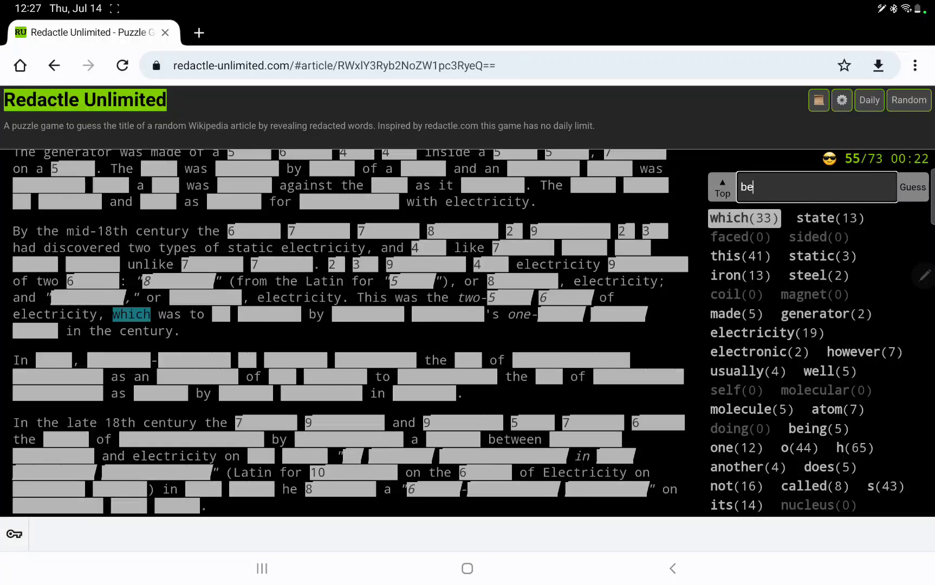
left_click(913, 187)
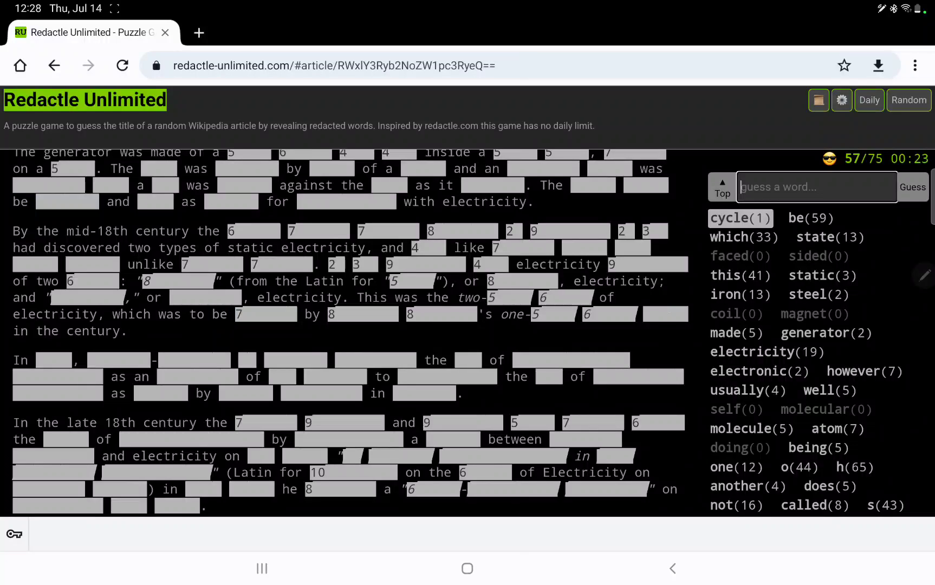
- Reveal motor (1), relationship (1) in the opening sentence, and organic (2)
type("motor")
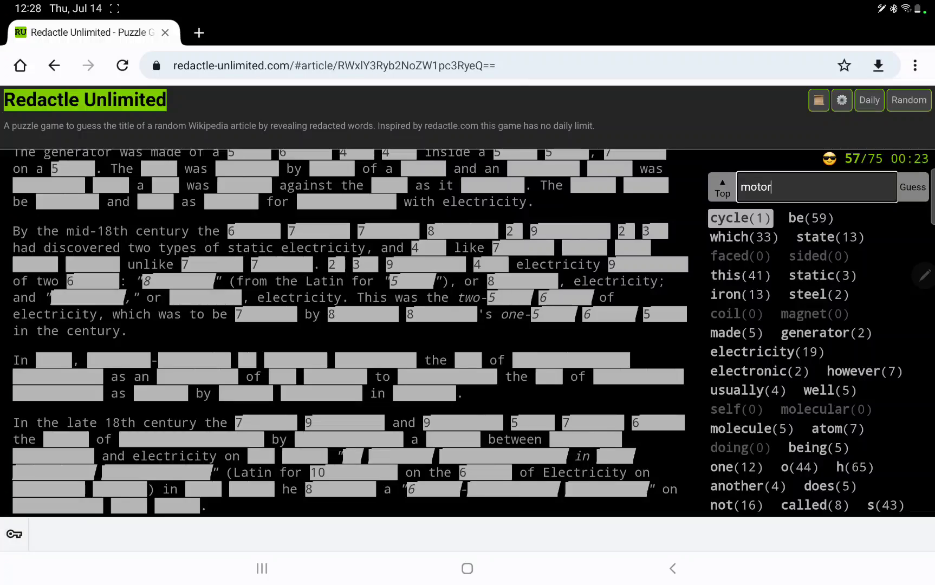
left_click(912, 186)
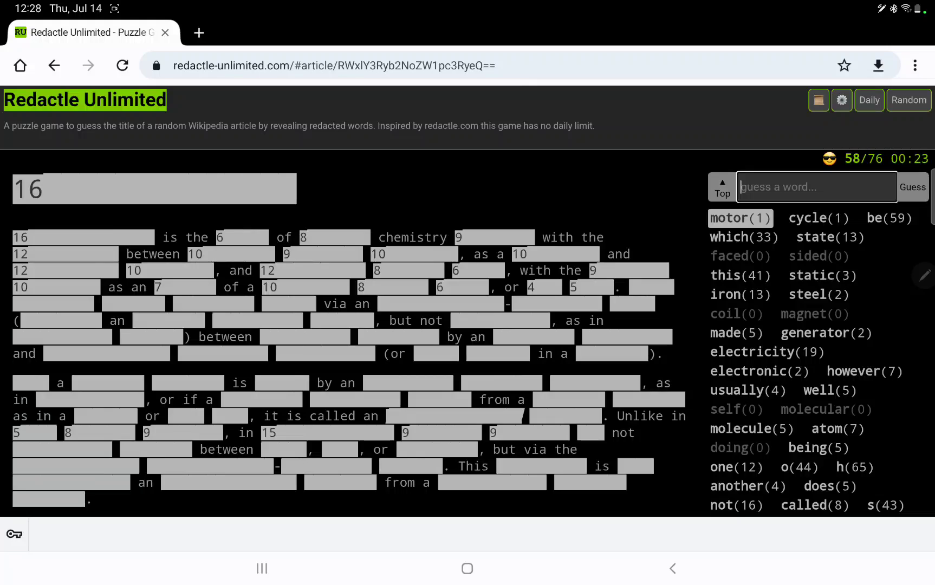
type("relations")
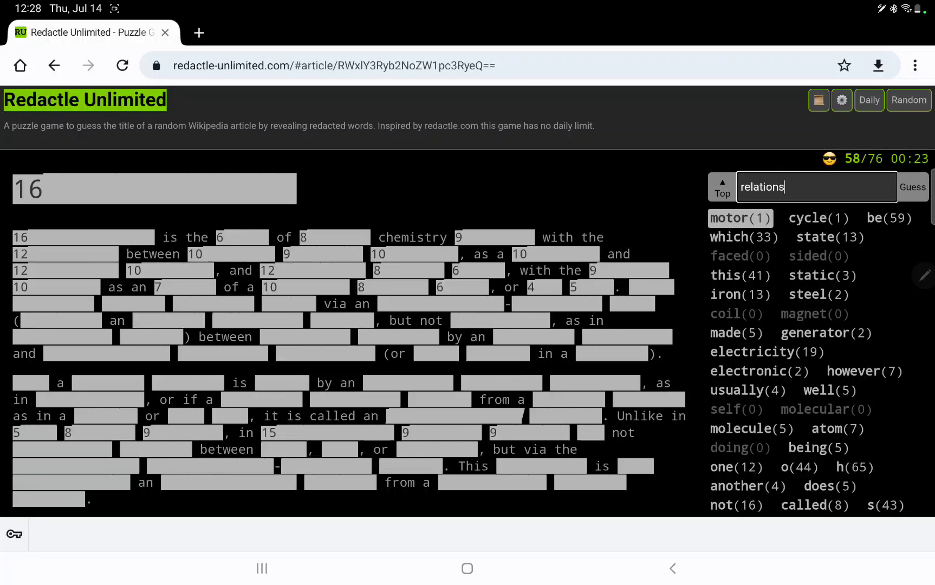
left_click(912, 186)
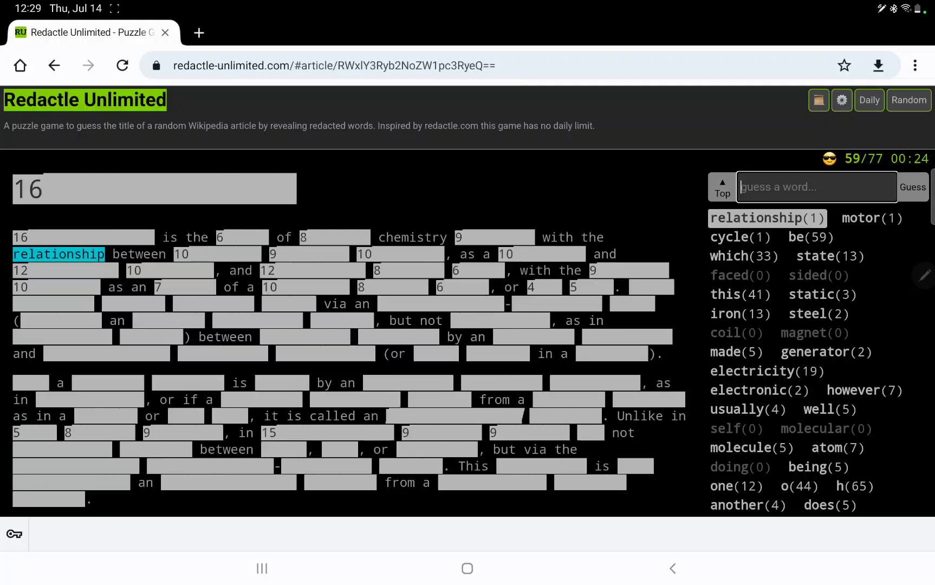
type("organic")
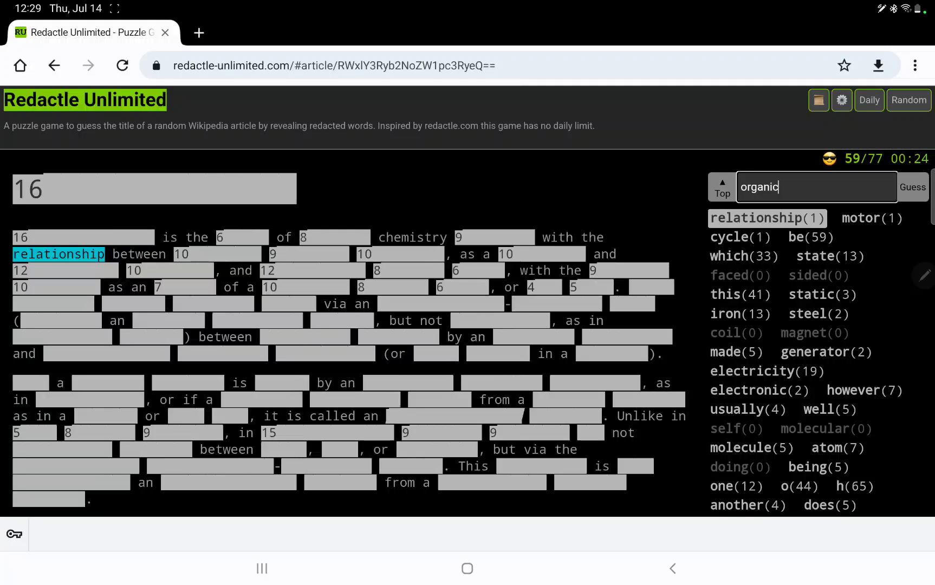
left_click(912, 186)
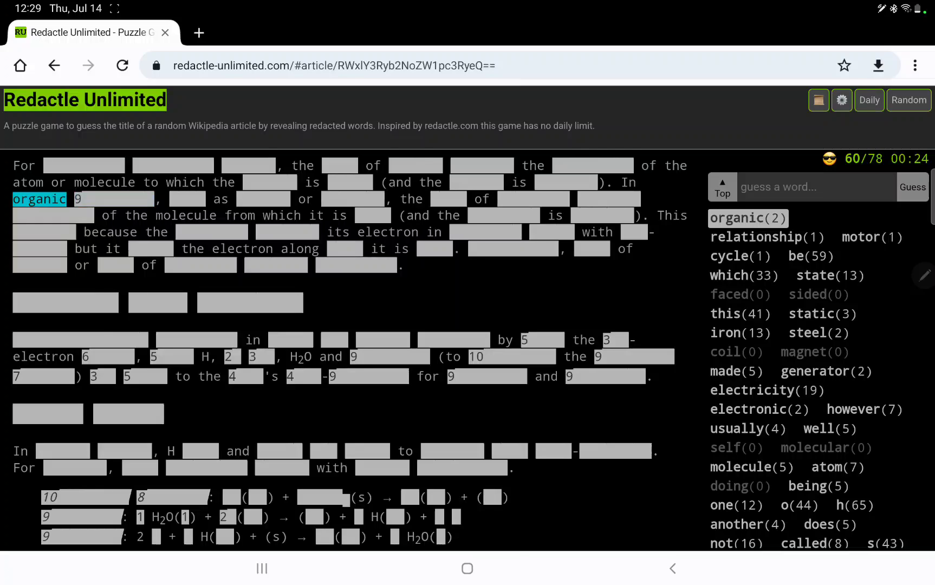
- Reveal 'materials' (1) and 'material' (3), bringing the total to 80 guesses
type("mat")
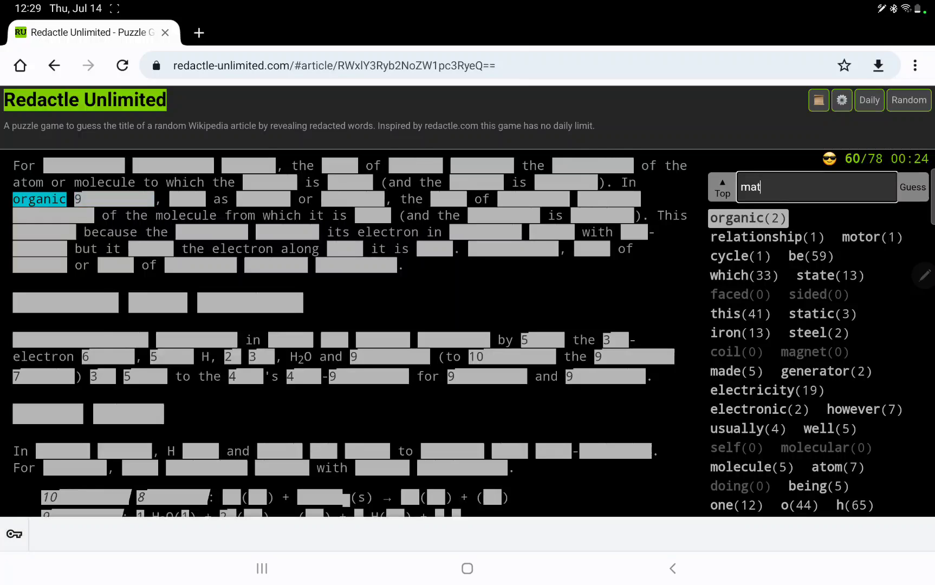
type("erials")
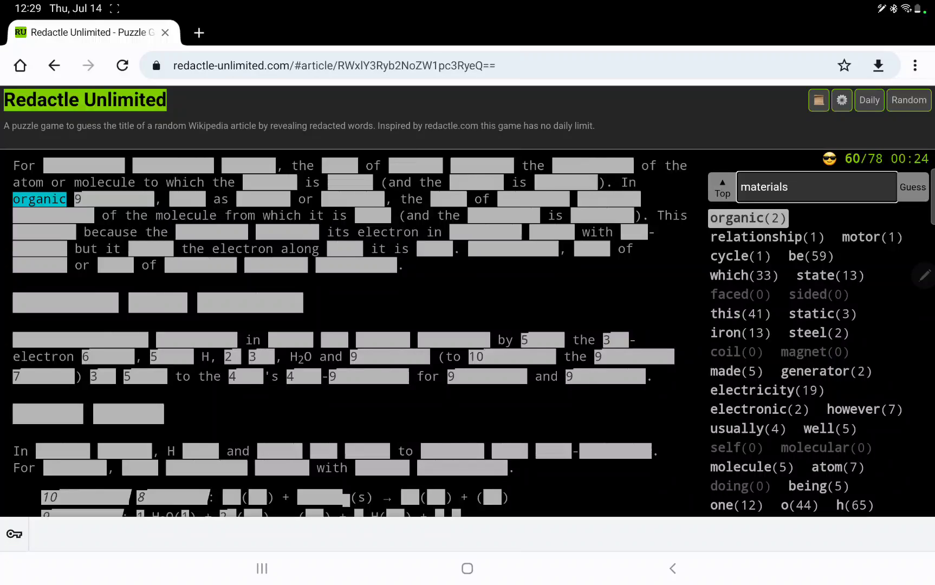
left_click(910, 186)
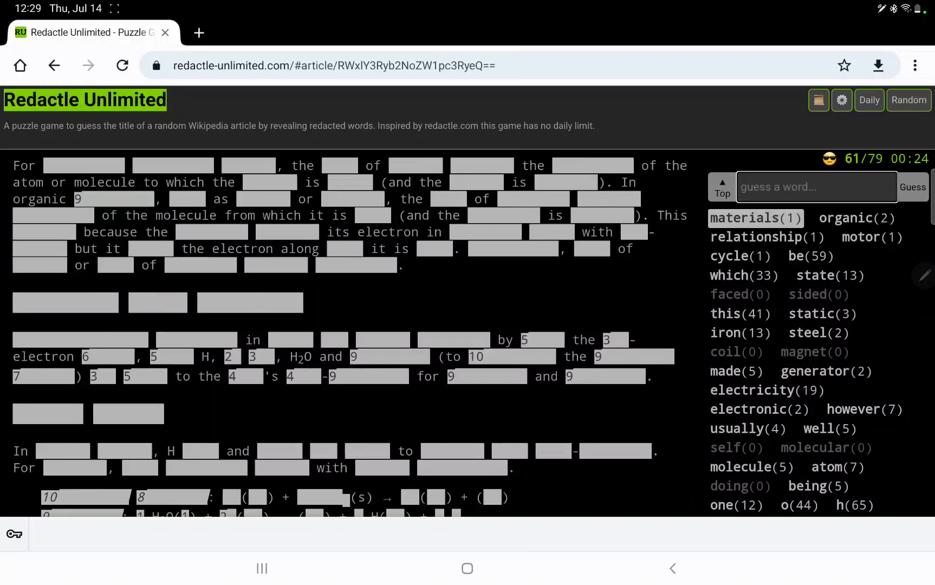
type("ma")
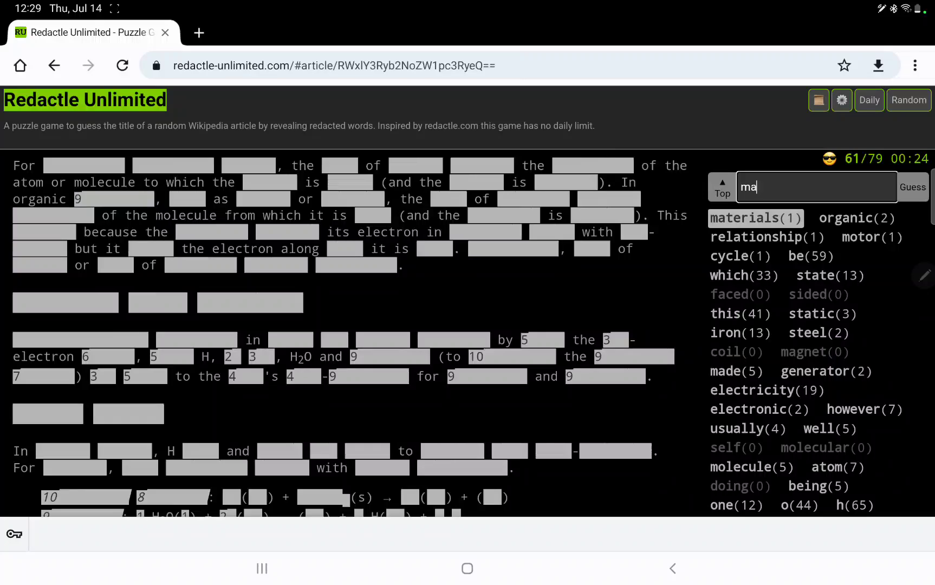
left_click(912, 186)
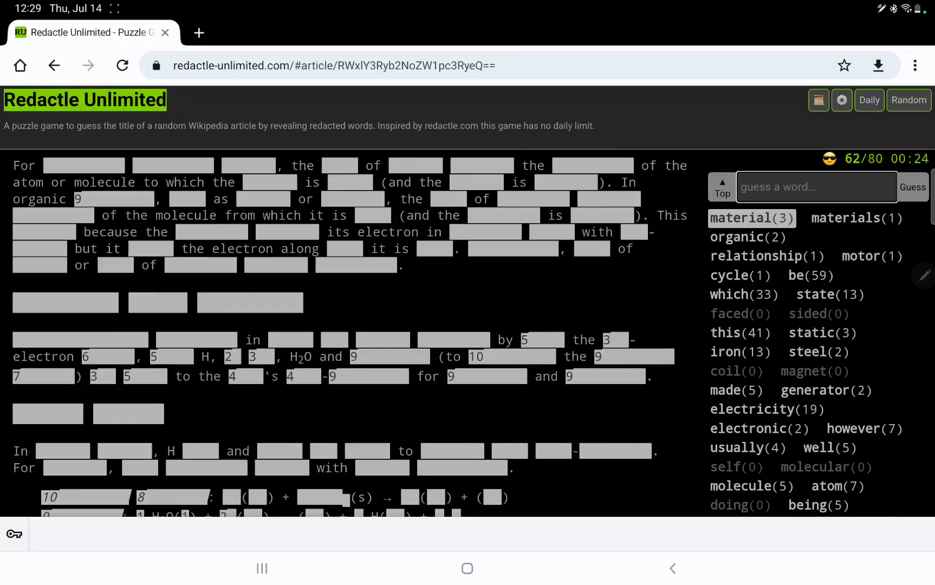
scroll("up", 3)
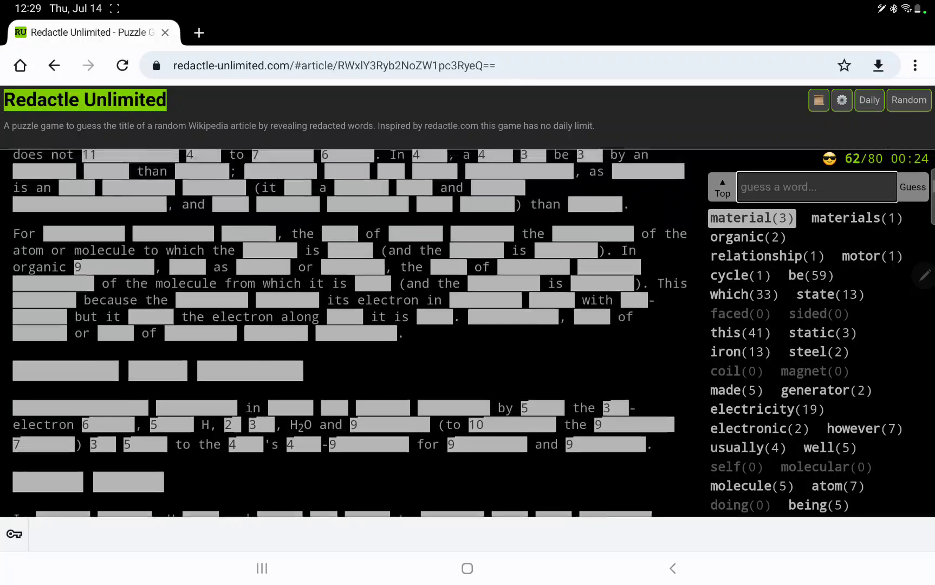
scroll("up", 3)
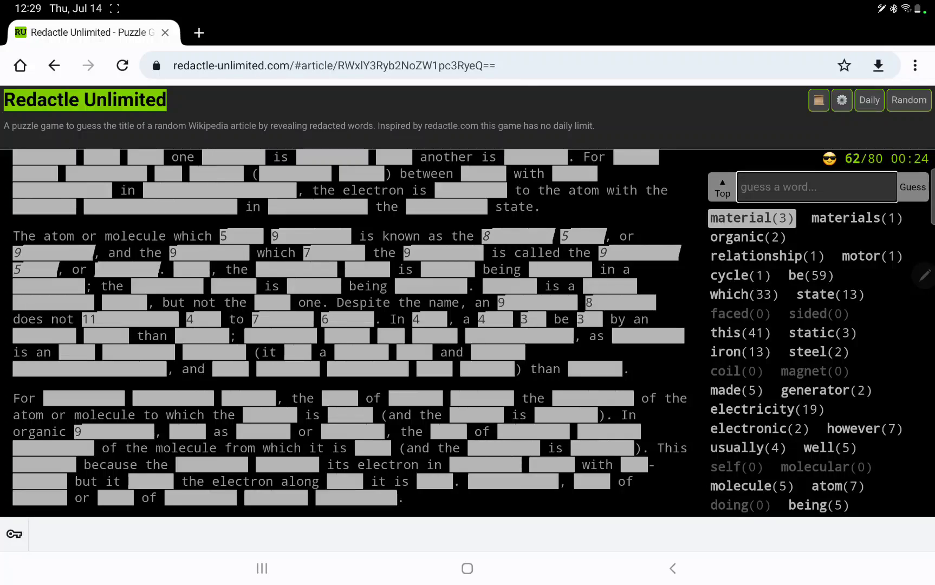
- Guess 'molecules' and 'only'
type("m")
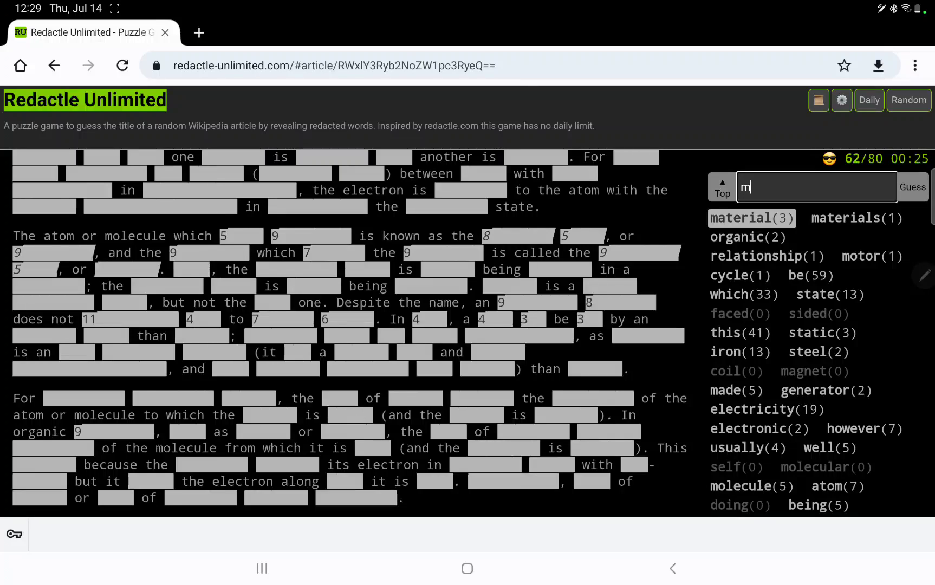
type("olecules")
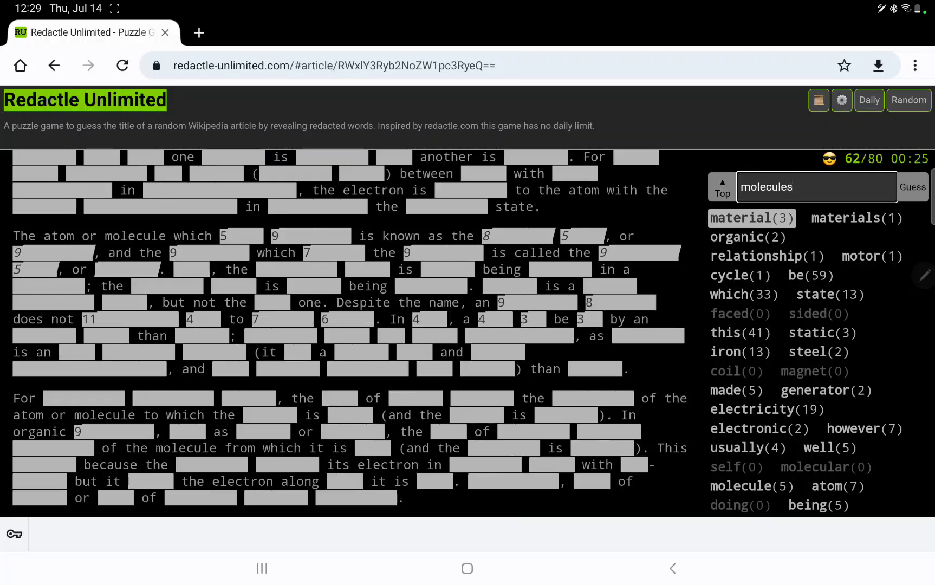
left_click(912, 186)
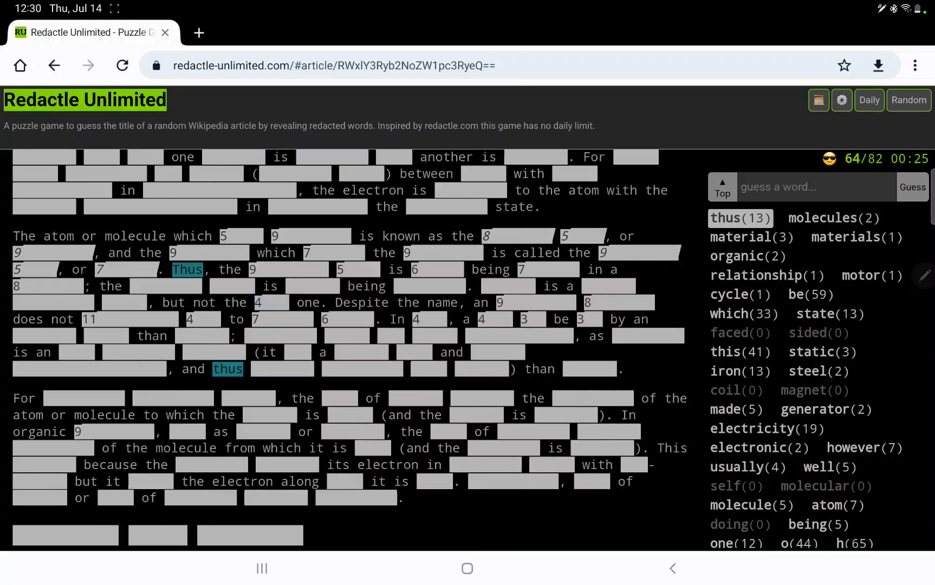
left_click(911, 186)
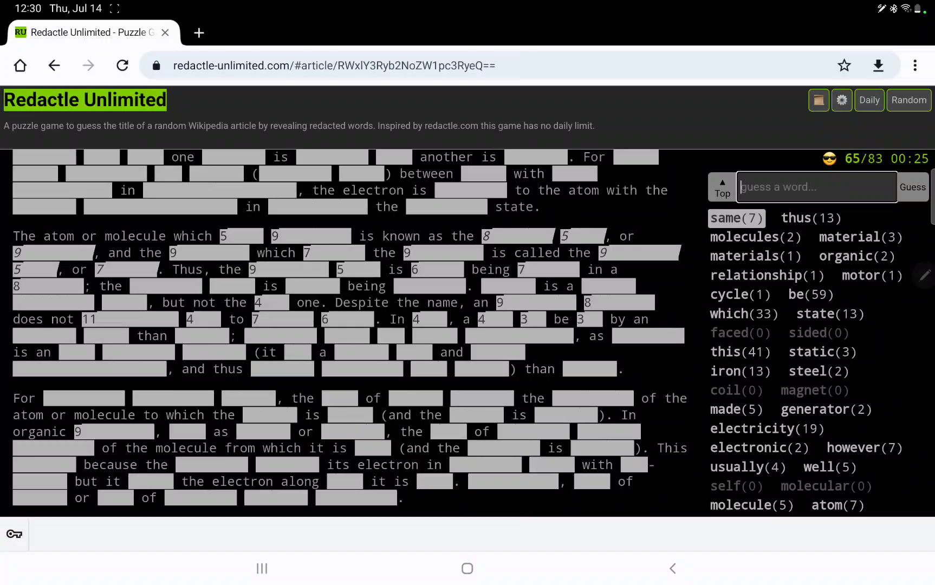
type("onl")
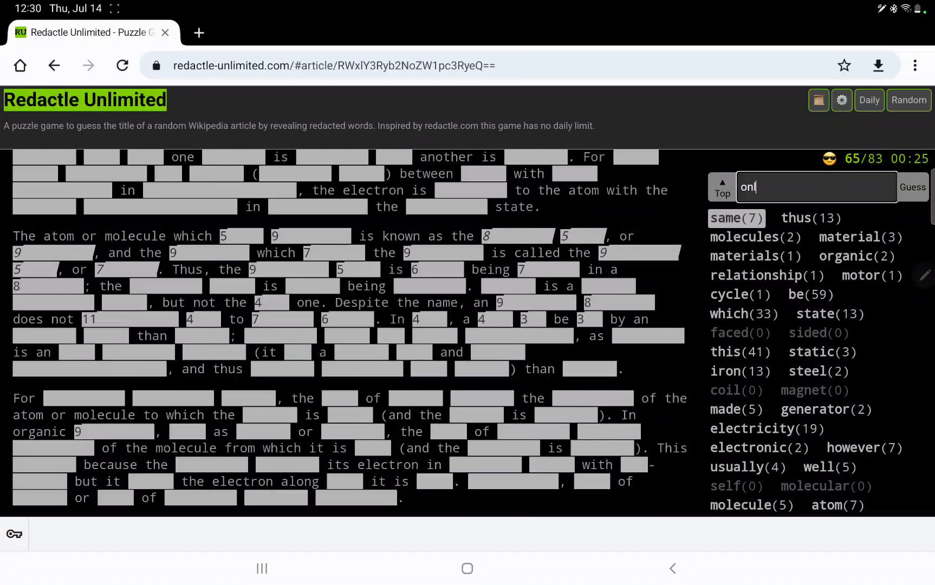
left_click(912, 186)
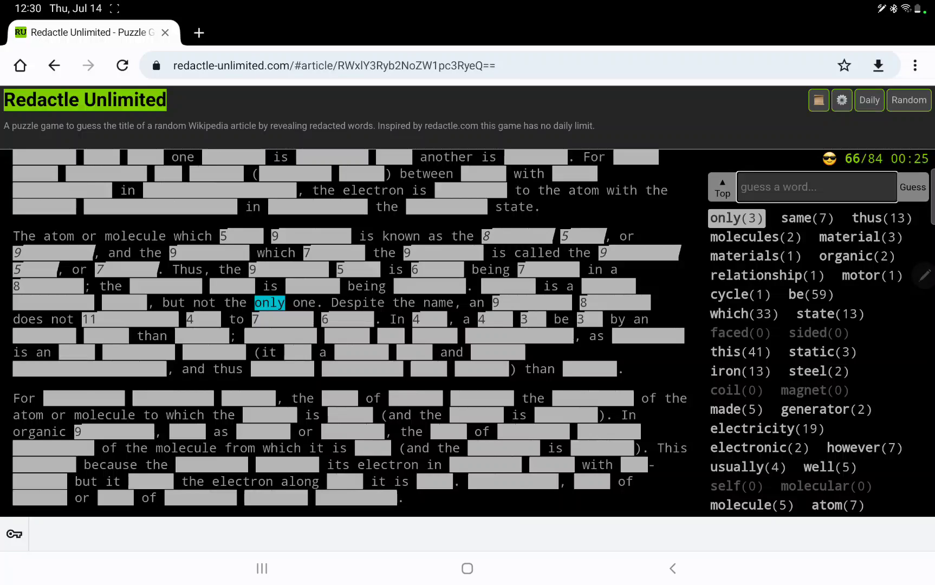
- Reveal can (37), would, may, could, should and will (23), reaching 91 guesses
left_click(909, 187)
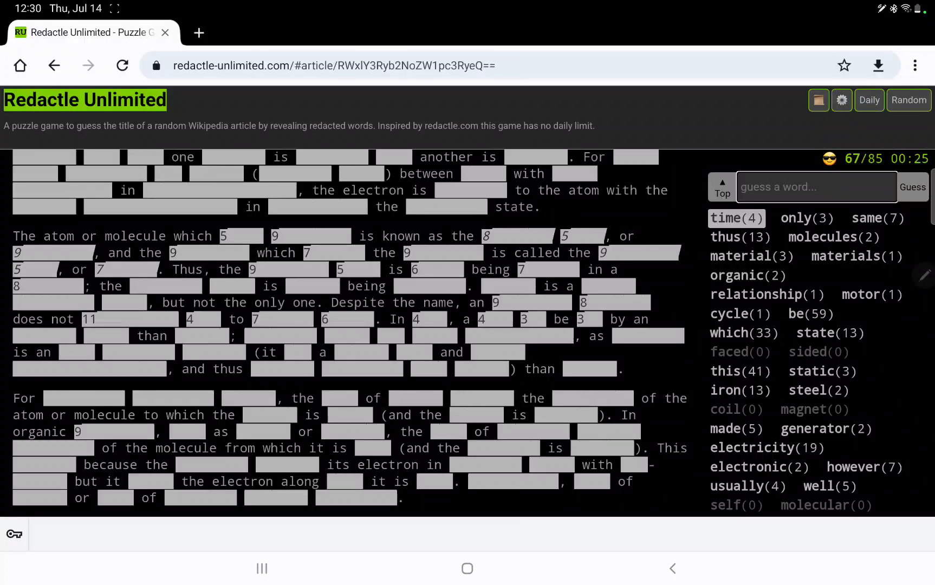
type("can")
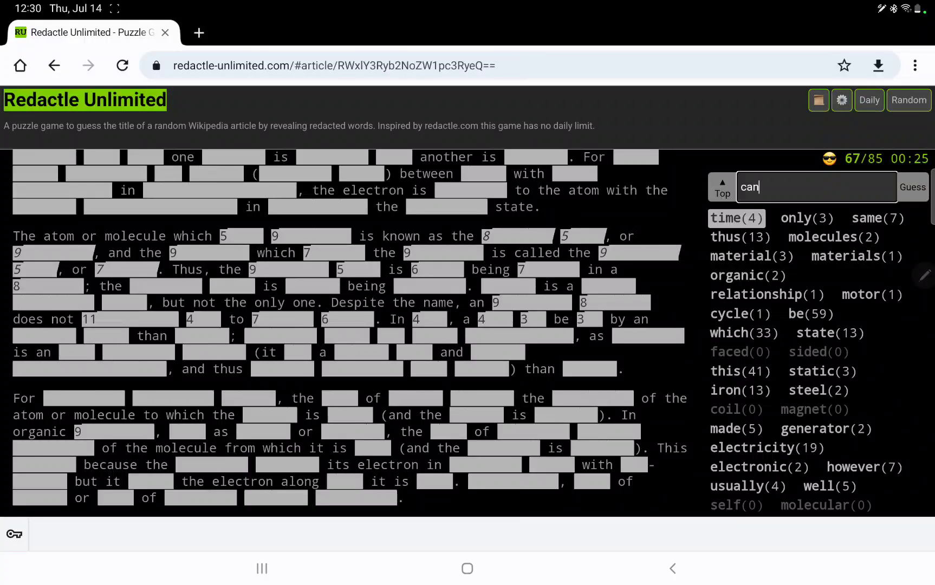
left_click(913, 186)
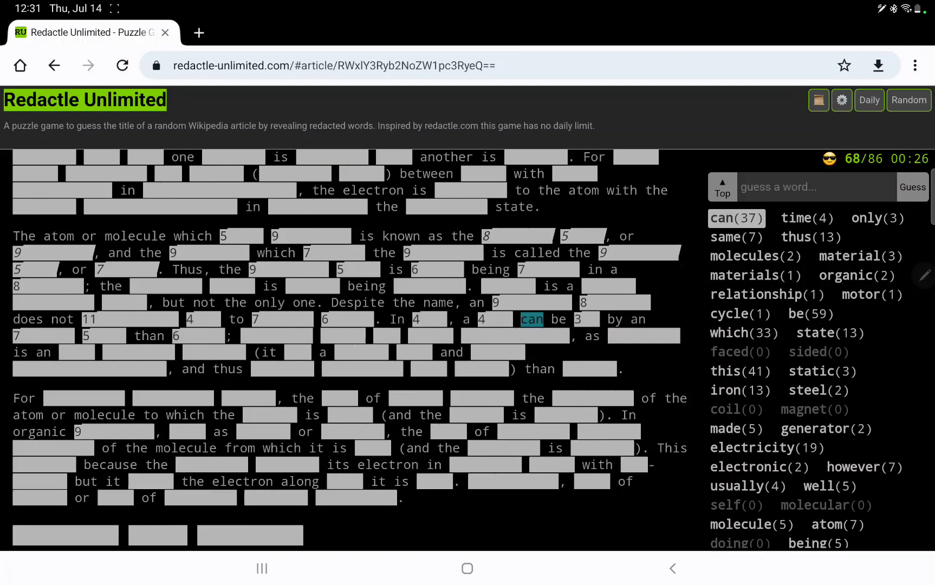
left_click(241, 335)
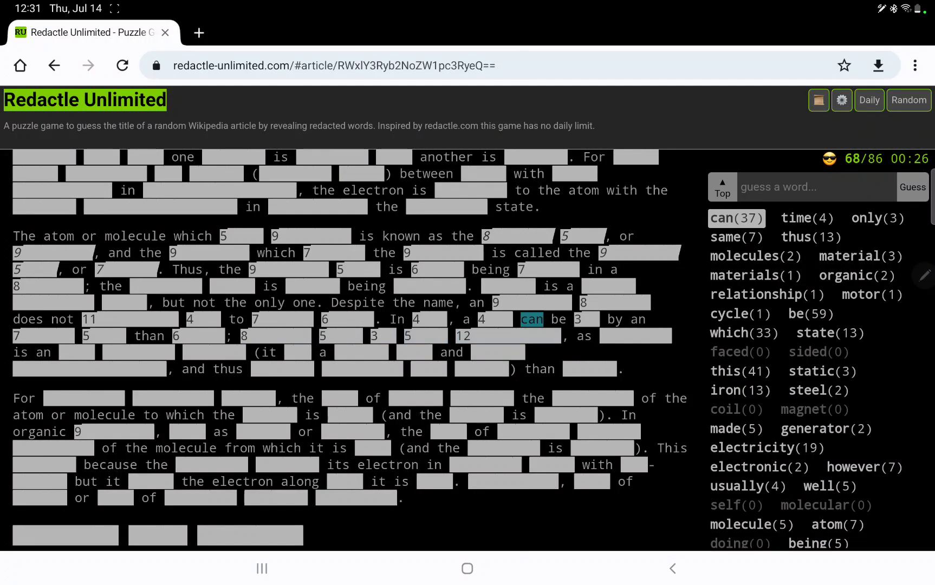
left_click(814, 186)
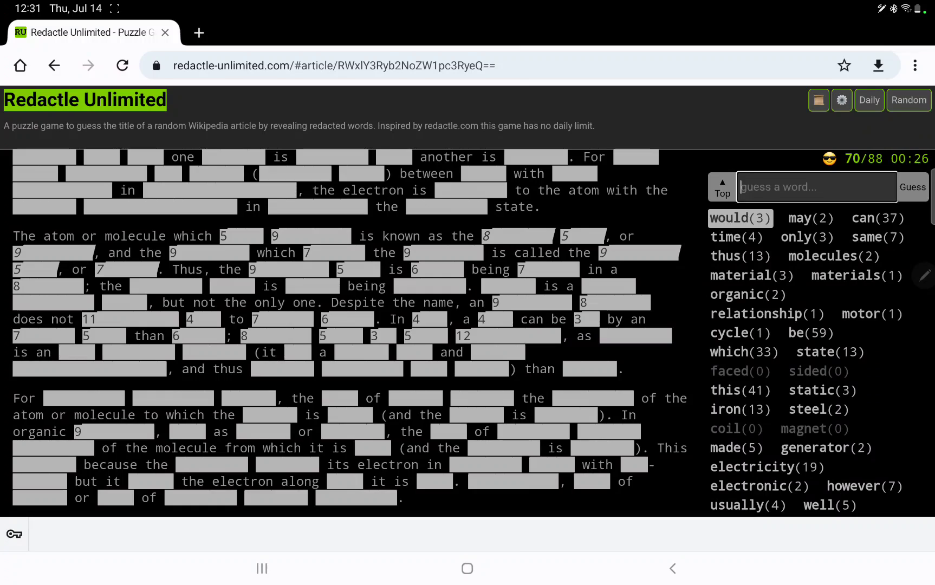
left_click(912, 186)
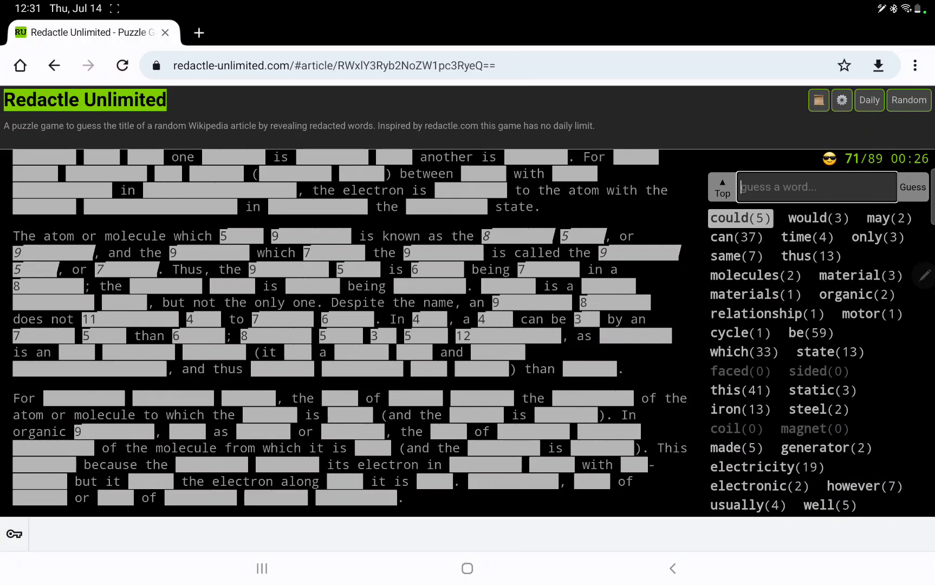
left_click(912, 186)
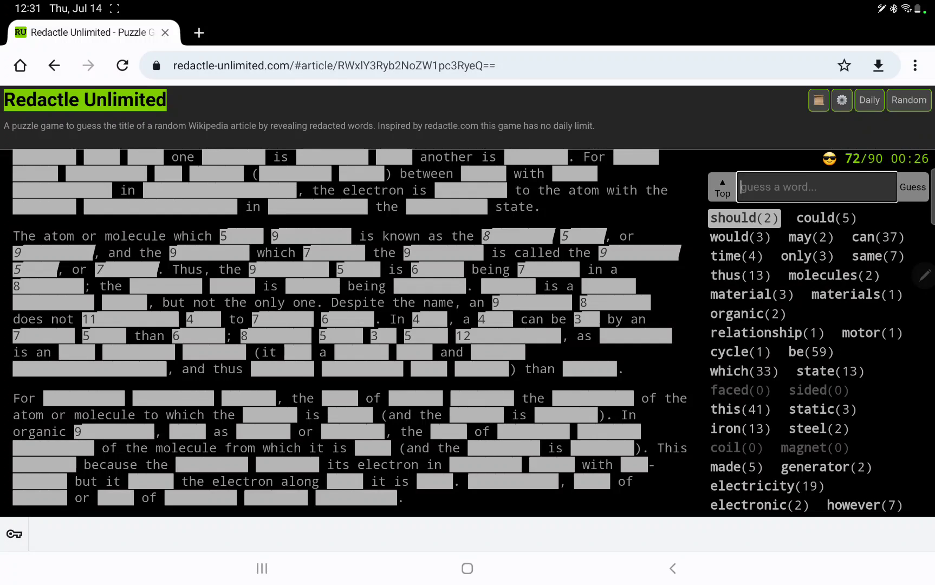
left_click(912, 187)
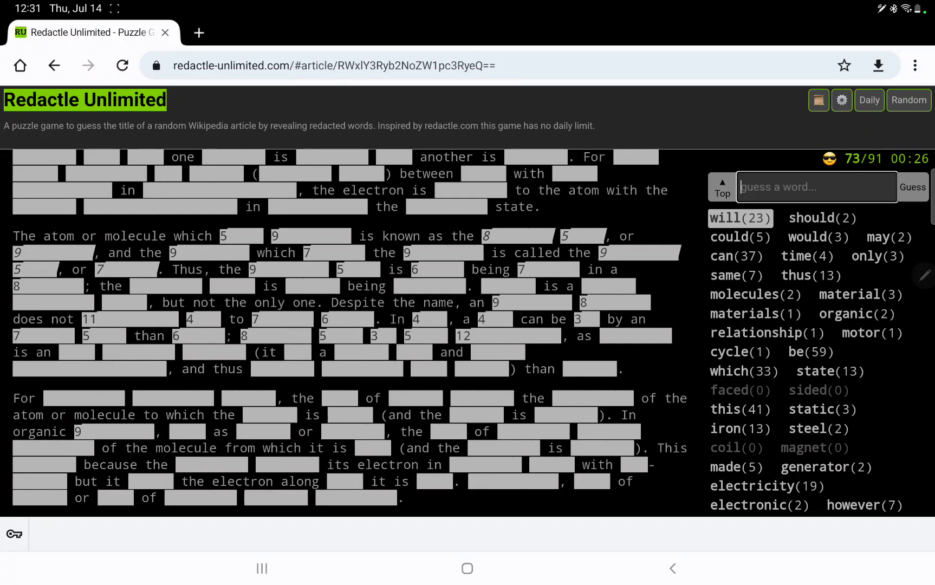
scroll("down", 3)
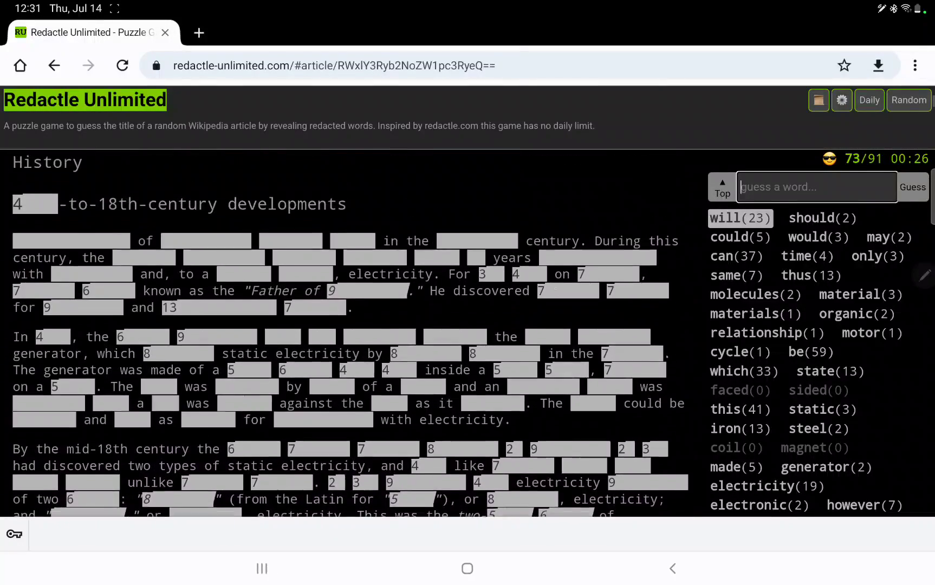
- Try 'element' (zero) and reveal 'elements' (2)
scroll("up", 3)
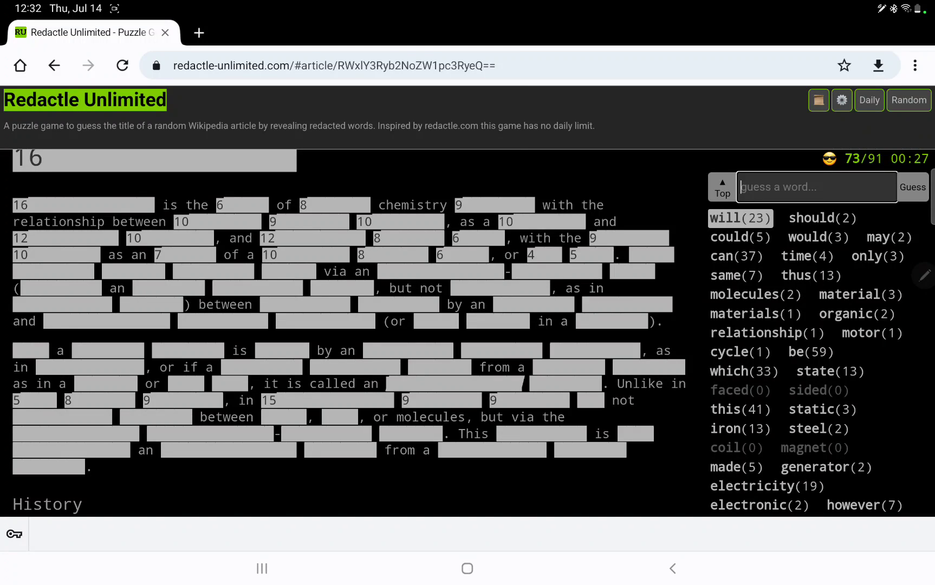
type("elem")
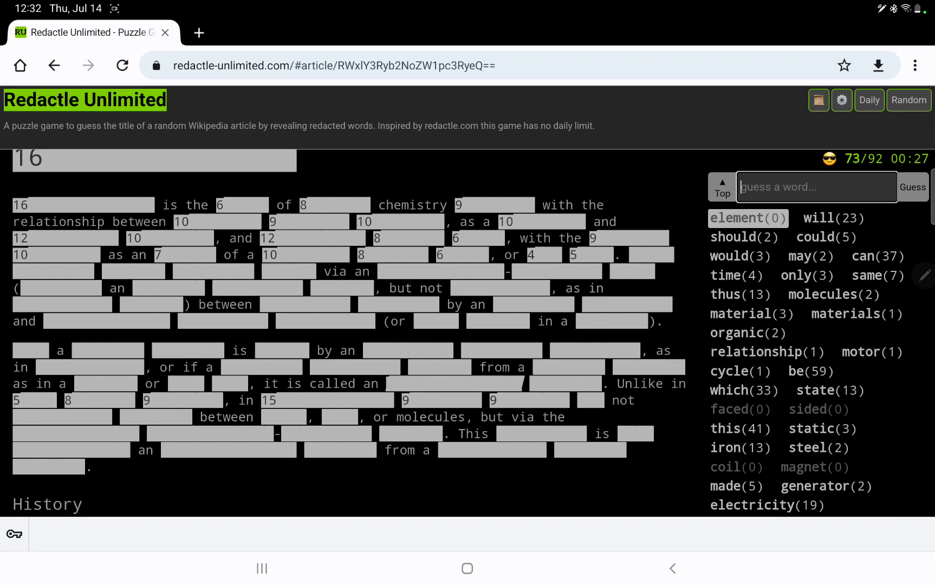
left_click(912, 187)
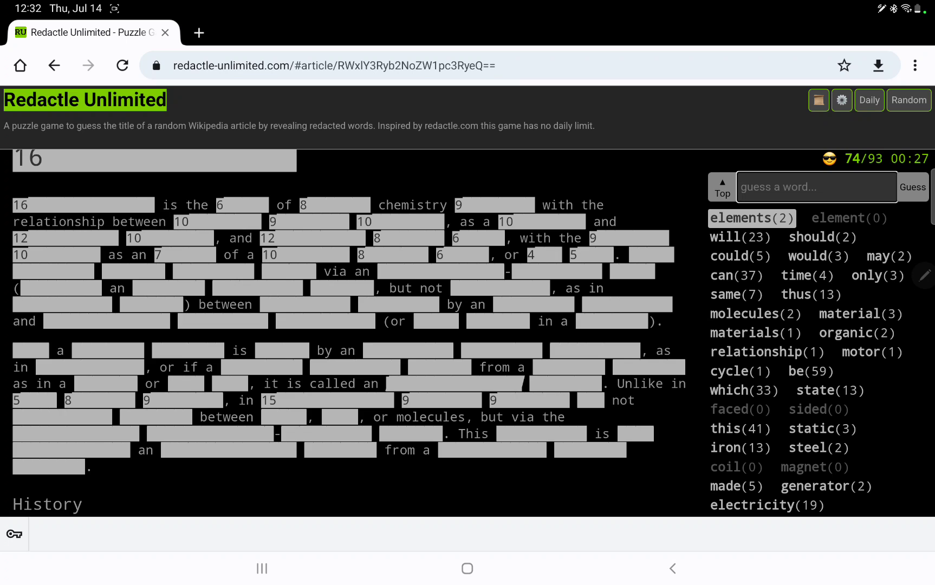
- Try relating and relationships (zero), then guess 'relation', reaching 97 guesses
type("relating")
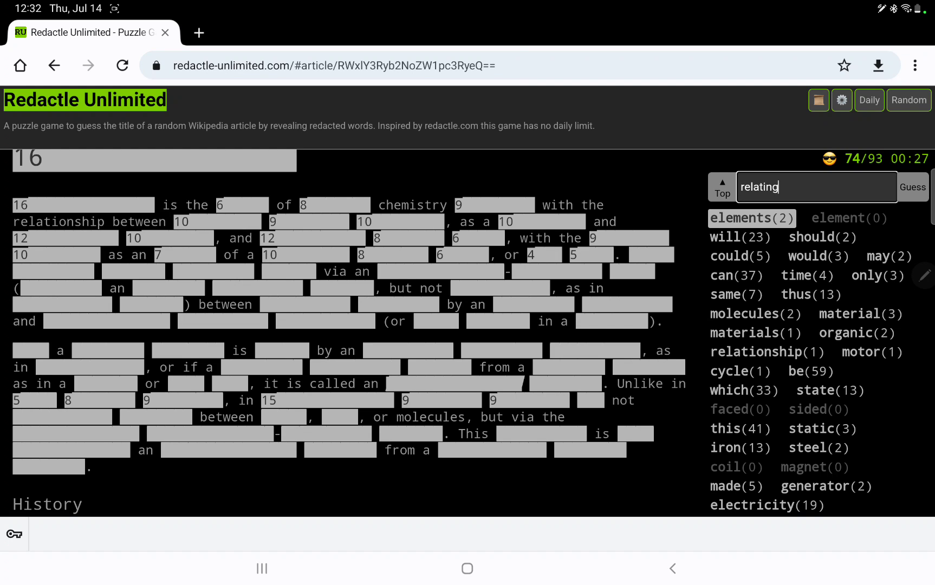
key("BackSpace")
type("onshi")
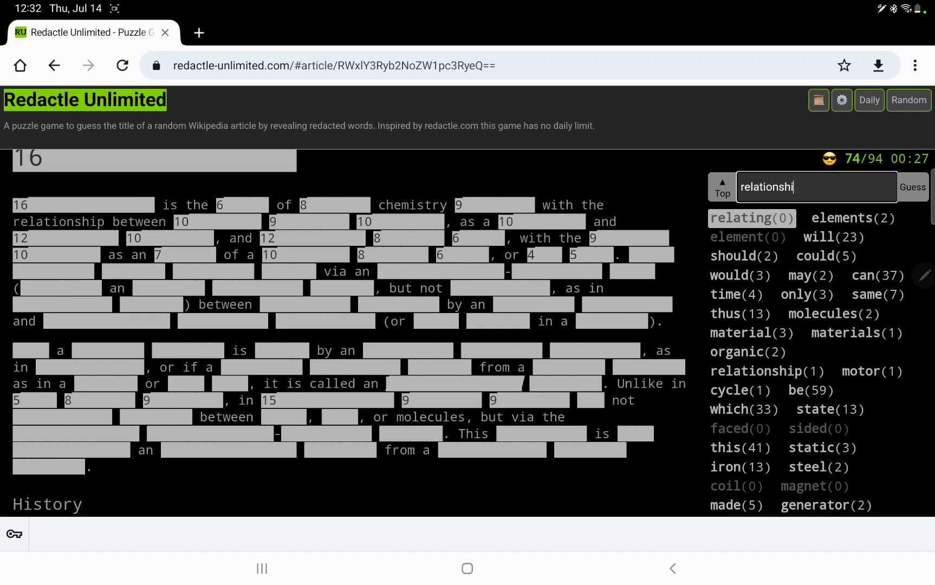
type("ps")
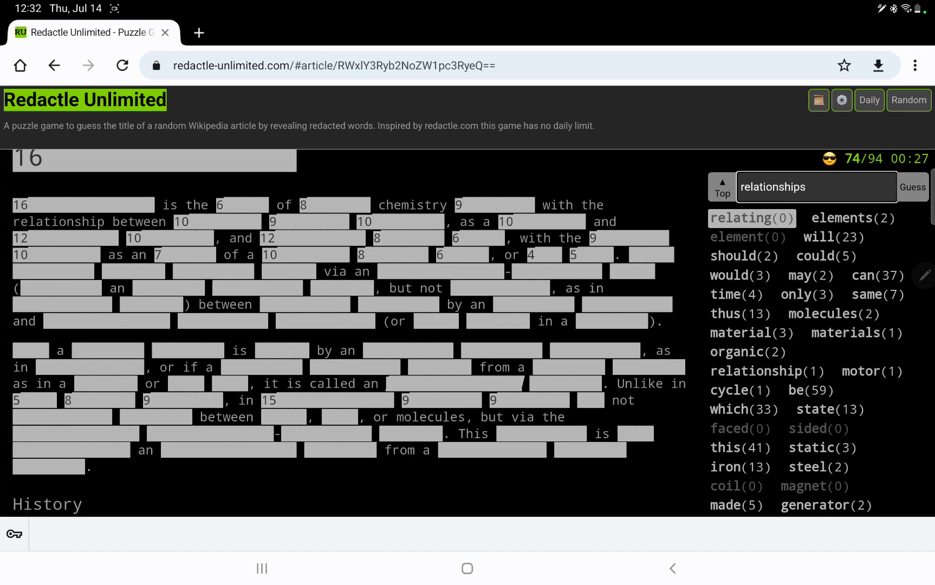
left_click(912, 187)
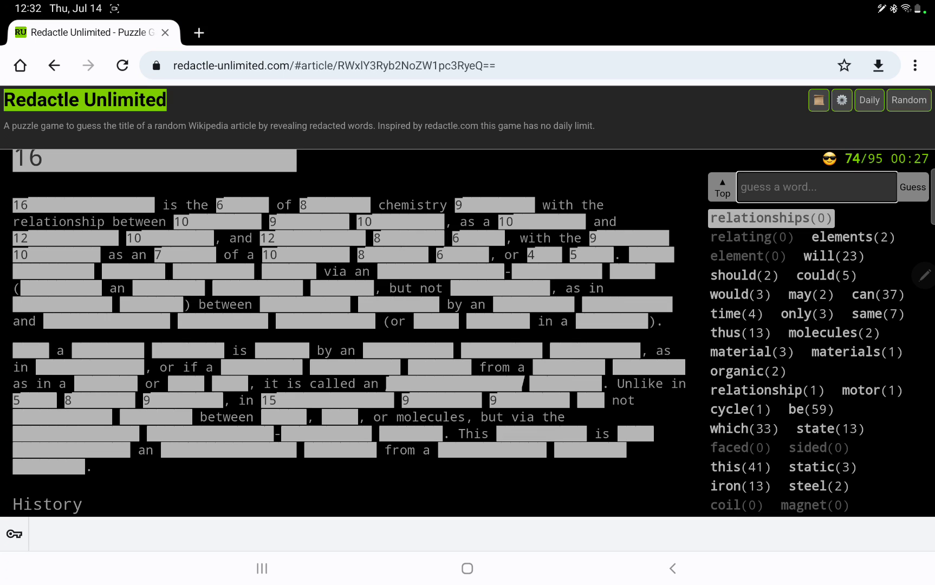
type("relation")
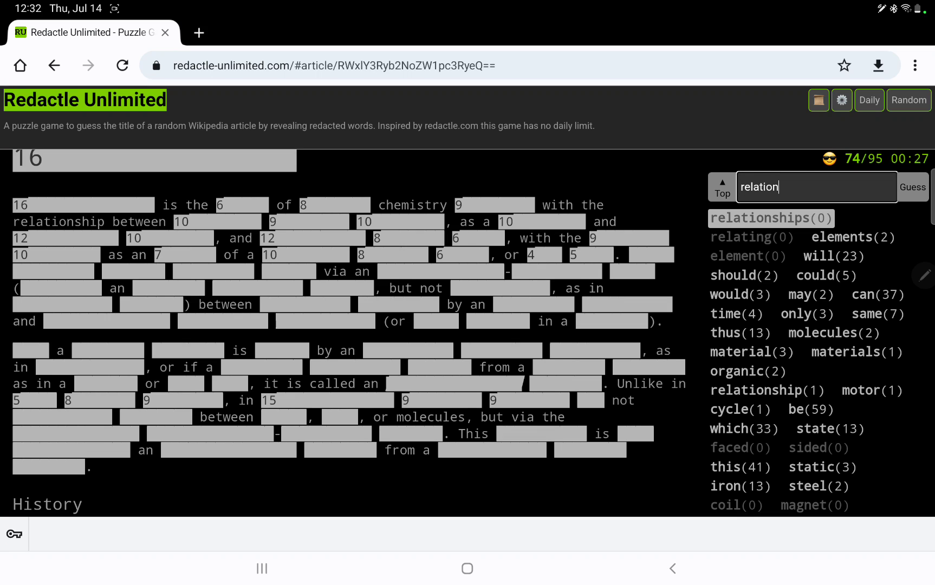
left_click(912, 187)
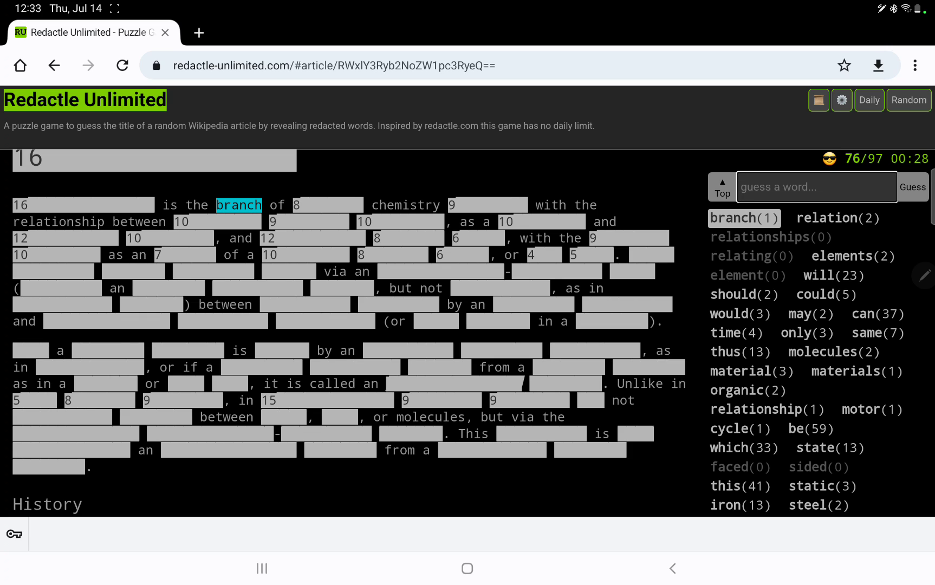
- Guess 'physical', revealing its single occurrence in the article
type("ph")
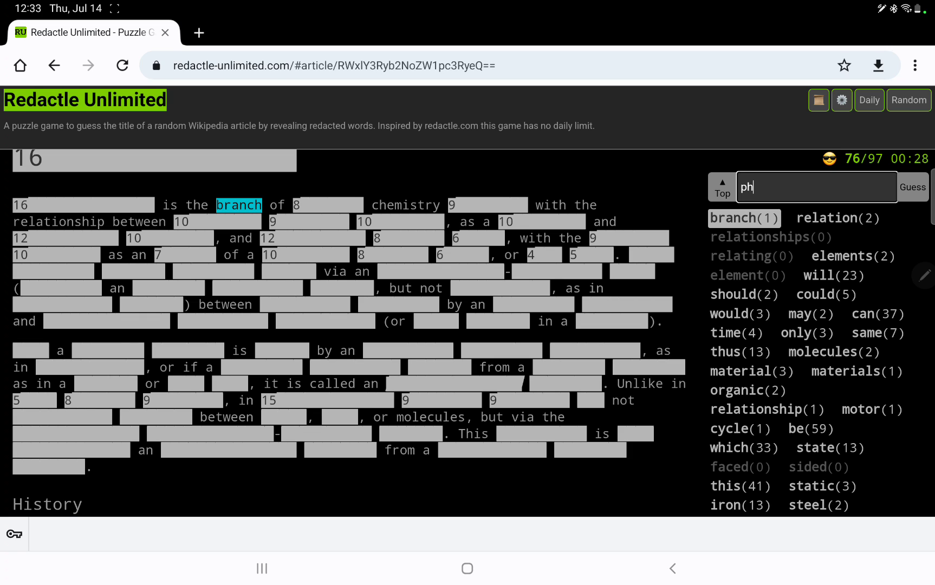
type("ysical")
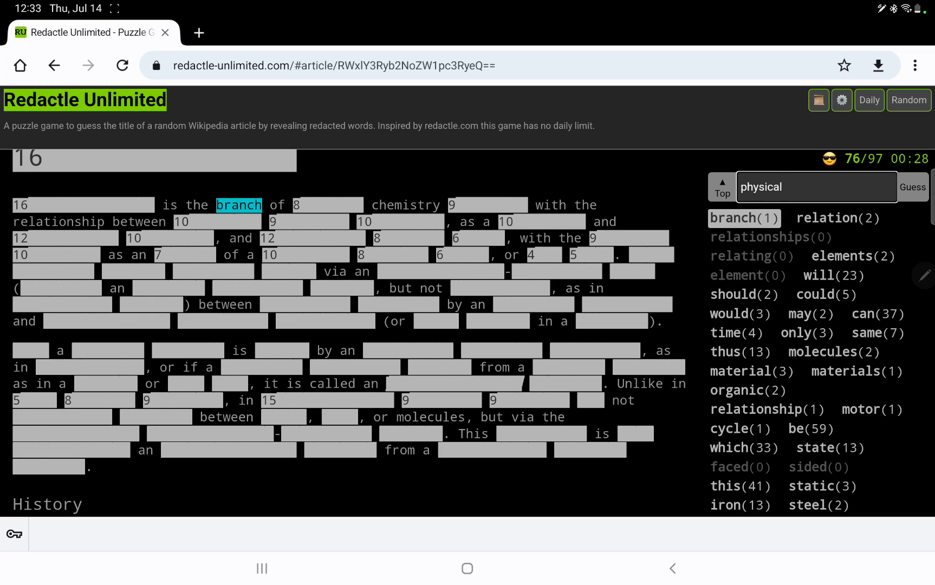
left_click(912, 187)
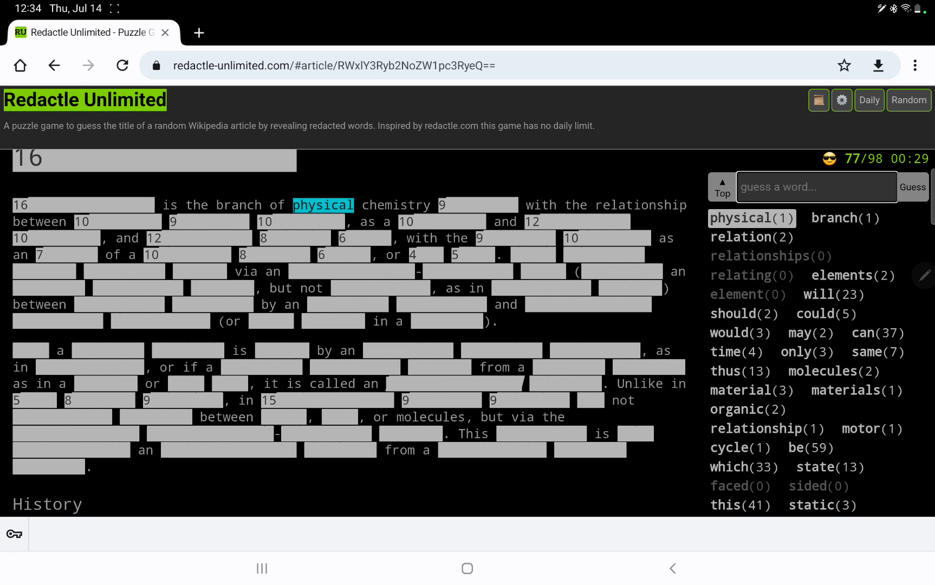
- Guess 'there', 'where' and 'these', revealing 5, 16 and 5 occurrences
left_click(814, 186)
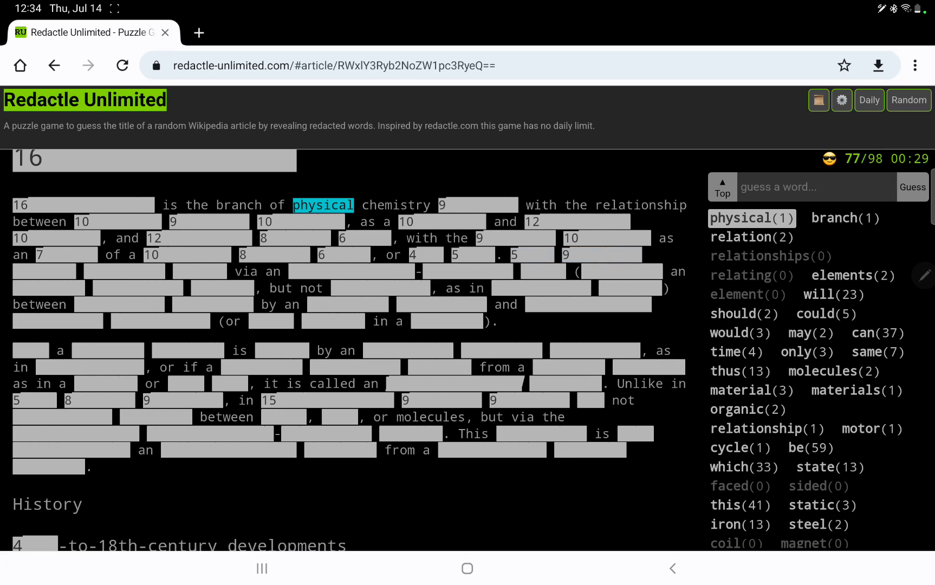
type("t")
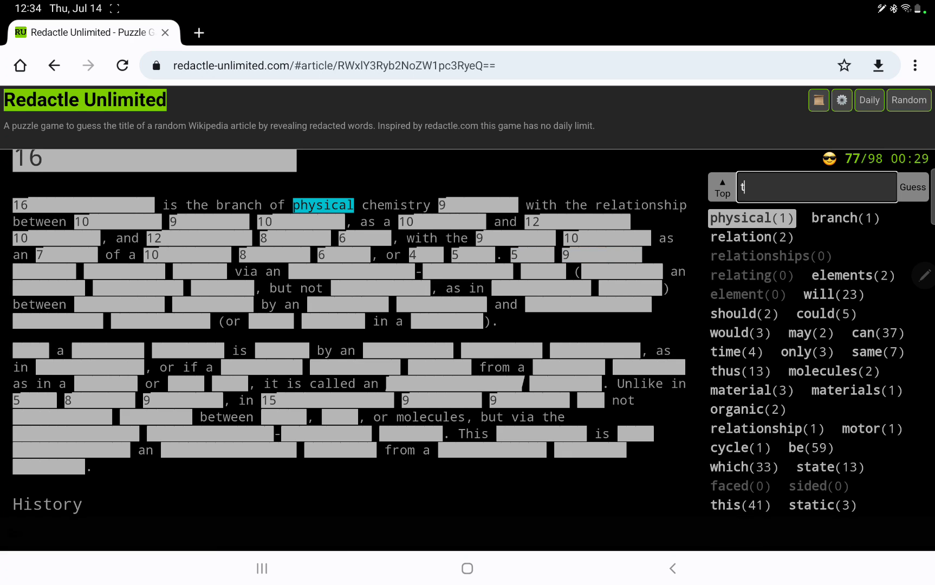
left_click(912, 186)
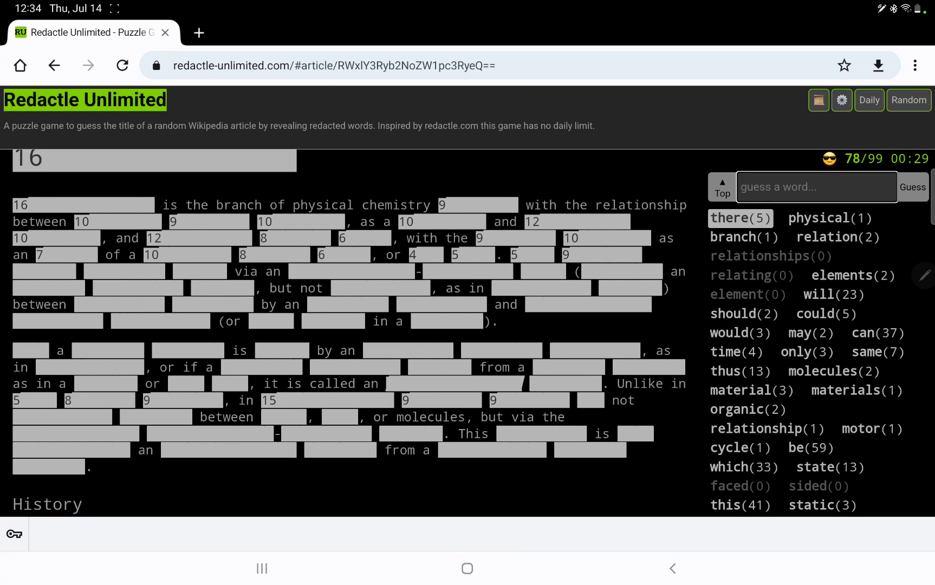
left_click(911, 186)
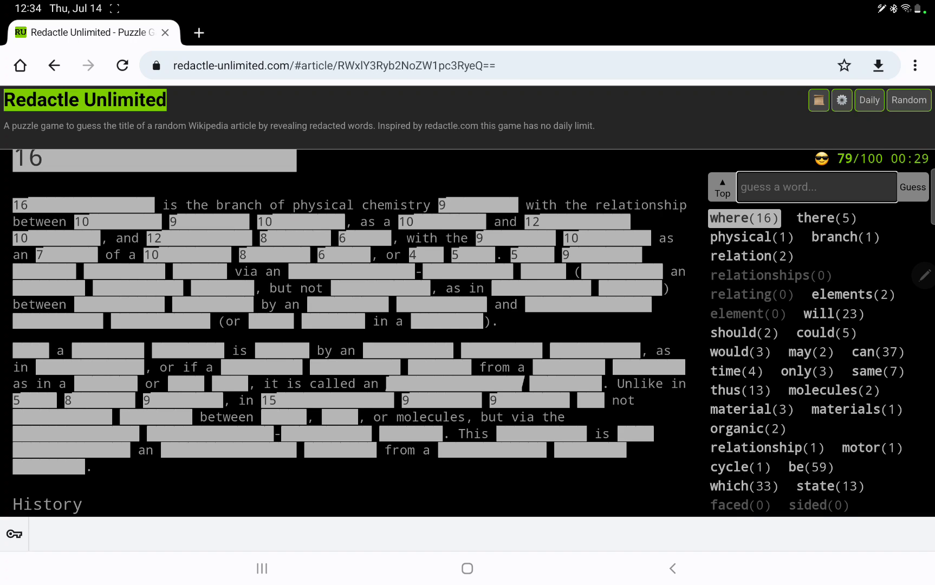
type("th")
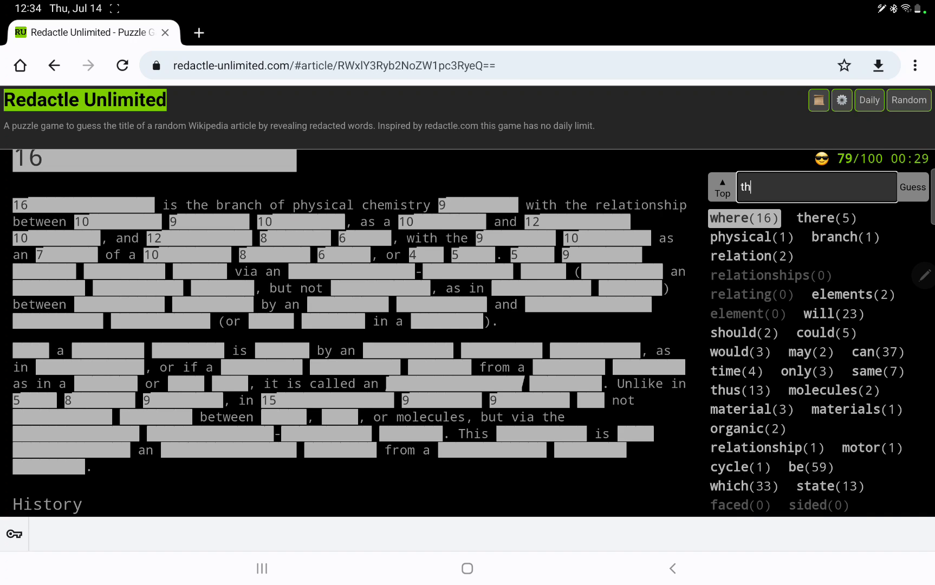
left_click(912, 186)
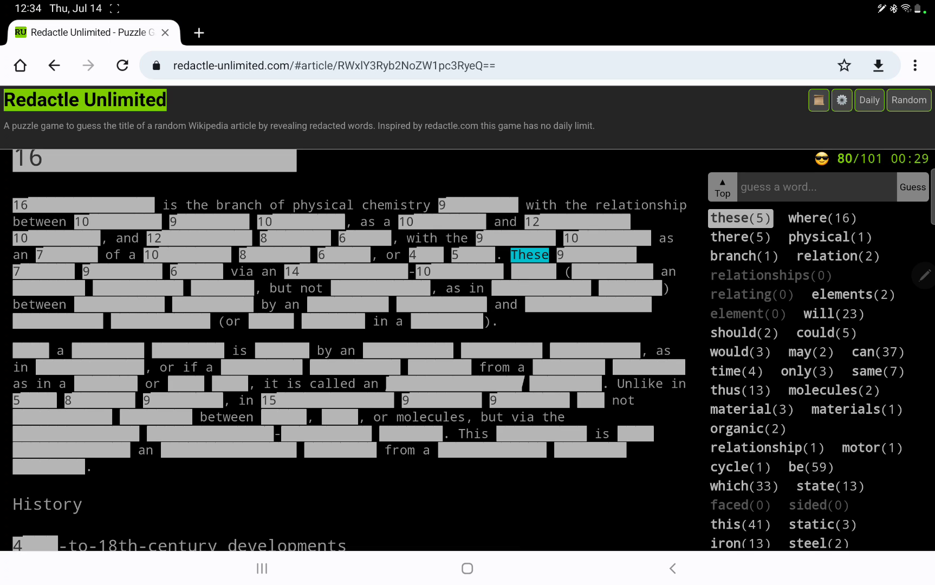
- Show the letter counts of several redacted words in the opening paragraph
left_click(524, 271)
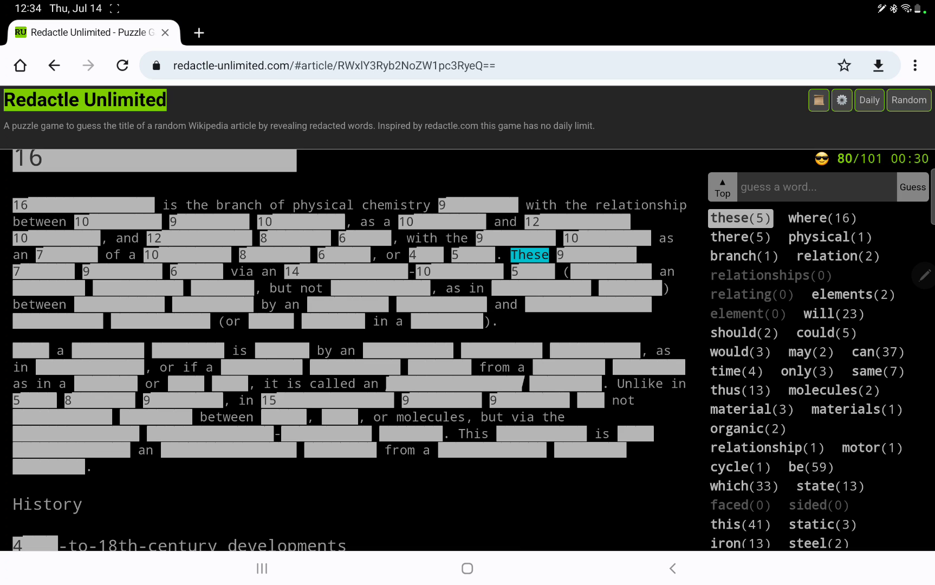
left_click(603, 271)
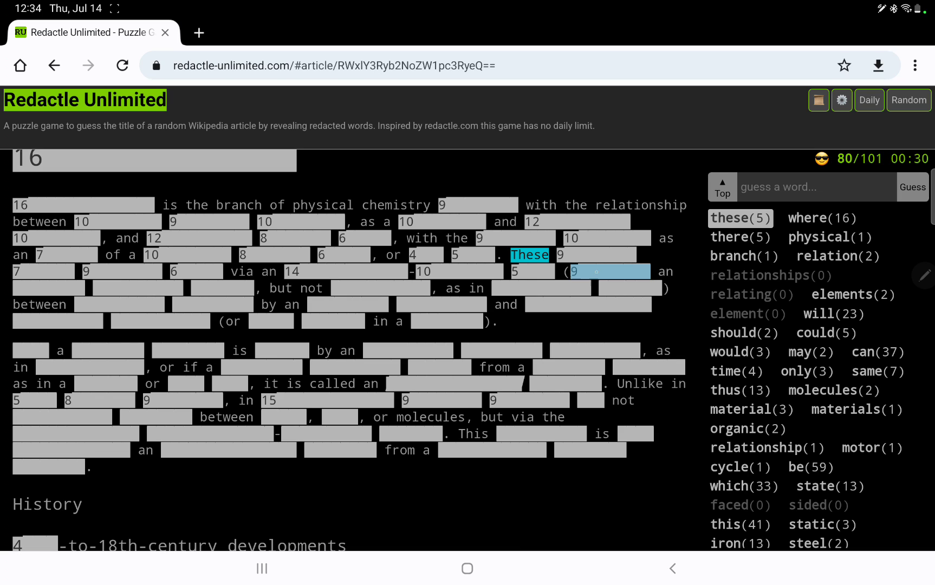
left_click(590, 272)
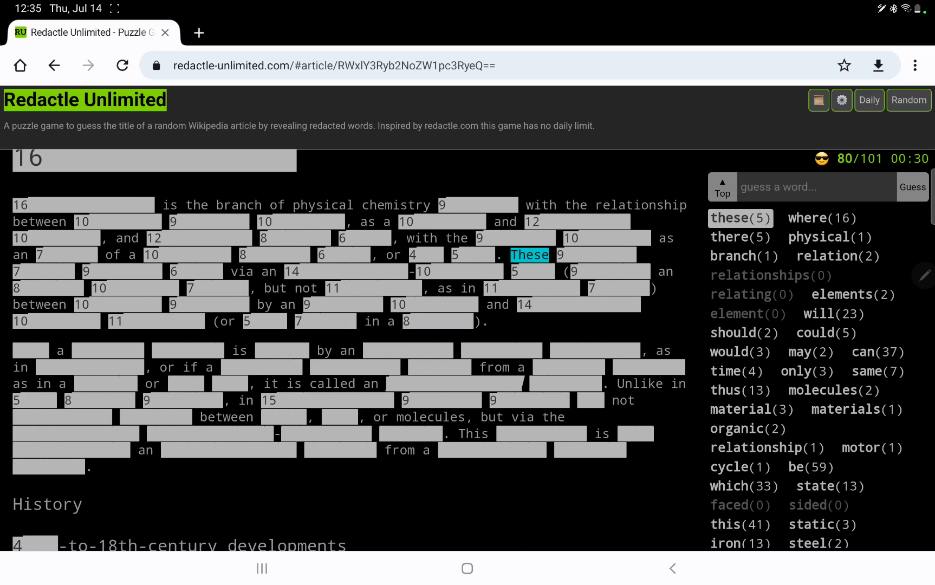
- Guess 'those' and 'that', revealing 3 and 41 occurrences (103 guesses)
type("th")
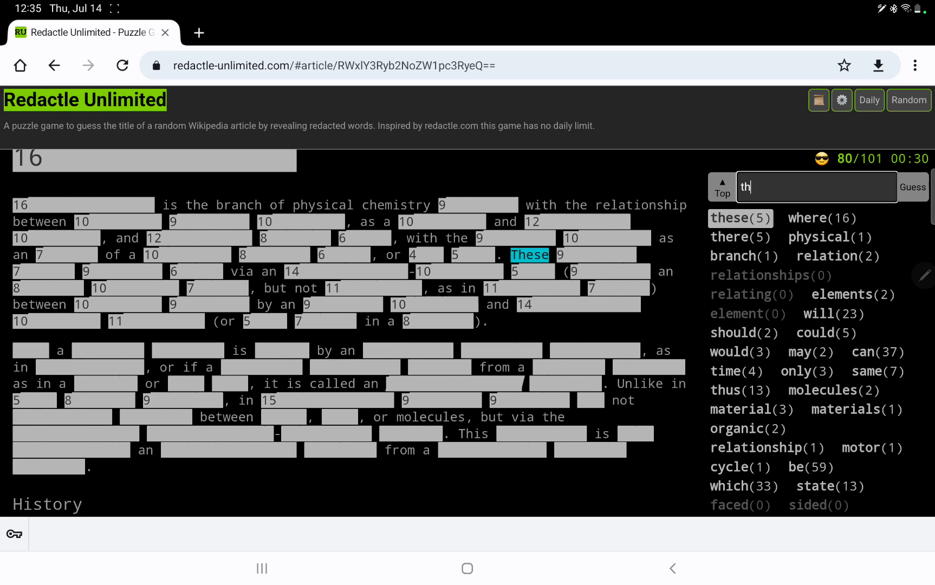
left_click(912, 186)
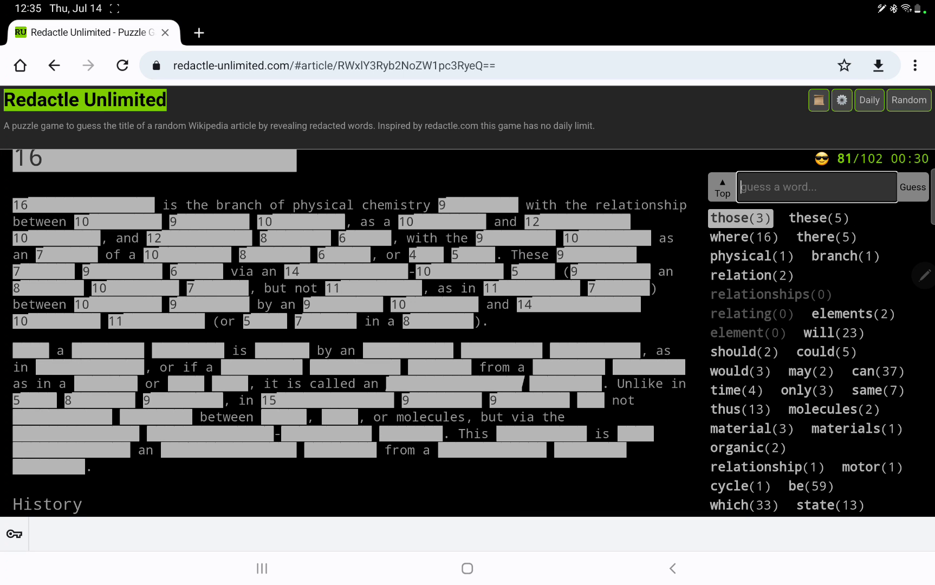
type("this")
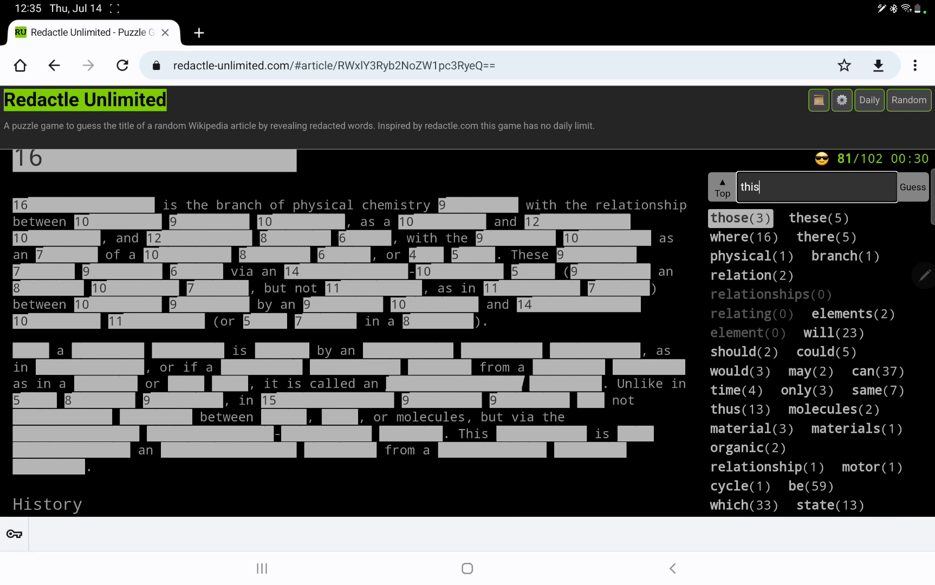
type("that")
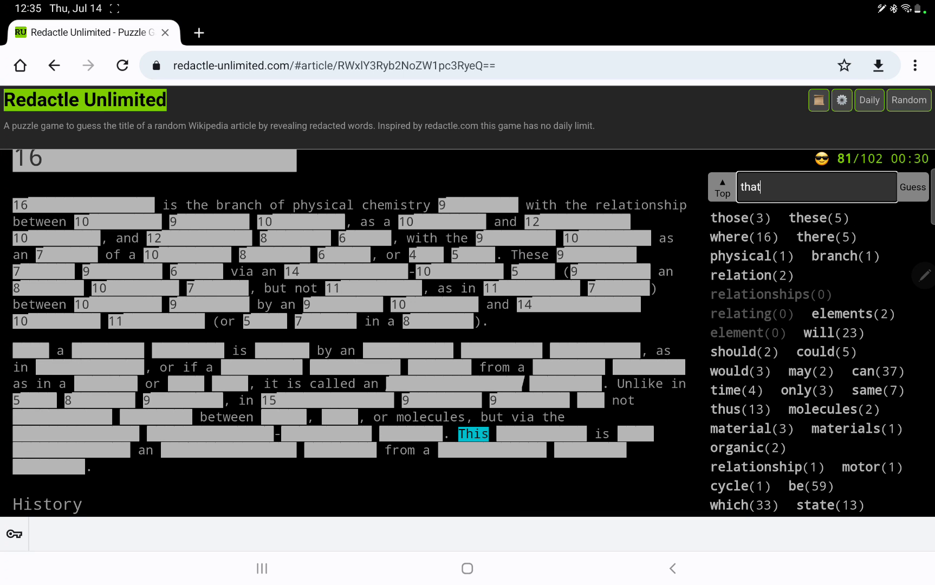
left_click(913, 186)
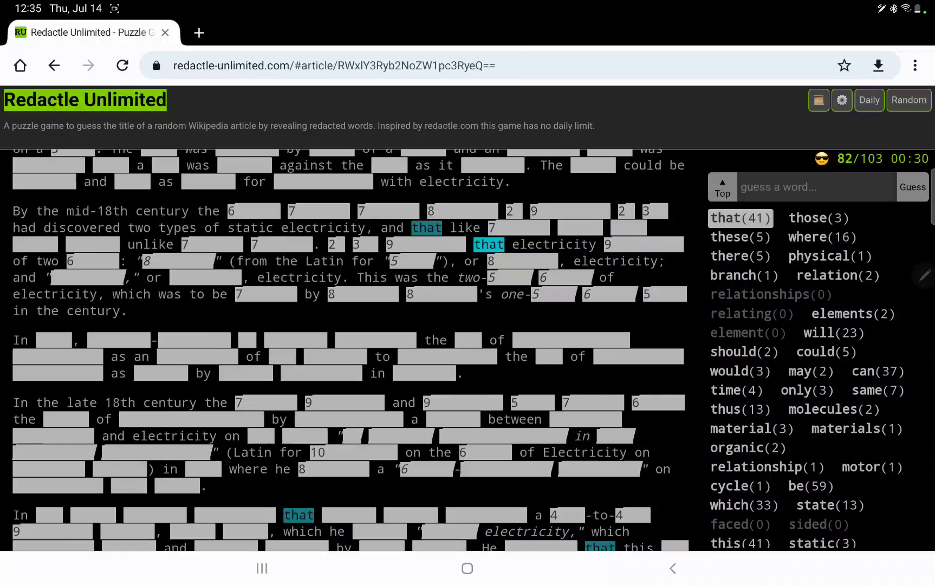
- Guess who, have, having, science and scientist; who, have and scientist match
left_click(910, 187)
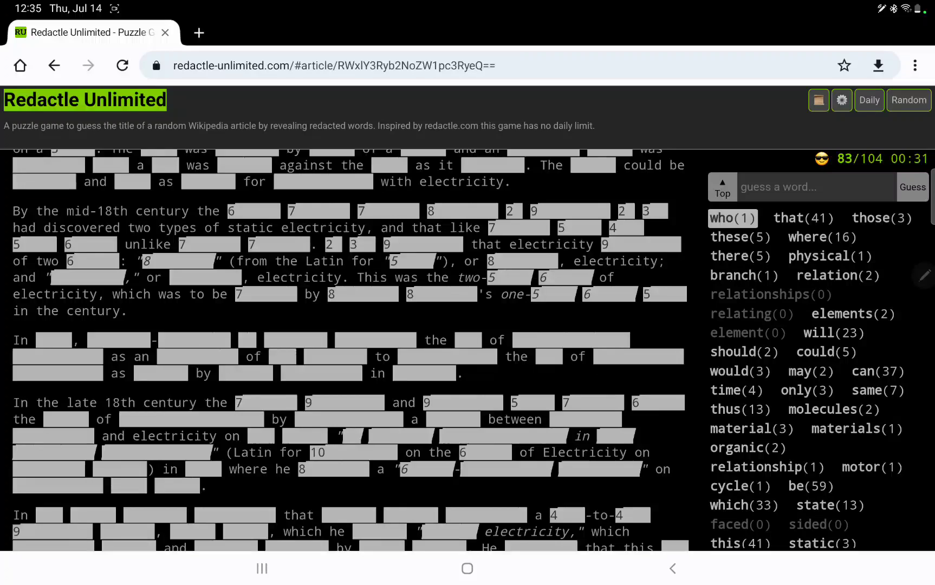
type("have")
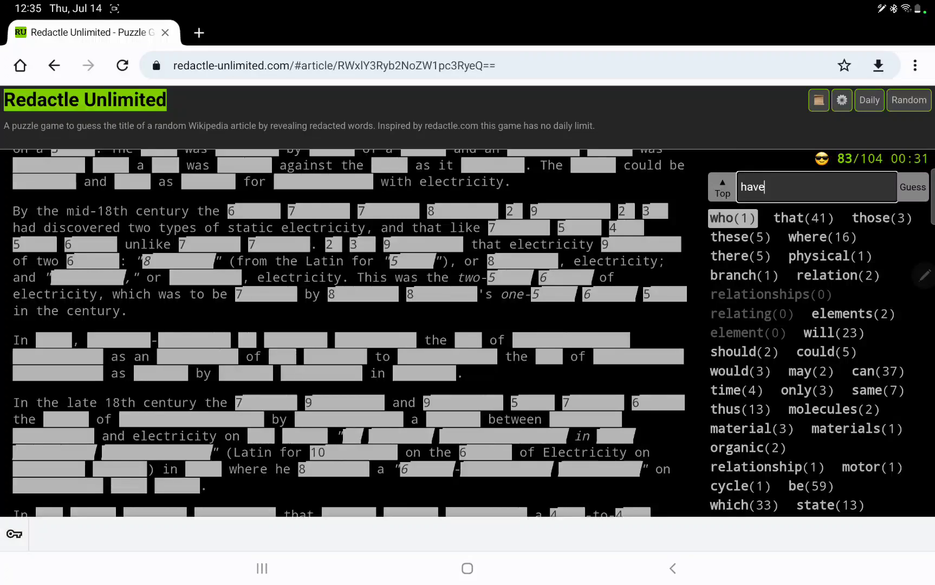
left_click(911, 186)
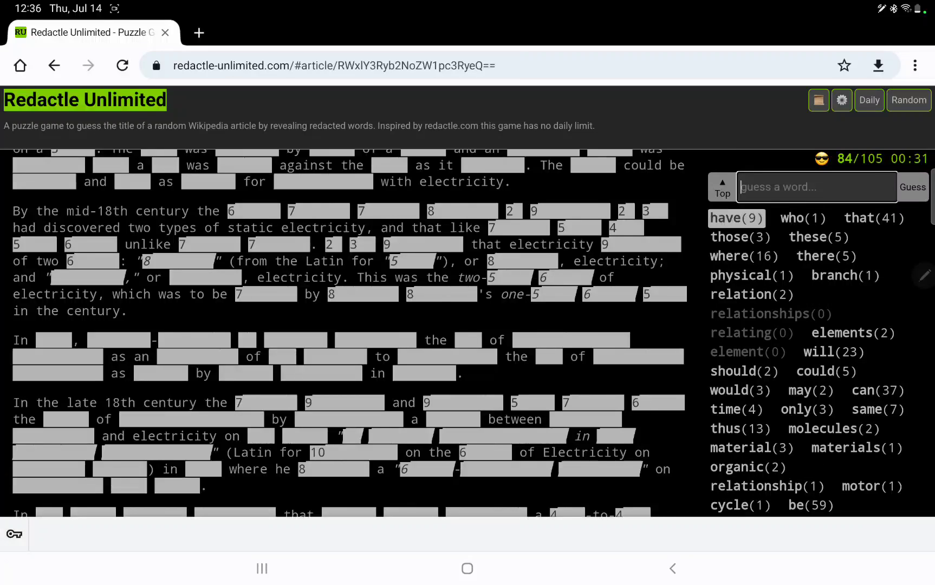
type("having")
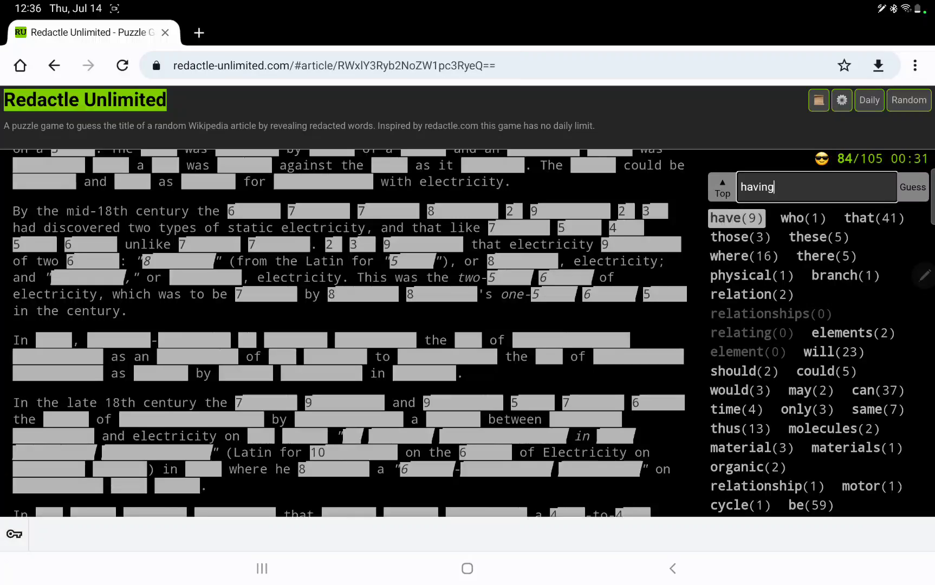
left_click(911, 186)
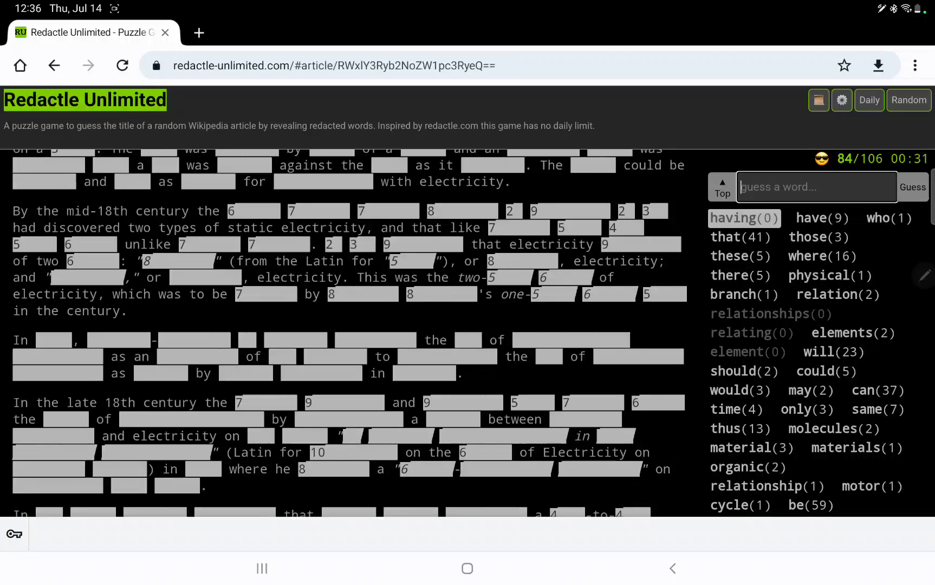
type("science")
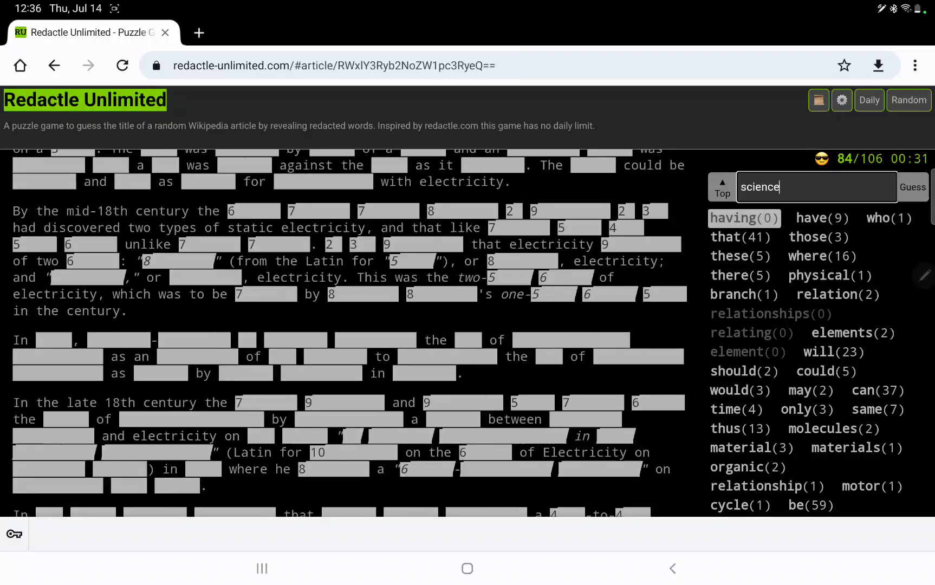
type("scientist")
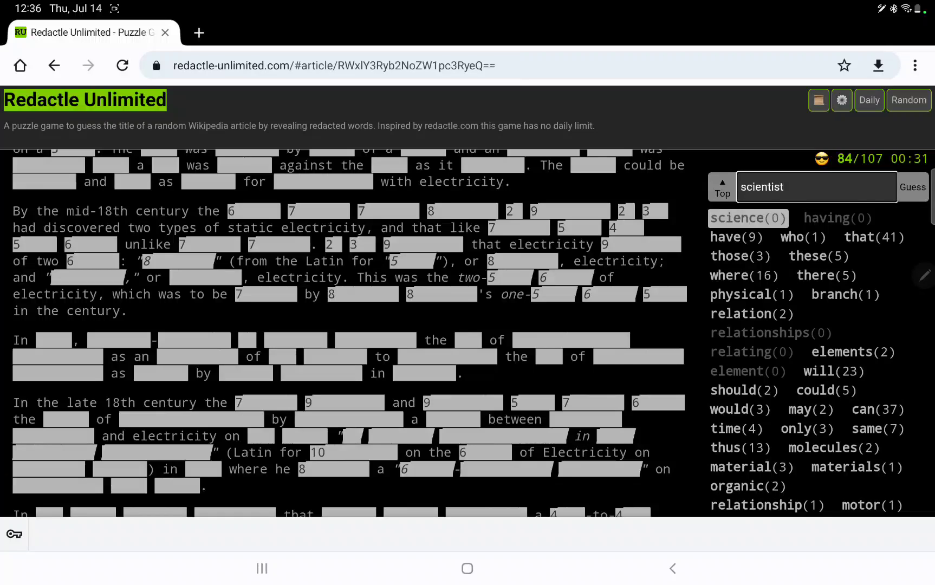
left_click(912, 186)
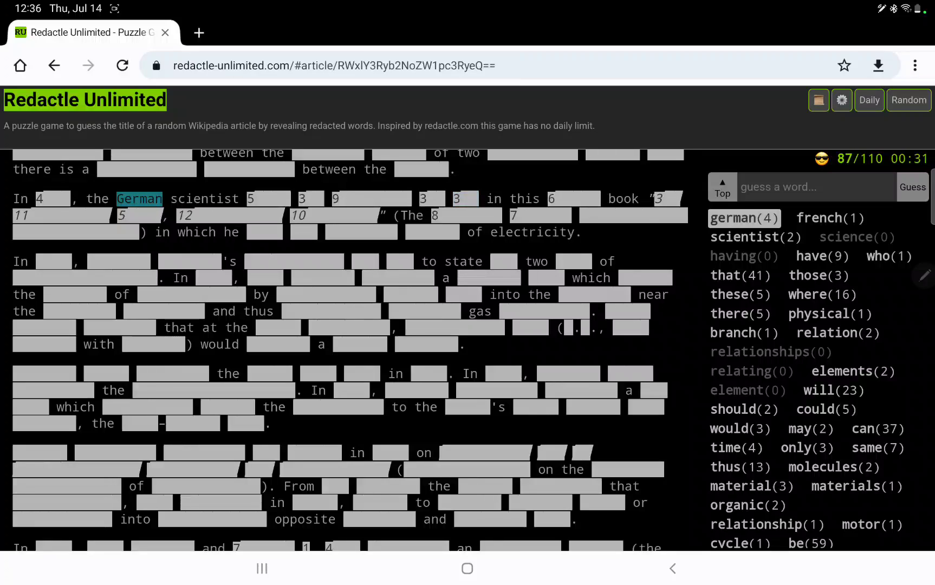
- Guess 'van' and 'laid', both finding no matches
type("van")
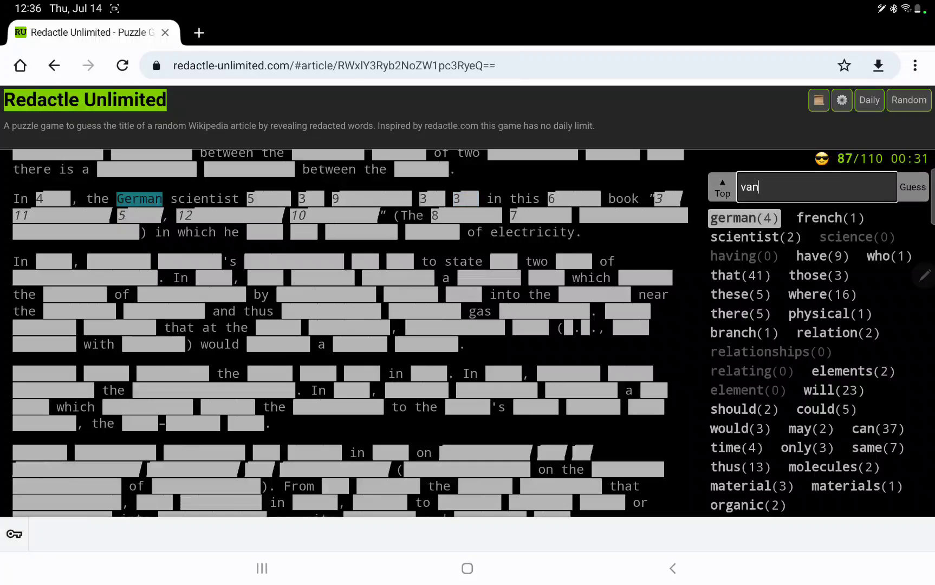
left_click(912, 186)
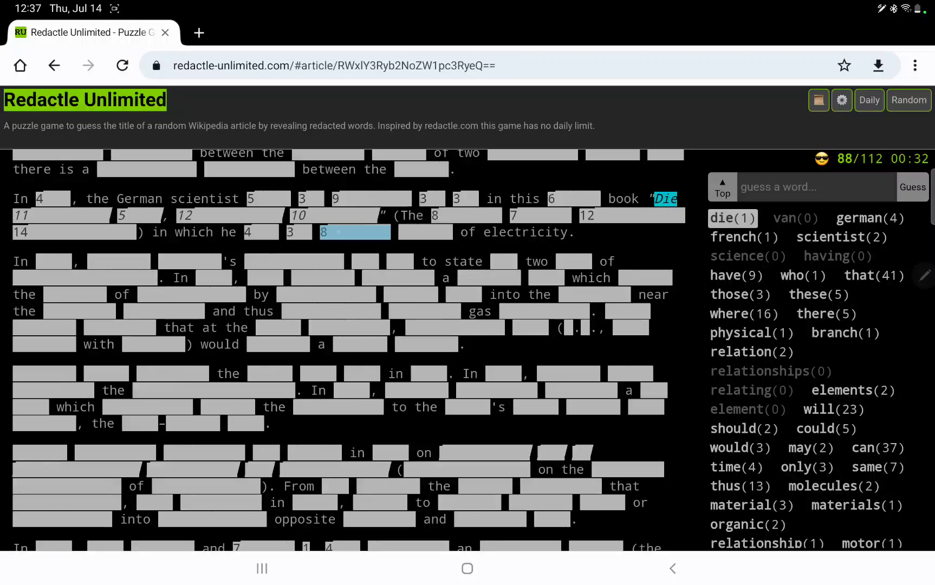
type("laid")
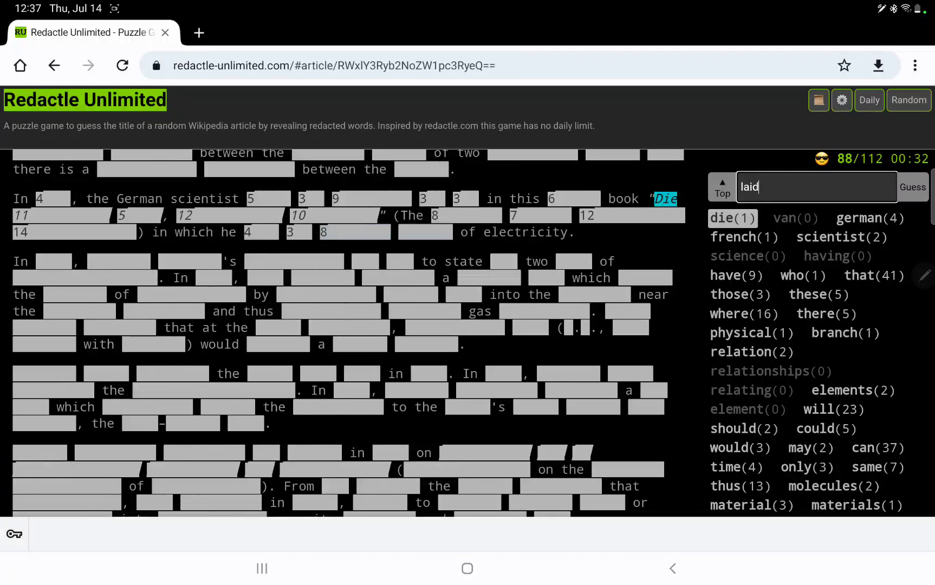
left_click(912, 186)
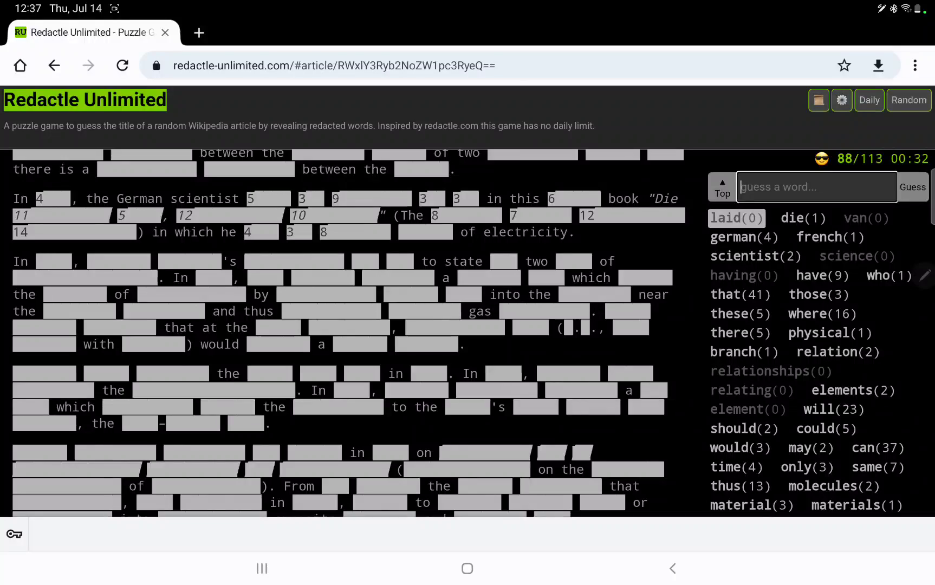
- Guess 'phases', 'his' and 'formulated' in the German scientist passage
type("p")
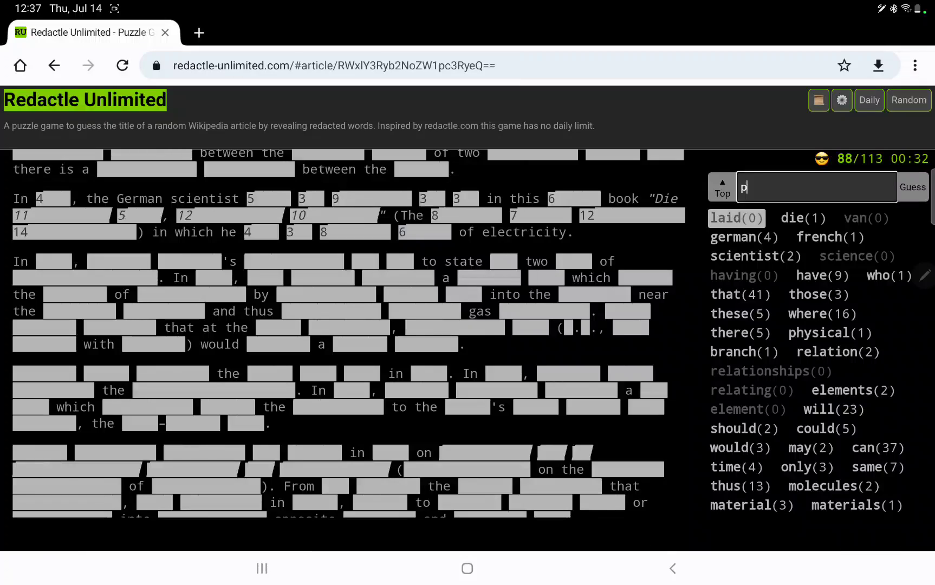
left_click(911, 186)
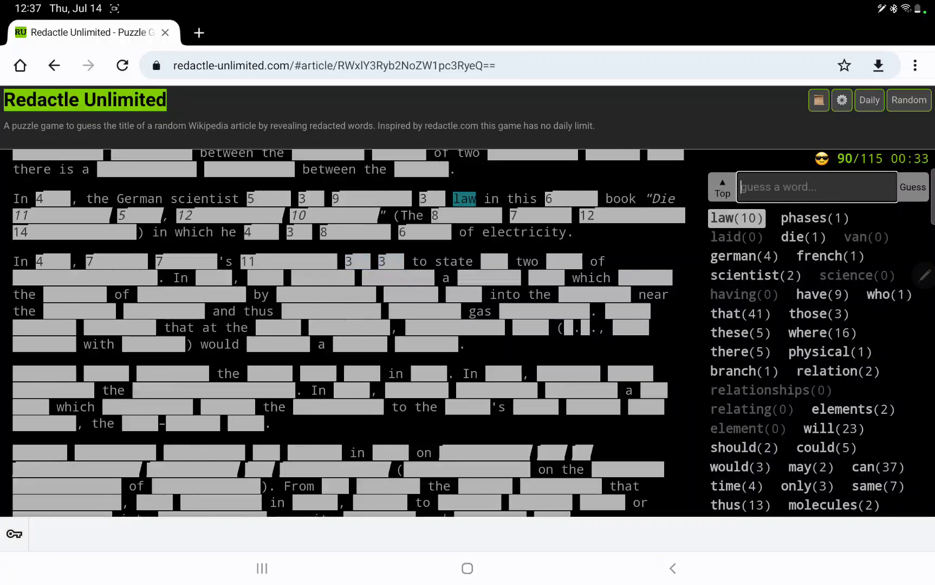
type("hi")
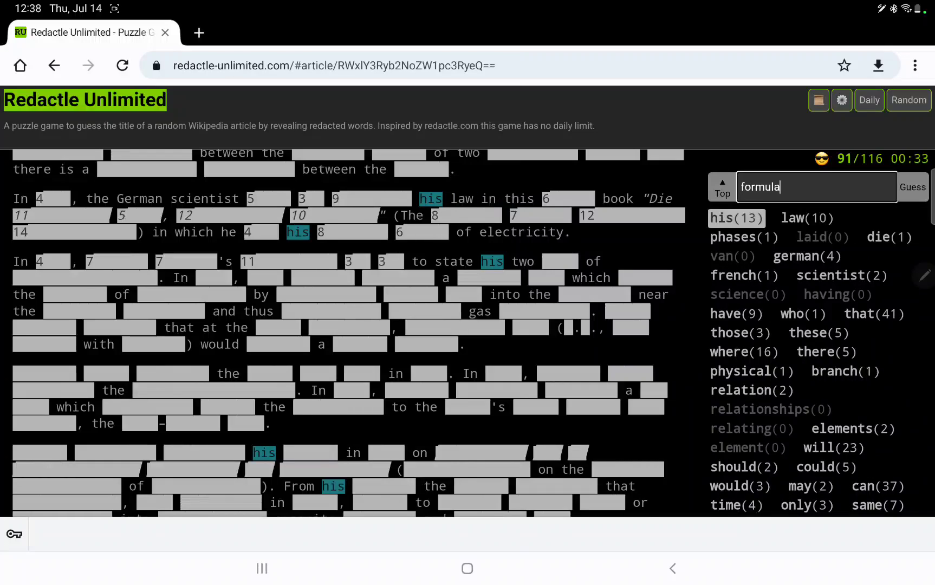
left_click(912, 186)
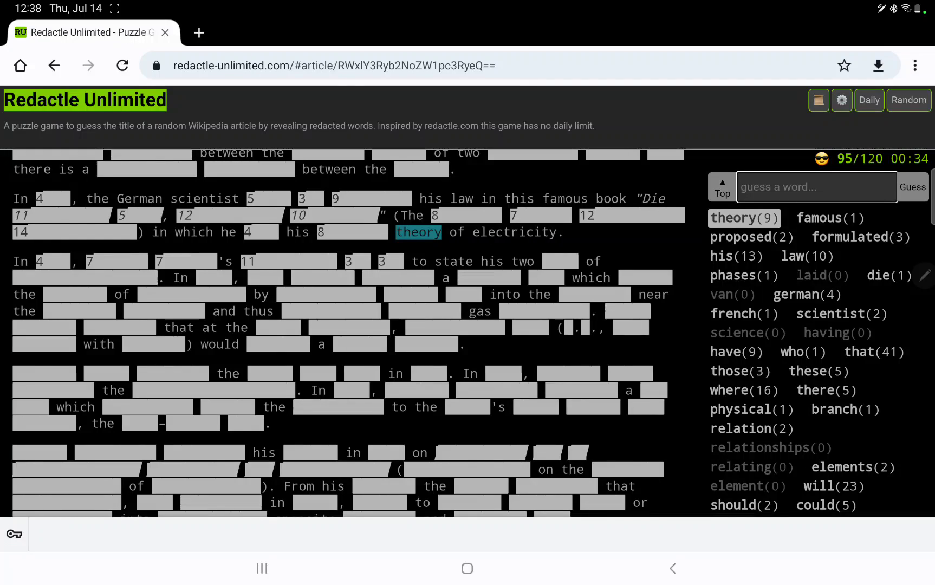
- Guess 'original' and 'laws', revealing 1 and 3 occurrences
type("original")
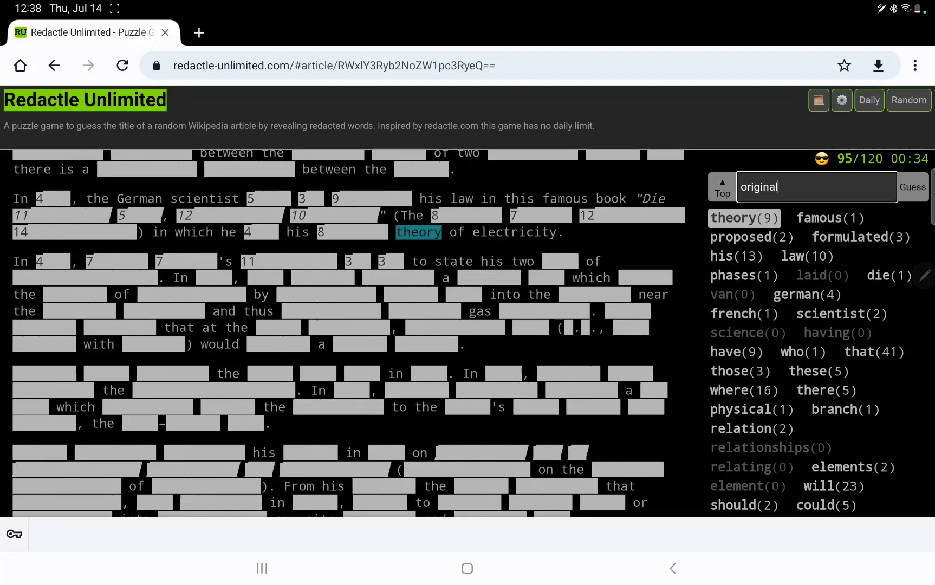
left_click(913, 186)
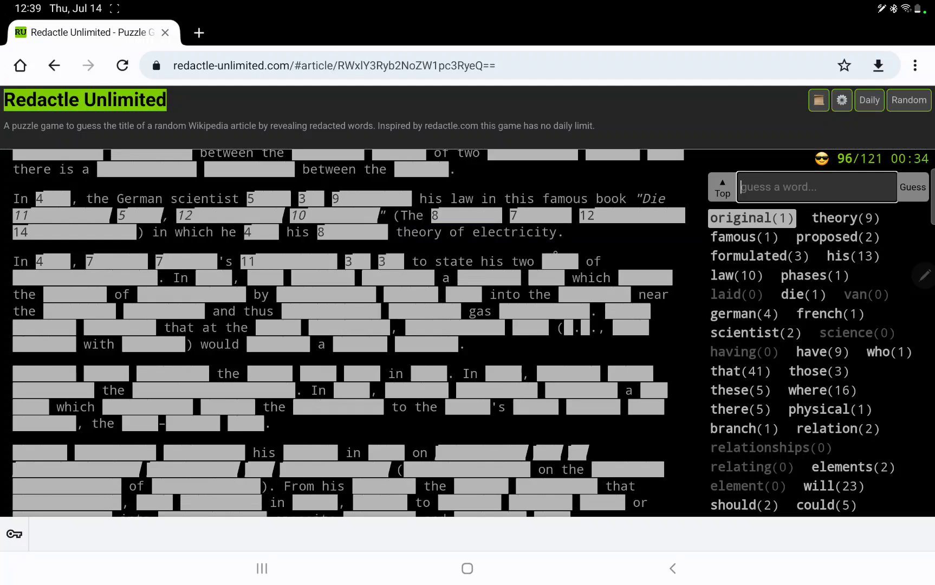
type("laws")
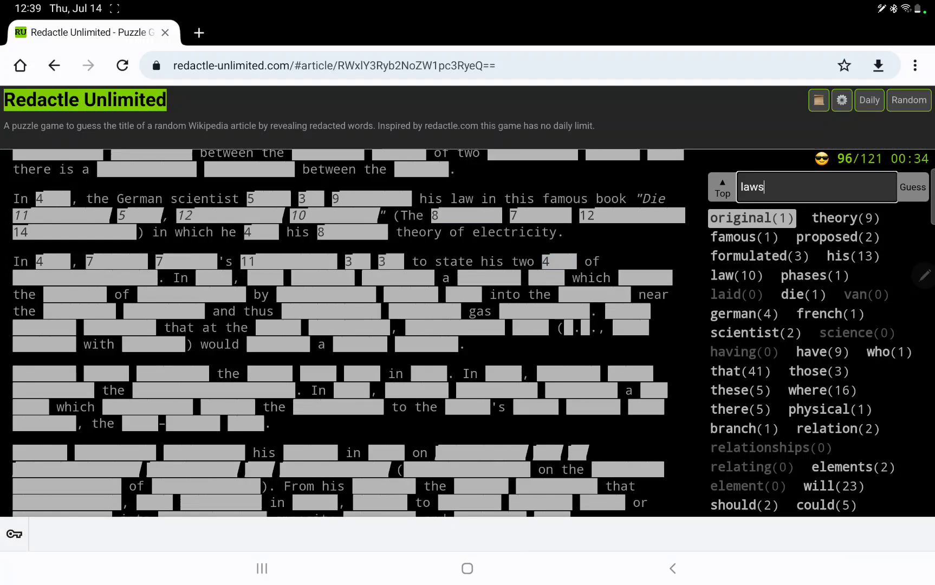
left_click(913, 186)
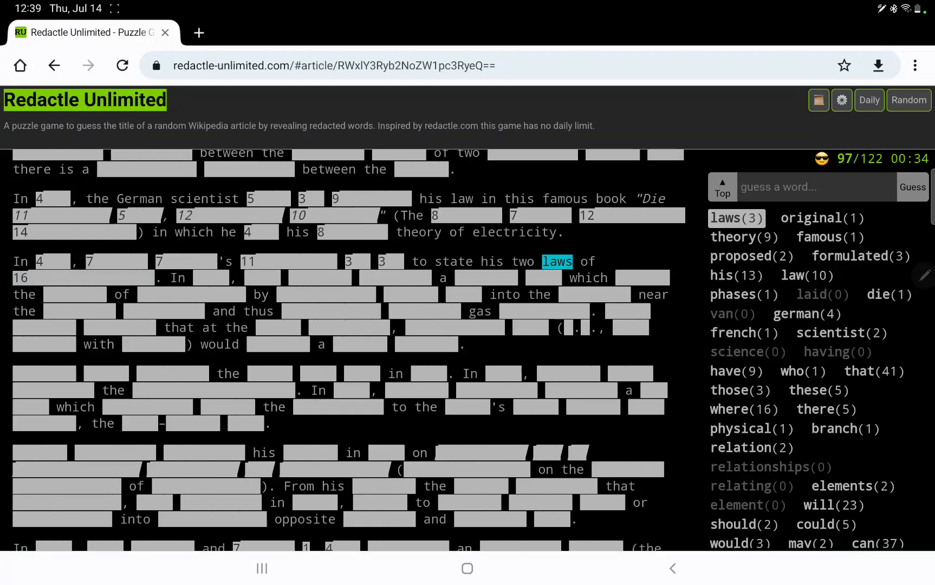
- Guess 'faraday', revealing its 9 occurrences in the article
type("wa")
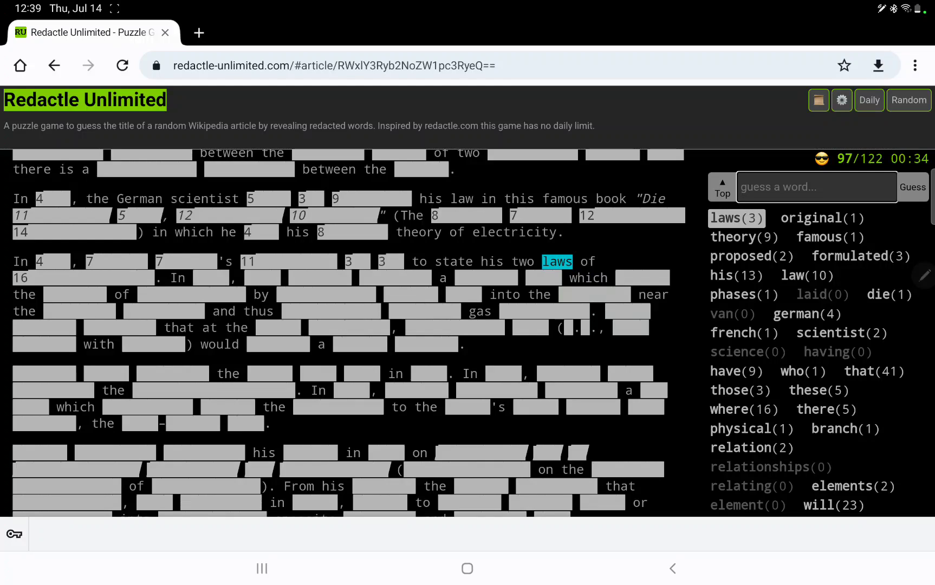
type("farad")
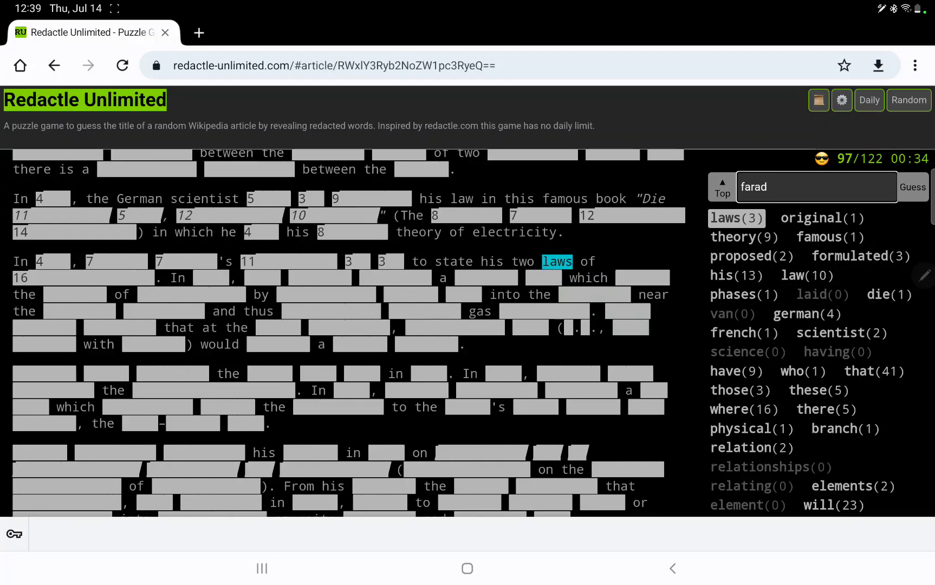
type("a")
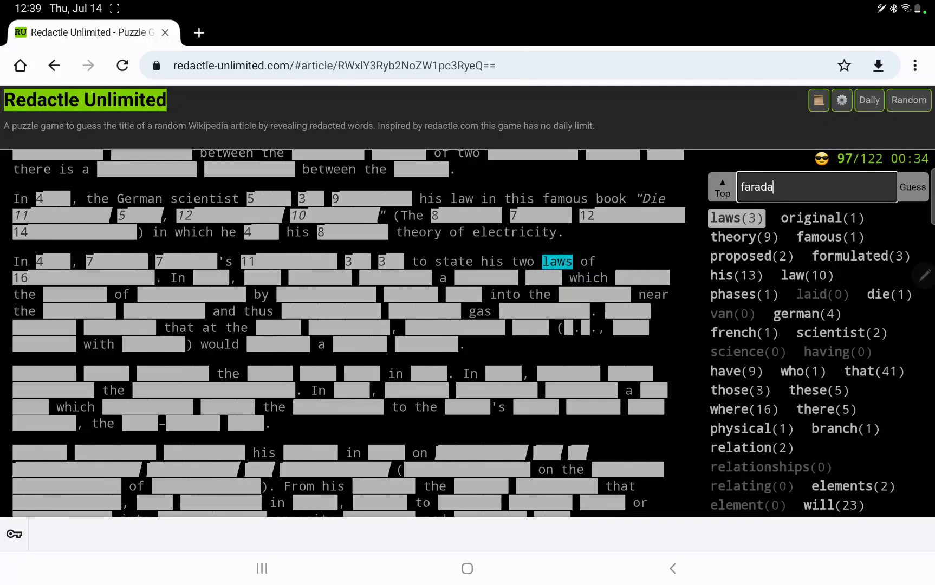
left_click(911, 186)
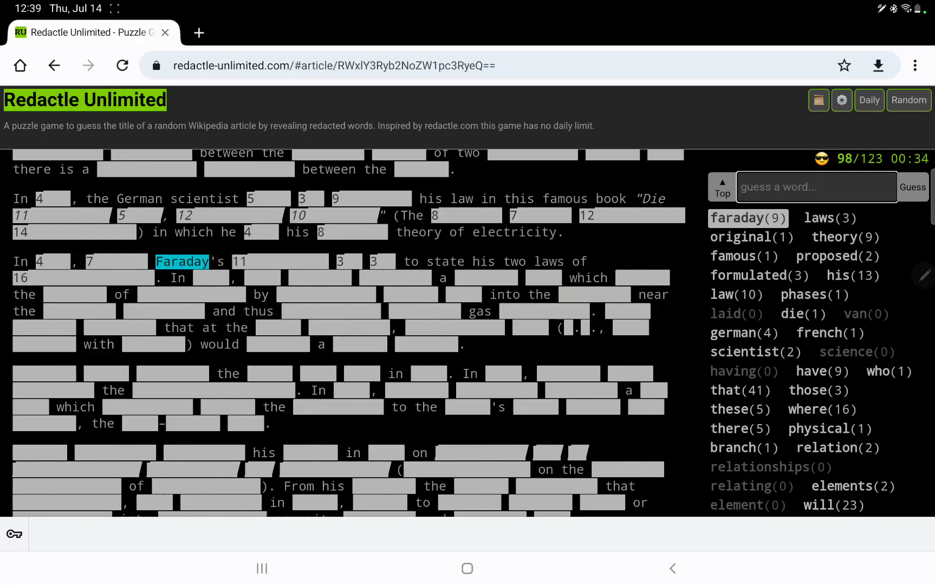
- Guess 'richard' and 'cage', both finding no matches (125 guesses)
type("richard")
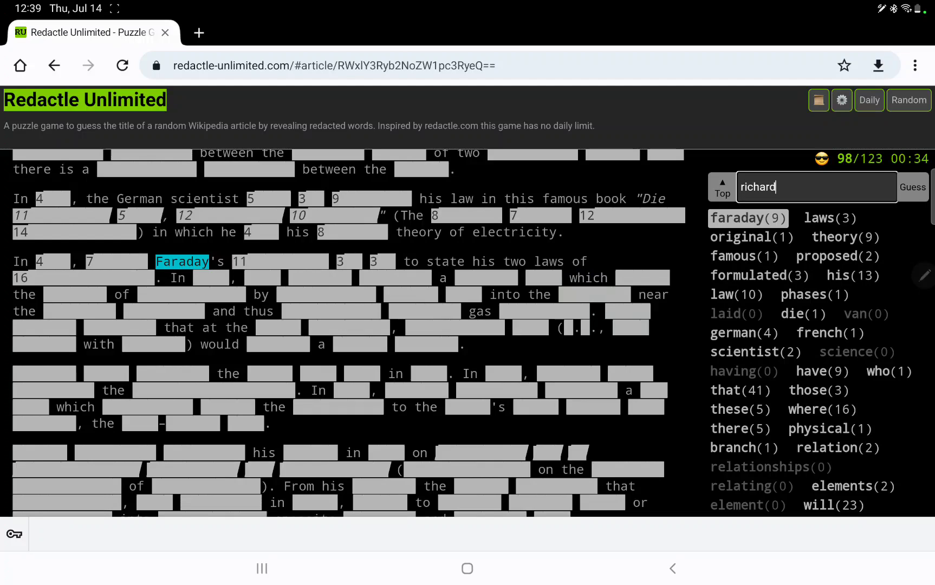
left_click(912, 186)
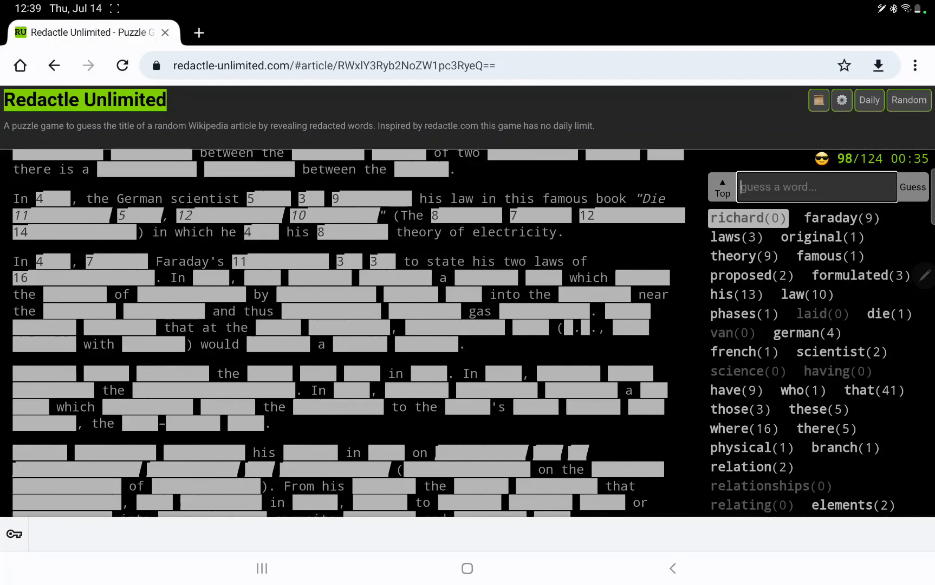
left_click(912, 186)
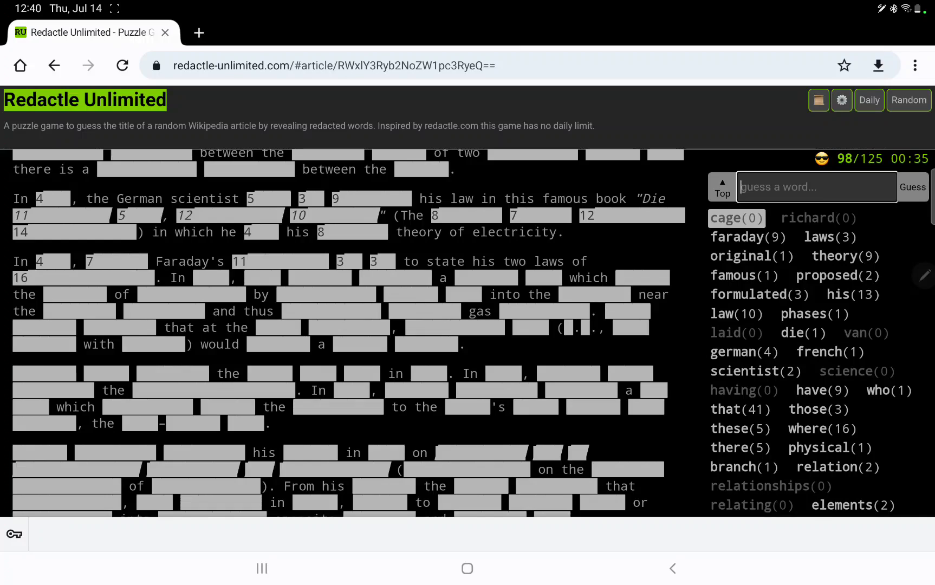
- Guess 'thermodynamics' (no match), then 'them', revealing 3 occurrences
type("thermodynamics")
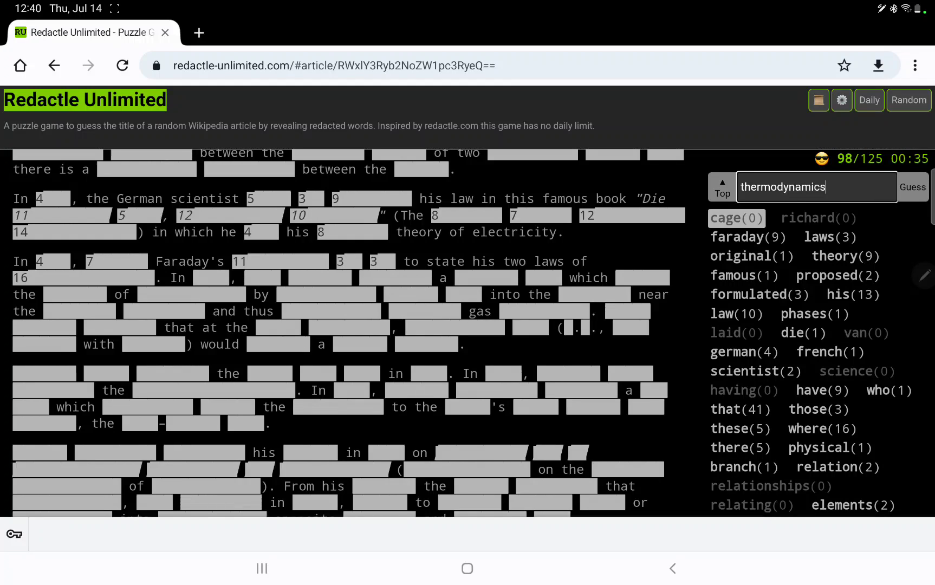
left_click(912, 187)
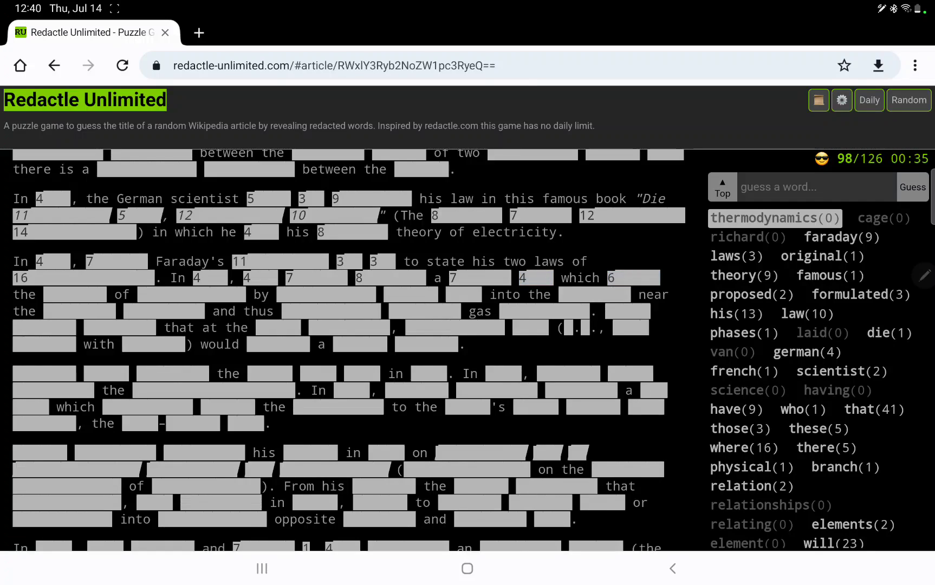
left_click(187, 293)
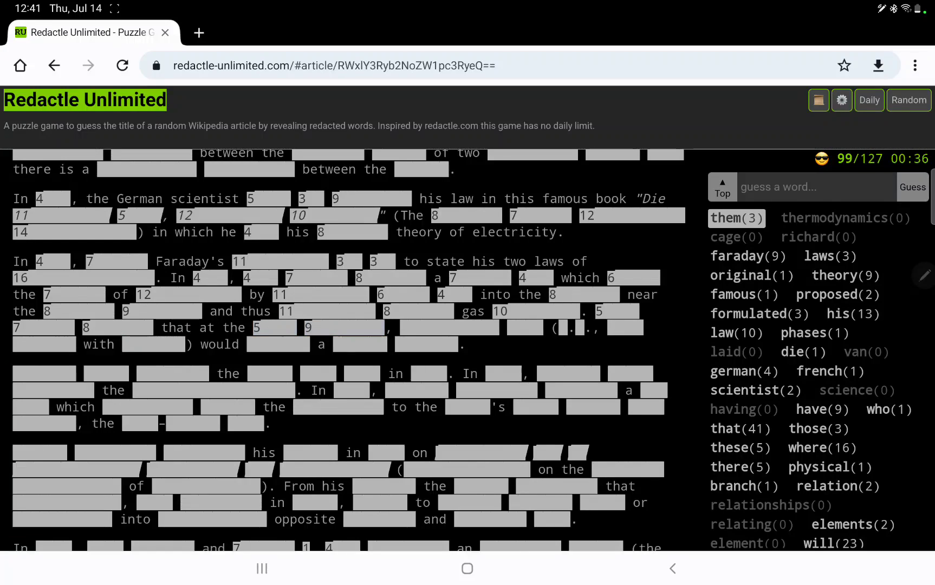
- Guess 'first' and 'world', revealing 13 and 2 occurrences
type("first")
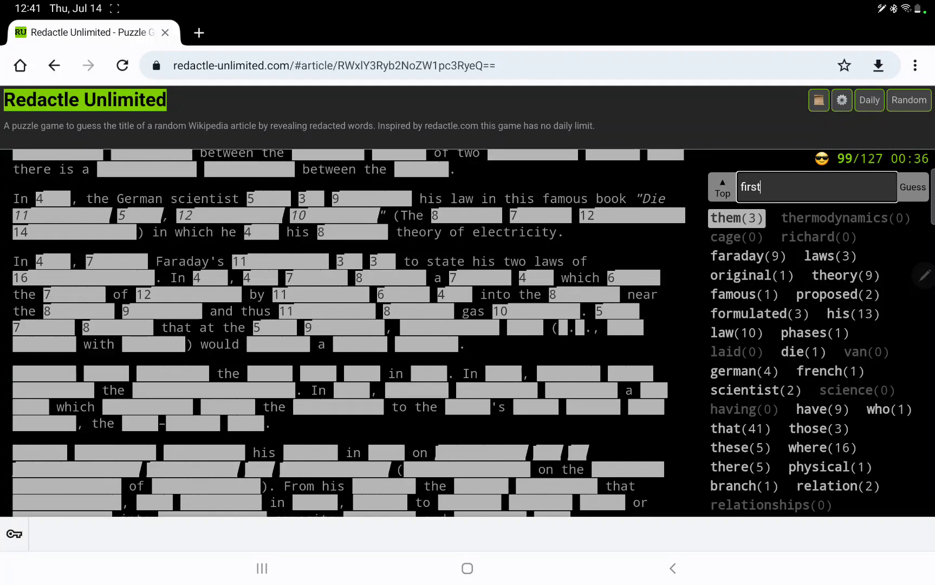
left_click(912, 186)
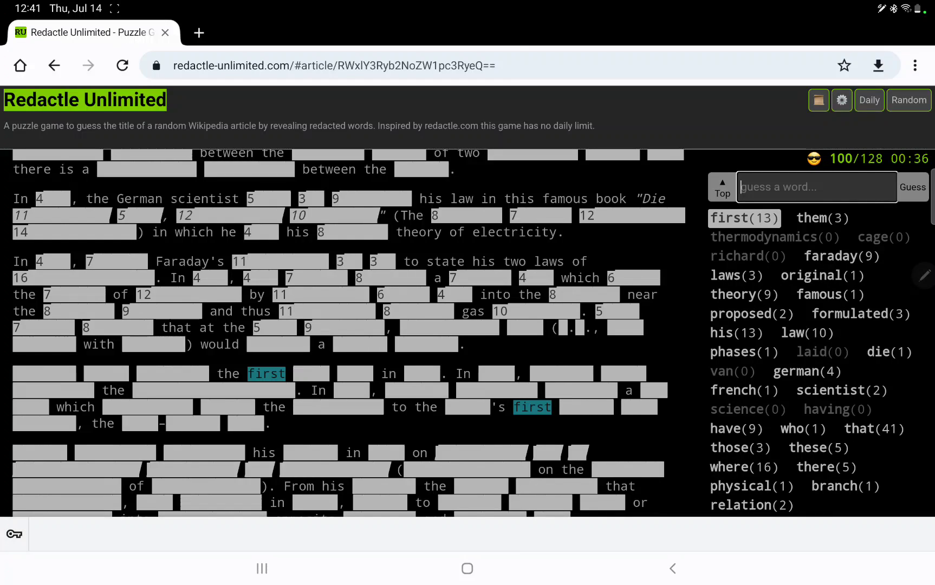
type("wo")
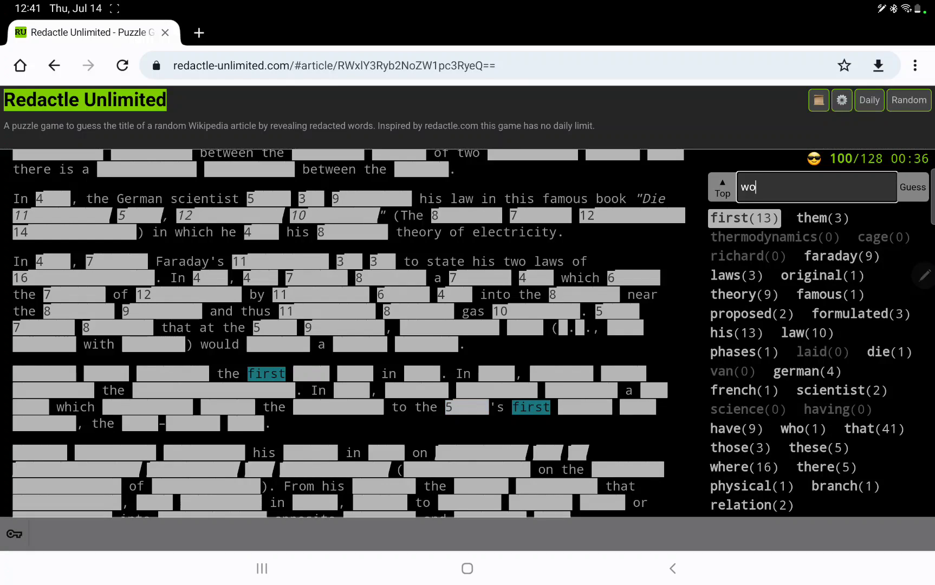
left_click(911, 186)
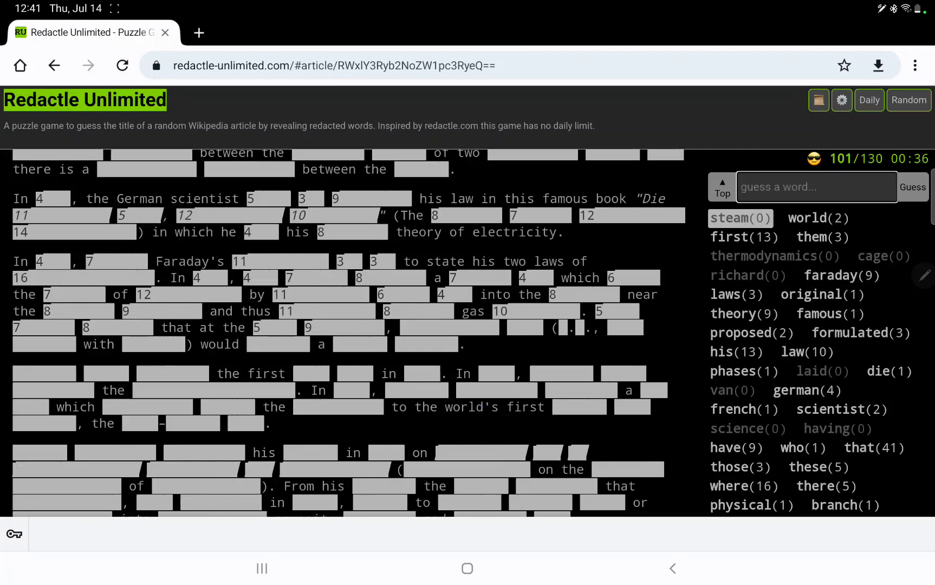
- Submit further guesses including 'foundation', which find no matches (134 guesses)
left_click(911, 186)
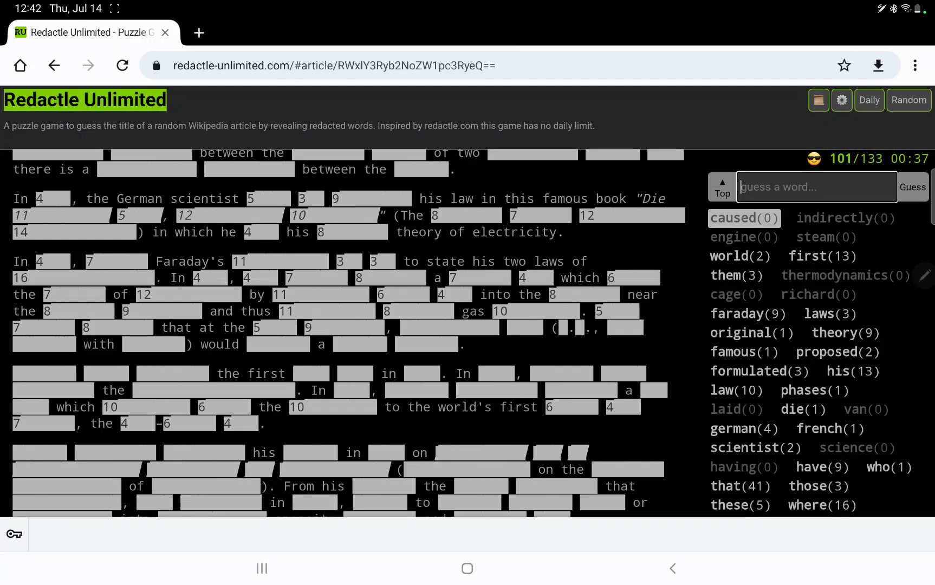
type("foundation")
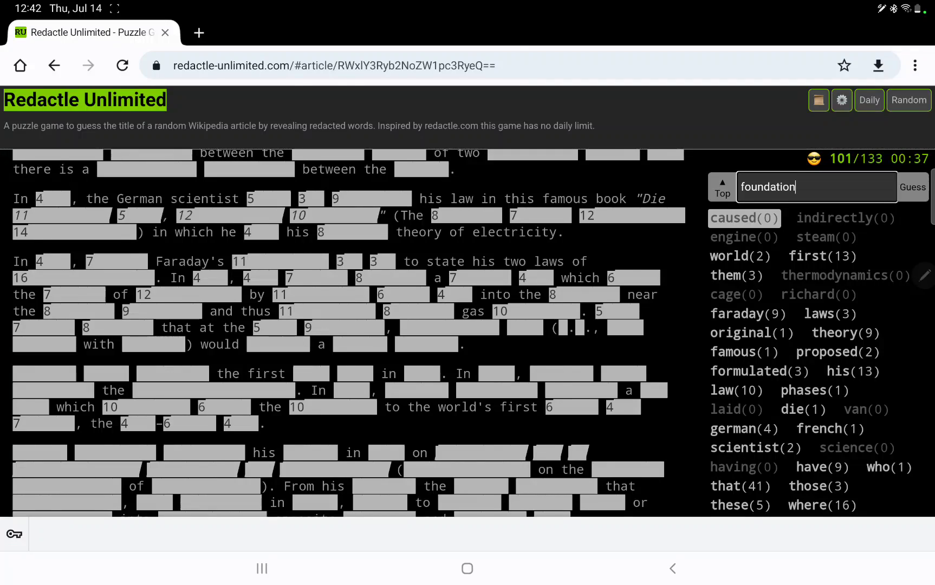
left_click(912, 187)
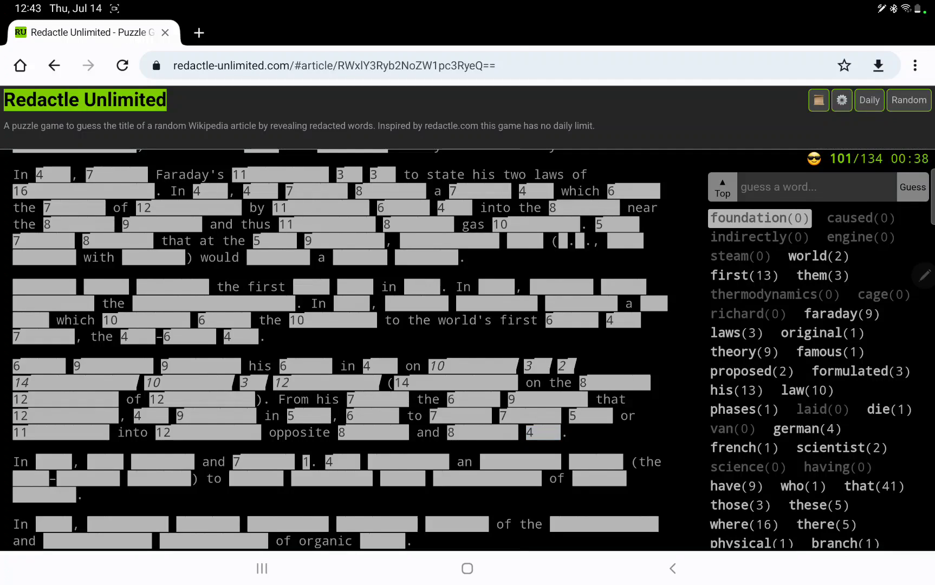
- Step through Faraday's highlighted occurrences down to the Faraday constant passage
scroll("down", 3)
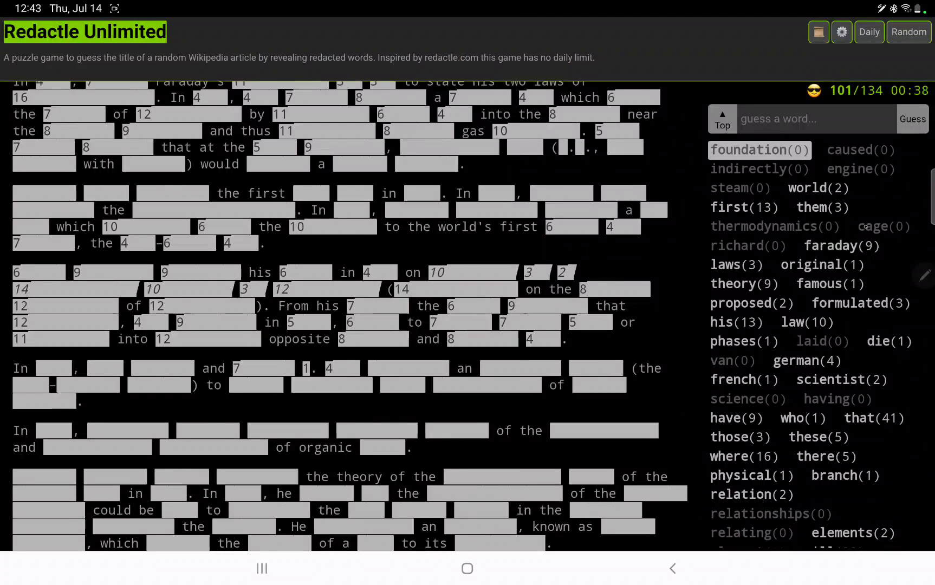
left_click(839, 245)
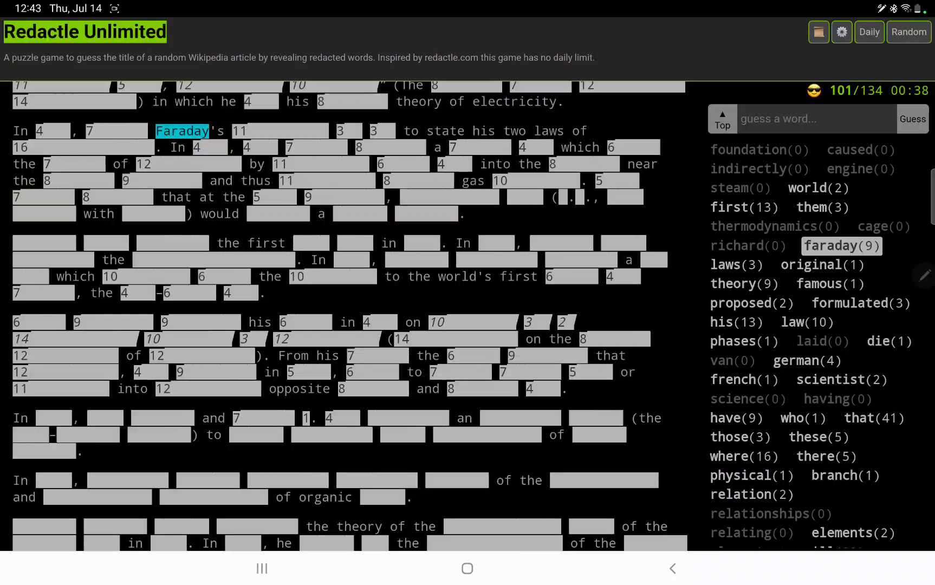
scroll("down", 3)
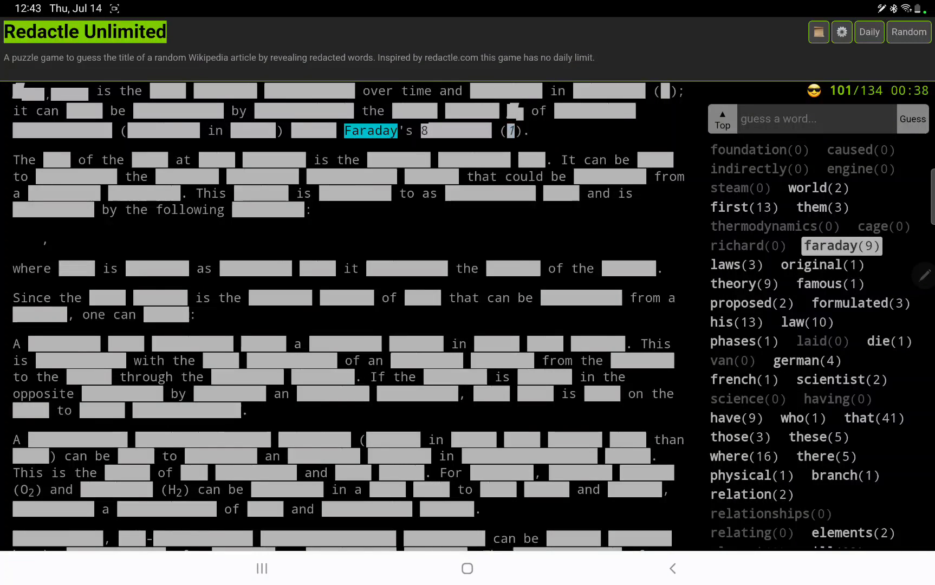
scroll("down", 3)
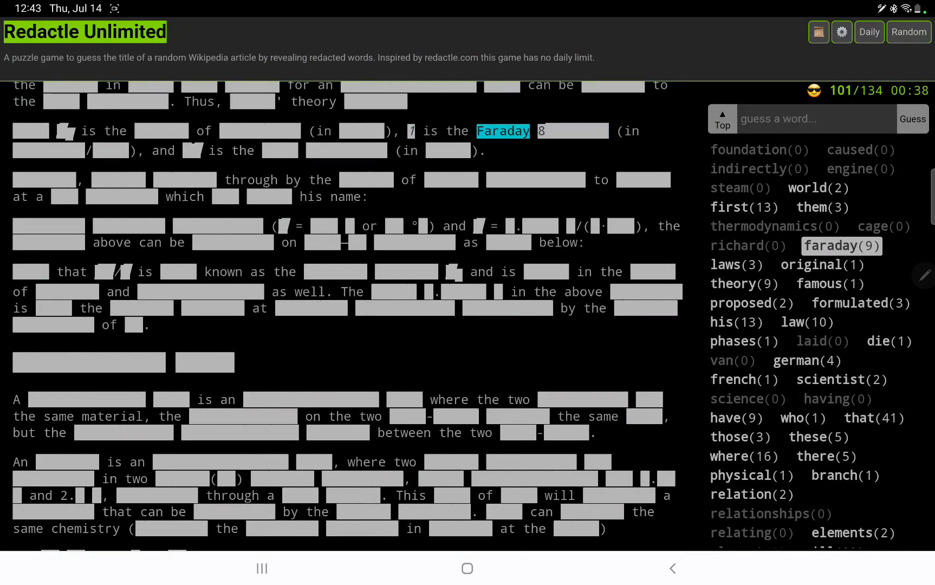
- Guess 'constant', revealing 6 occurrences and completing 'Faraday constant'
type("constan")
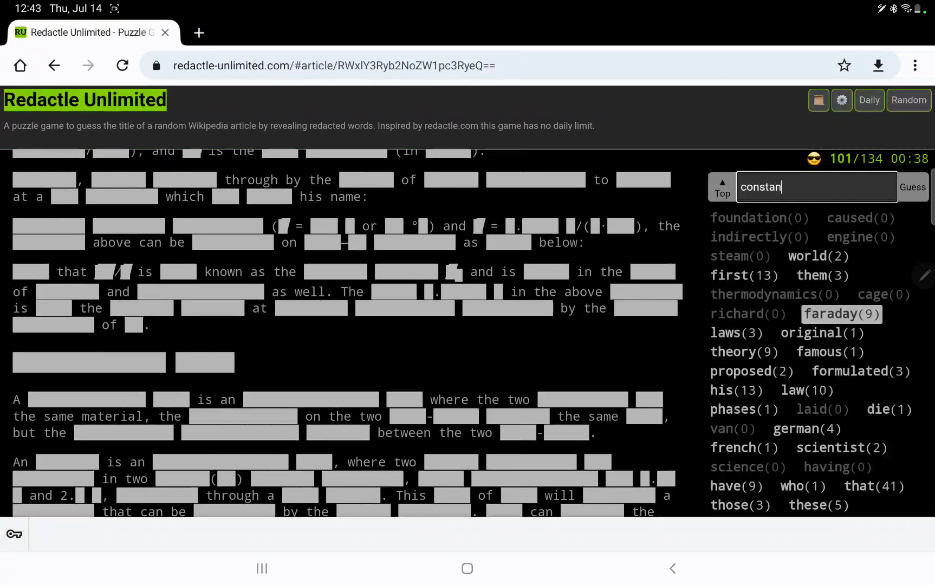
left_click(911, 187)
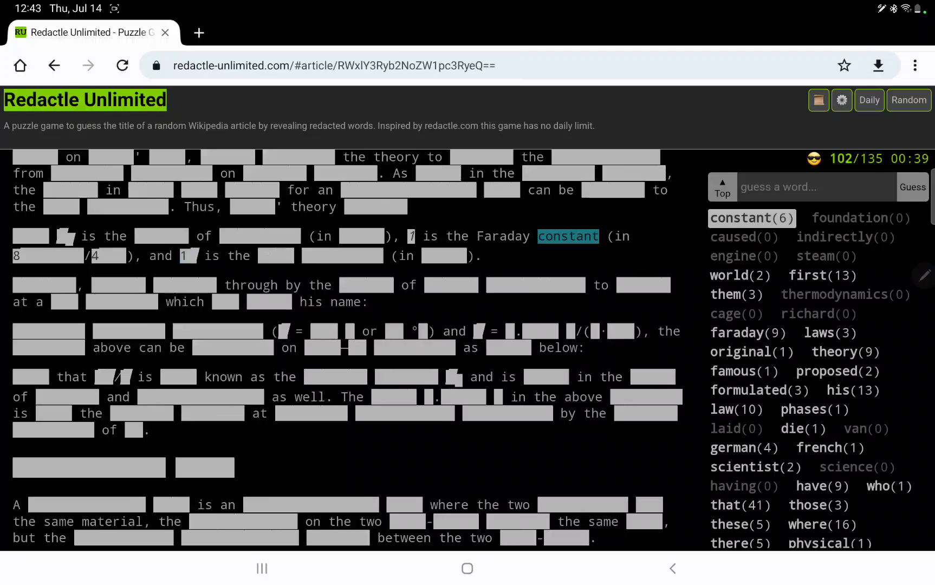
type("numb")
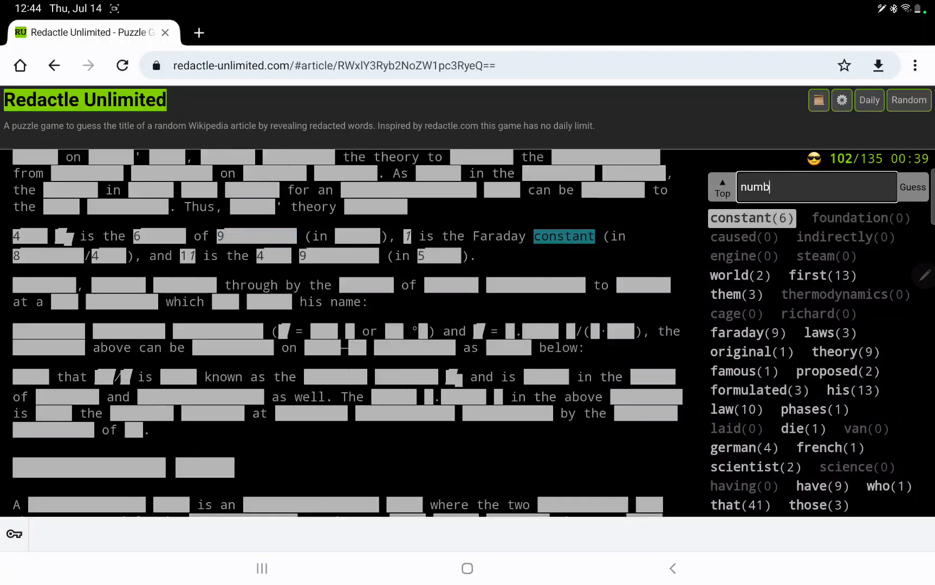
- Guess 'number' and 'electrons', revealing 4 and 28 occurrences (137 guesses)
left_click(911, 186)
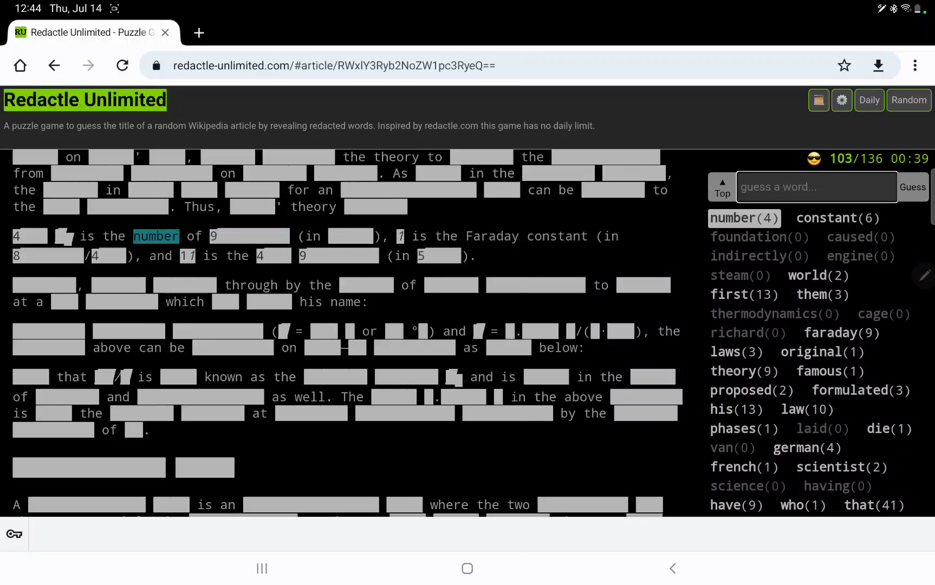
type("electr")
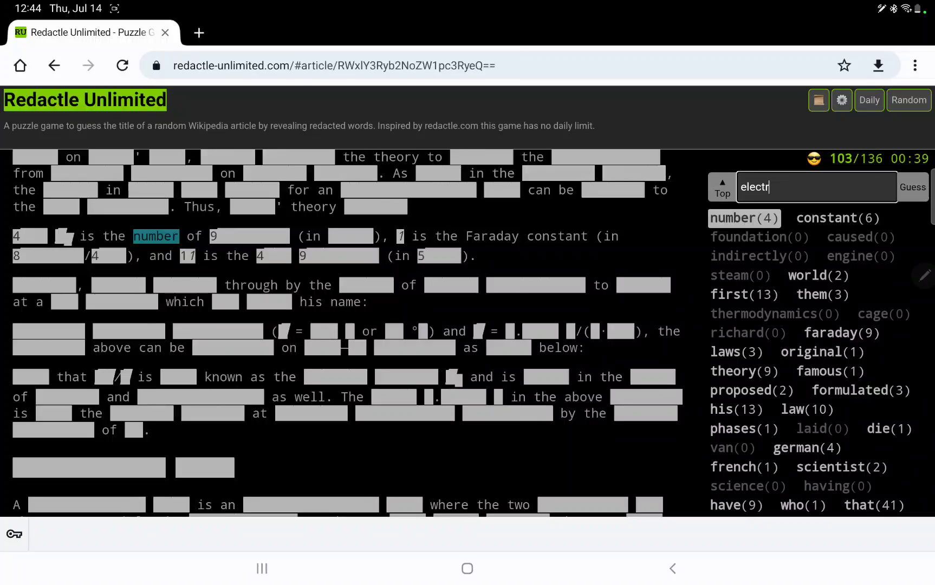
left_click(912, 187)
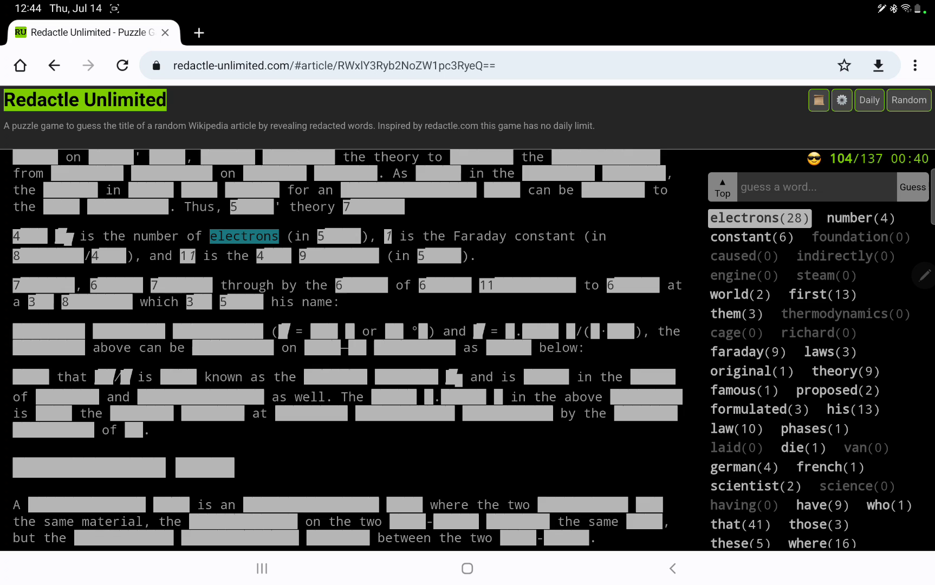
- Guess bears, carried and new, revealing new 5 times in the article
type("b")
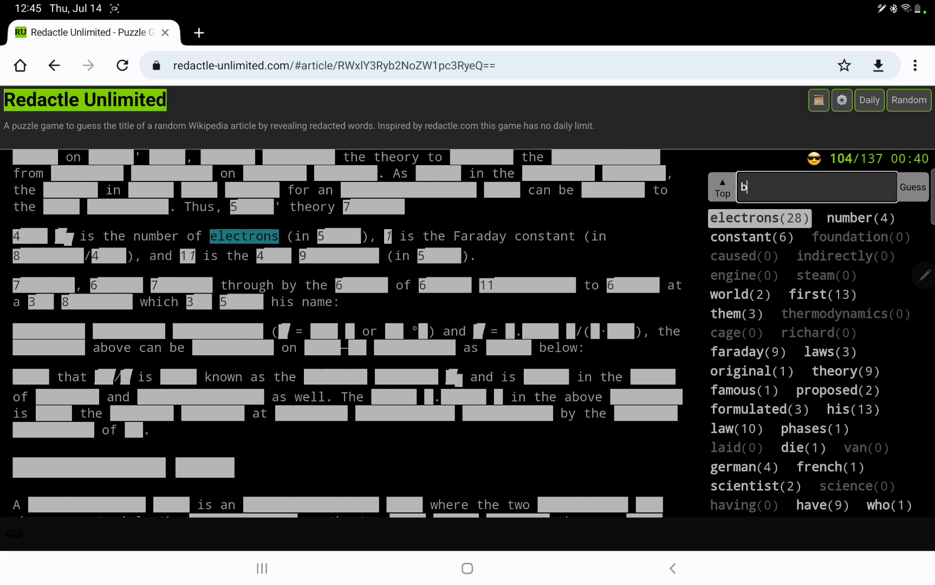
left_click(913, 187)
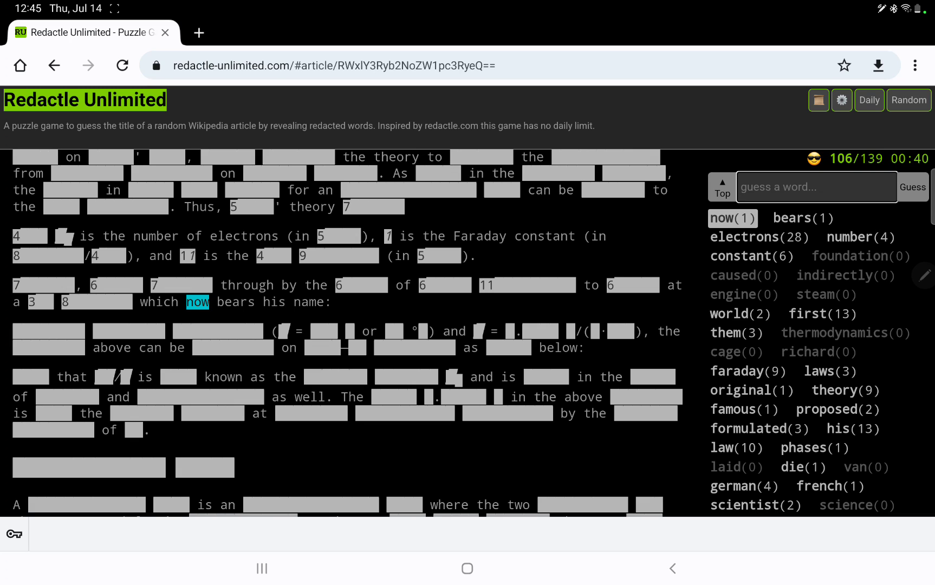
type("carri")
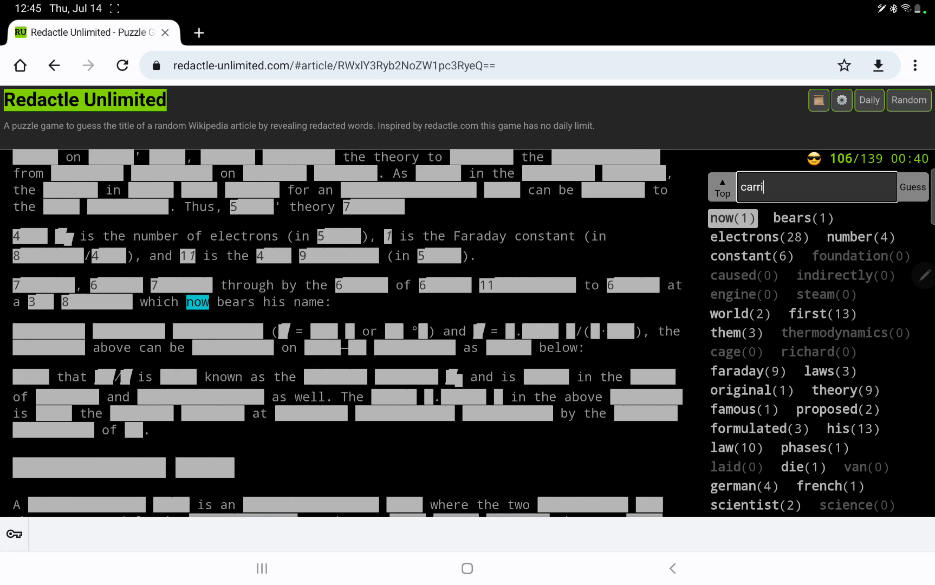
left_click(913, 187)
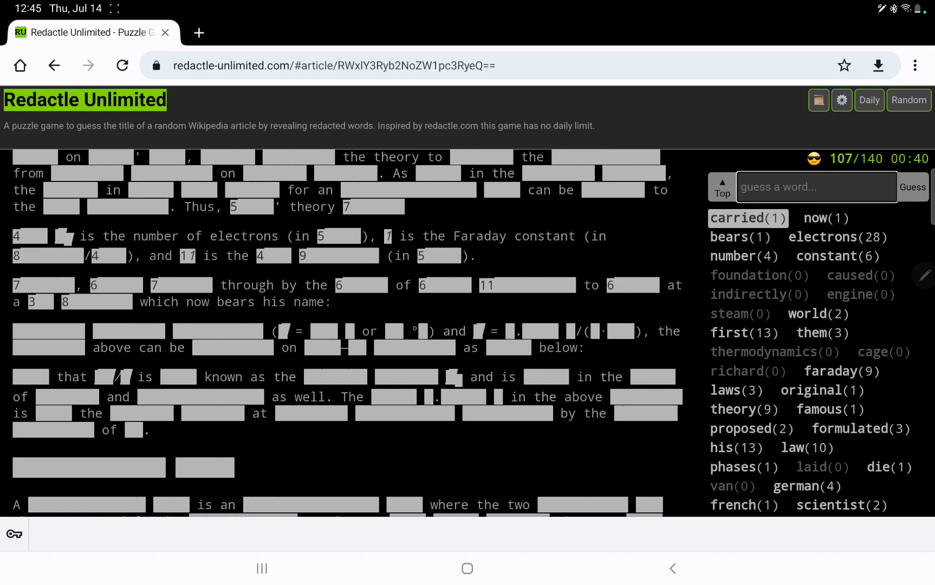
type("new")
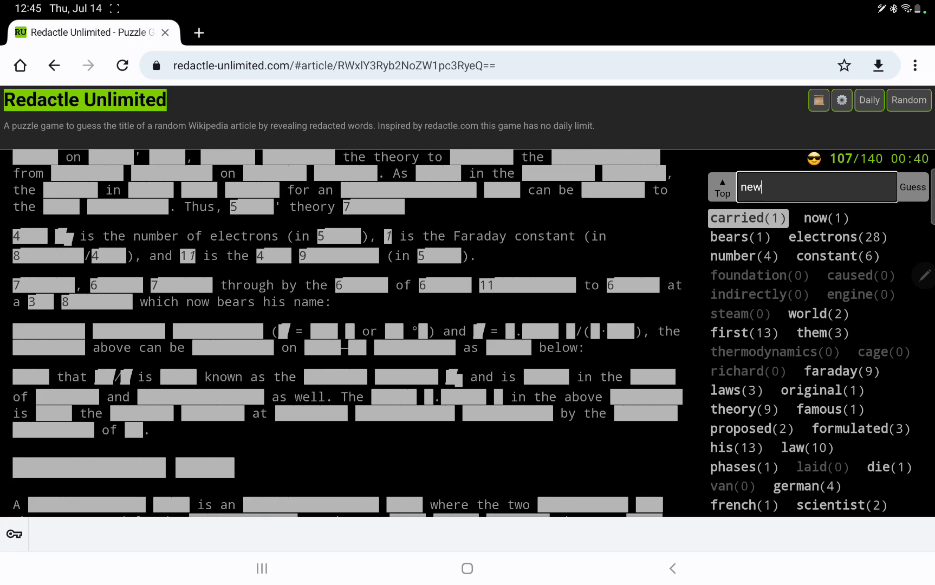
left_click(912, 186)
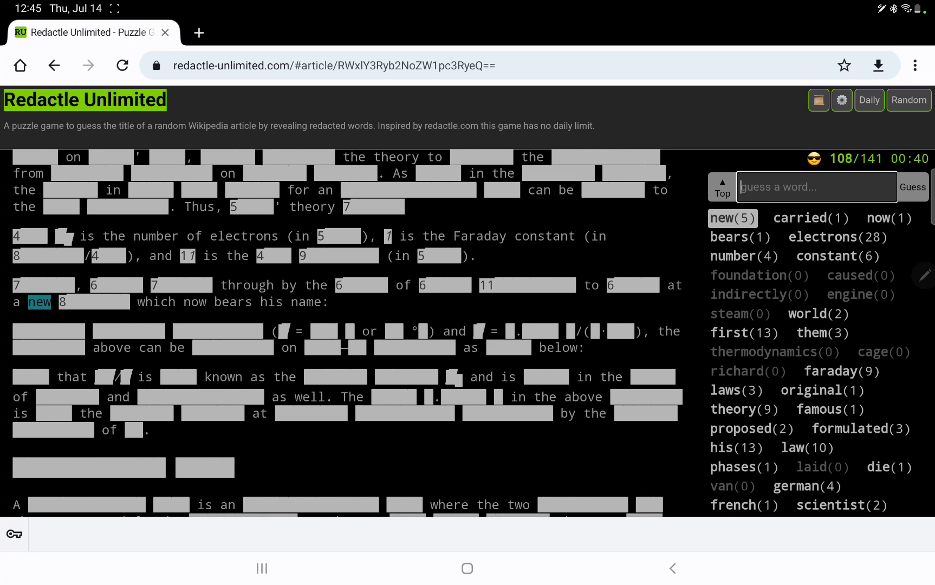
- Guess university, equation and simplified, revealing equation 15 times
type("universi")
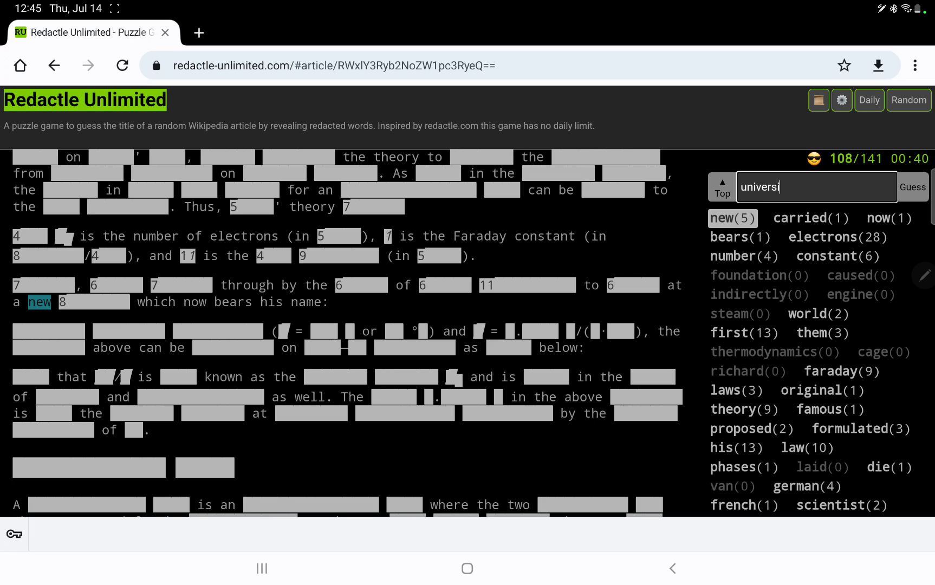
left_click(911, 186)
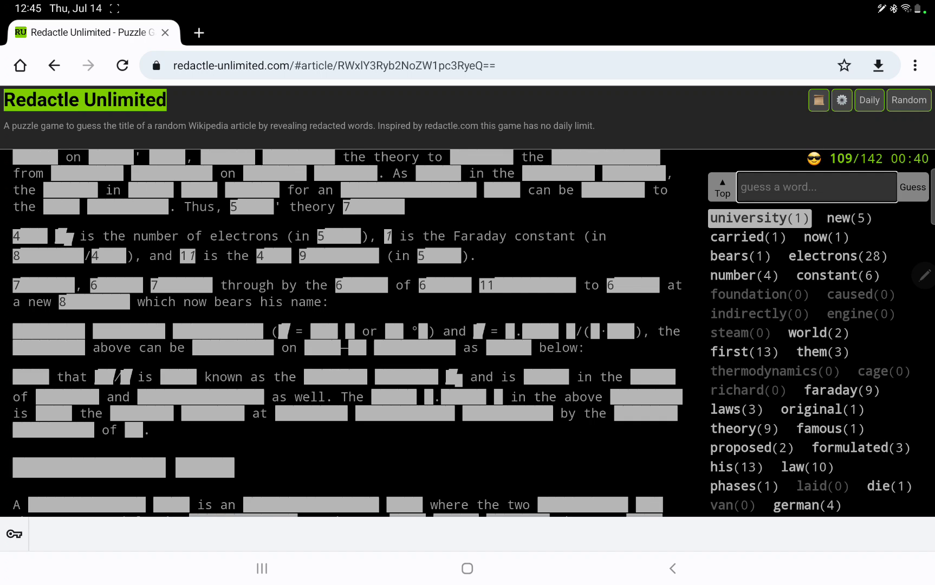
type("equa")
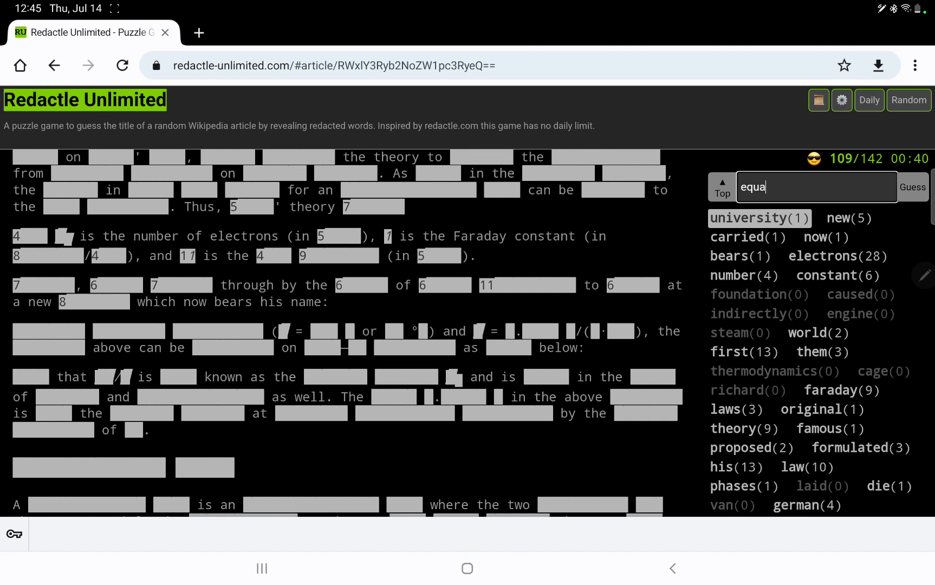
left_click(912, 187)
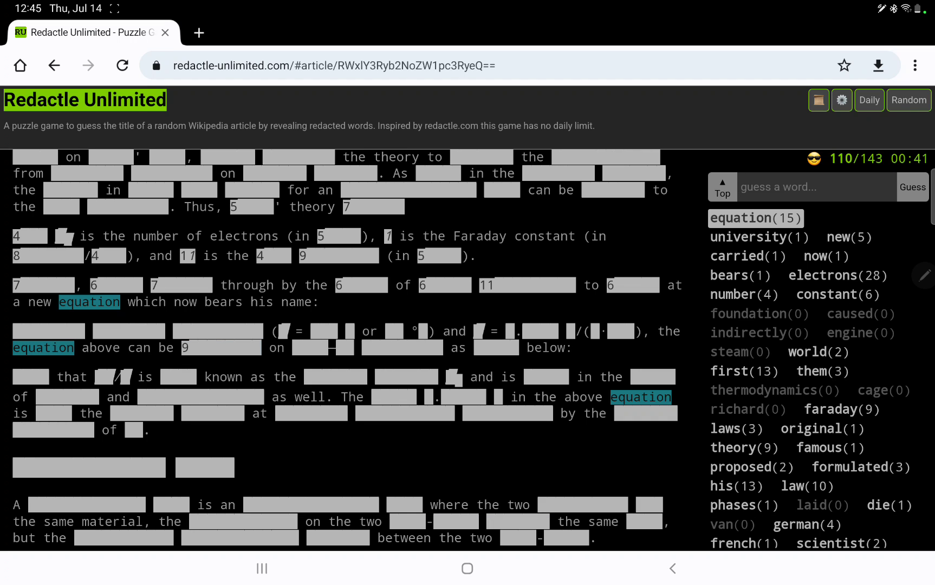
type("si")
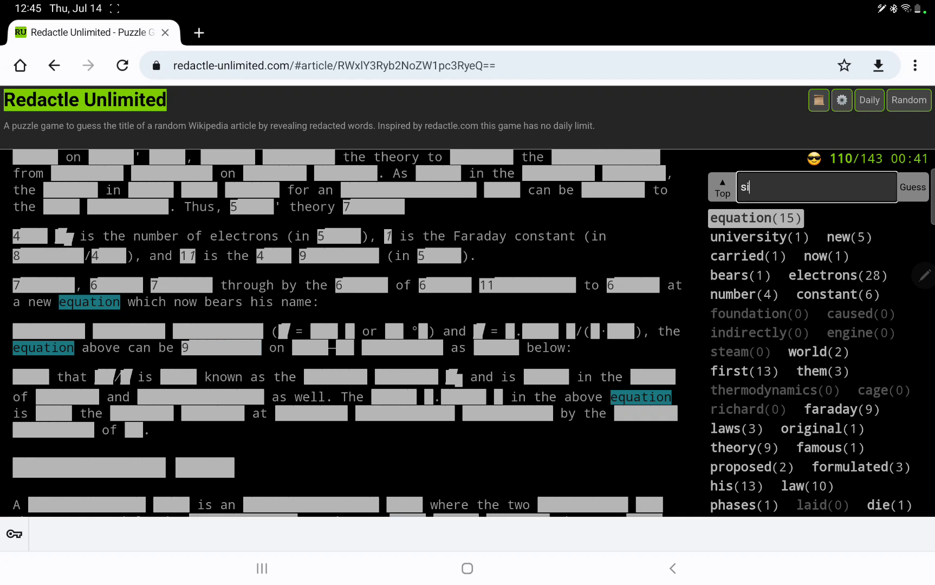
type("simplified")
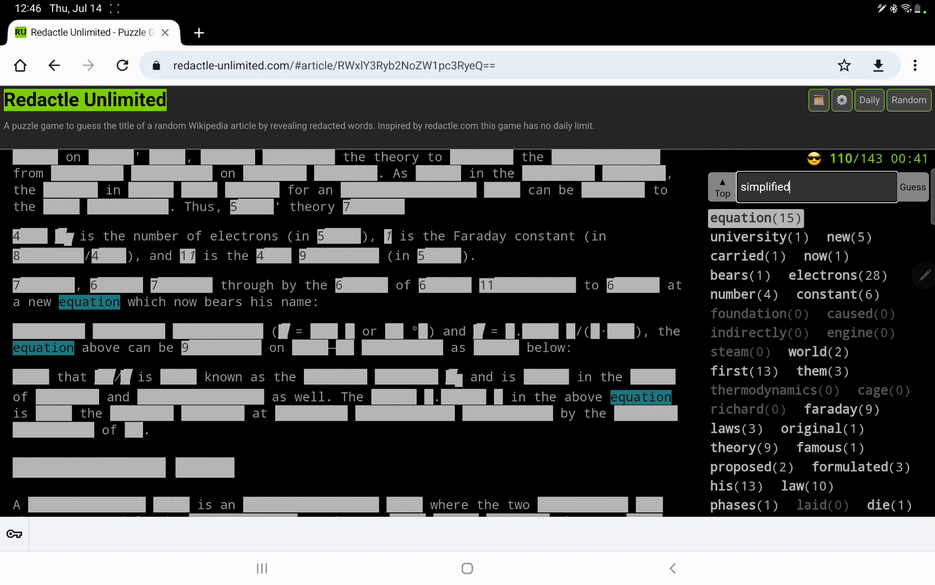
left_click(912, 187)
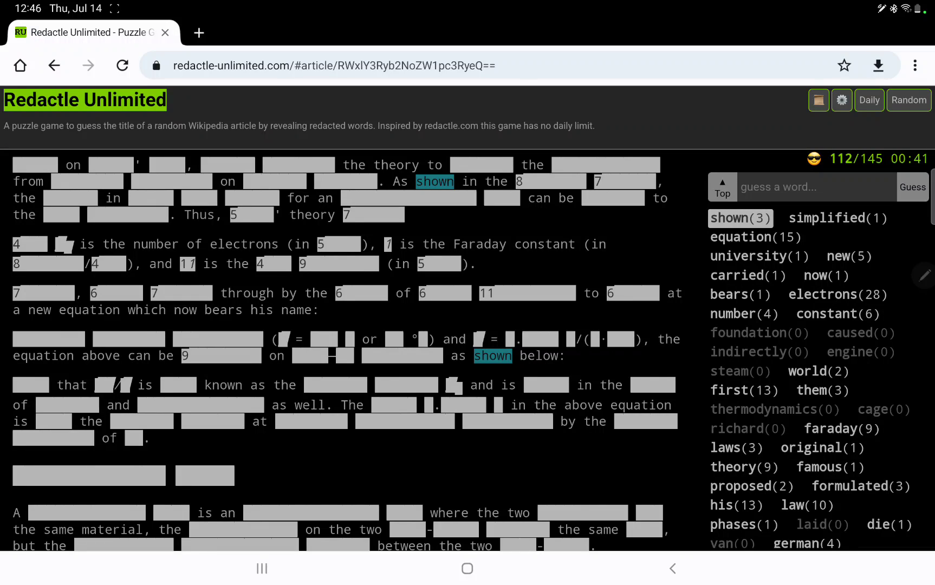
- Guess previous, diagram and reduced, revealing 2, 6 and 11 occurrences
type("previou")
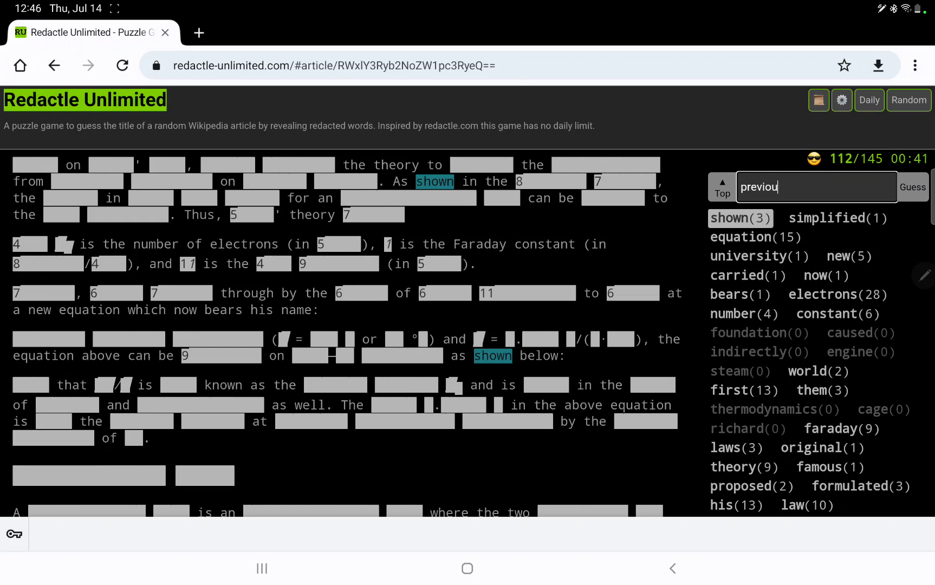
left_click(910, 186)
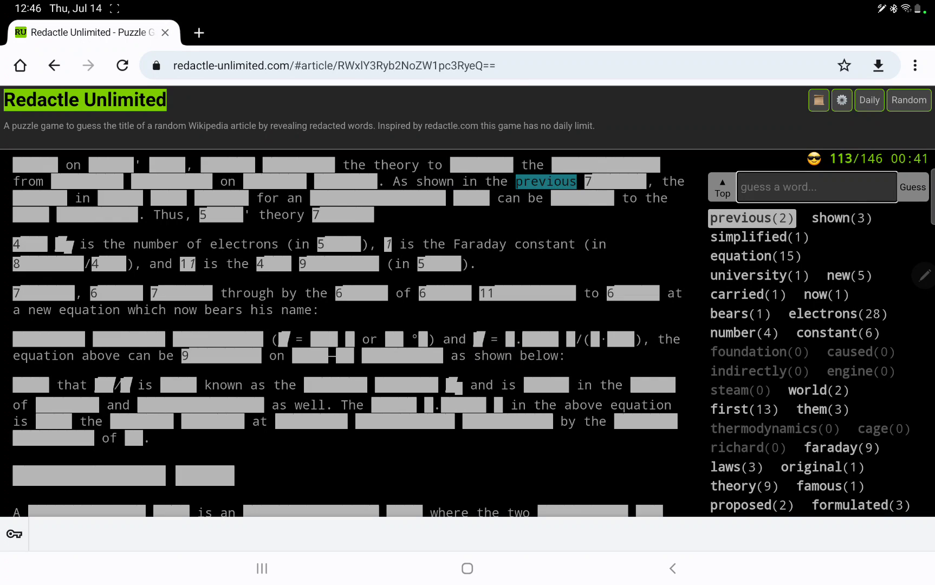
type("diagram")
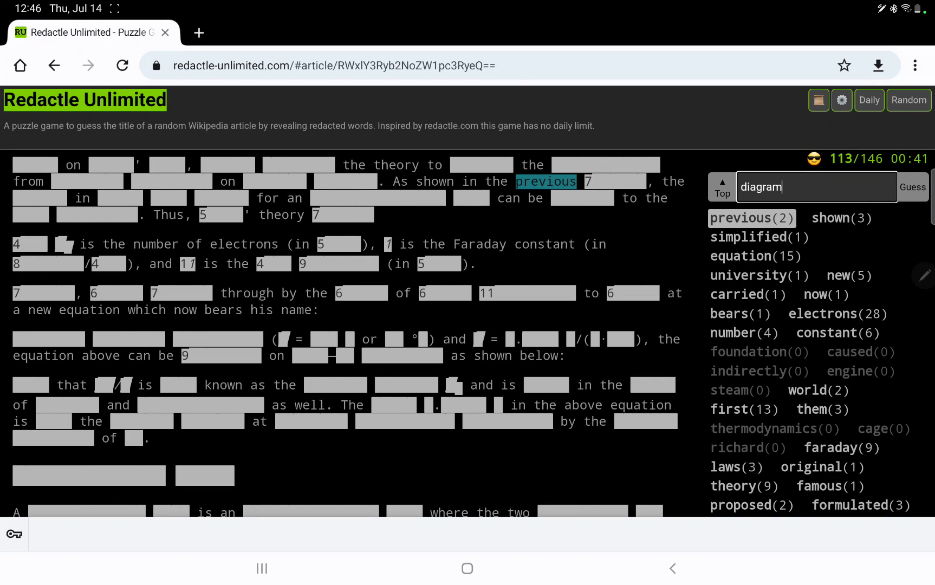
left_click(912, 186)
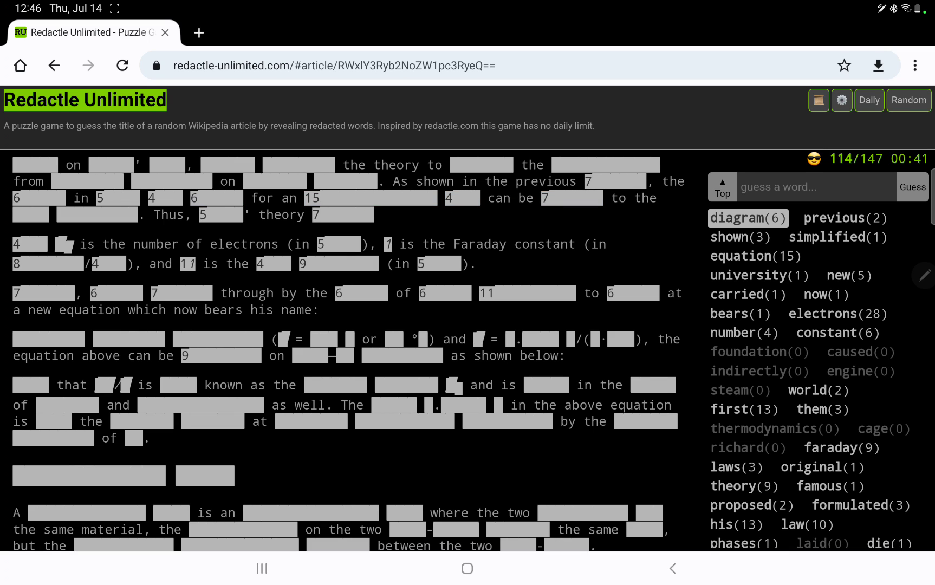
left_click(913, 186)
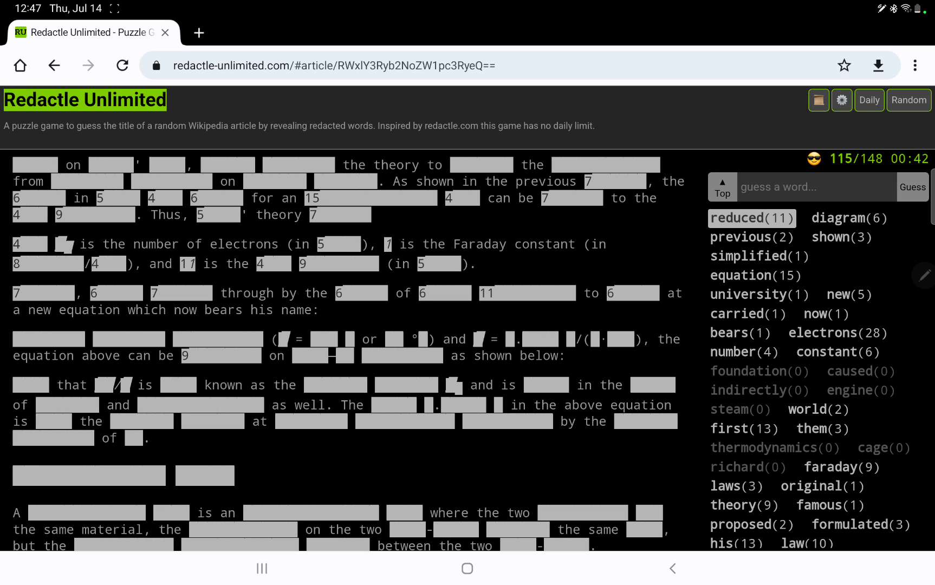
scroll("down", 3)
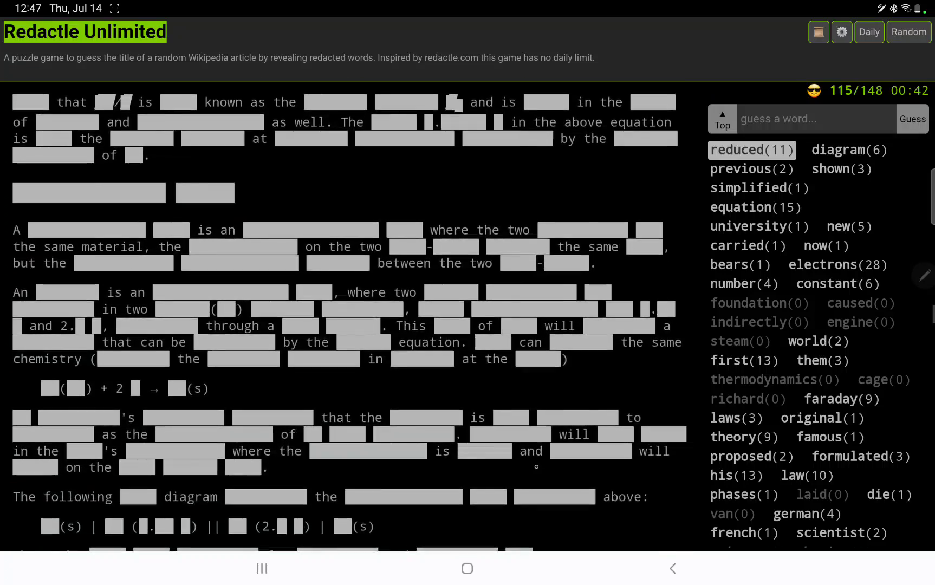
scroll("down", 3)
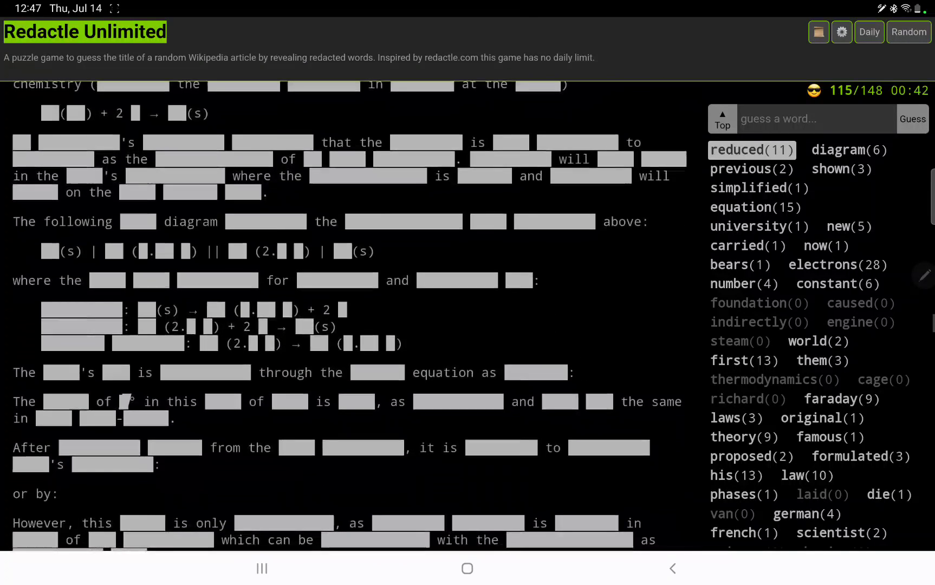
scroll("down", 3)
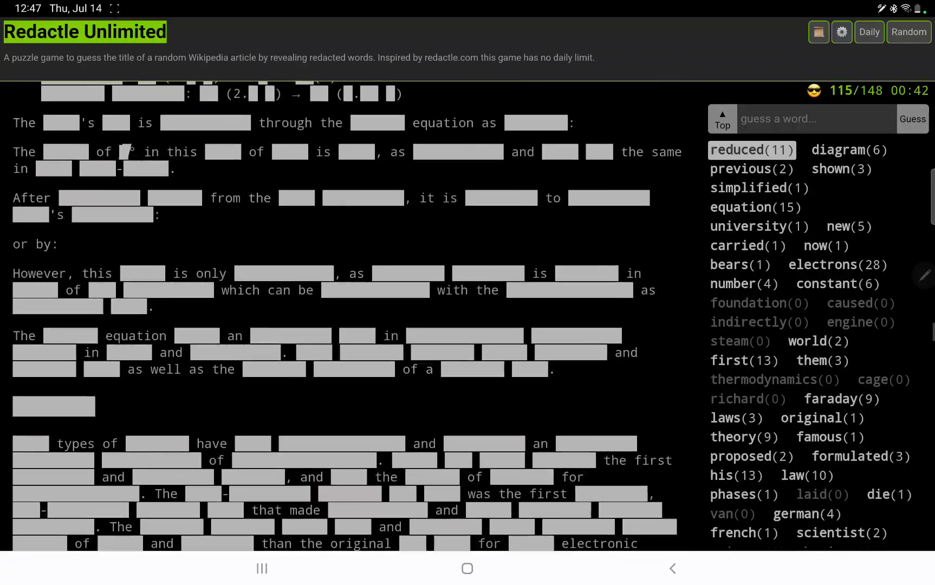
scroll("down", 3)
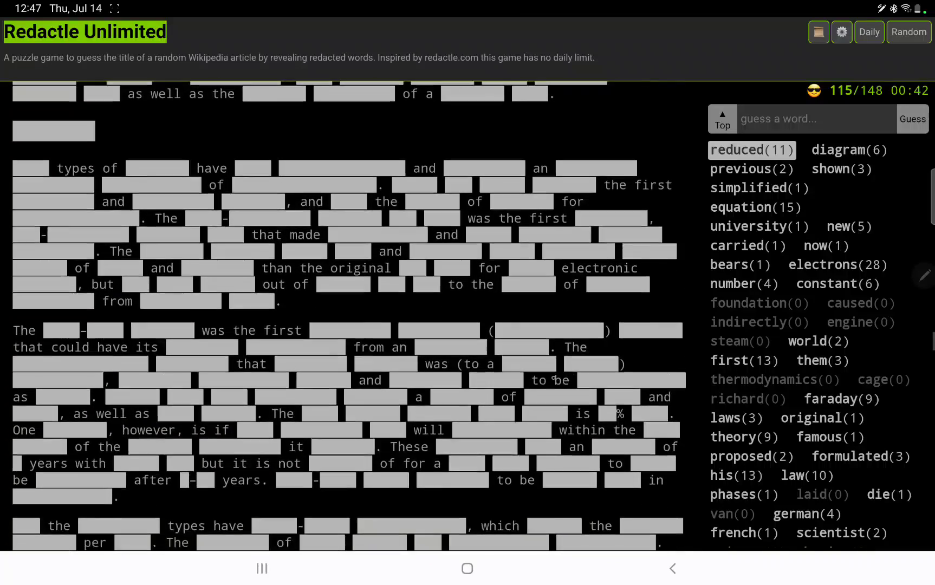
scroll("down", 3)
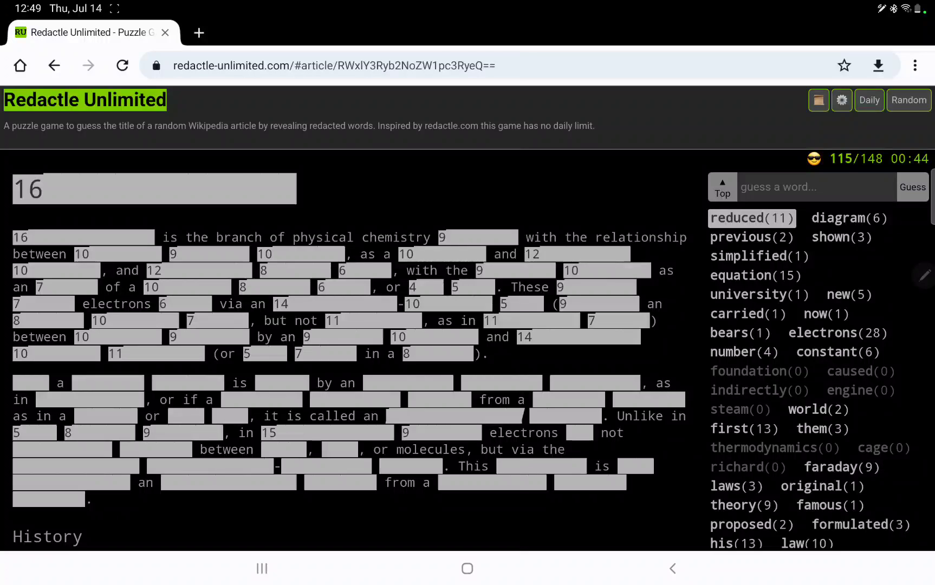
- Guess dealing, connecting, referring and consequence, all returning zero occurrences
type("dealin")
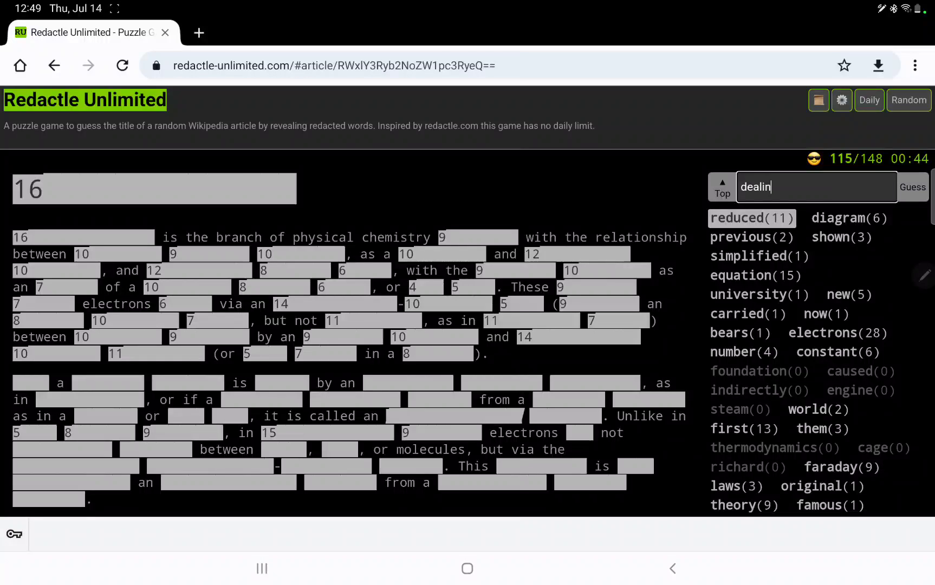
left_click(912, 187)
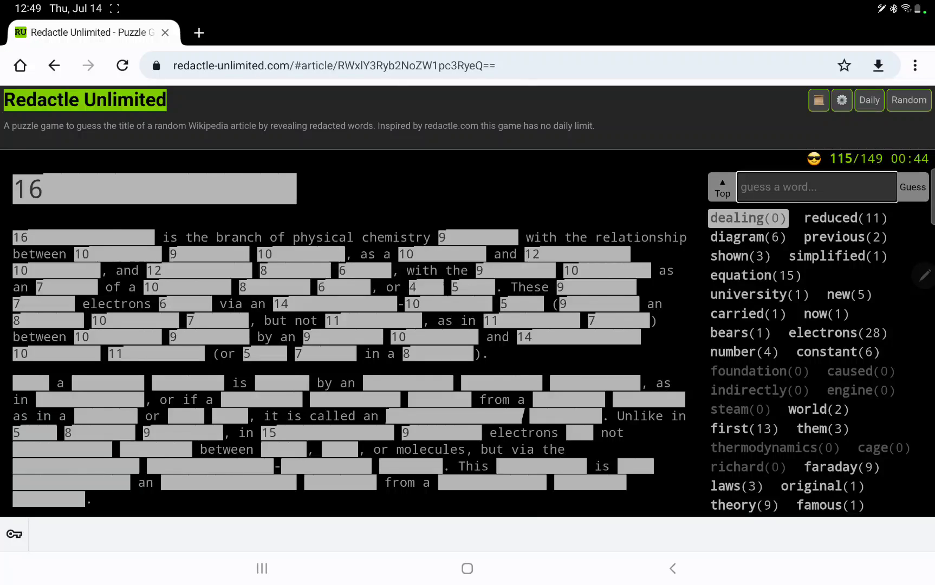
type("connecting")
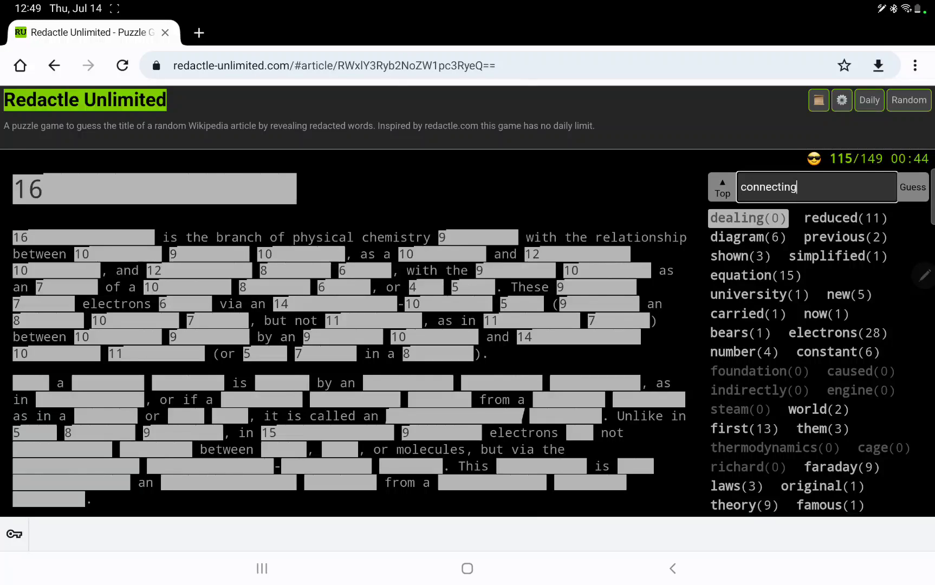
left_click(912, 187)
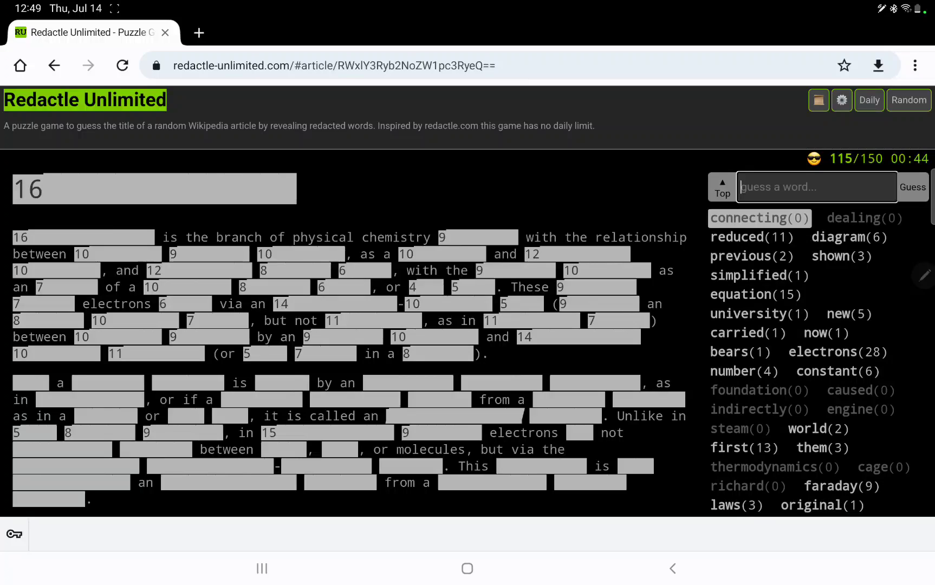
type("refer")
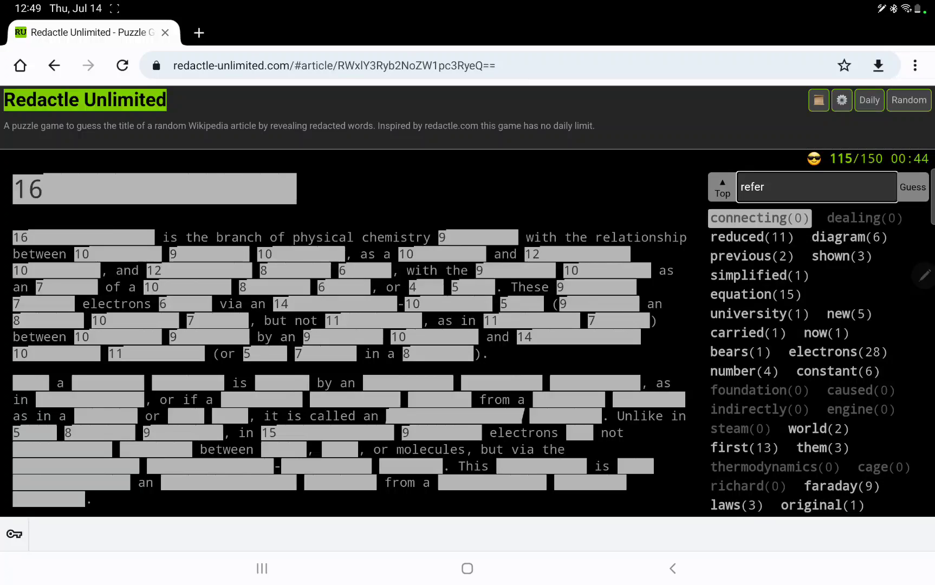
left_click(912, 186)
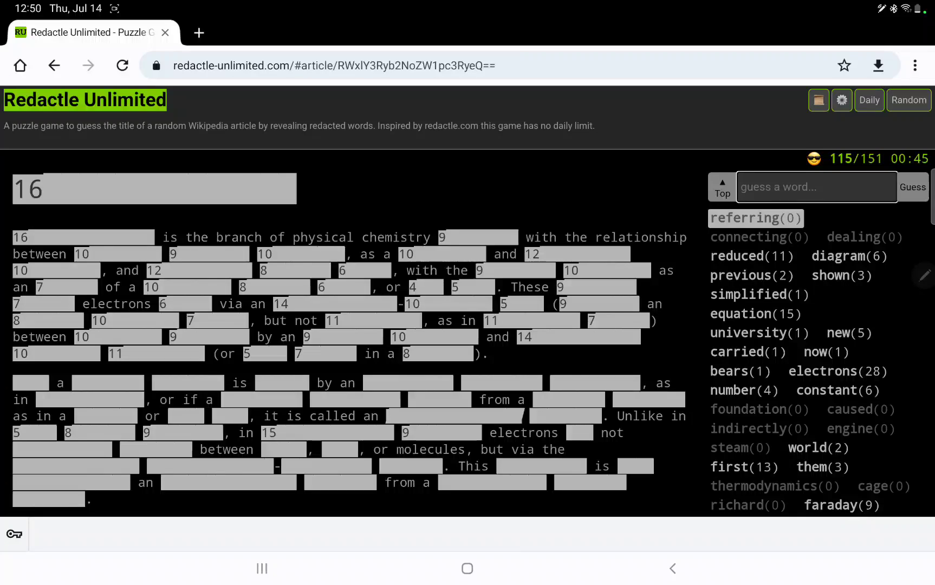
type("c")
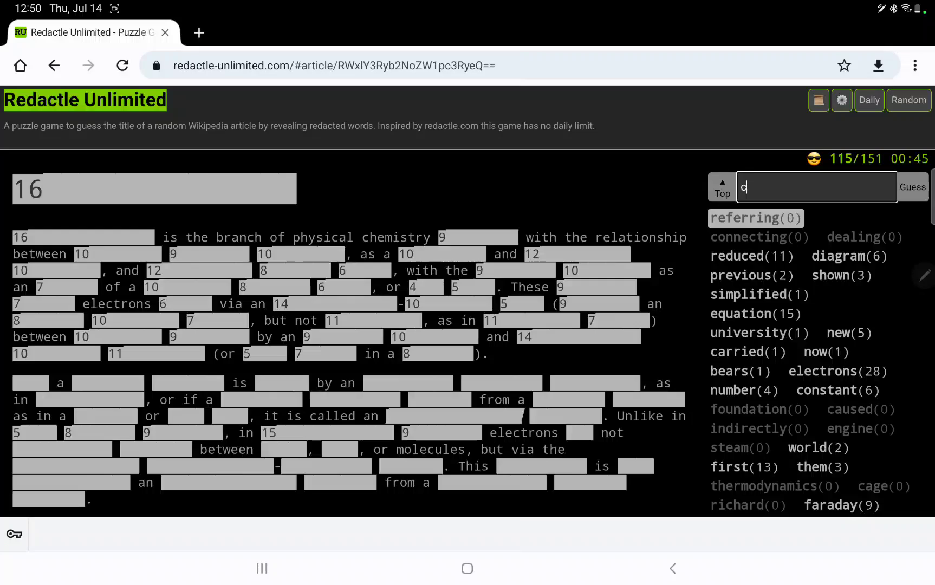
type("onsequen")
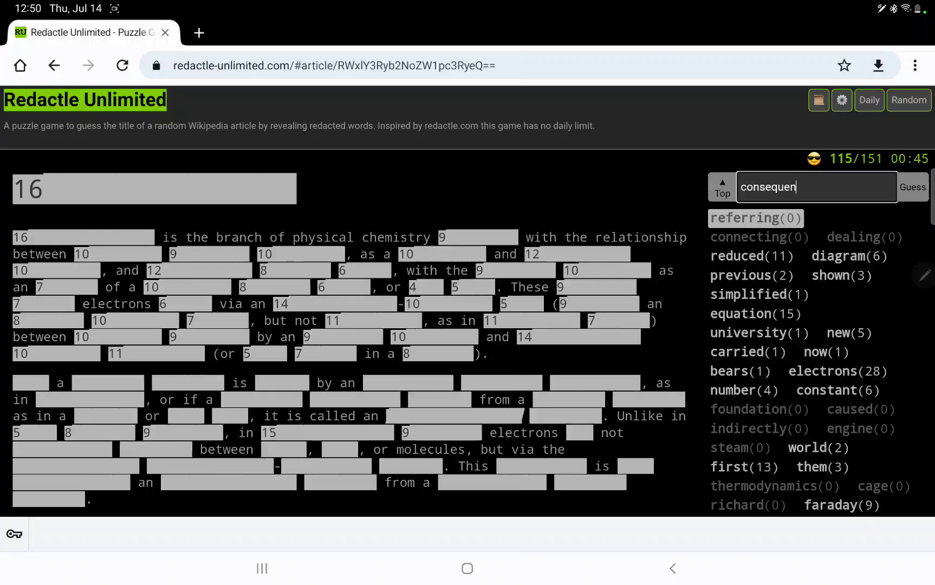
left_click(912, 186)
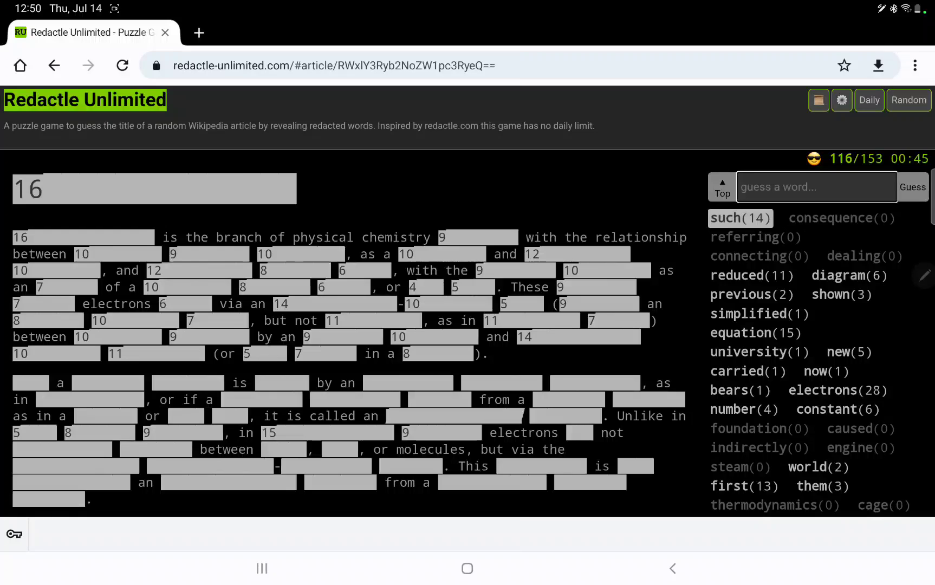
- Guess many and none, revealing many, more, much and some while none gets zero
type("s")
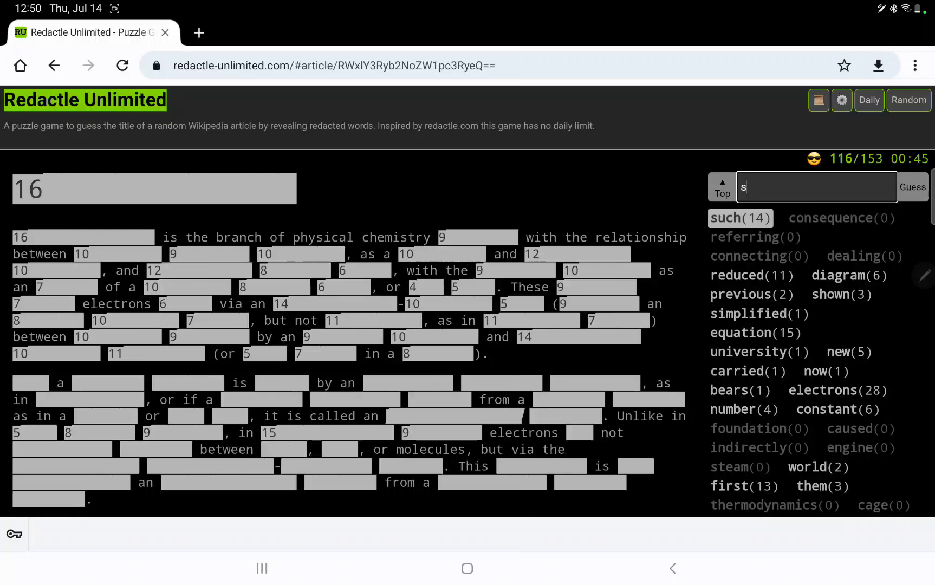
left_click(912, 186)
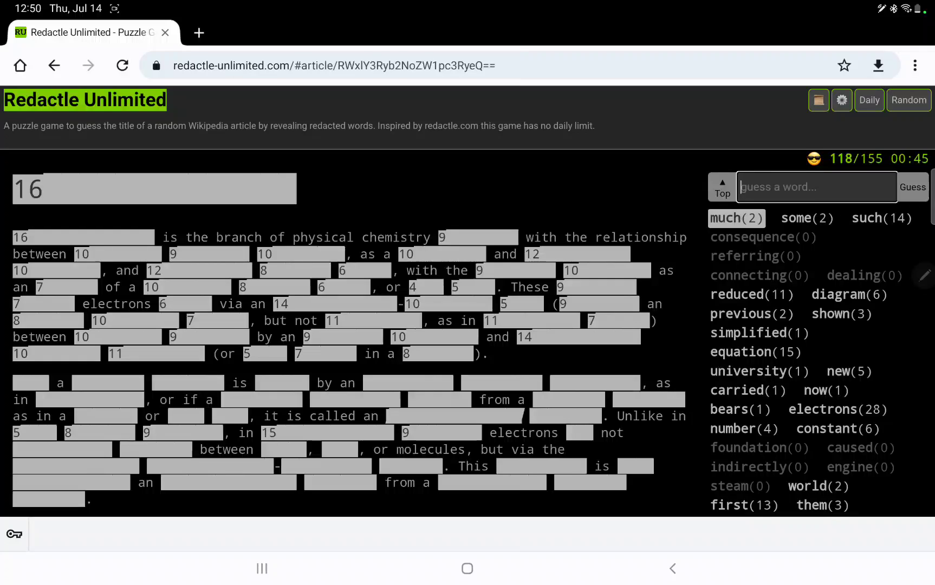
left_click(912, 187)
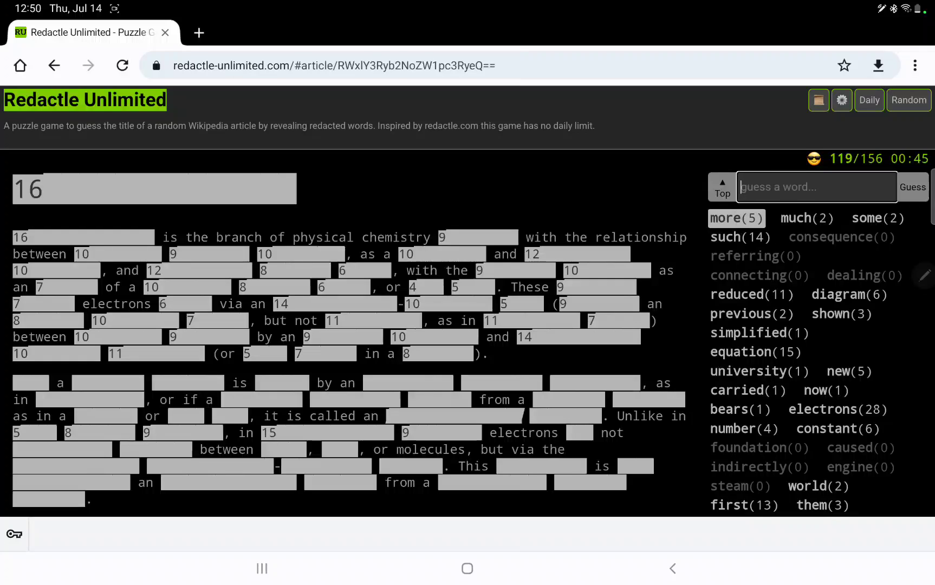
left_click(912, 186)
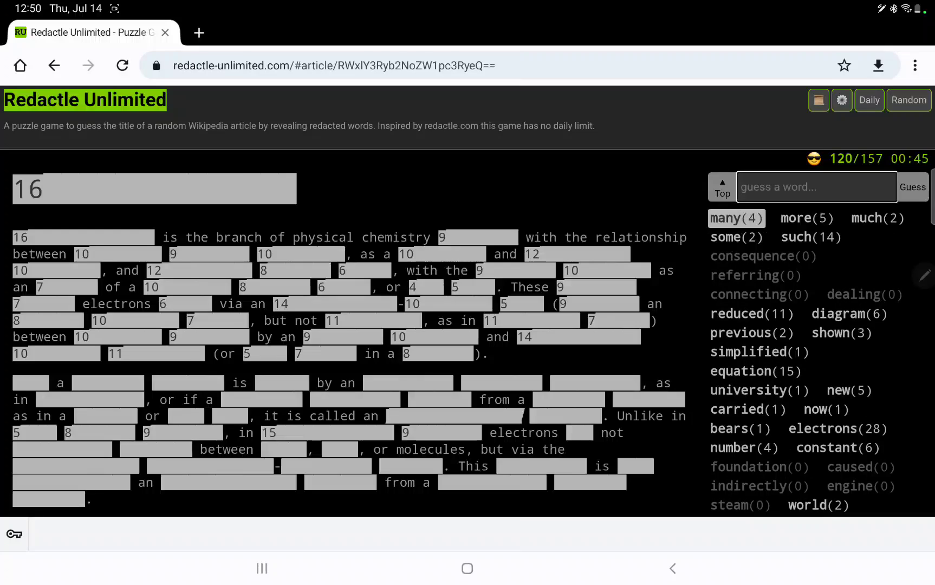
type("no")
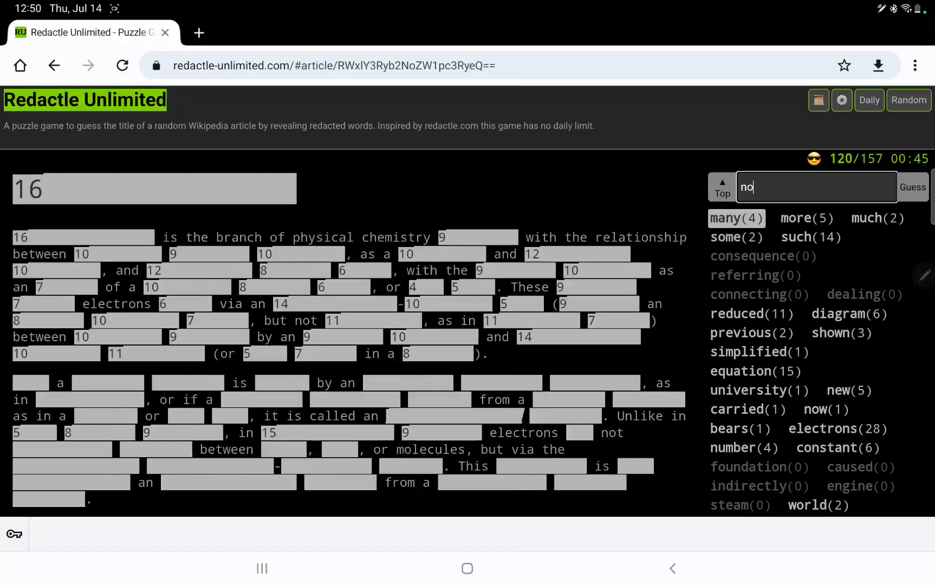
left_click(912, 186)
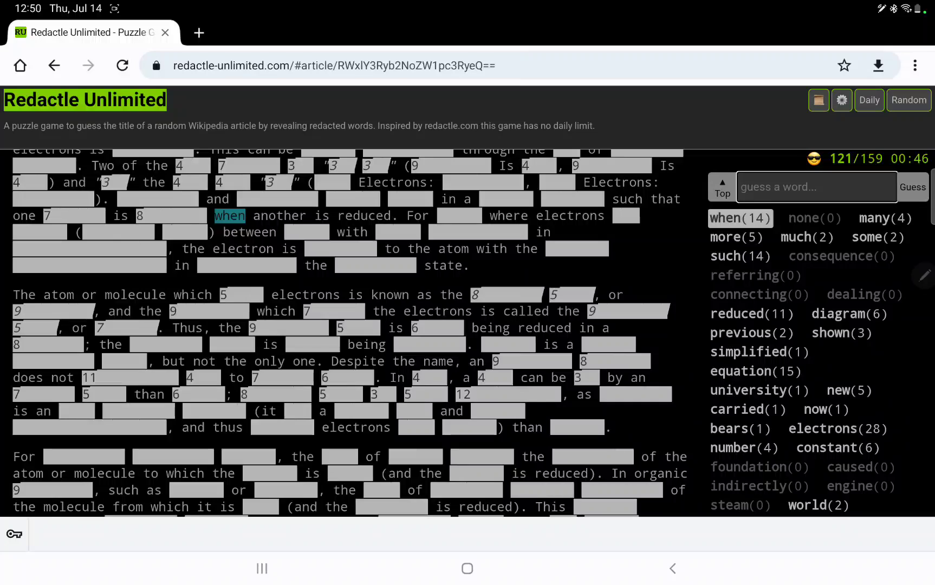
- Guess increased, enlarged, are and atoms, revealing are 38 times and atoms 4
type("increased")
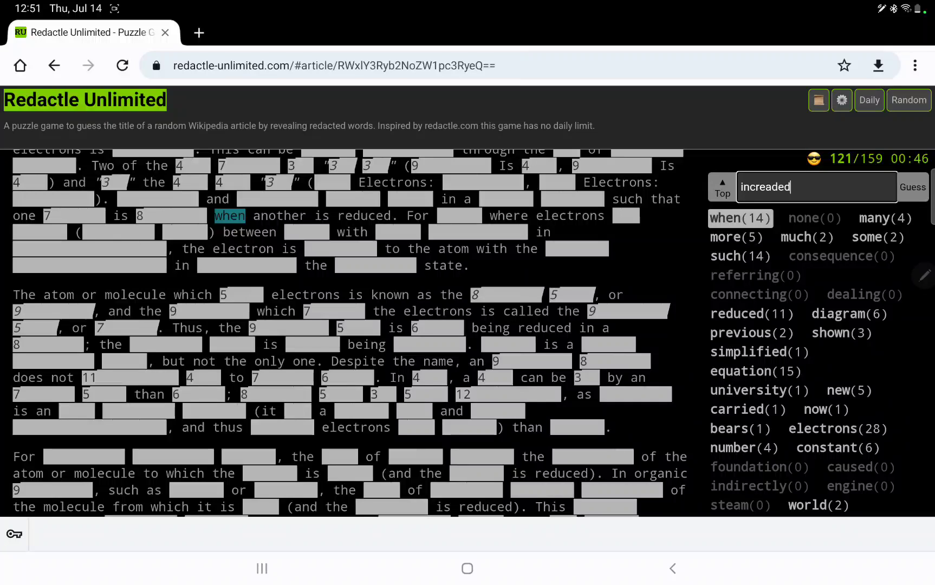
key("Backspace")
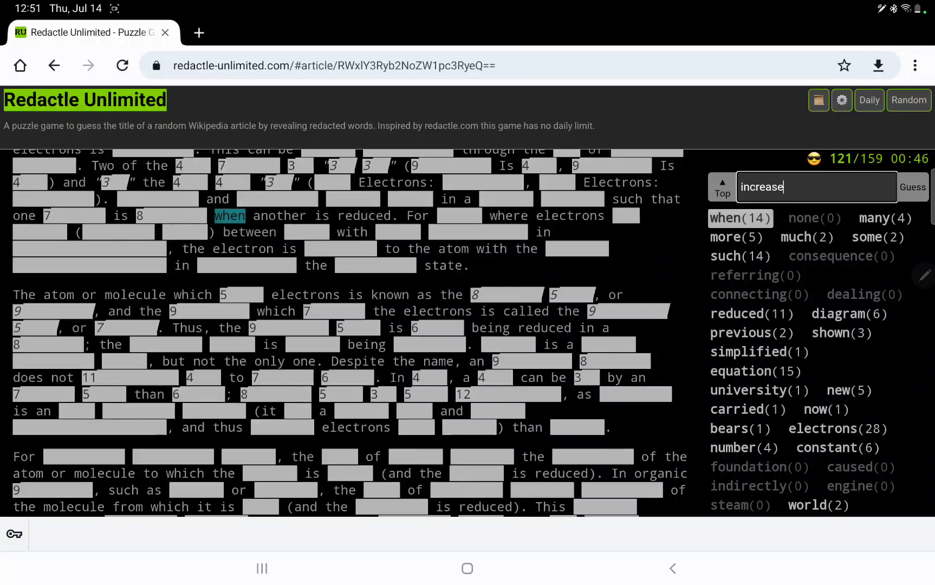
type("enla")
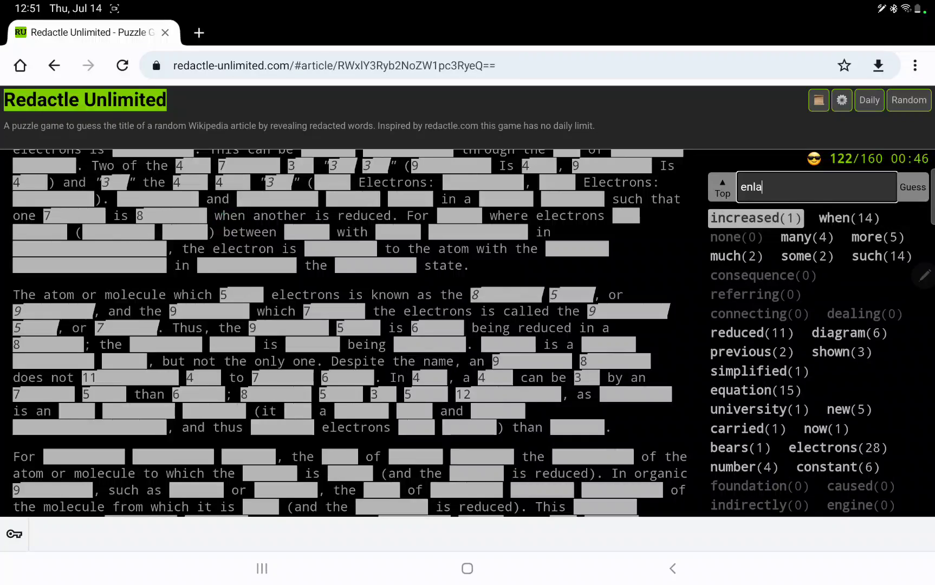
left_click(912, 186)
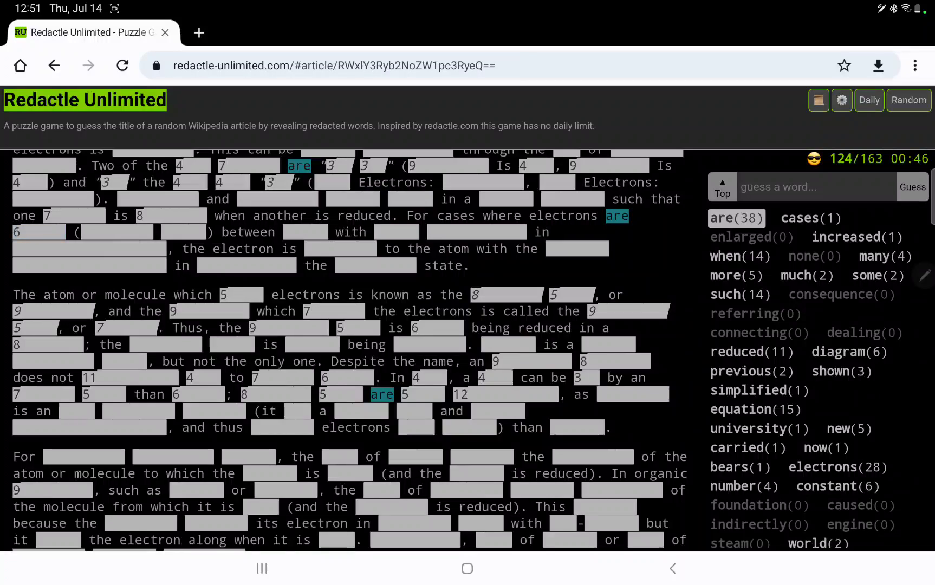
type("at")
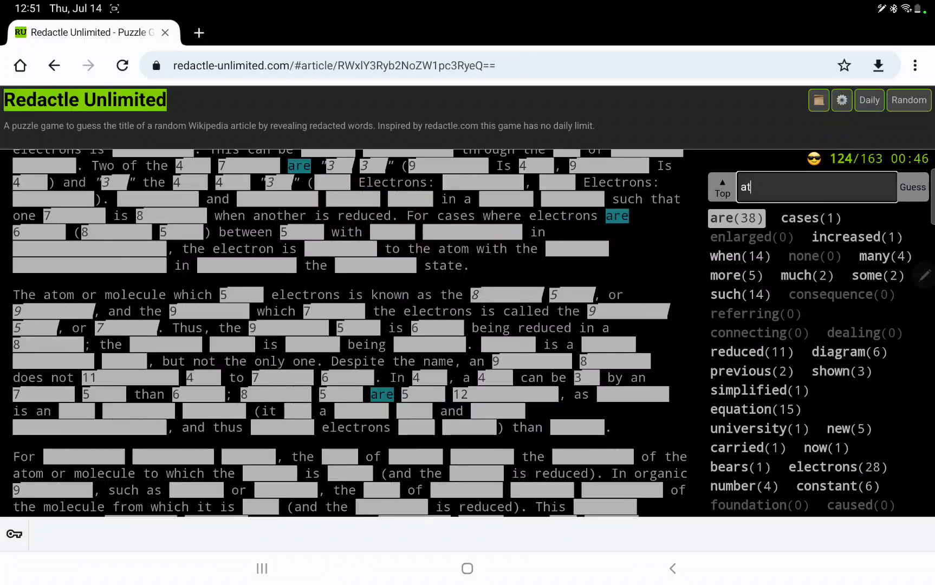
left_click(912, 187)
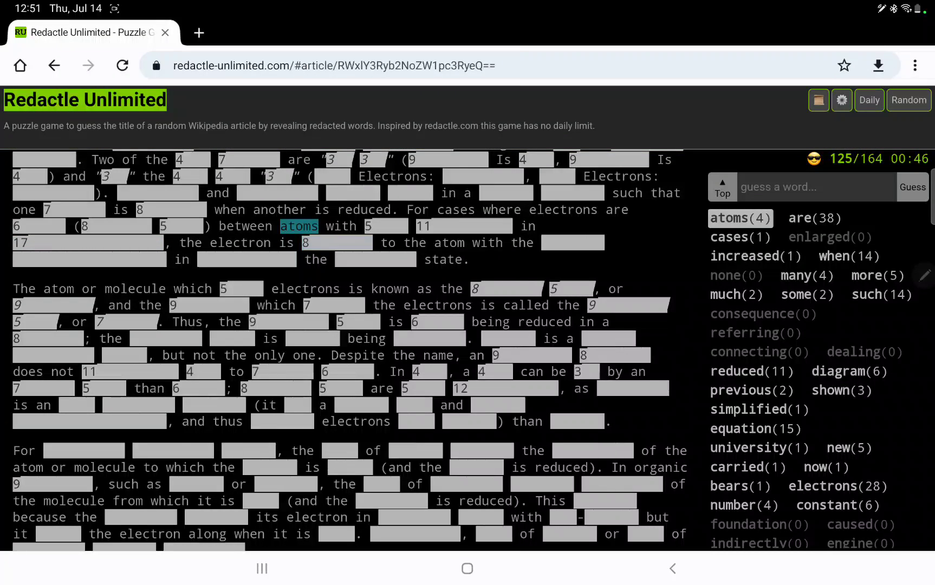
- Guess greater, gives, donor and loses, revealing gives 3 and loses 2
type("greater")
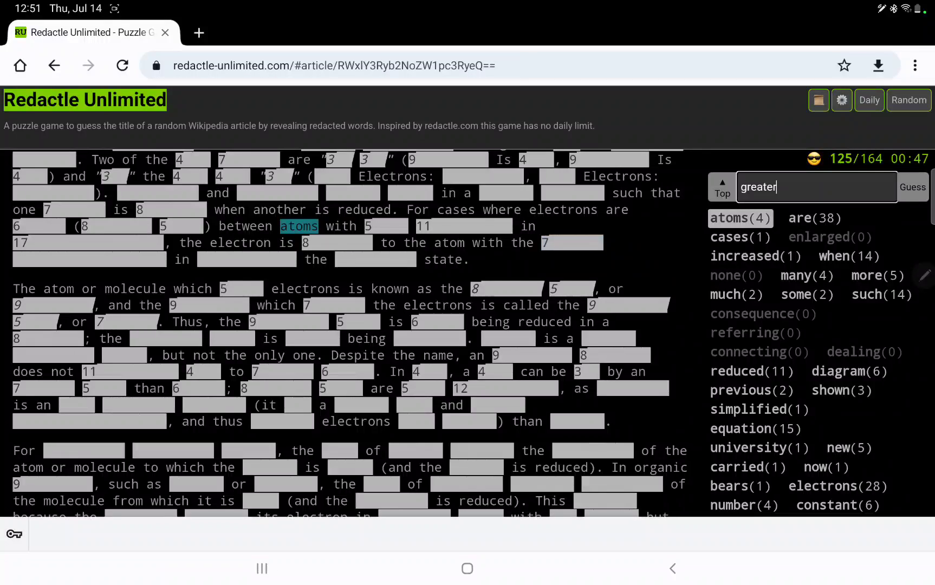
left_click(912, 186)
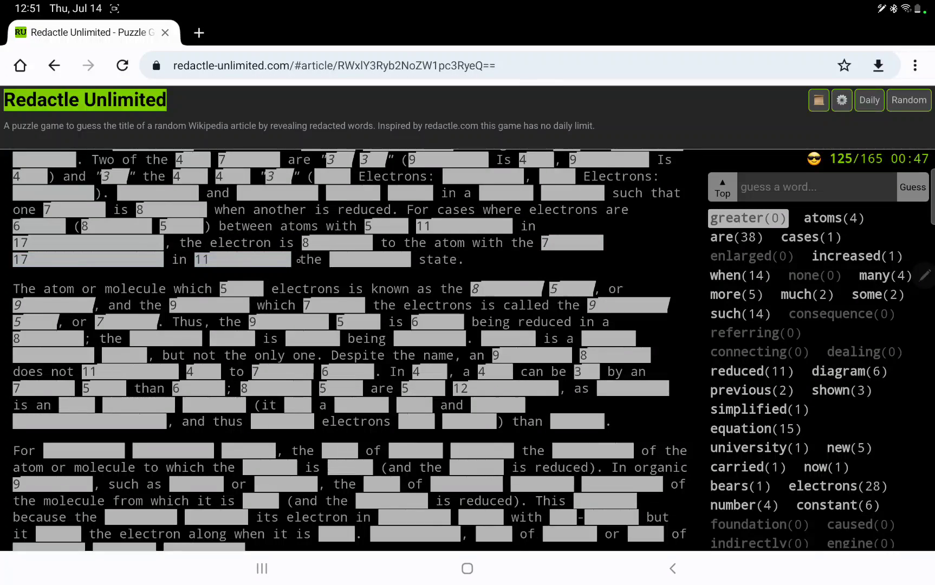
scroll("up", 3)
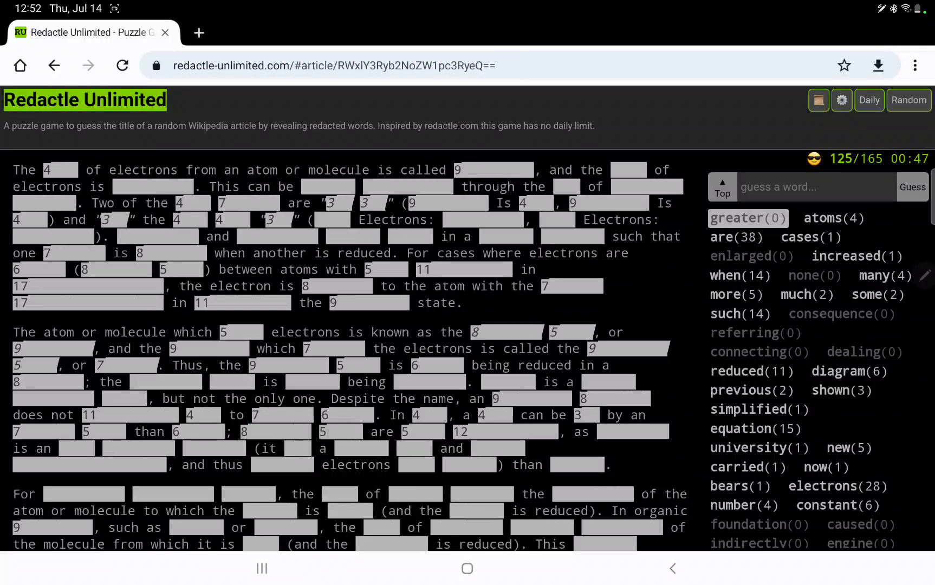
type("gives")
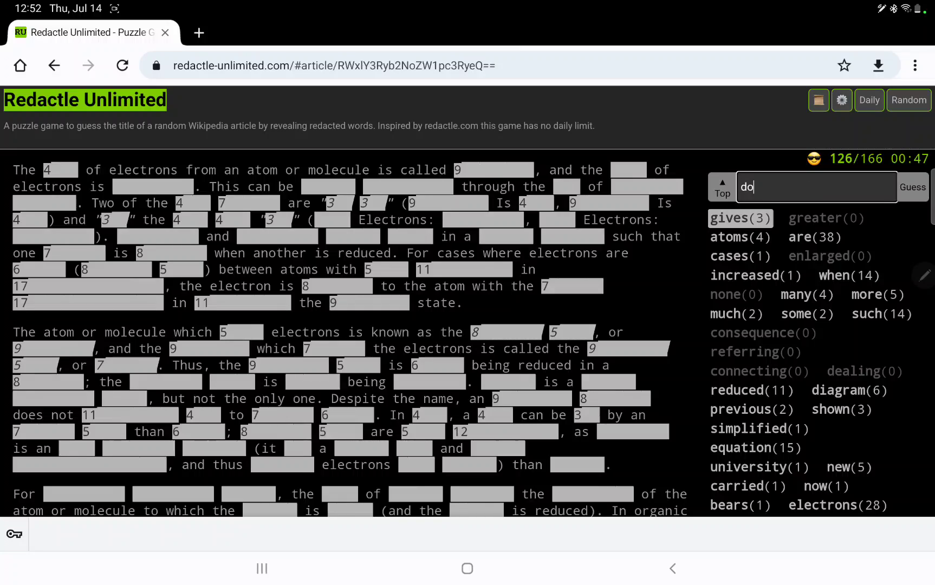
left_click(911, 186)
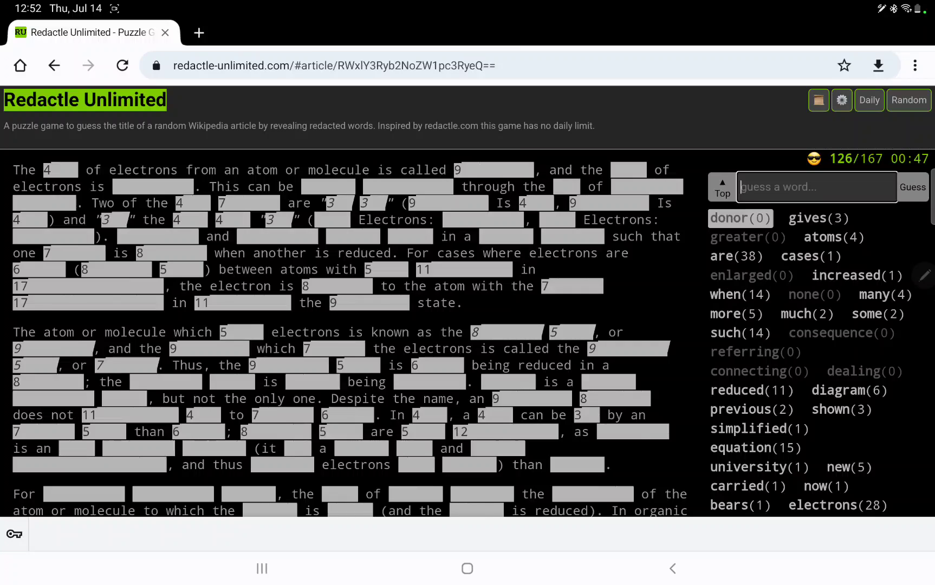
type("lose")
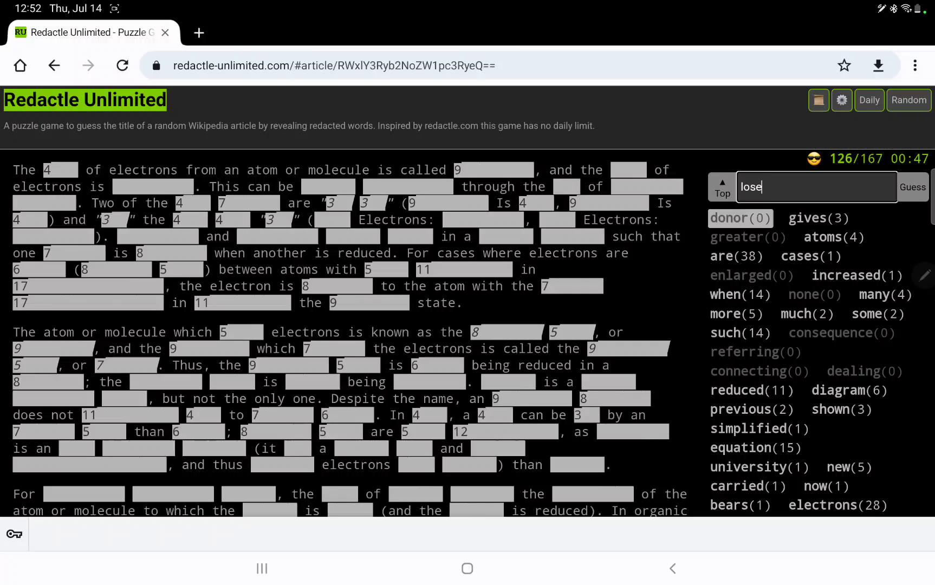
left_click(912, 186)
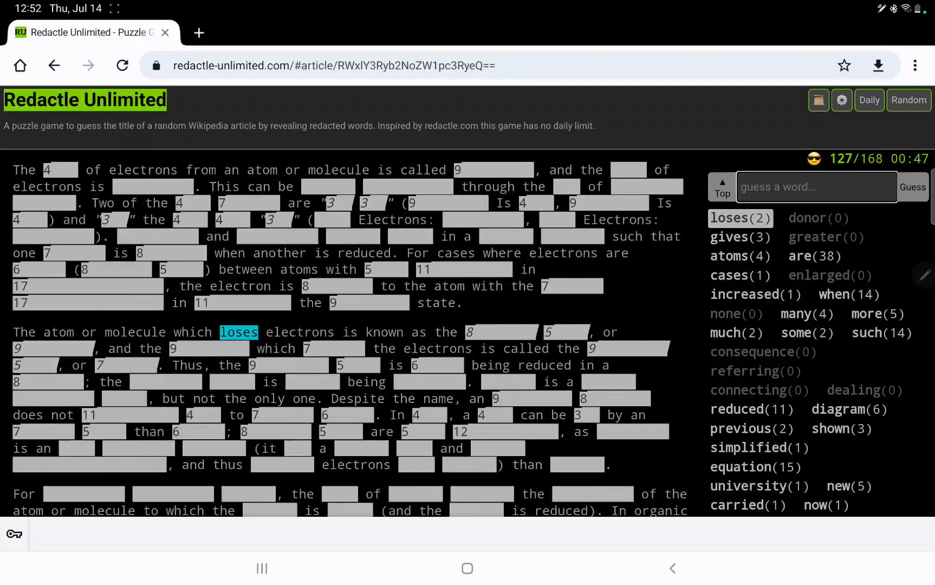
- Guess loser, always and lost, revealing always 3 times and lost twice
left_click(912, 186)
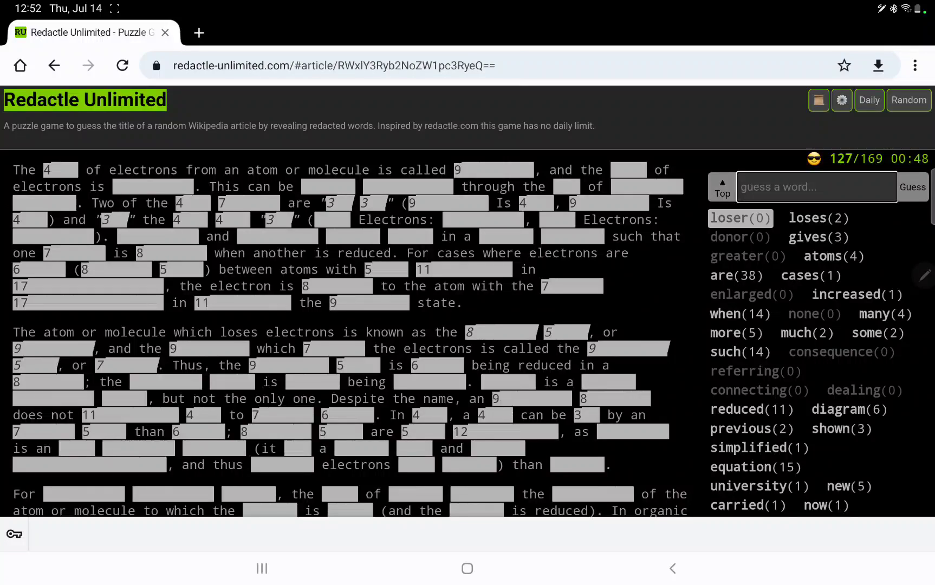
type("alw")
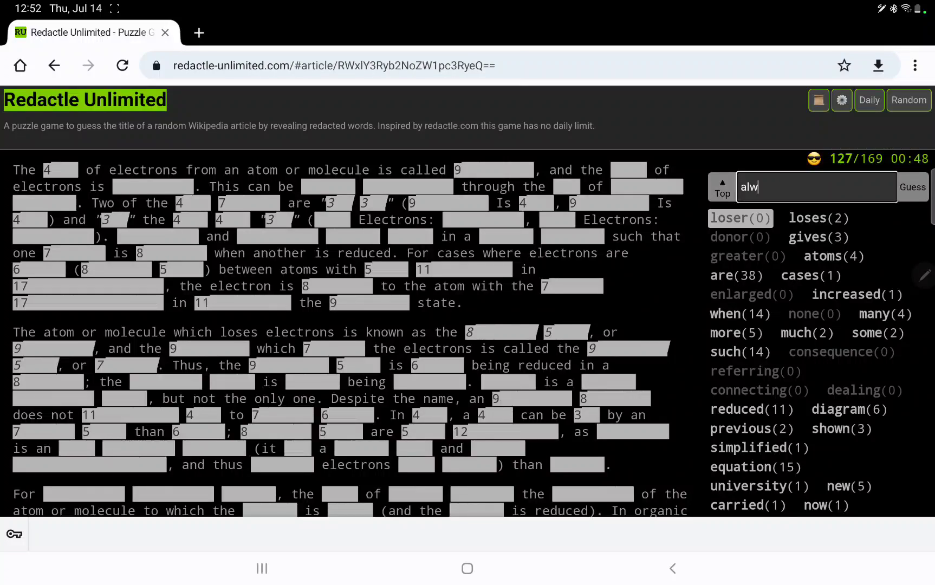
left_click(911, 186)
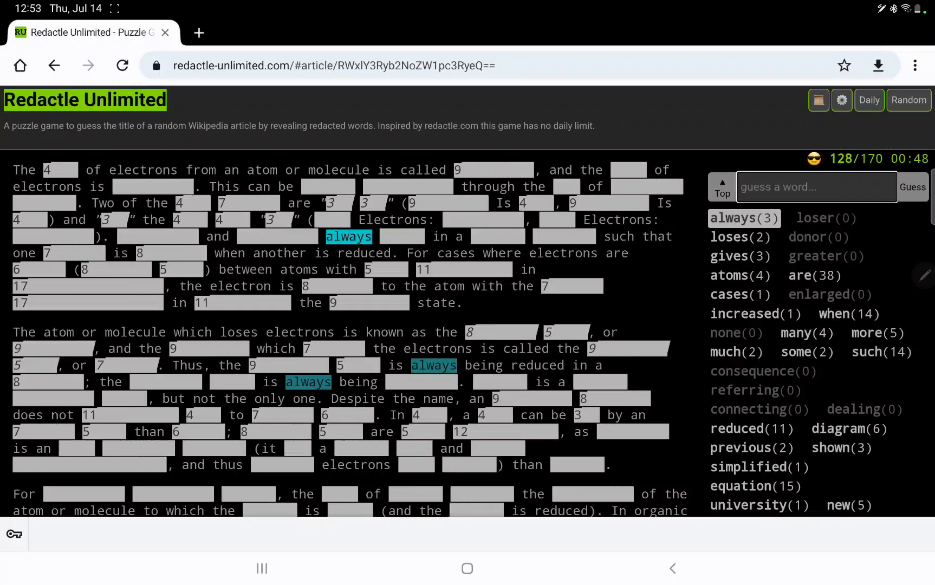
scroll("up", 3)
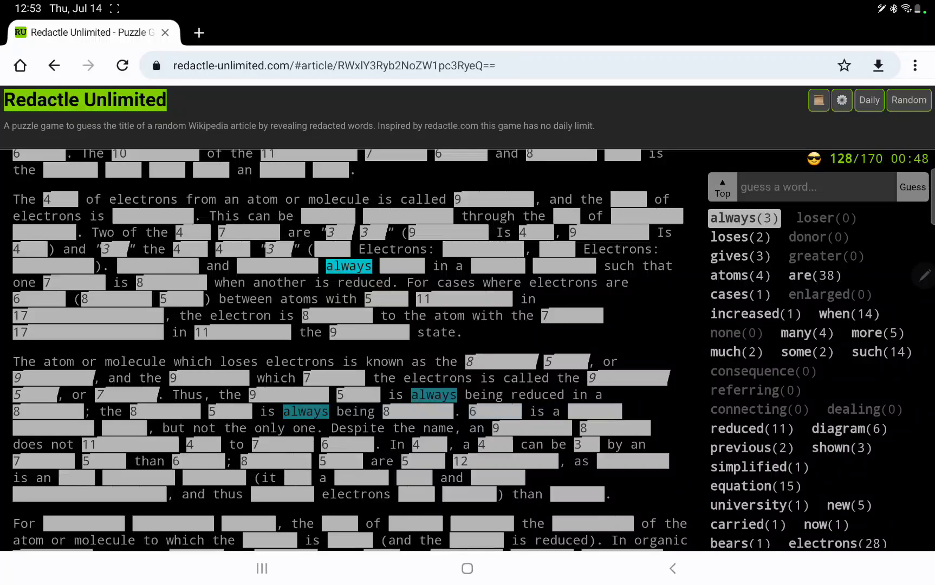
type("lost")
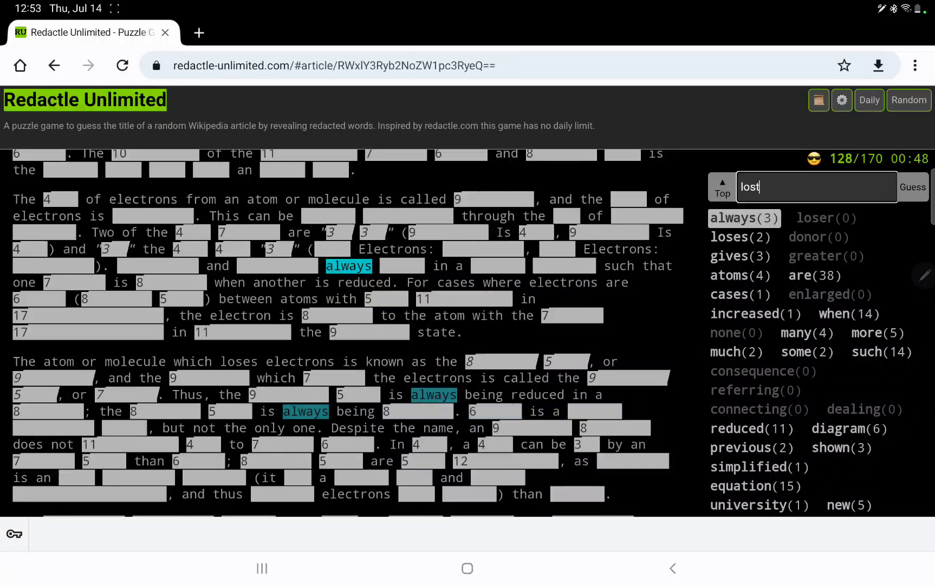
left_click(911, 186)
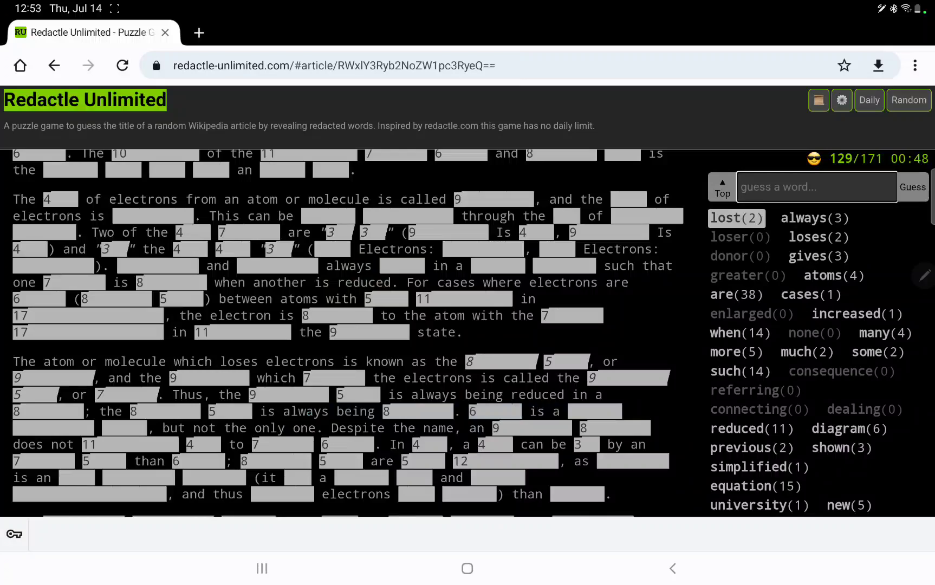
- Guess gained, accrued and lower, all returning zero occurrences
type("ga")
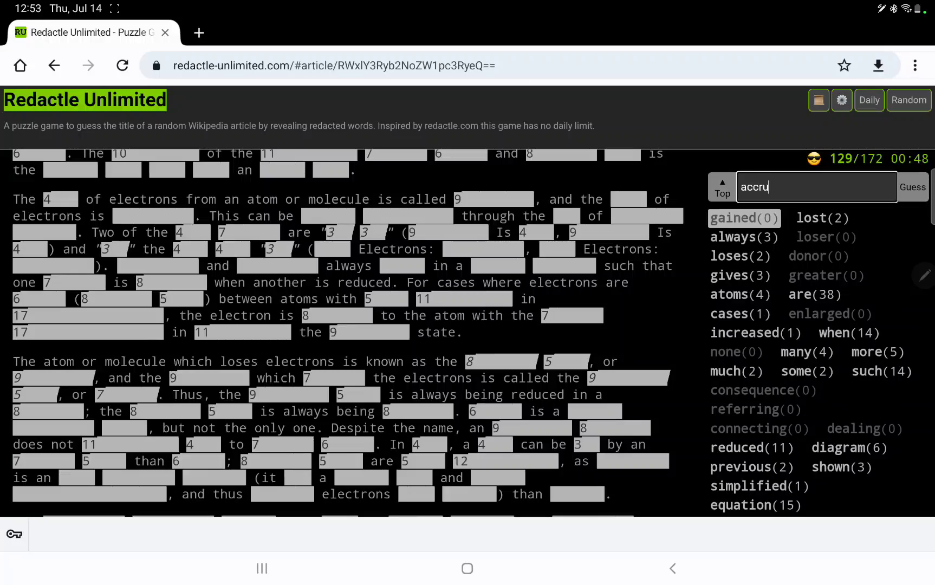
left_click(912, 186)
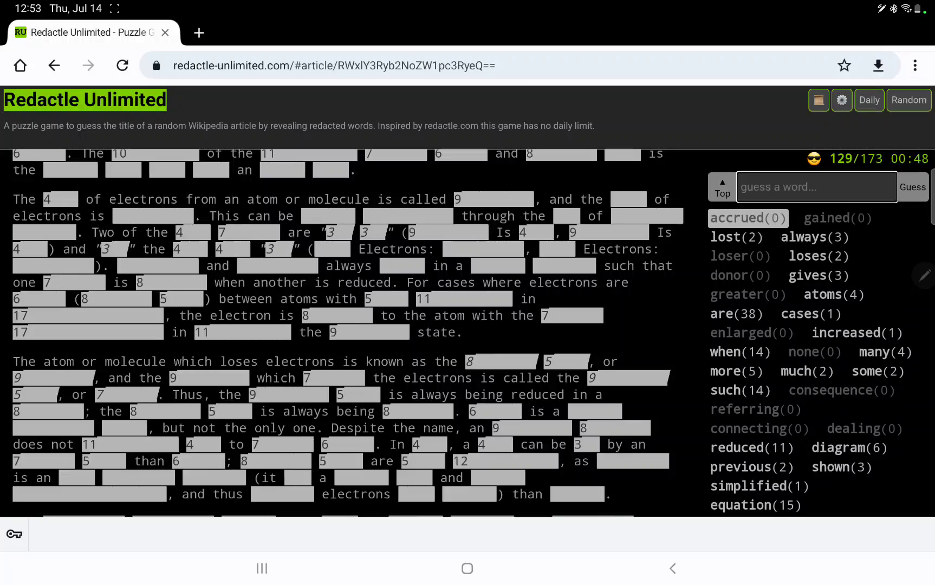
left_click(815, 186)
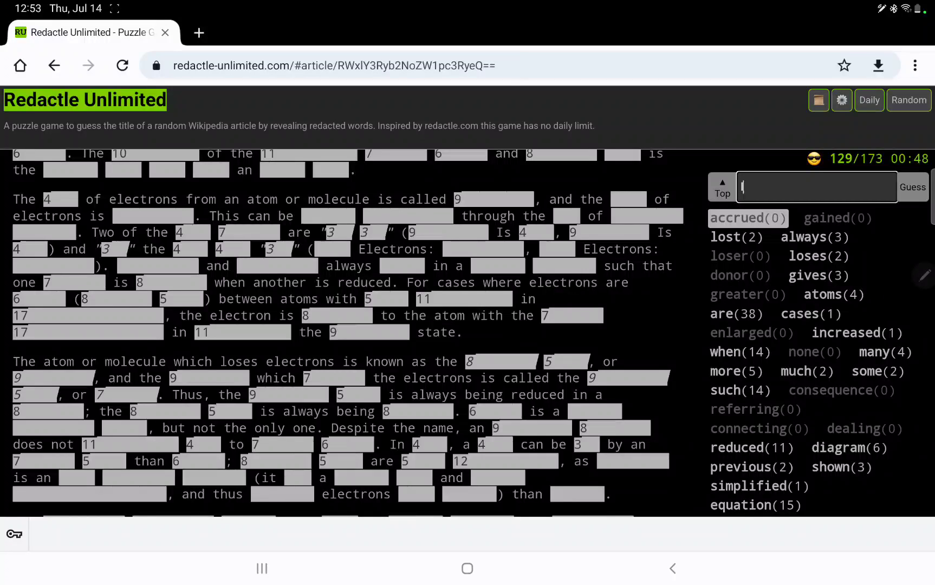
left_click(912, 186)
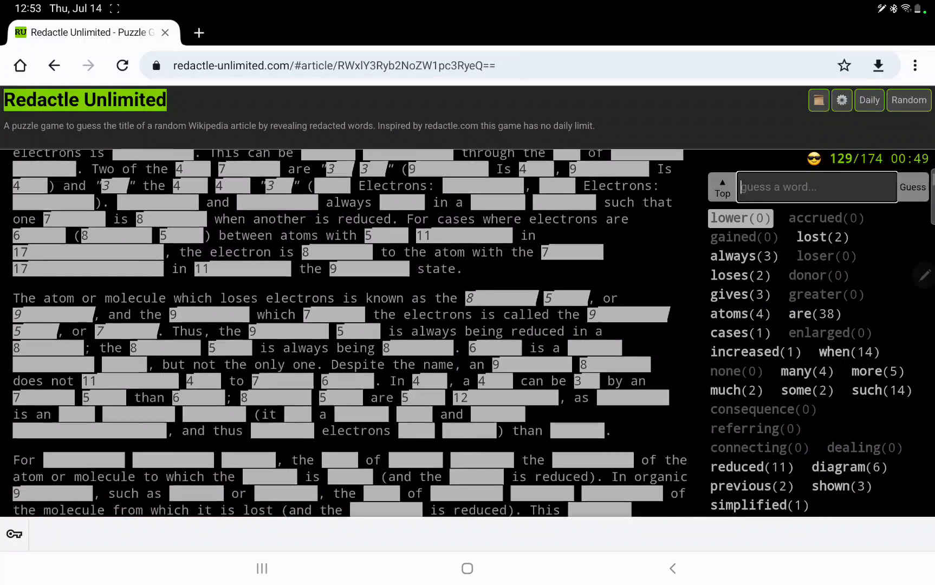
- Guess has and charge, revealing has 13 times and charge 9 times
scroll("down", 3)
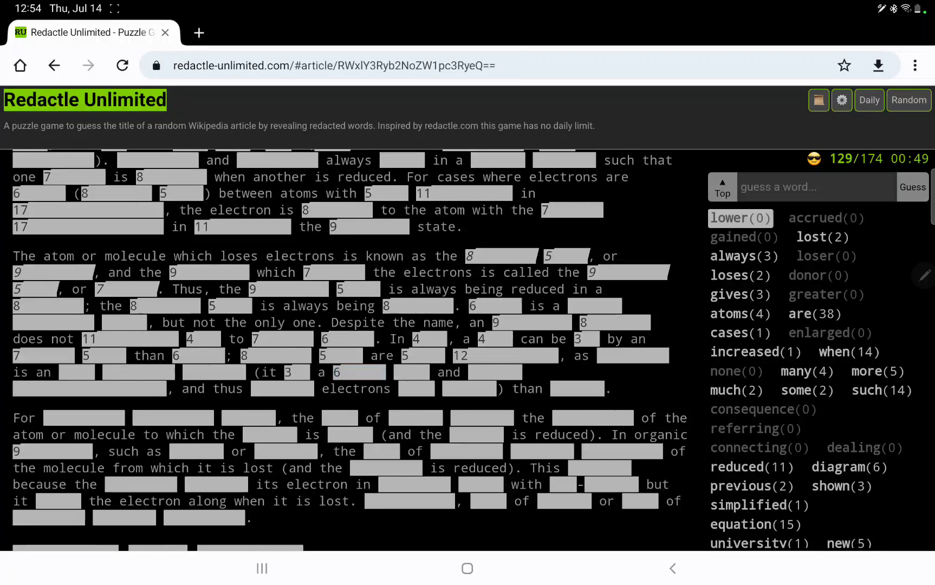
left_click(912, 187)
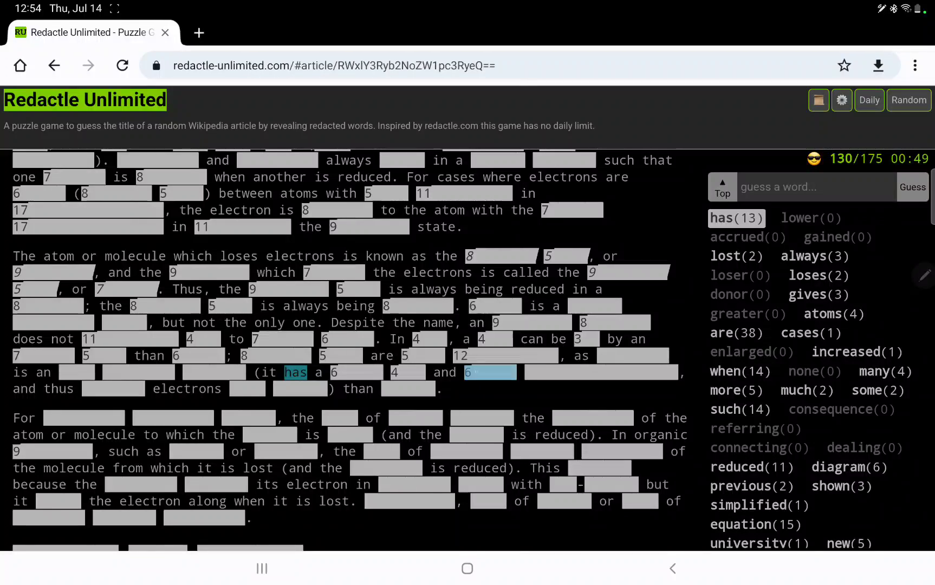
left_click(488, 372)
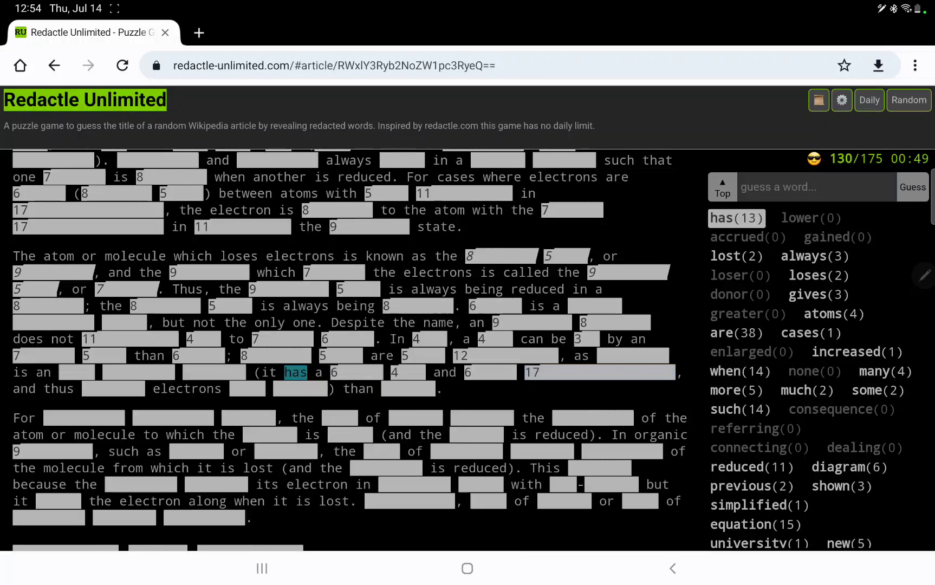
type("ch")
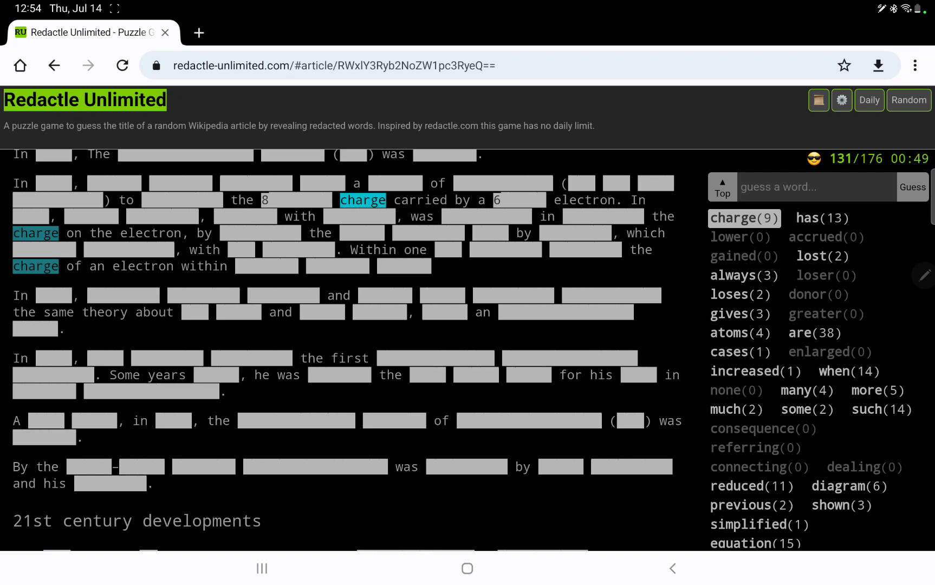
- Guess later, awarded, nobel, prize, work, nuclear and year; only nuclear gets zero
left_click(28, 215)
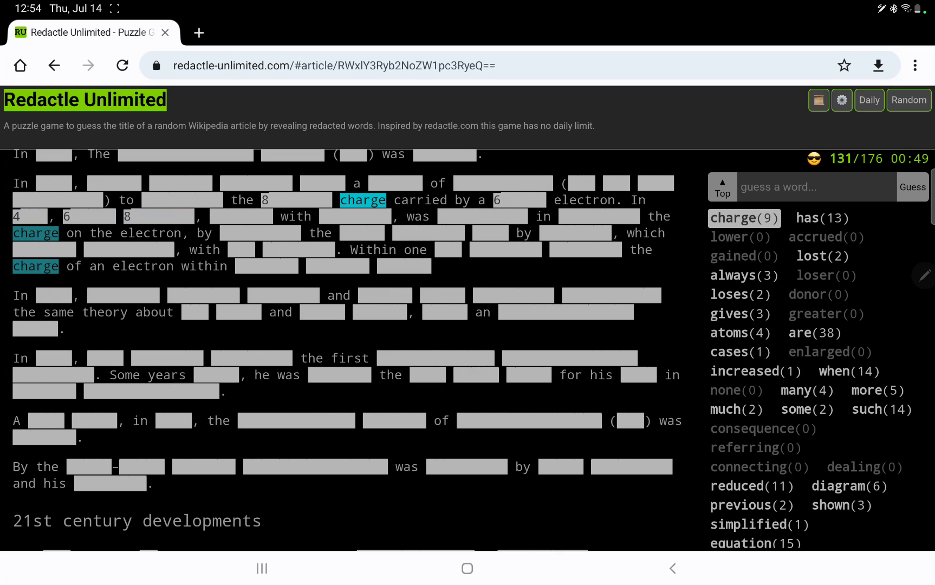
type("time")
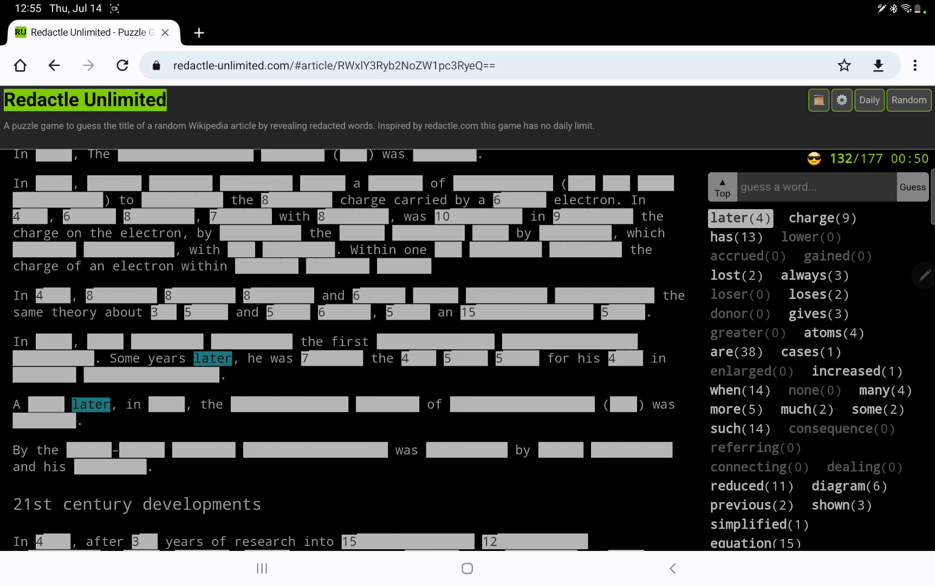
type("awarde")
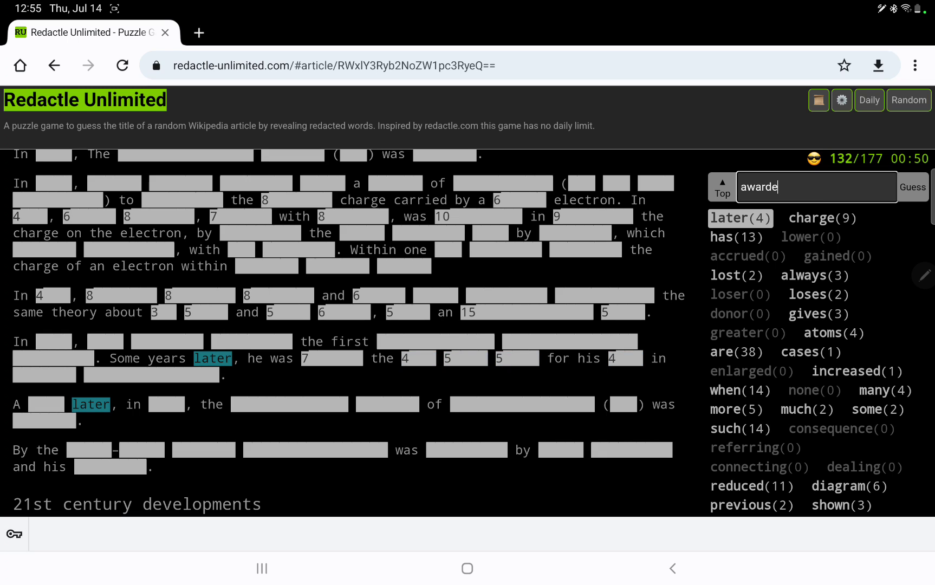
left_click(912, 186)
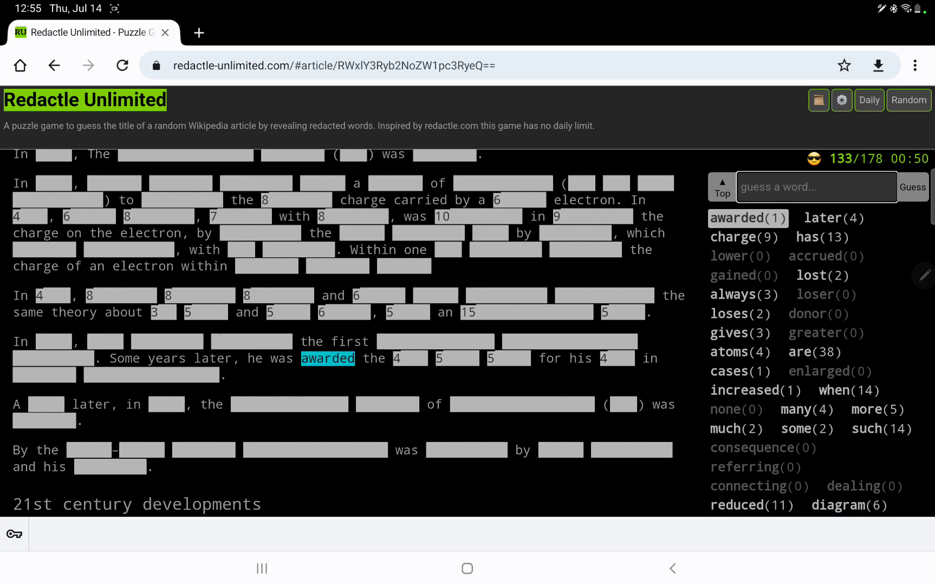
type("nobel")
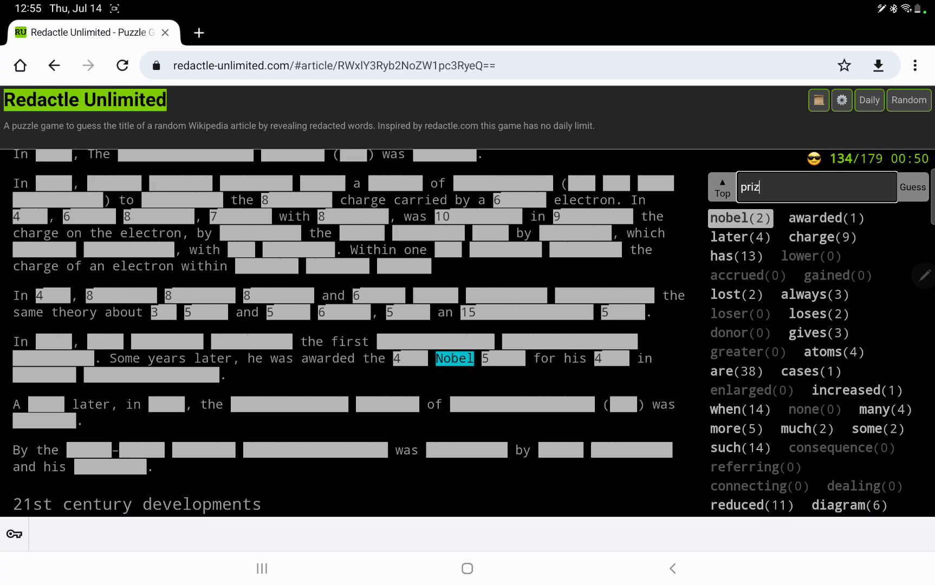
left_click(911, 186)
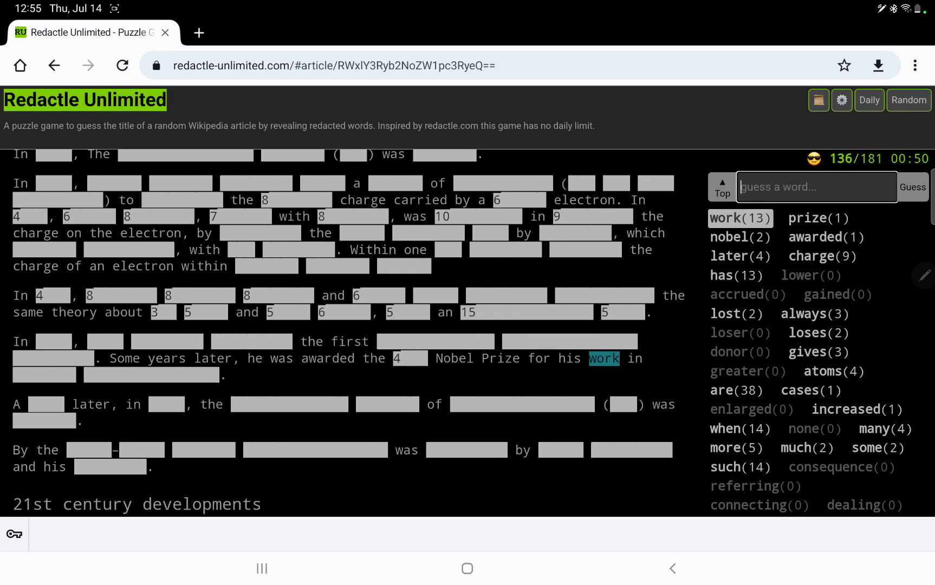
type("nuclear")
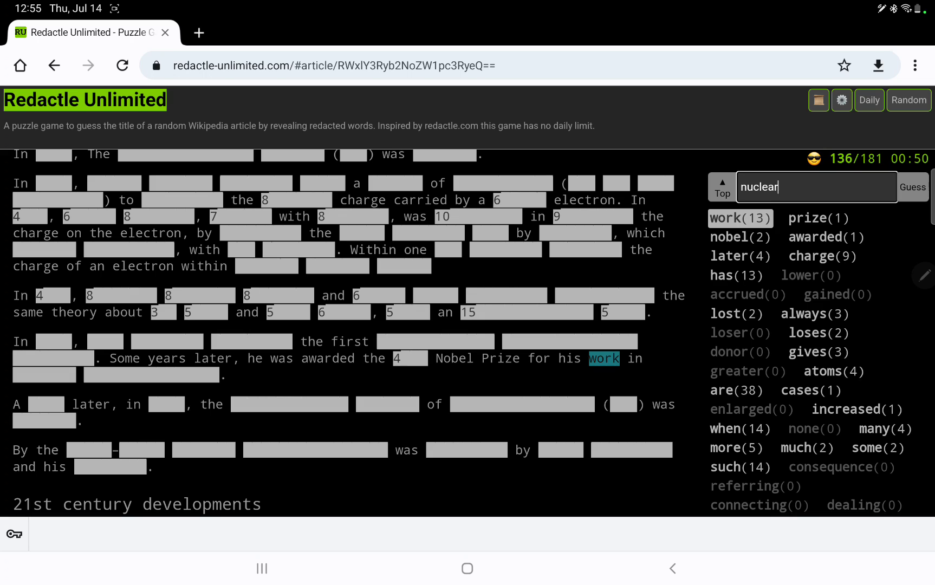
left_click(912, 186)
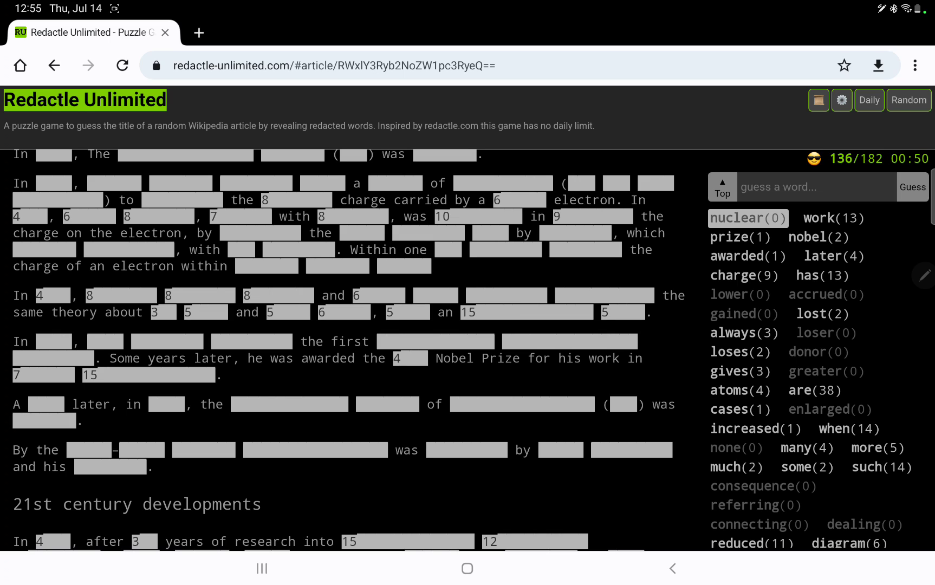
left_click(47, 404)
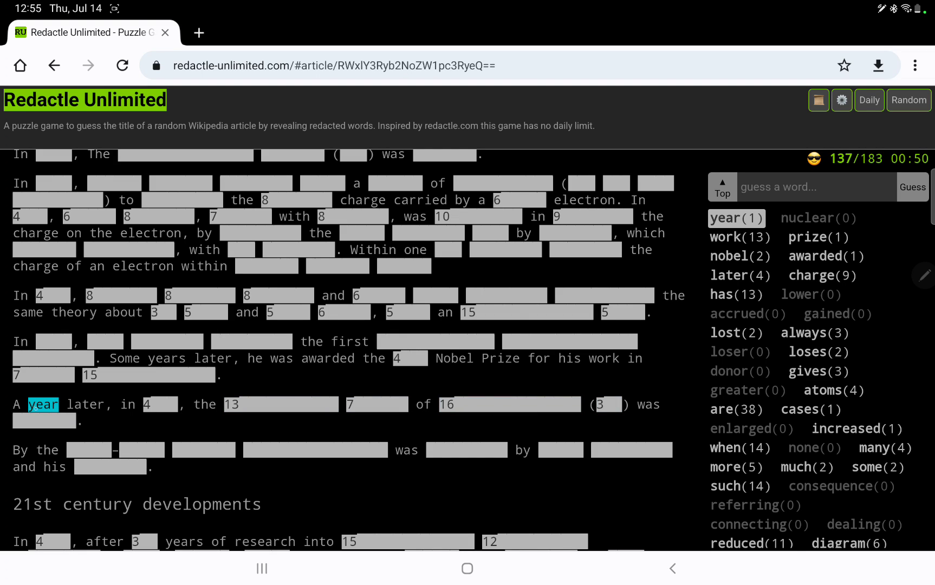
left_click(44, 420)
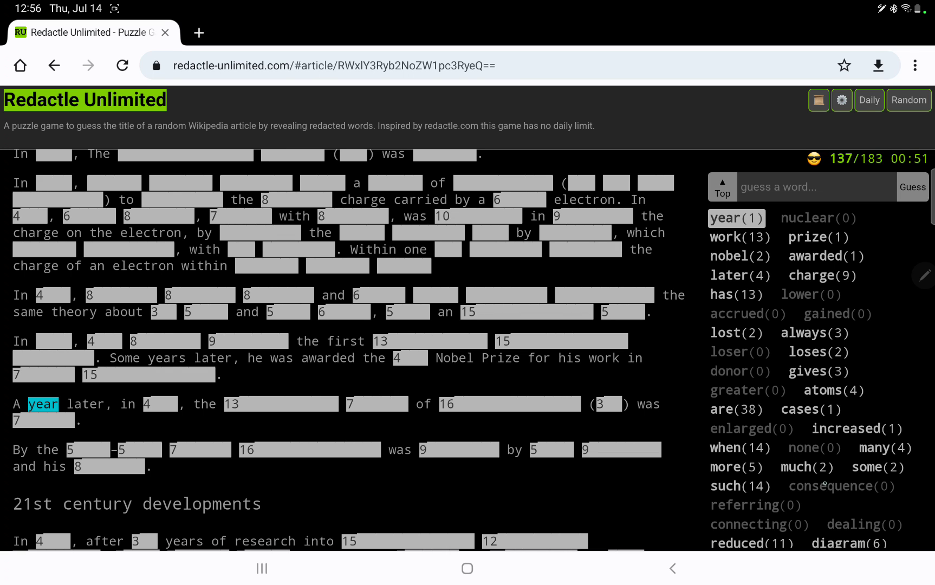
scroll("down", 3)
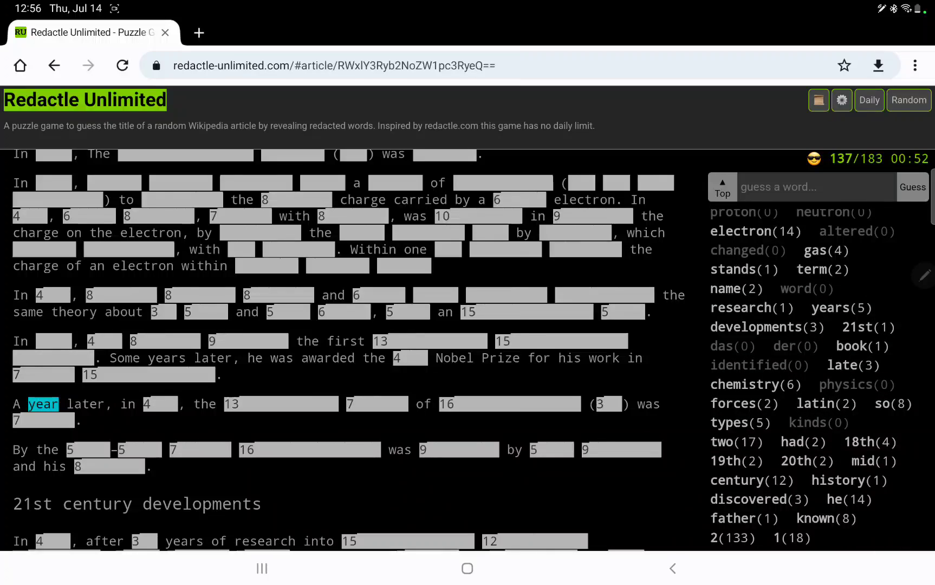
scroll("up", 3)
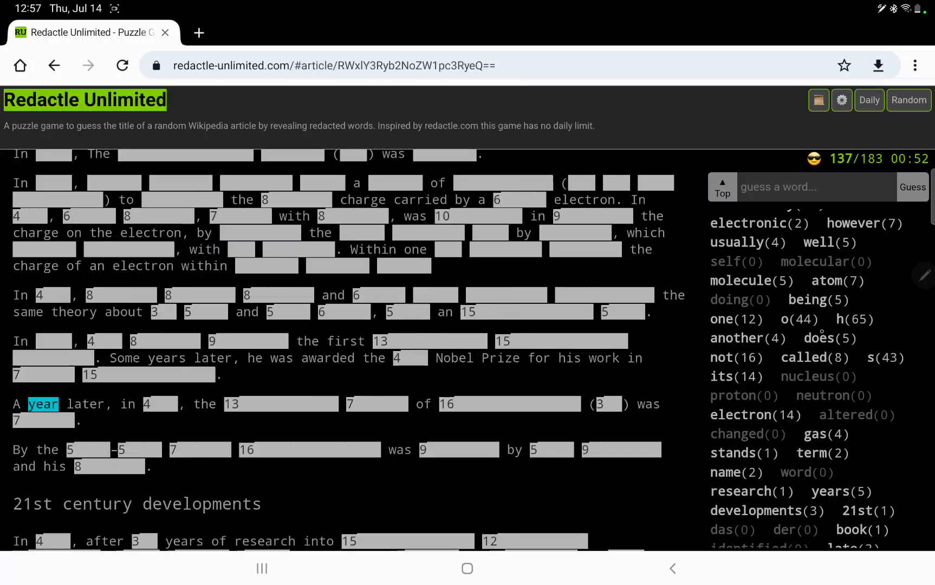
scroll("up", 3)
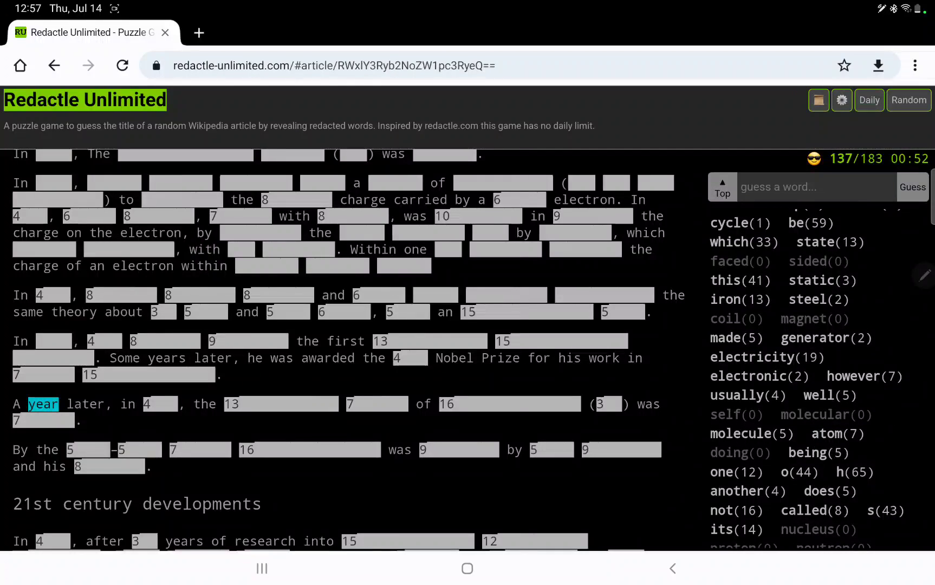
left_click(812, 187)
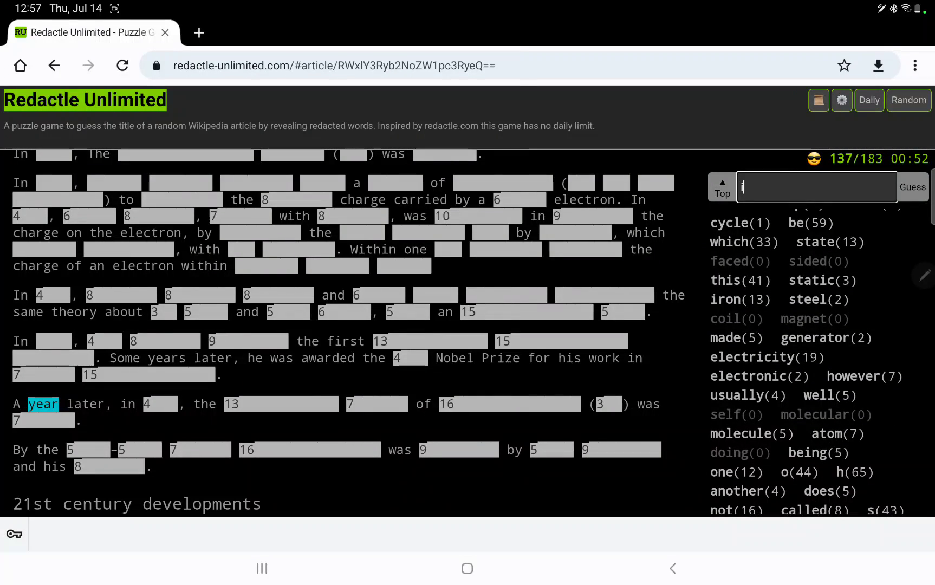
type("identified")
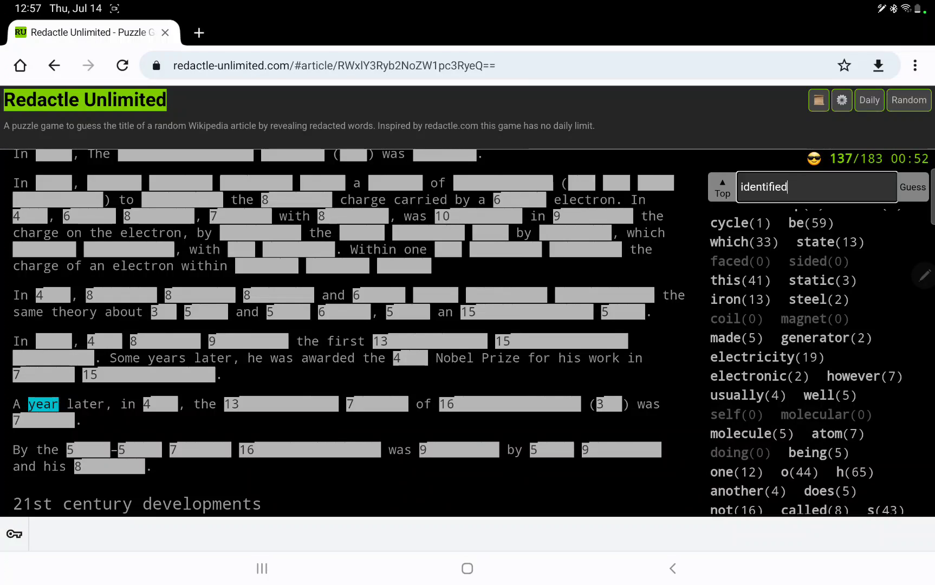
left_click(911, 186)
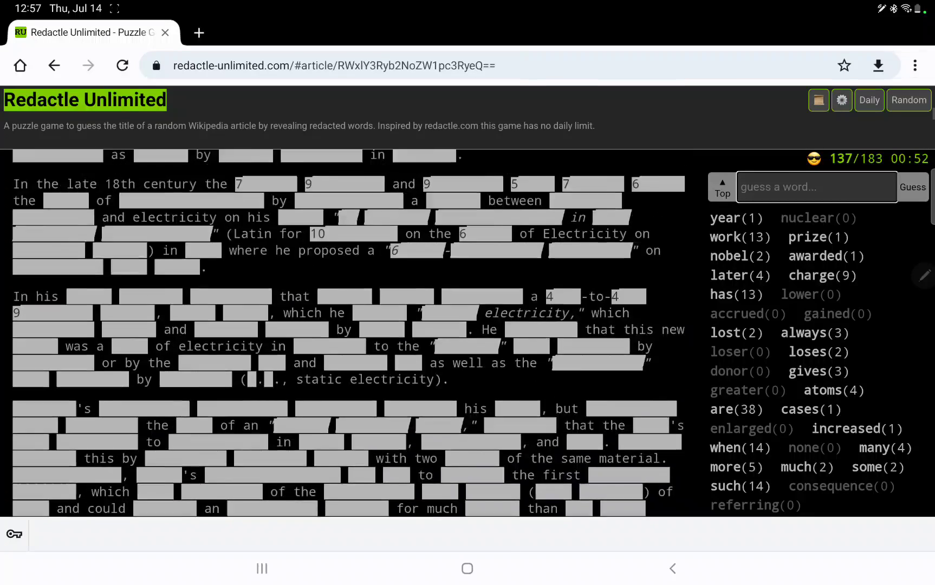
- Return to the article top, review guessed words, and retry thermodynamics, which points to its earlier zero entry
left_click(721, 186)
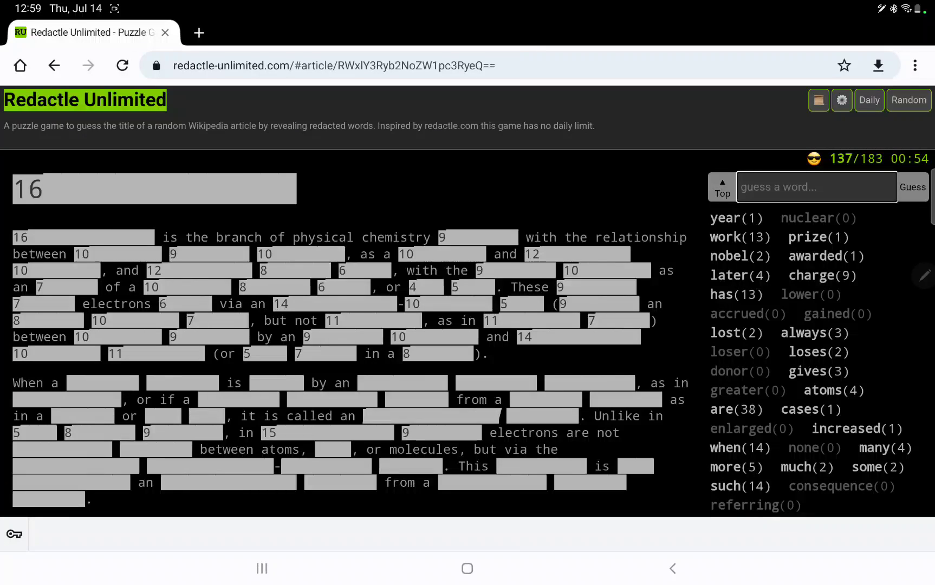
scroll("down", 3)
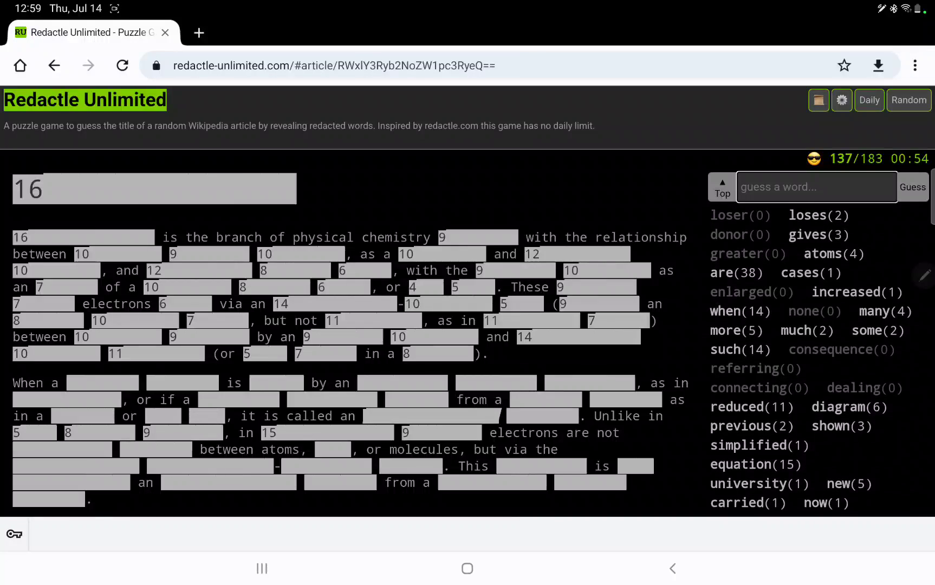
scroll("down", 3)
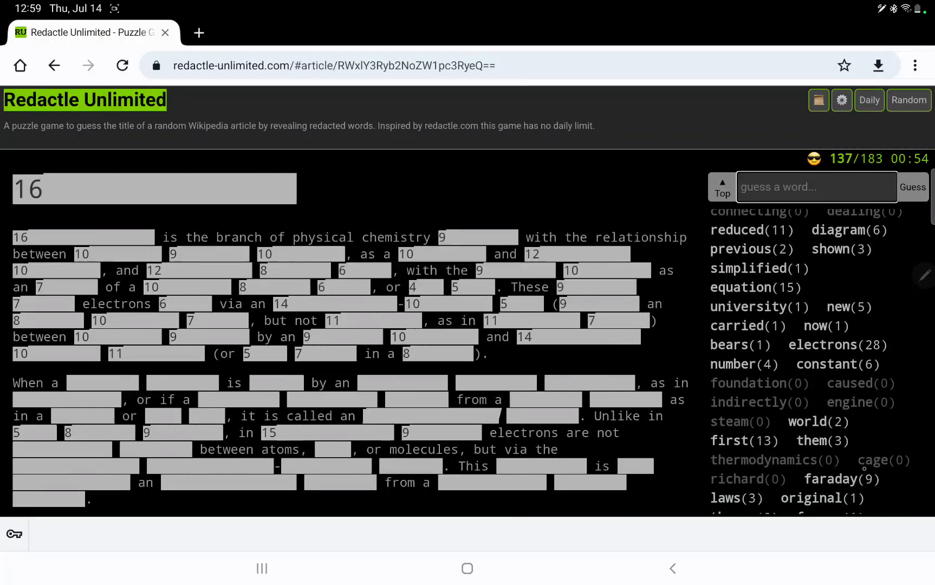
scroll("down", 3)
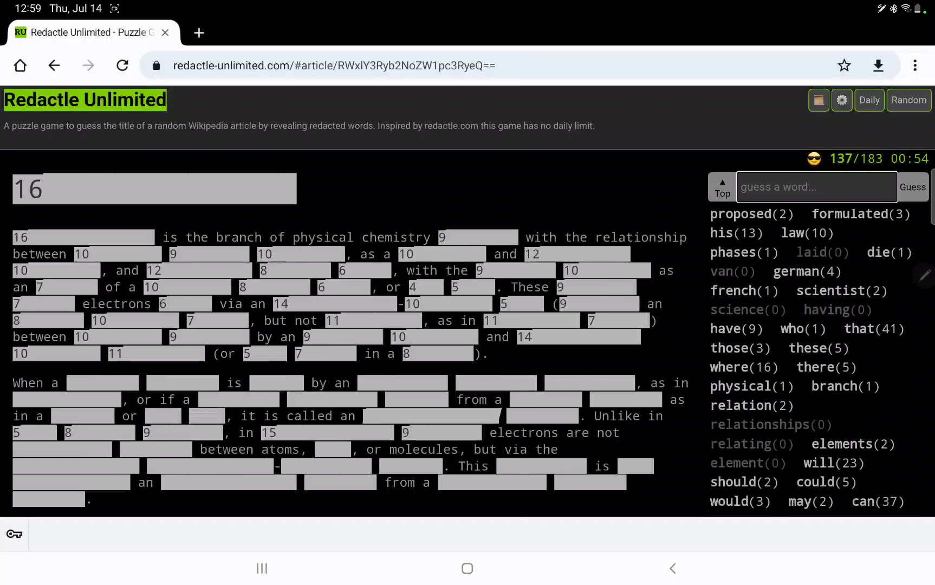
scroll("down", 3)
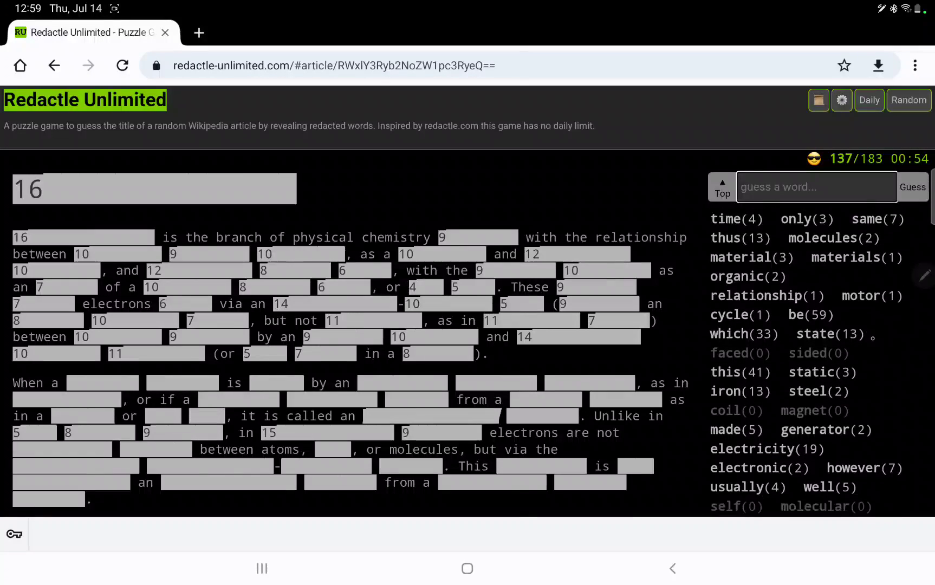
scroll("down", 3)
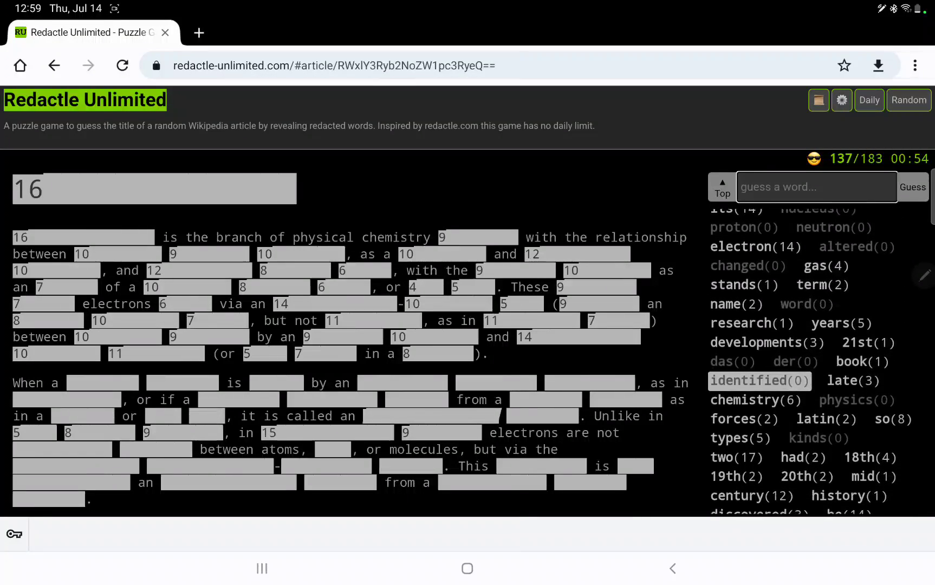
scroll("down", 3)
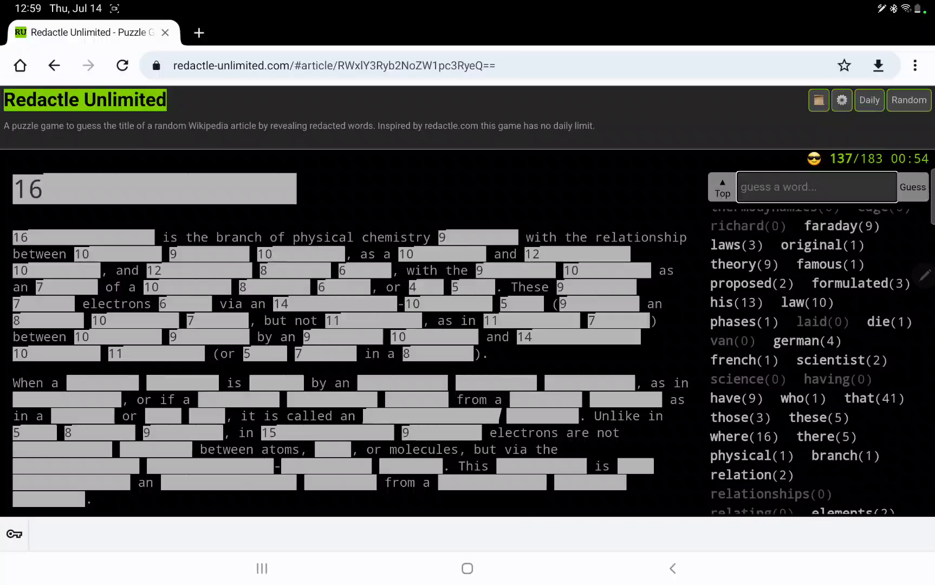
scroll("up", 3)
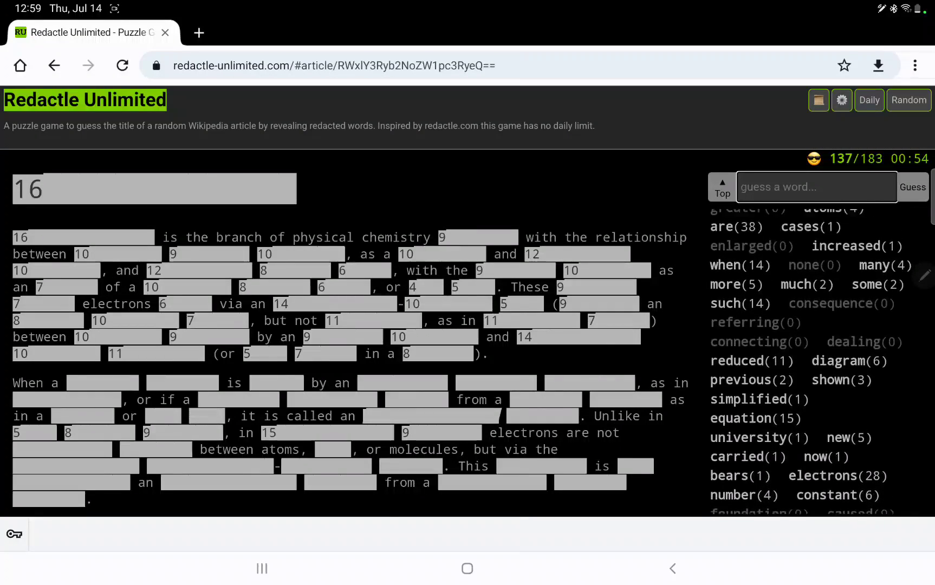
scroll("up", 3)
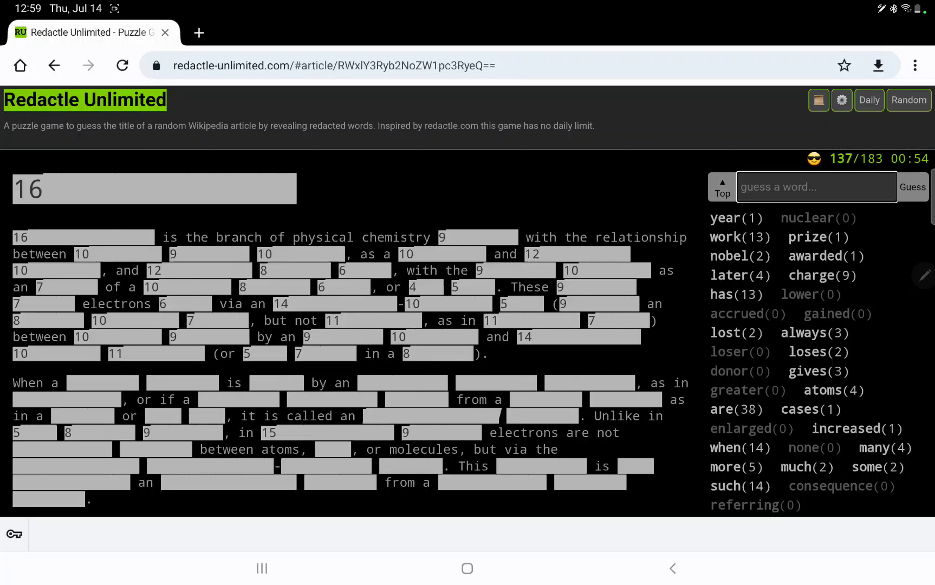
type("thermo")
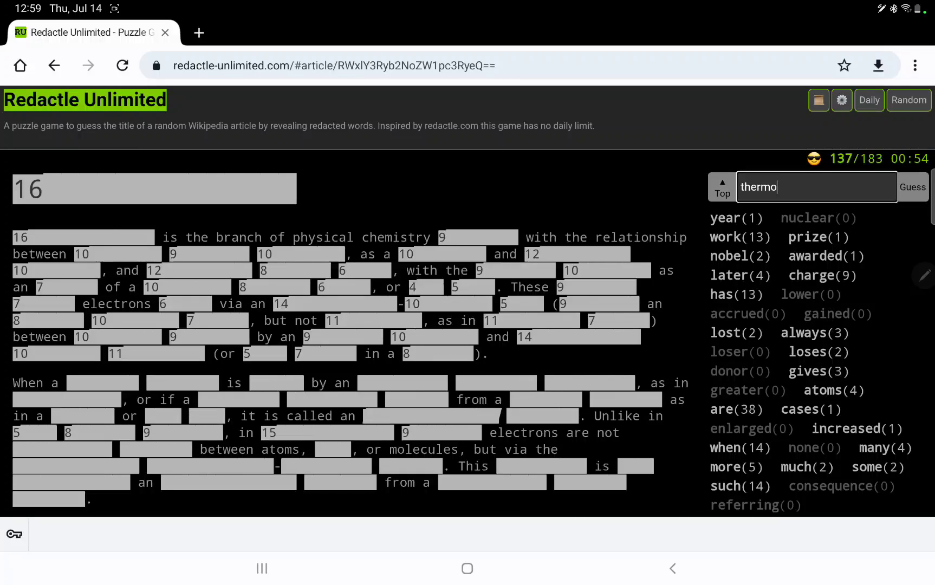
type("dyna")
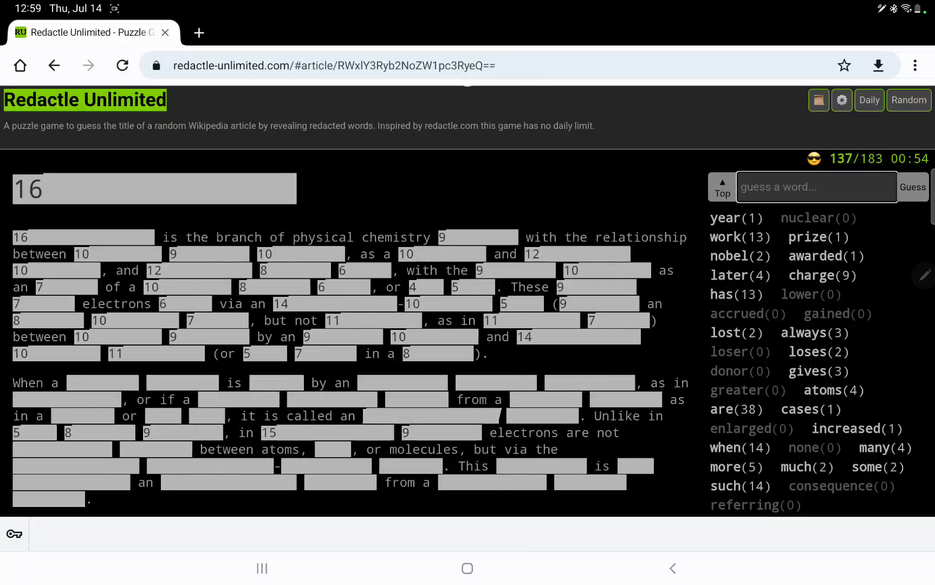
scroll("down", 3)
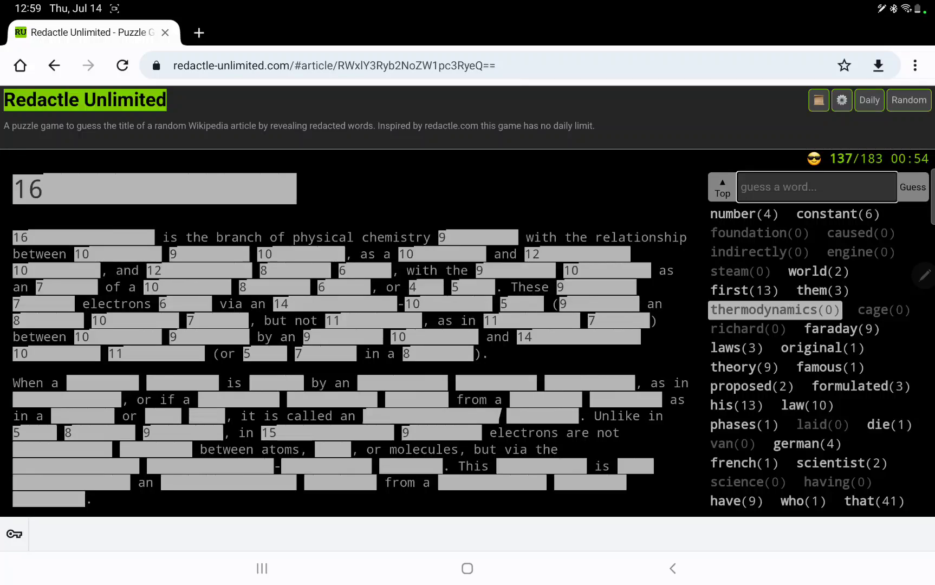
- Guess electromagnetic and spectroscopy, revealing spectroscopy twice while electromagnetic gets zero
type("electr")
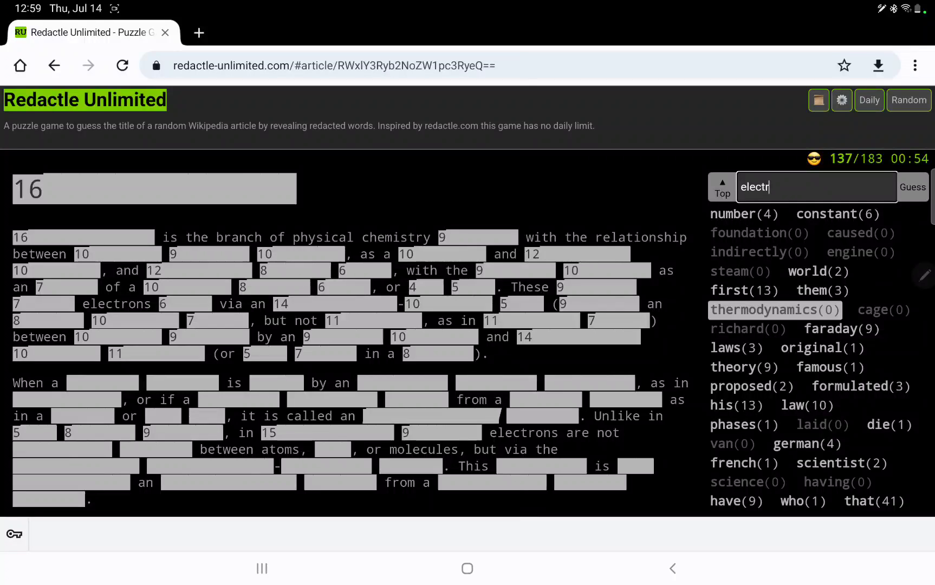
type("omagnetic")
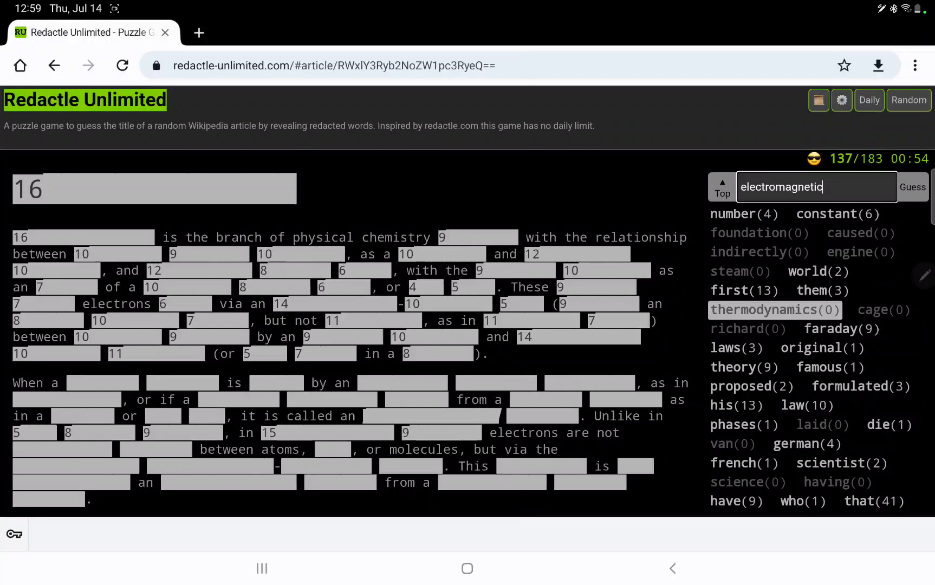
left_click(912, 187)
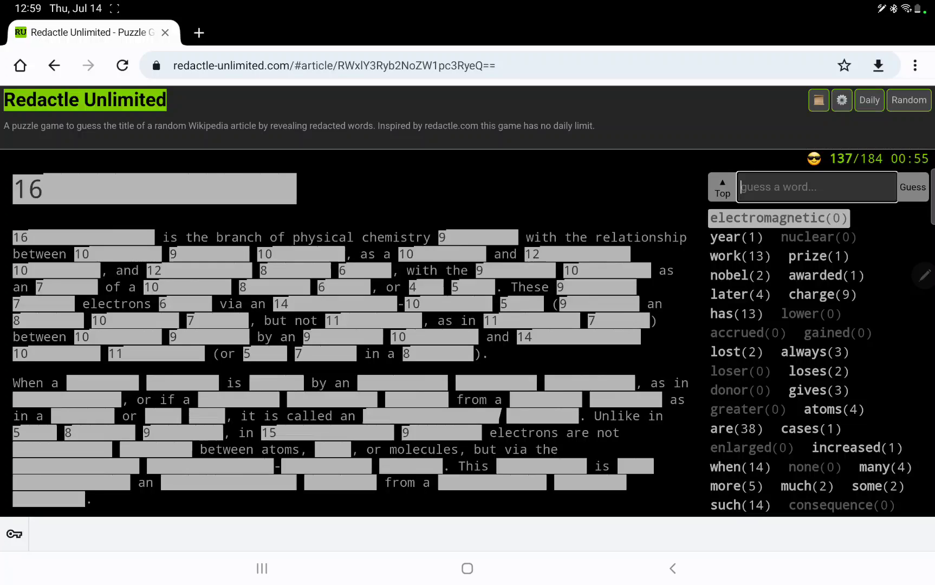
type("spectr")
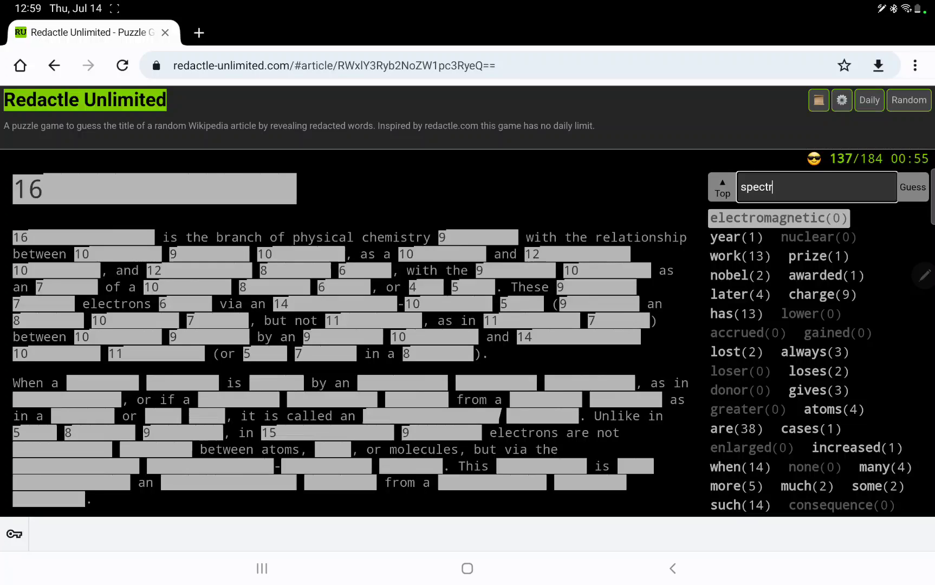
type("oscopy")
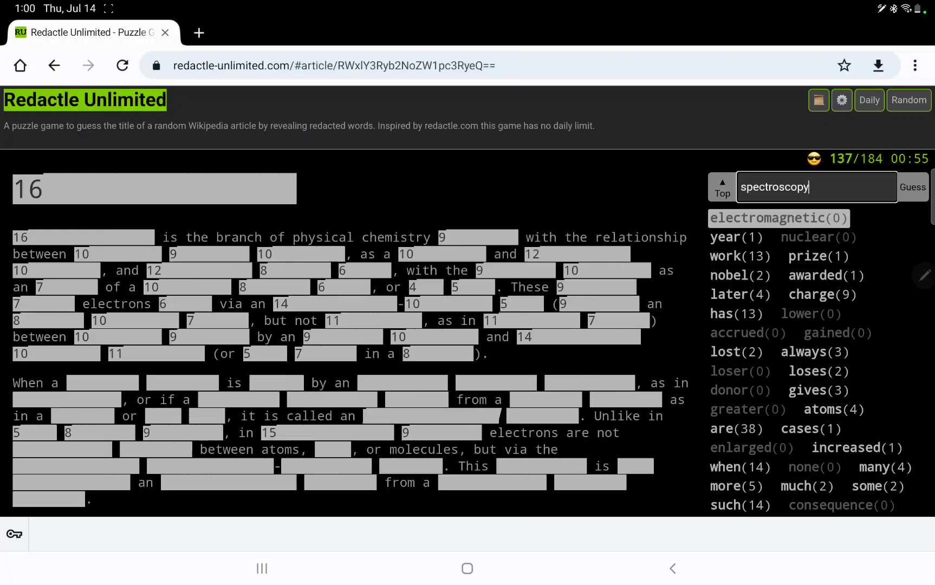
left_click(911, 187)
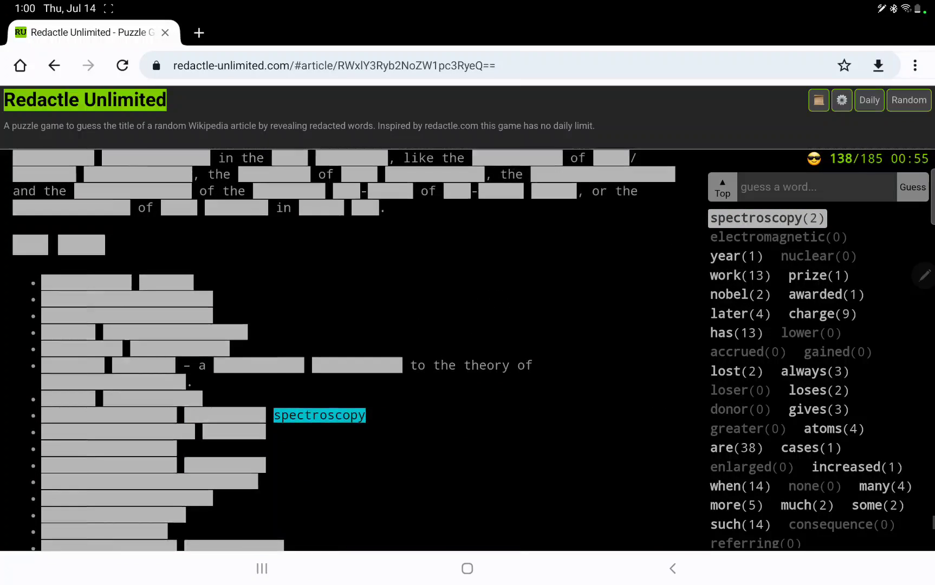
scroll("down", 3)
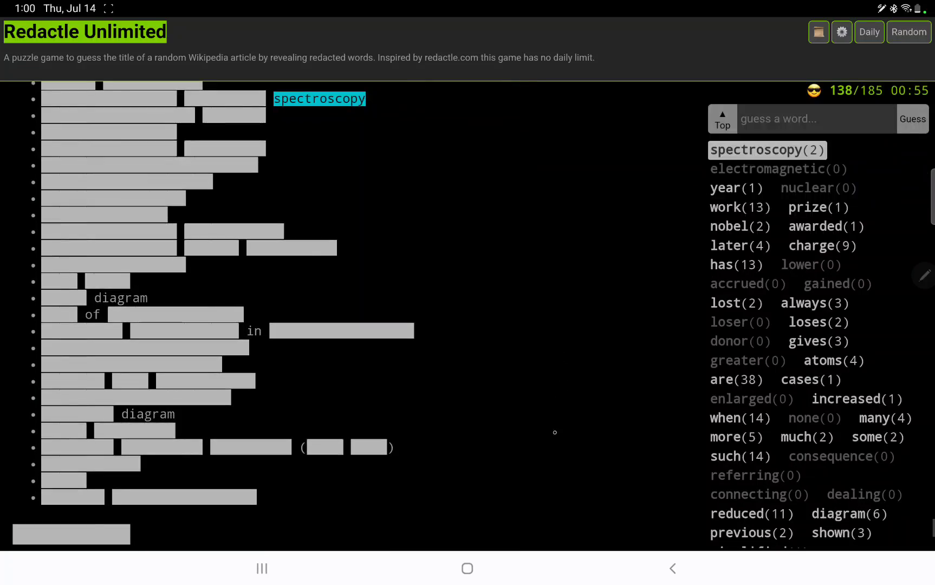
scroll("down", 3)
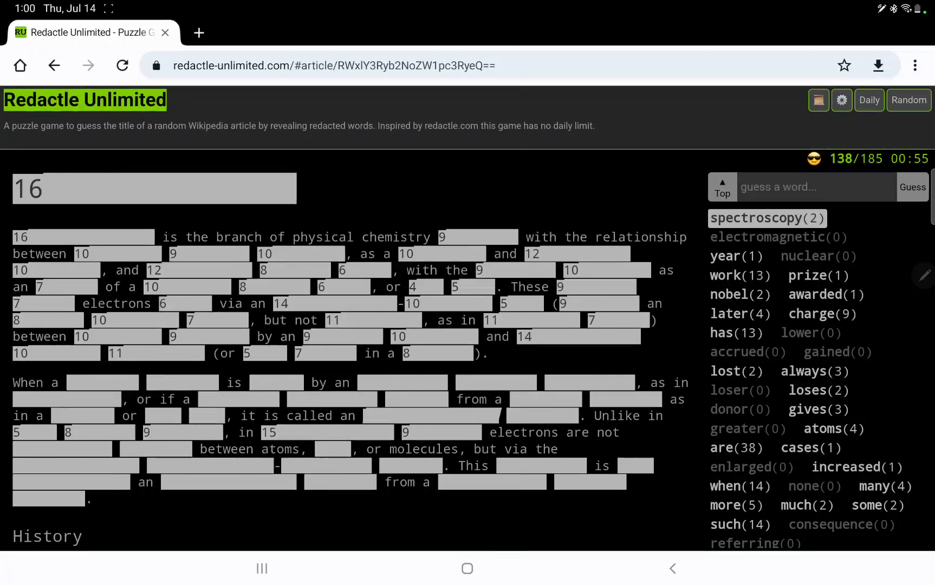
- Guess 'electrochemistry' as the title, solving the puzzle in 186 guesses at 74.73% accuracy
type("electroch")
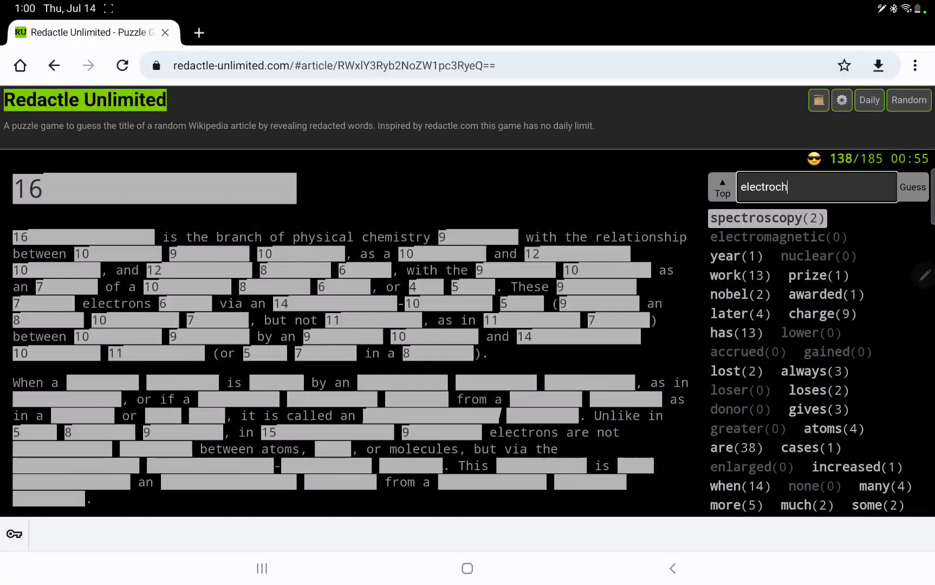
type("emistry")
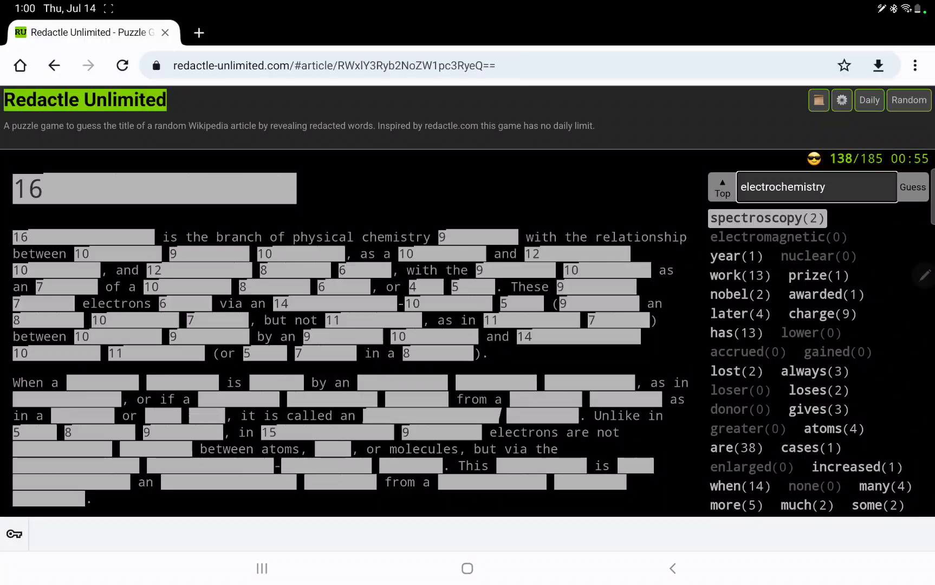
left_click(911, 187)
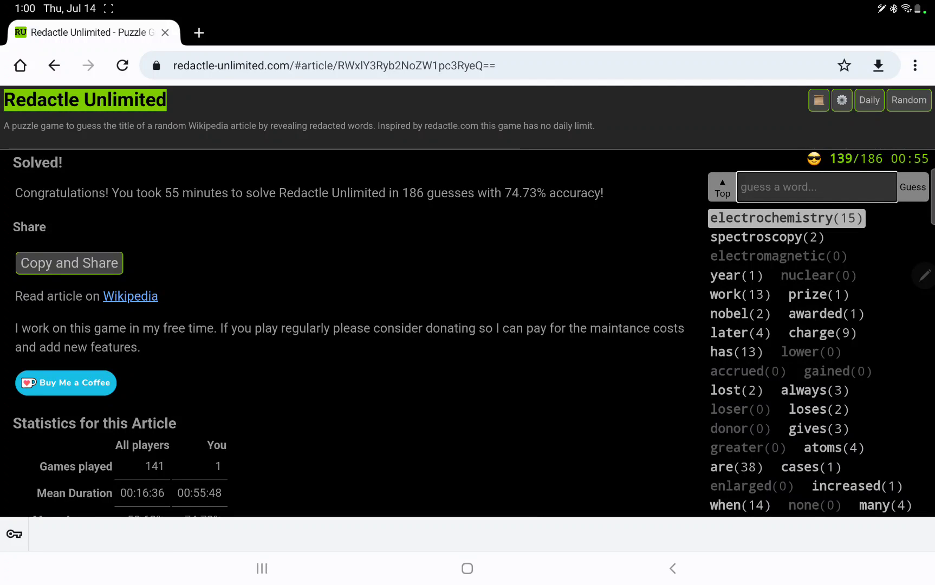
scroll("down", 3)
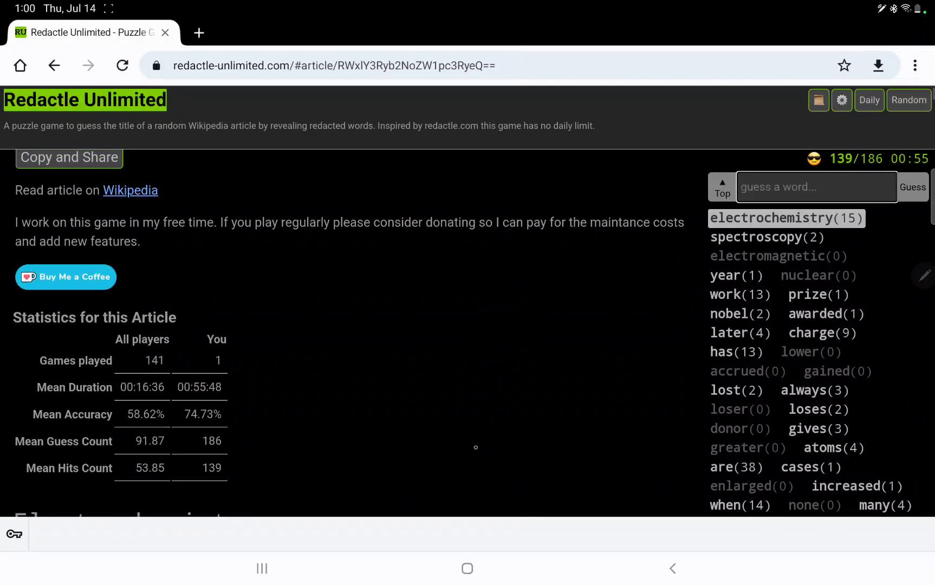
scroll("down", 3)
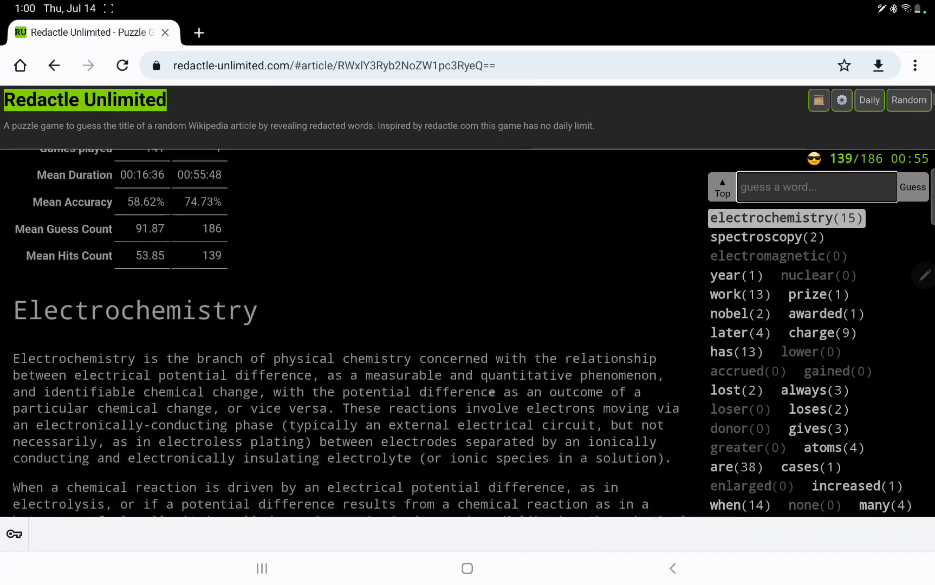
scroll("down", 3)
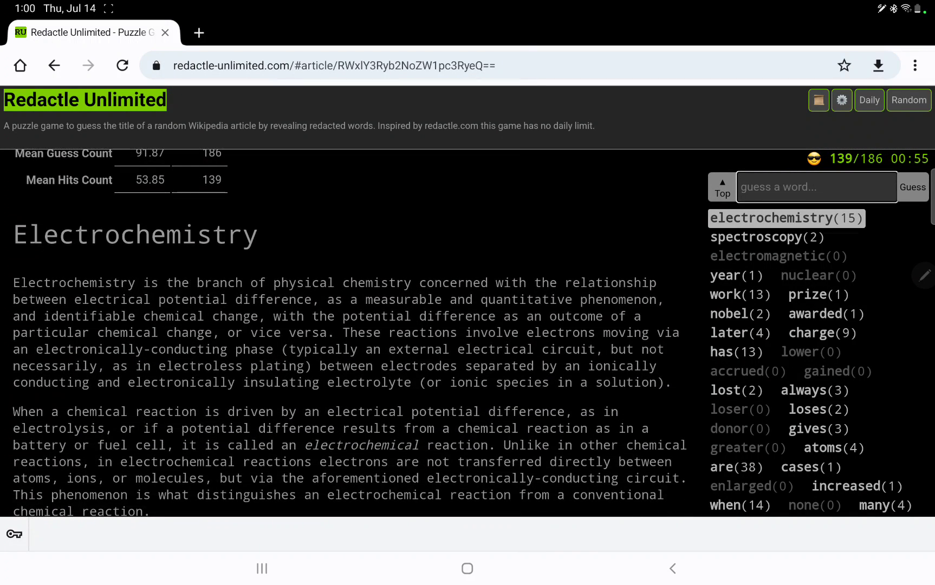
scroll("down", 3)
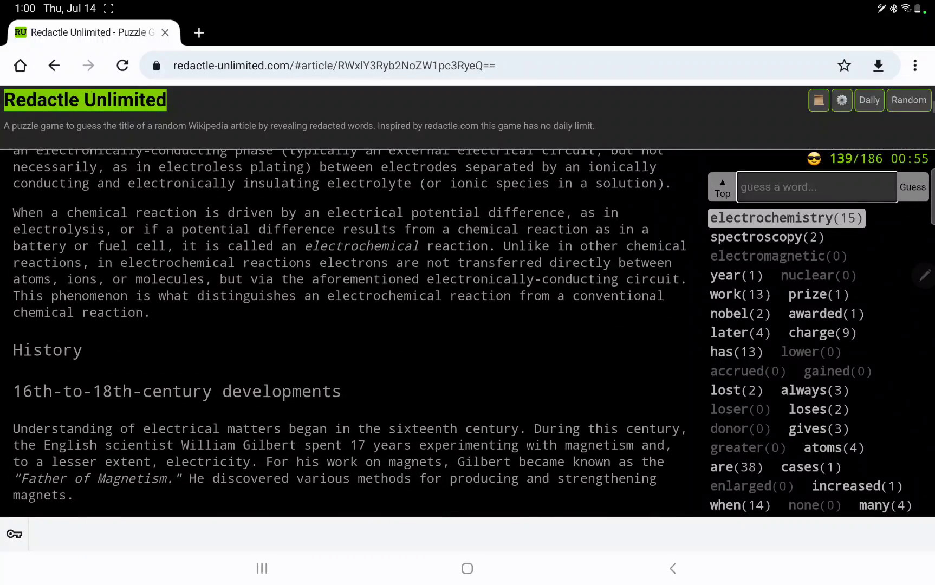
scroll("down", 3)
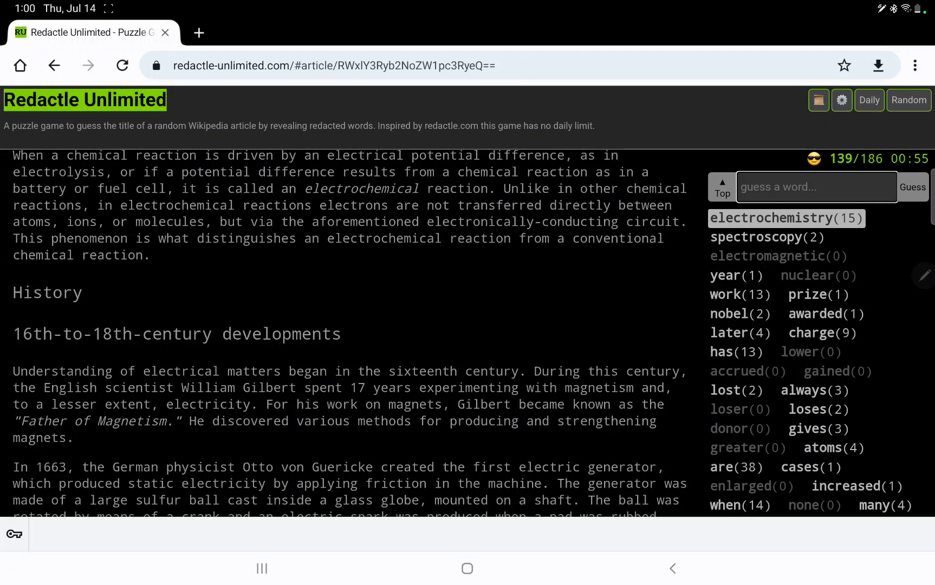
scroll("up", 3)
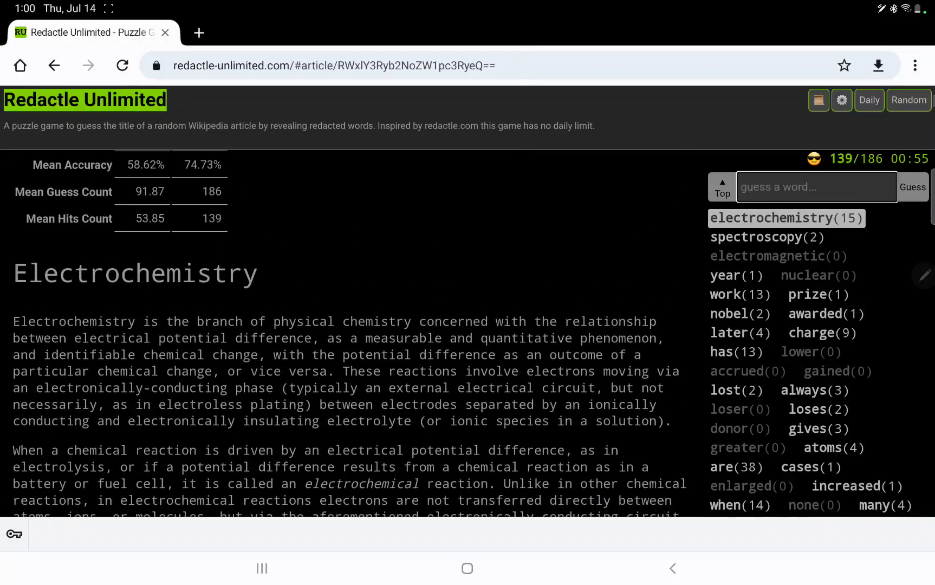
scroll("down", 3)
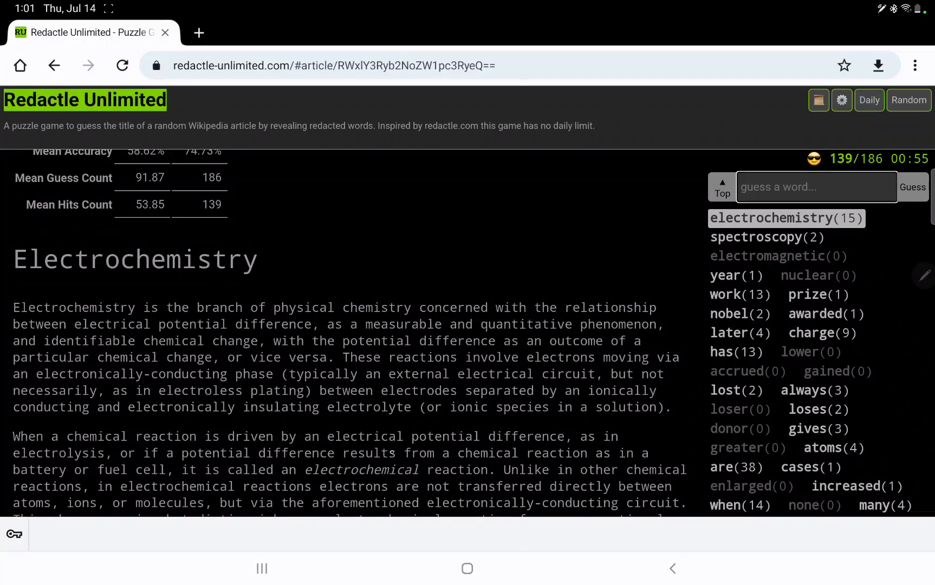
scroll("up", 3)
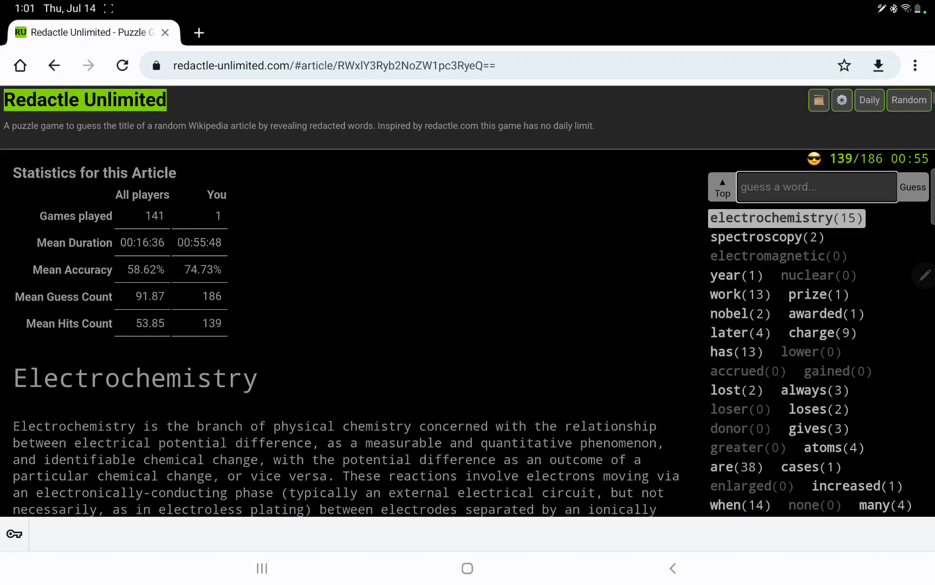
scroll("down", 3)
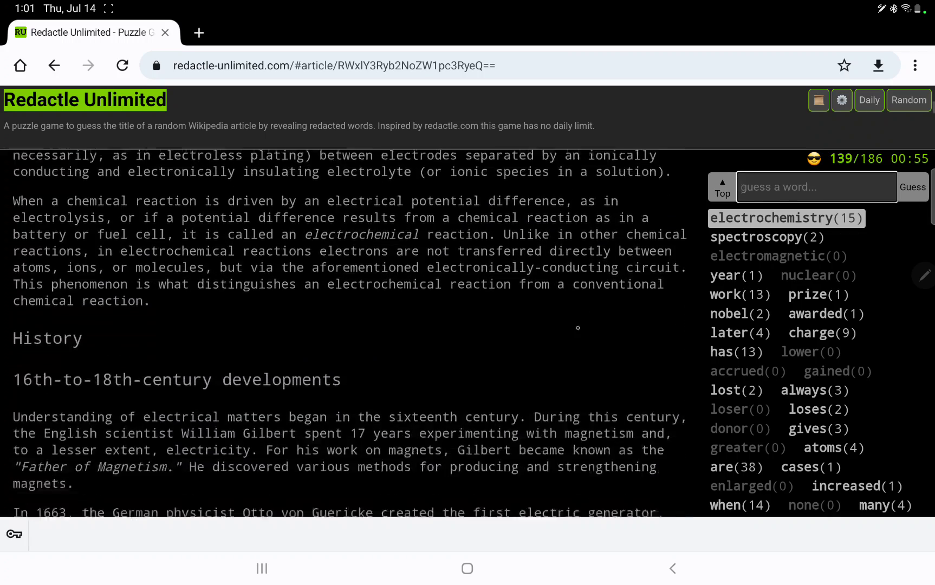
scroll("down", 3)
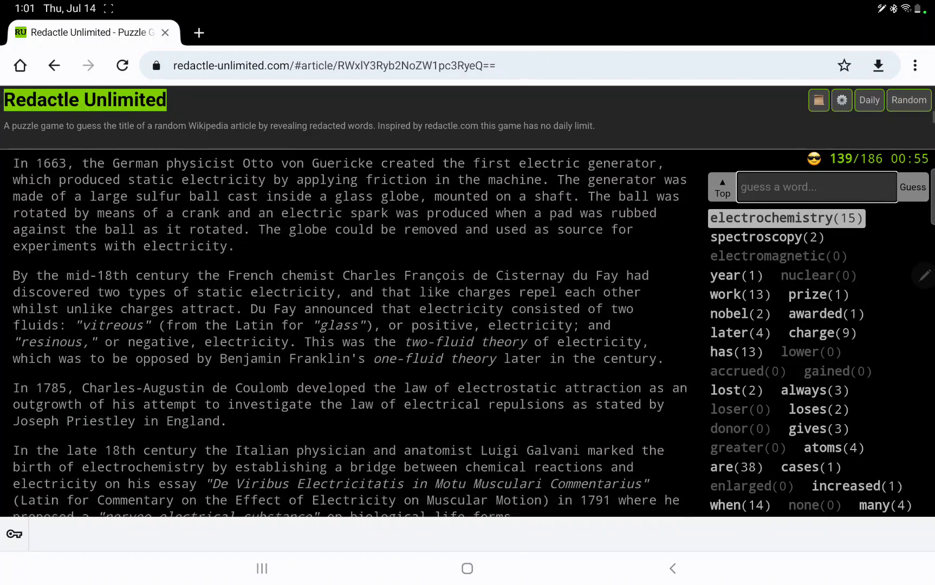
scroll("down", 3)
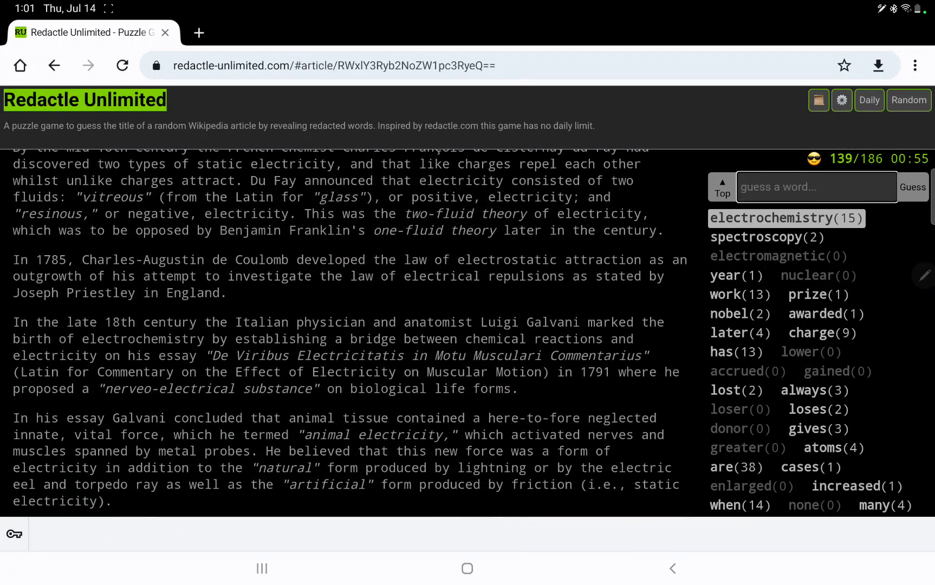
scroll("down", 3)
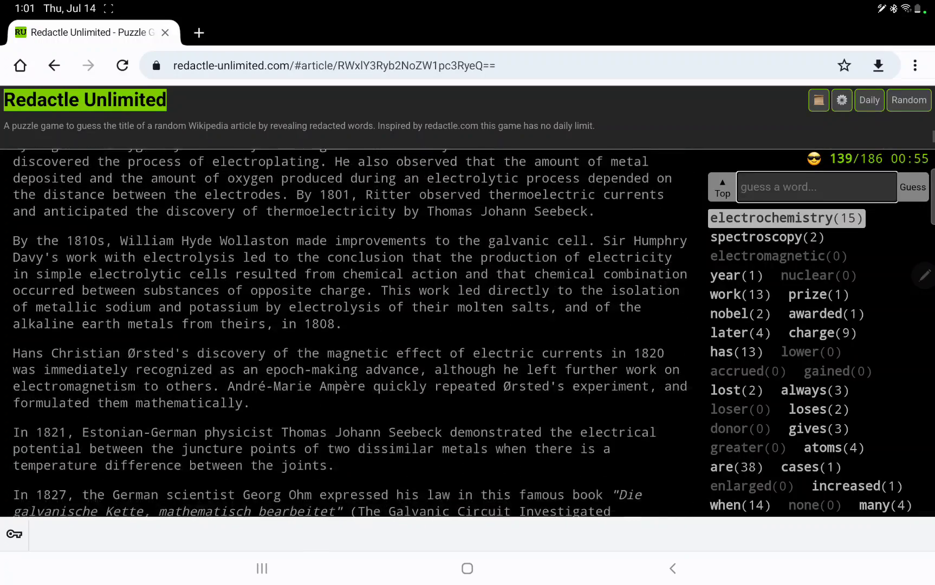
scroll("down", 3)
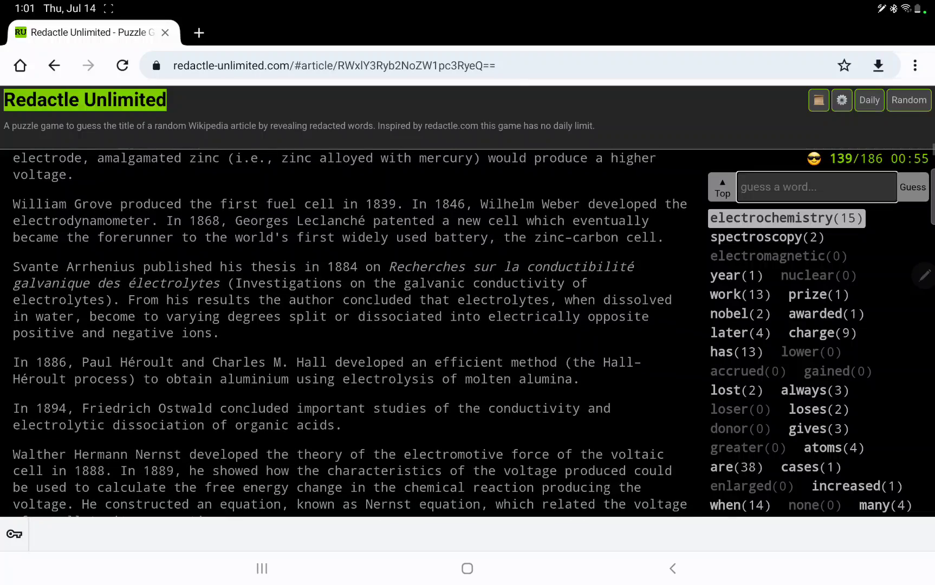